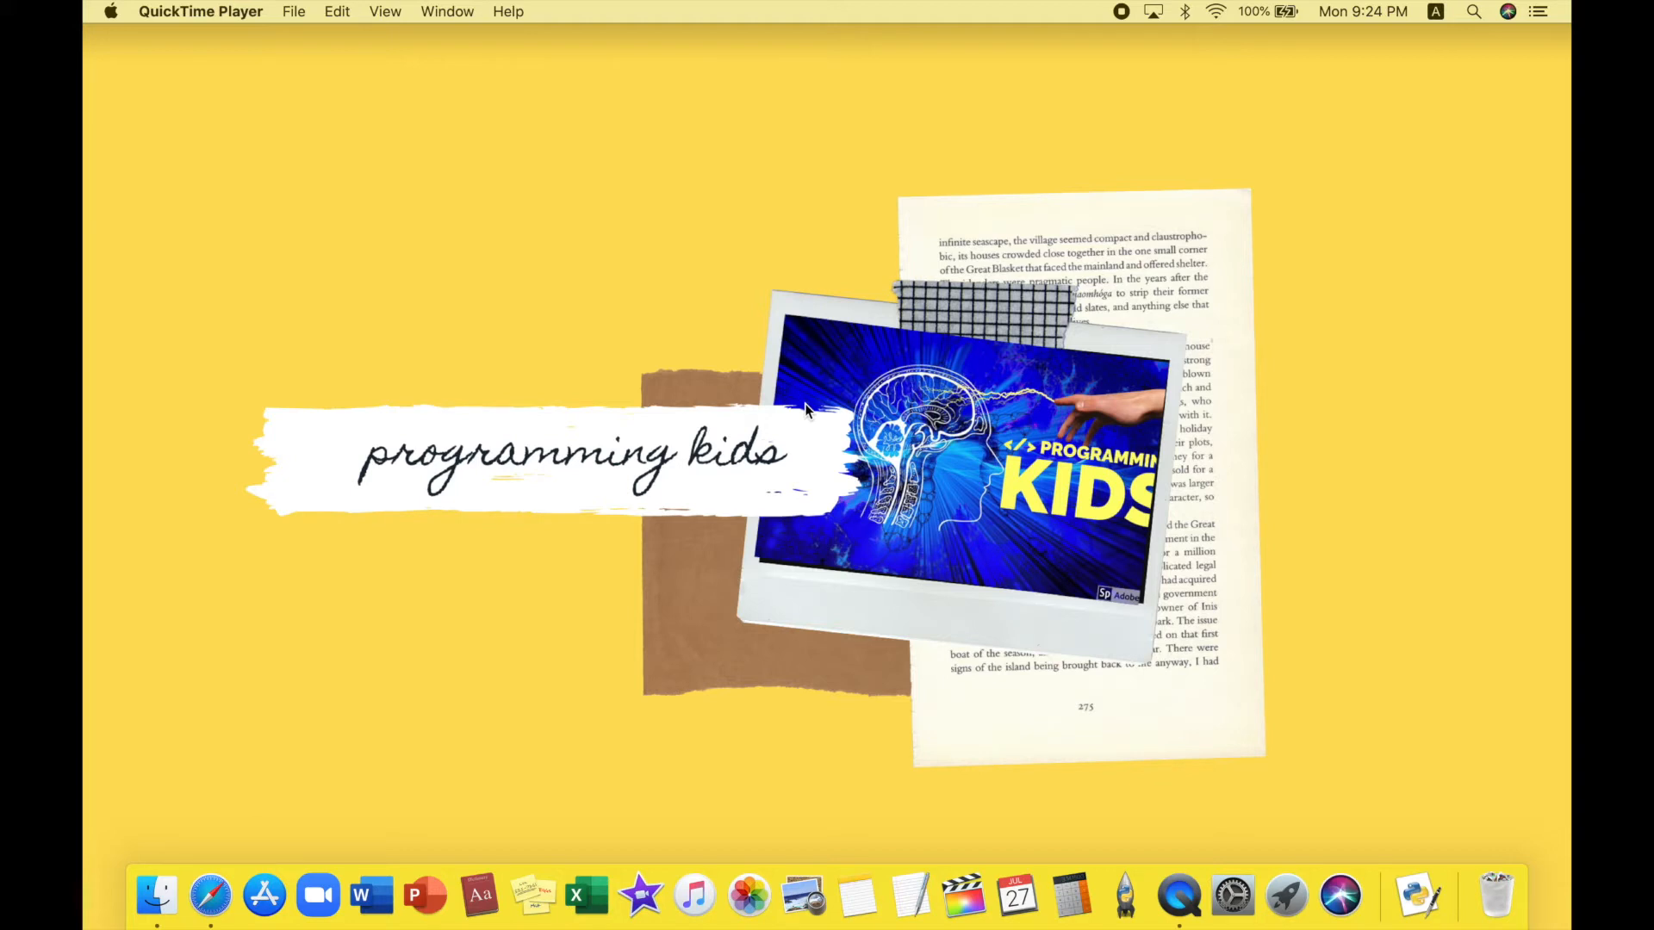
Launch IDLE by searching 'isle' in Spotlight
click(1474, 11)
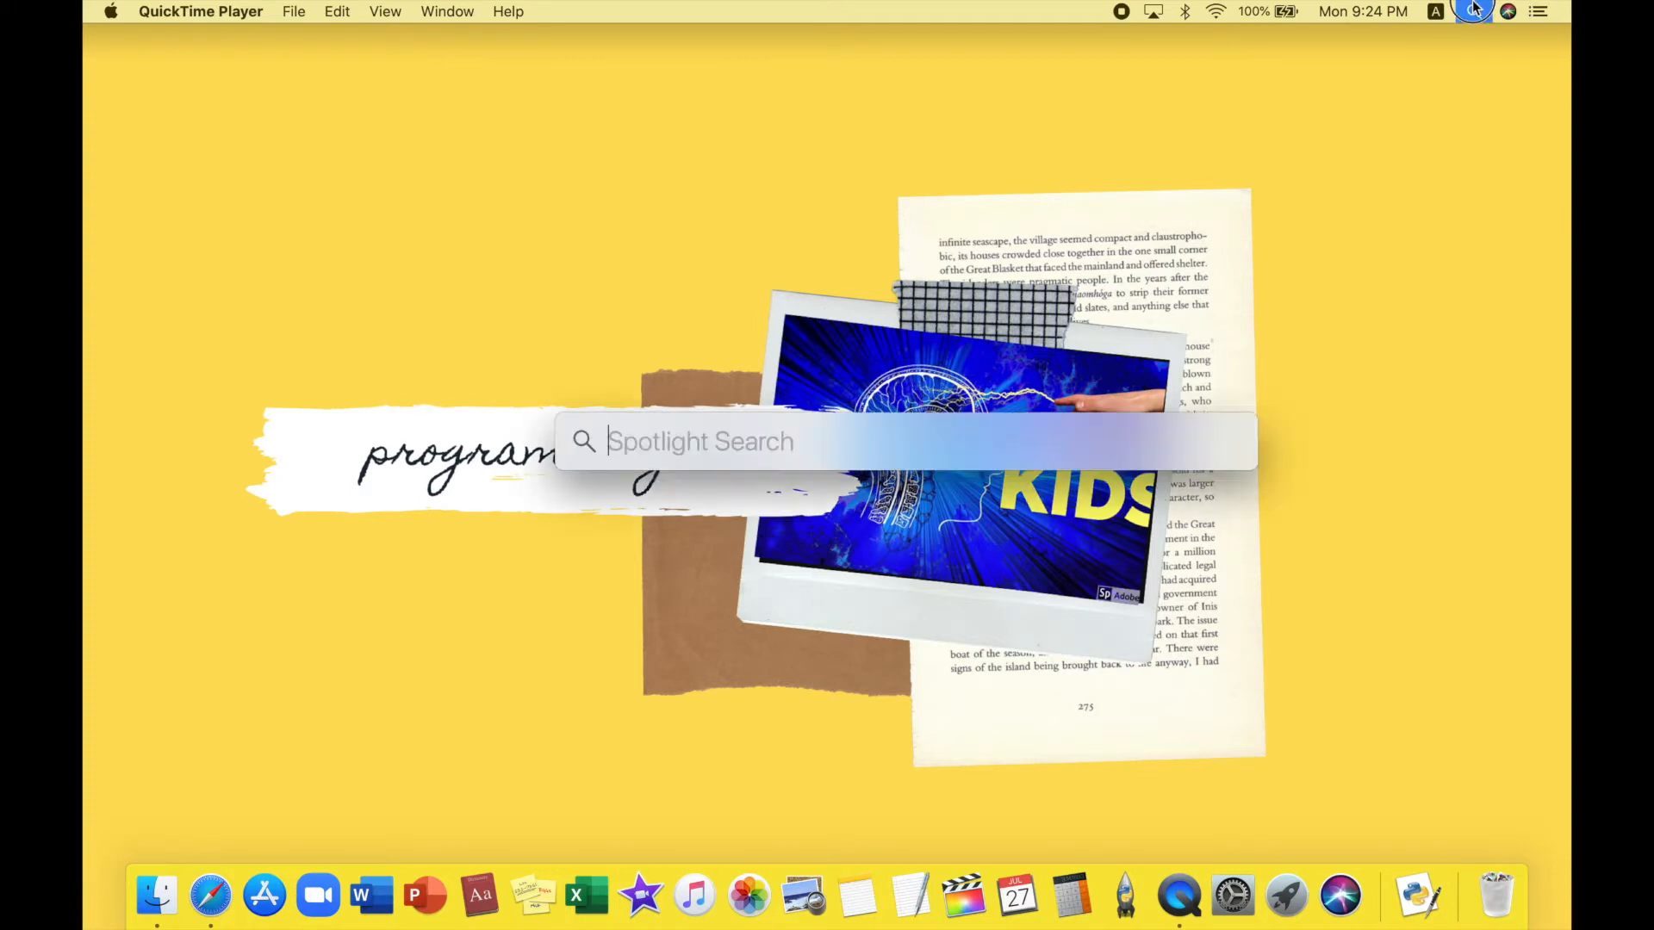
text(isle)
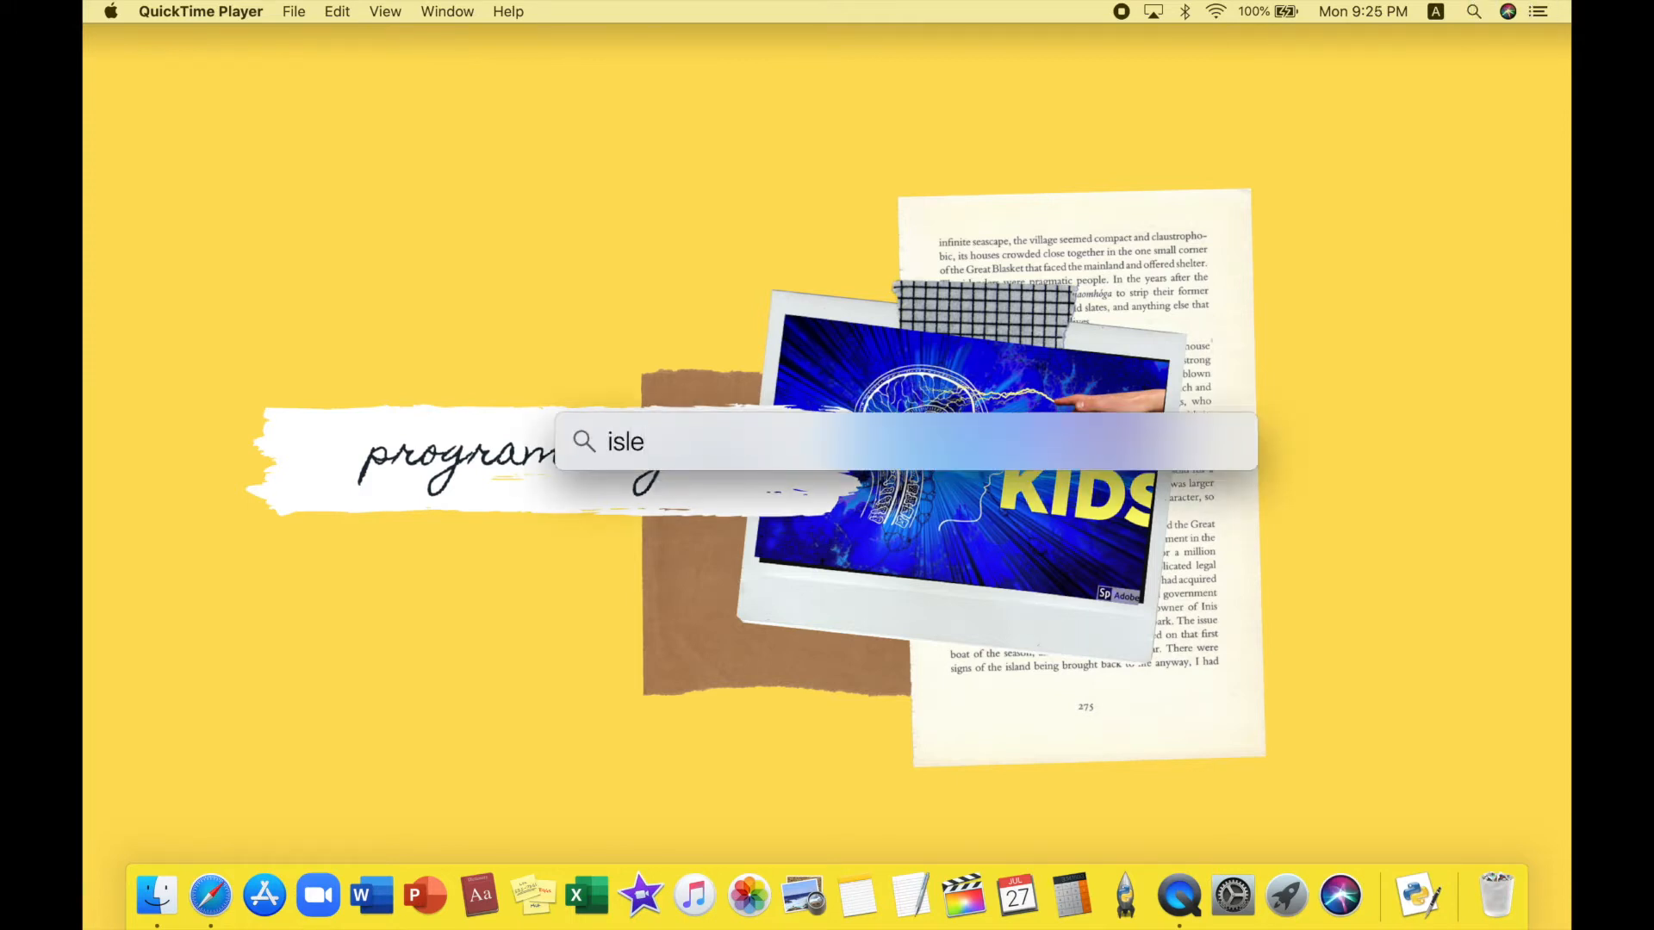
key(backspace)
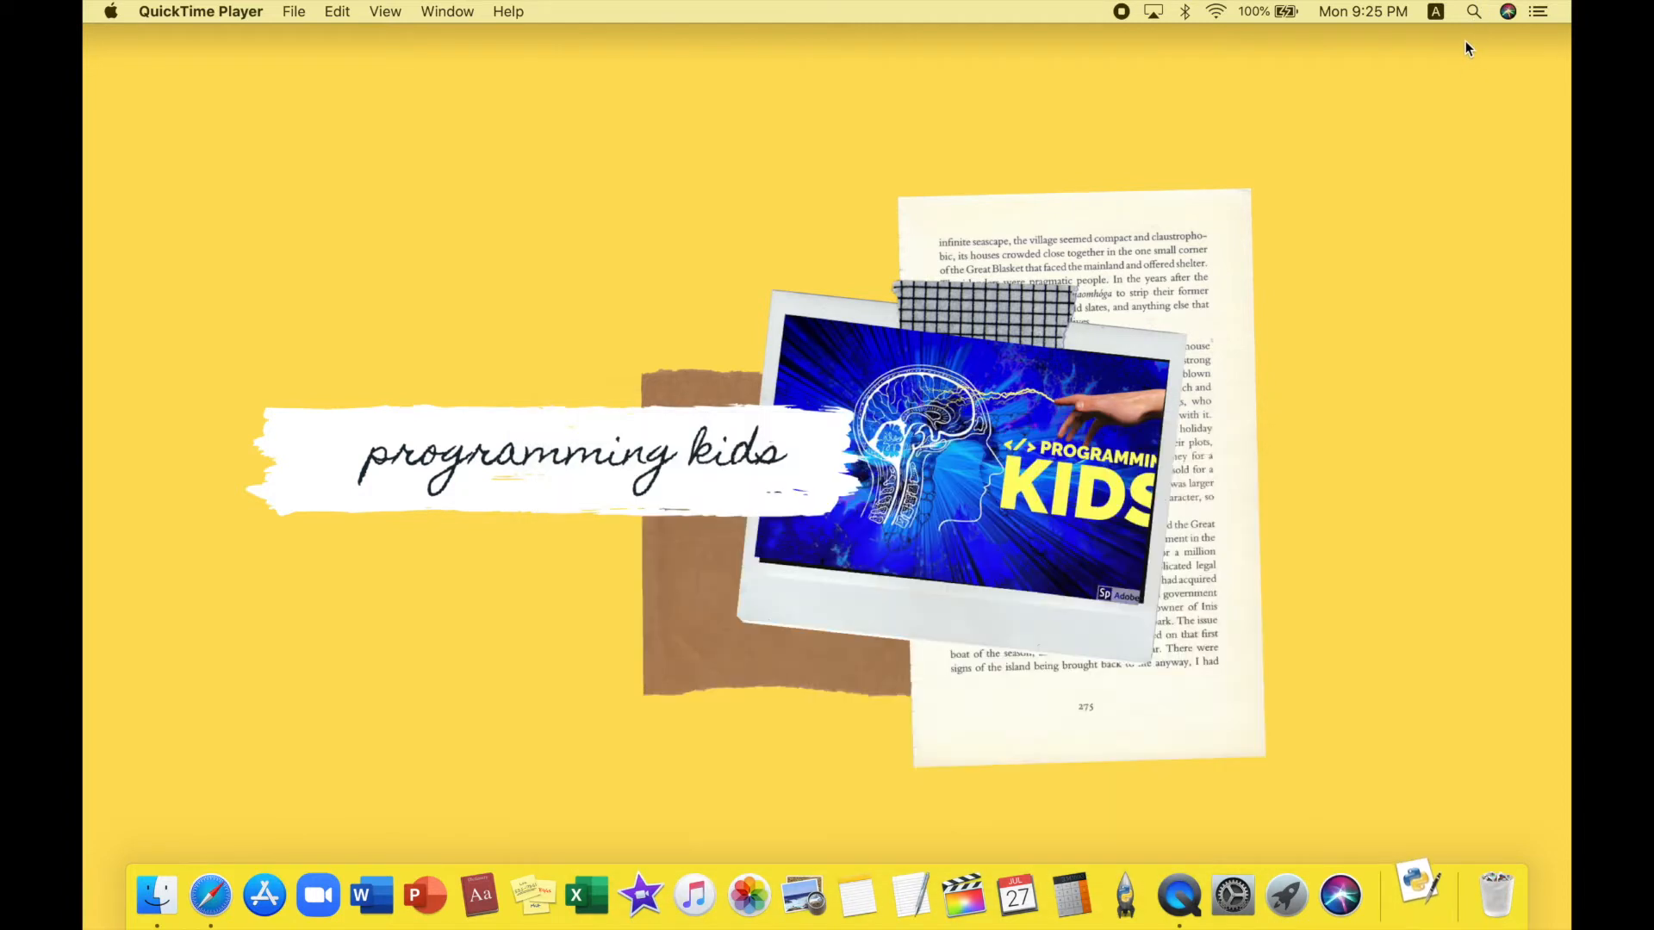
Focus the Python shell and create a new blank untitled script via File > New File
click(1419, 896)
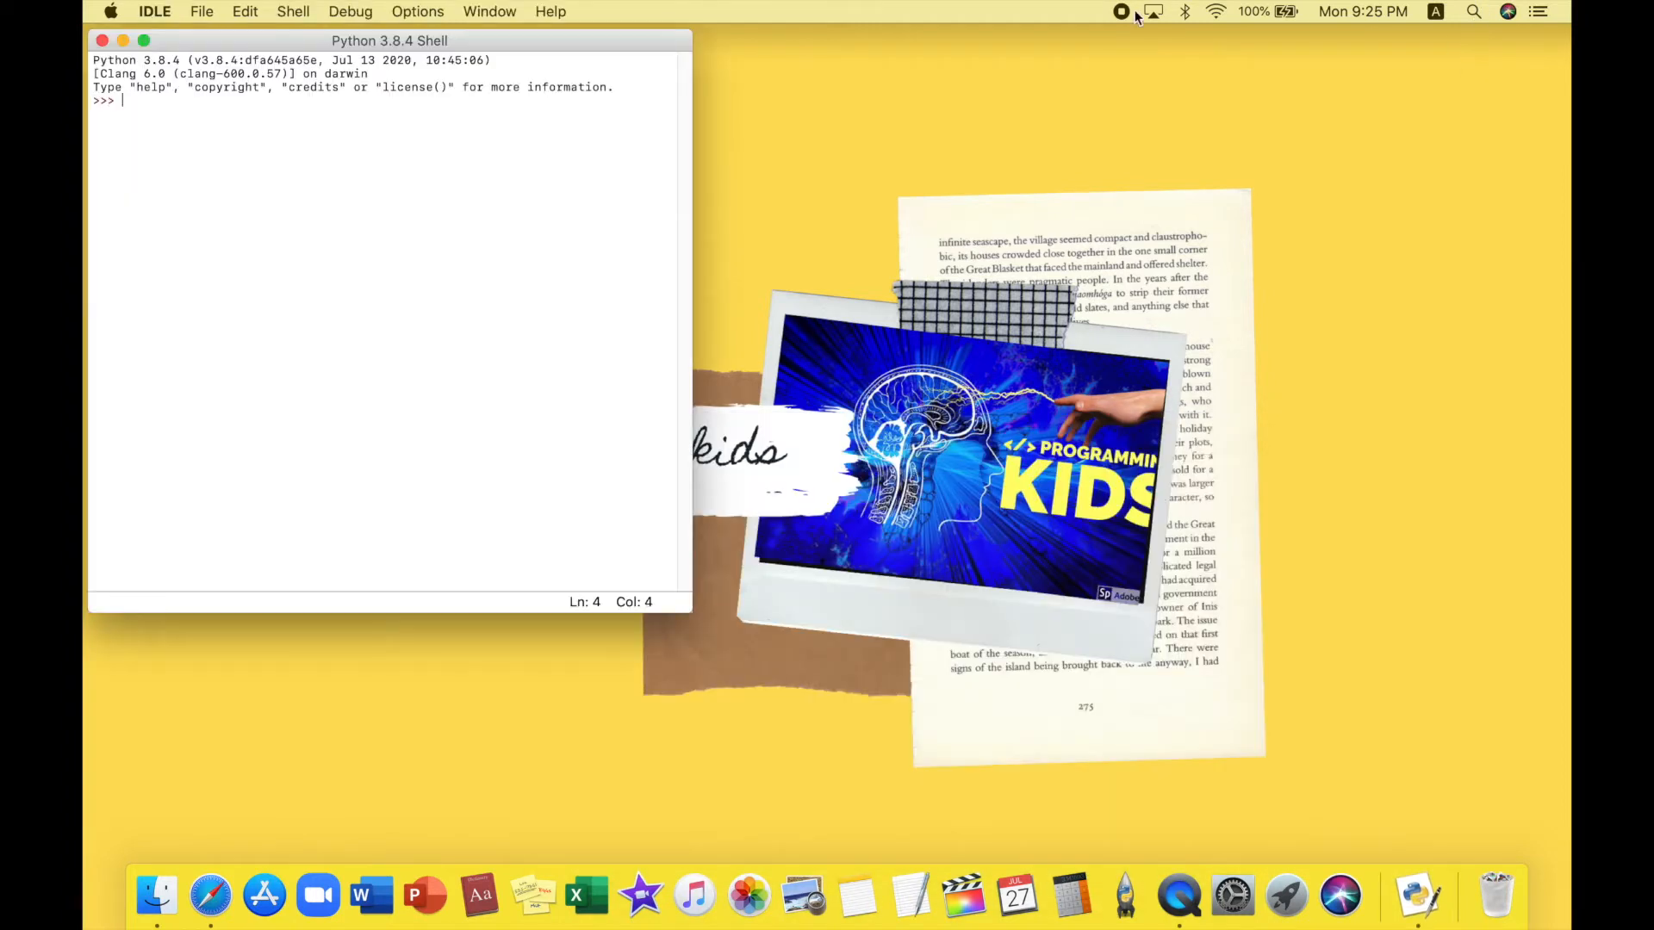
click(202, 11)
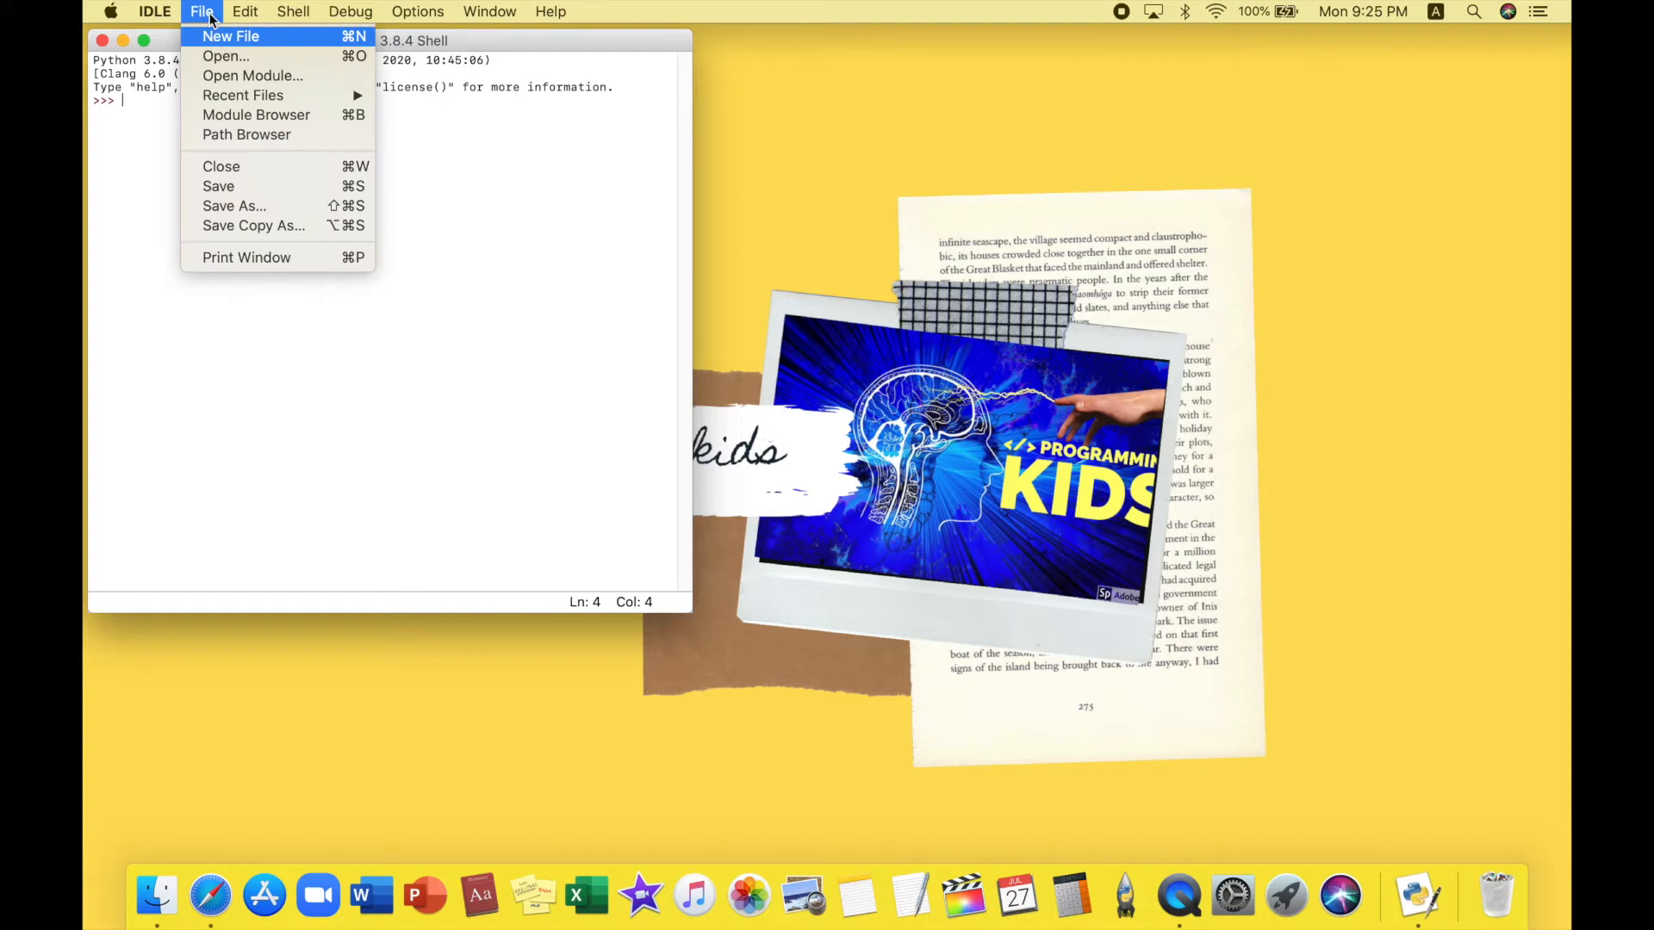
mouse_move(221, 43)
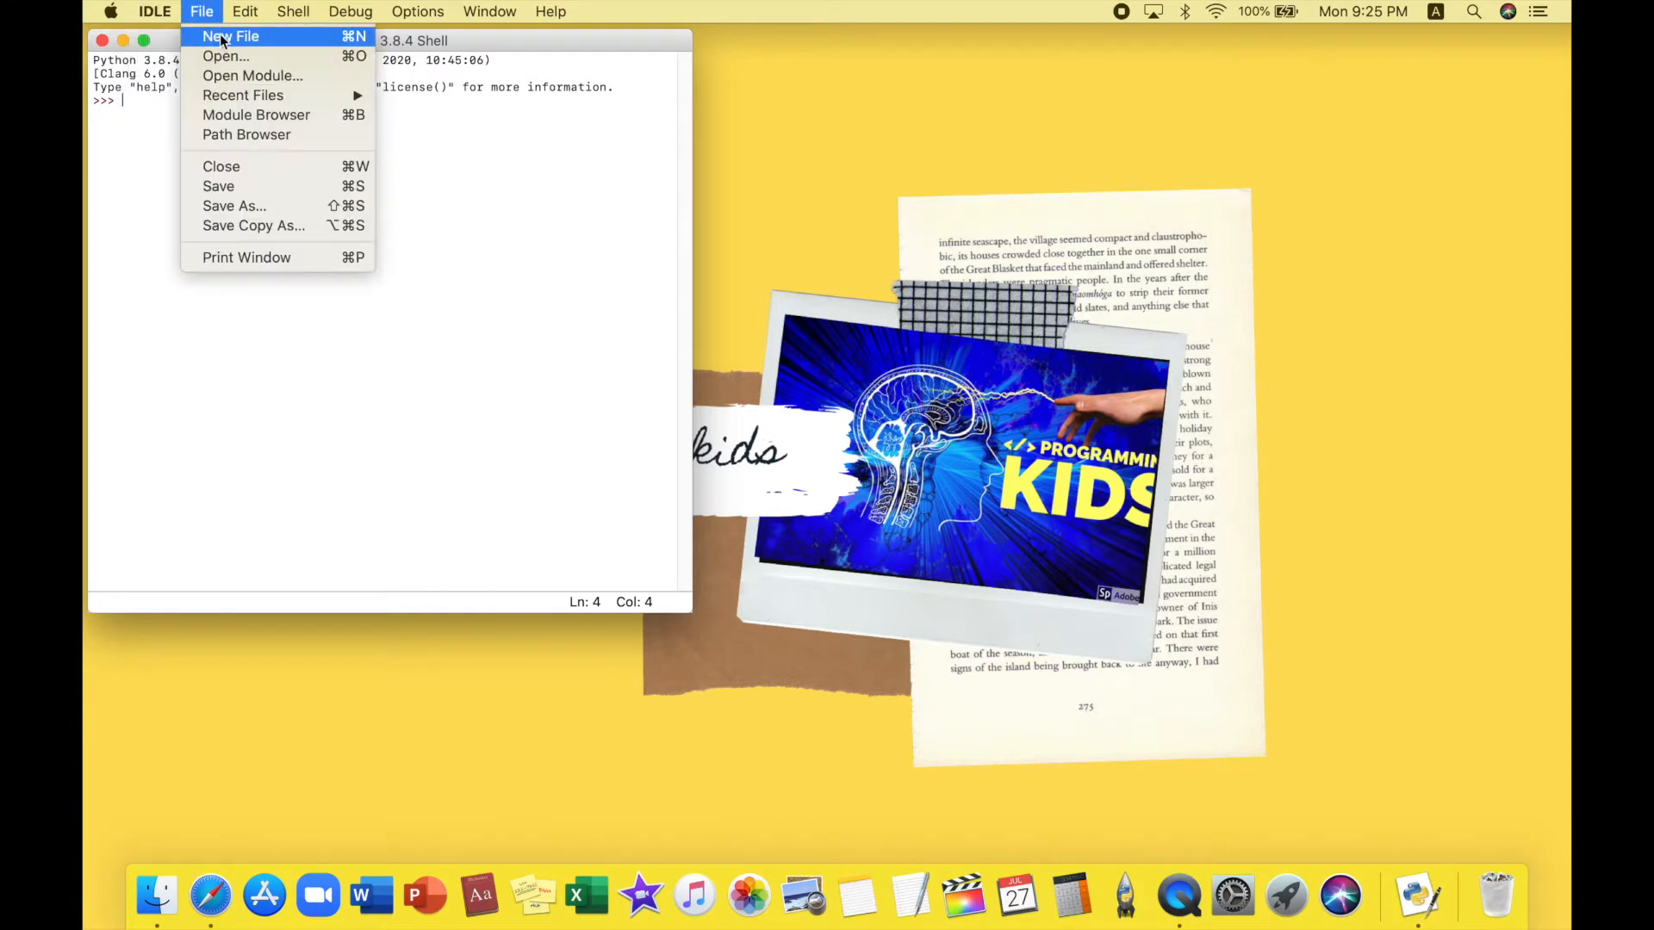
click(230, 36)
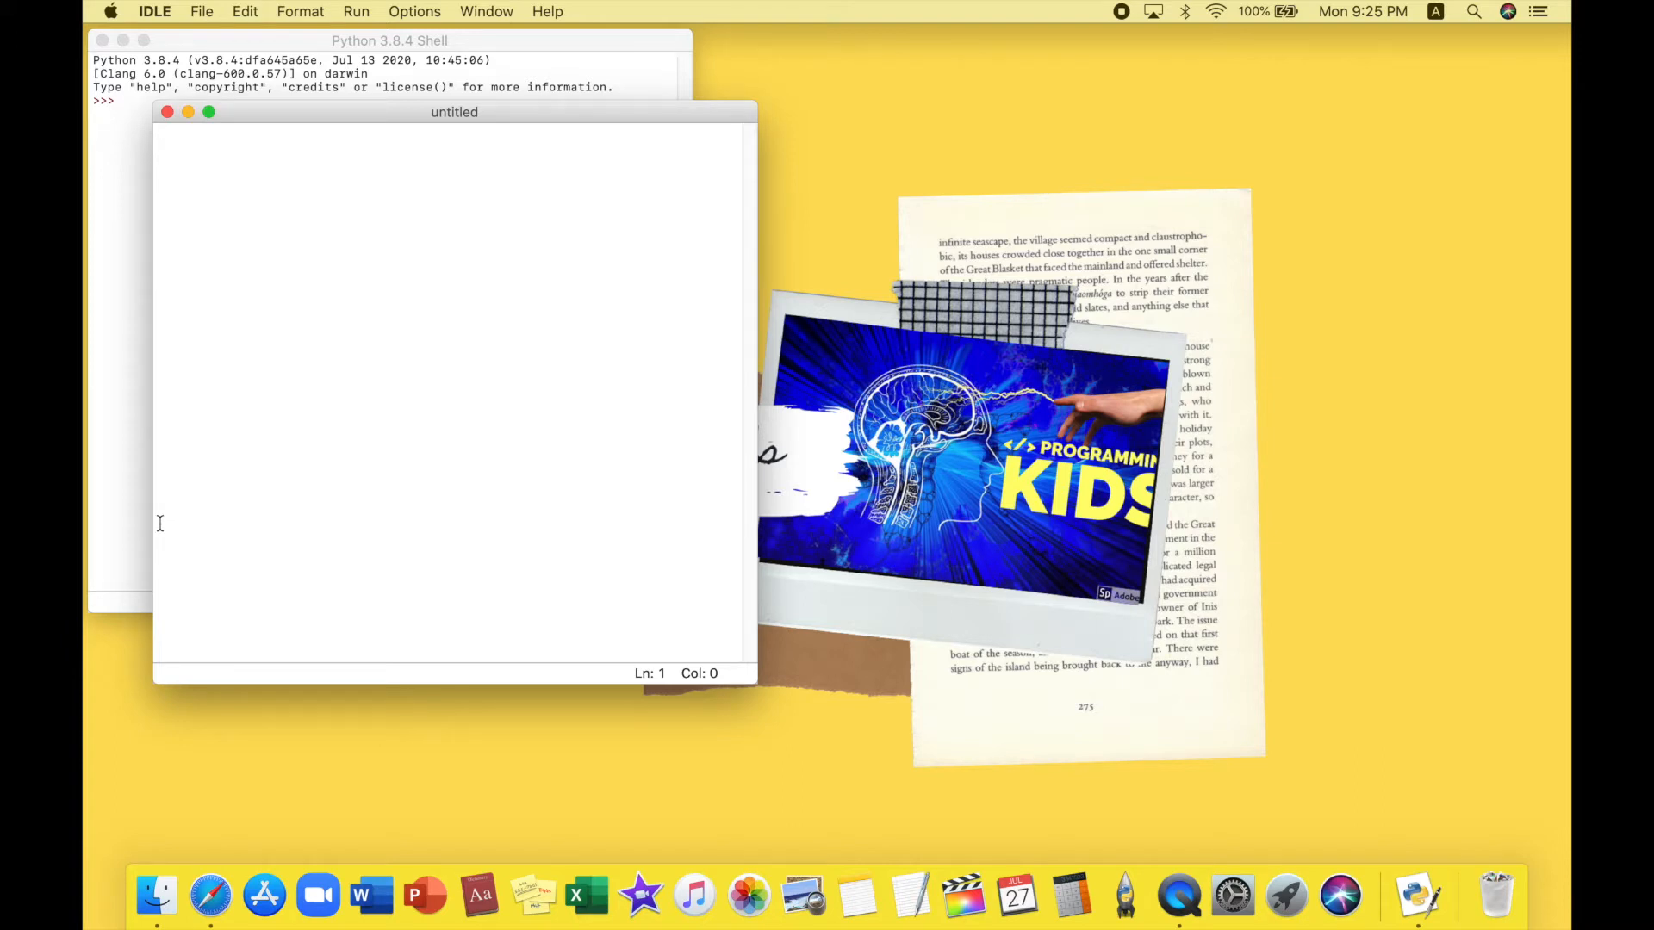
Type the #simplecircle.py comment and an import turtle line
text(#)
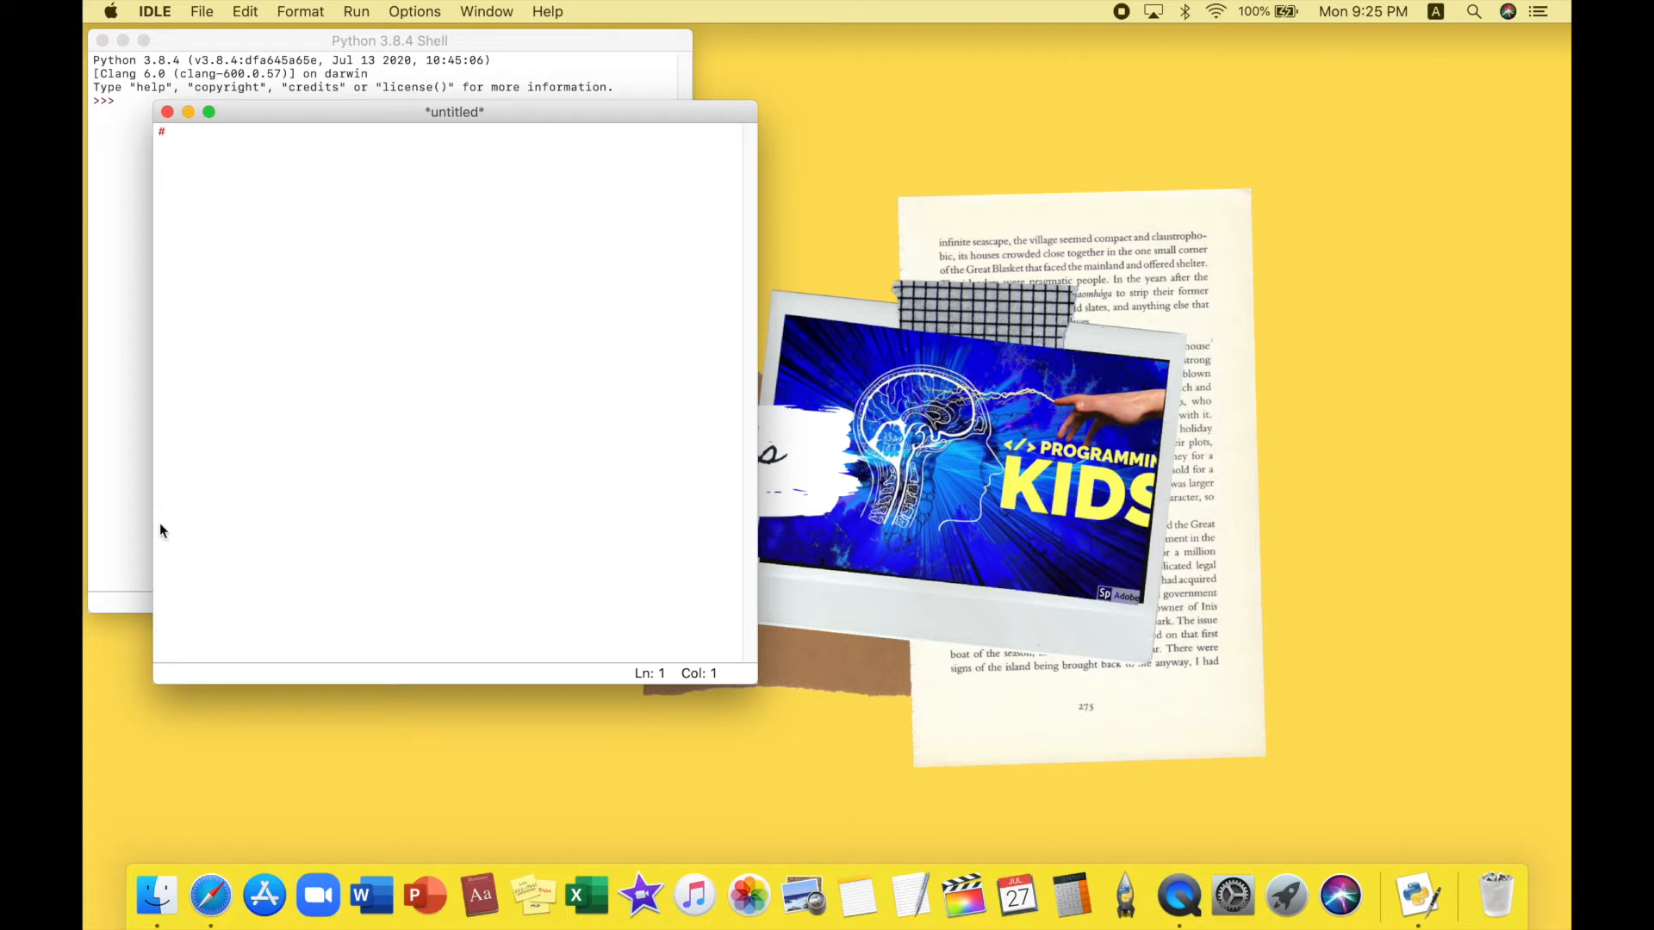
text(simpl)
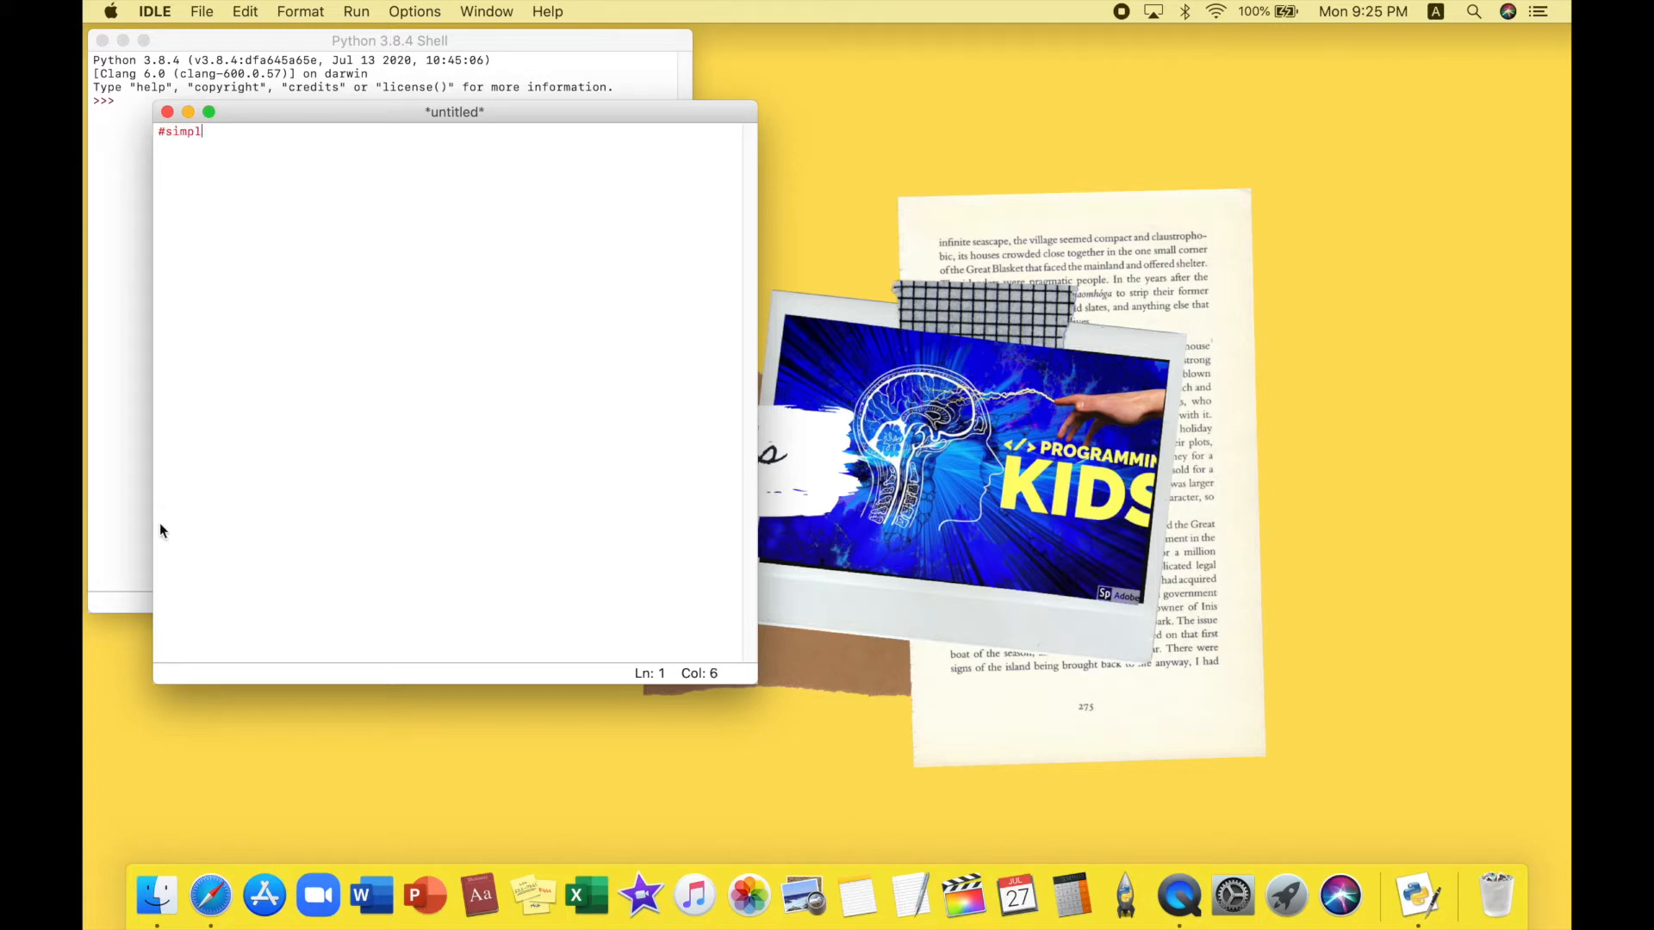
text(ecircl)
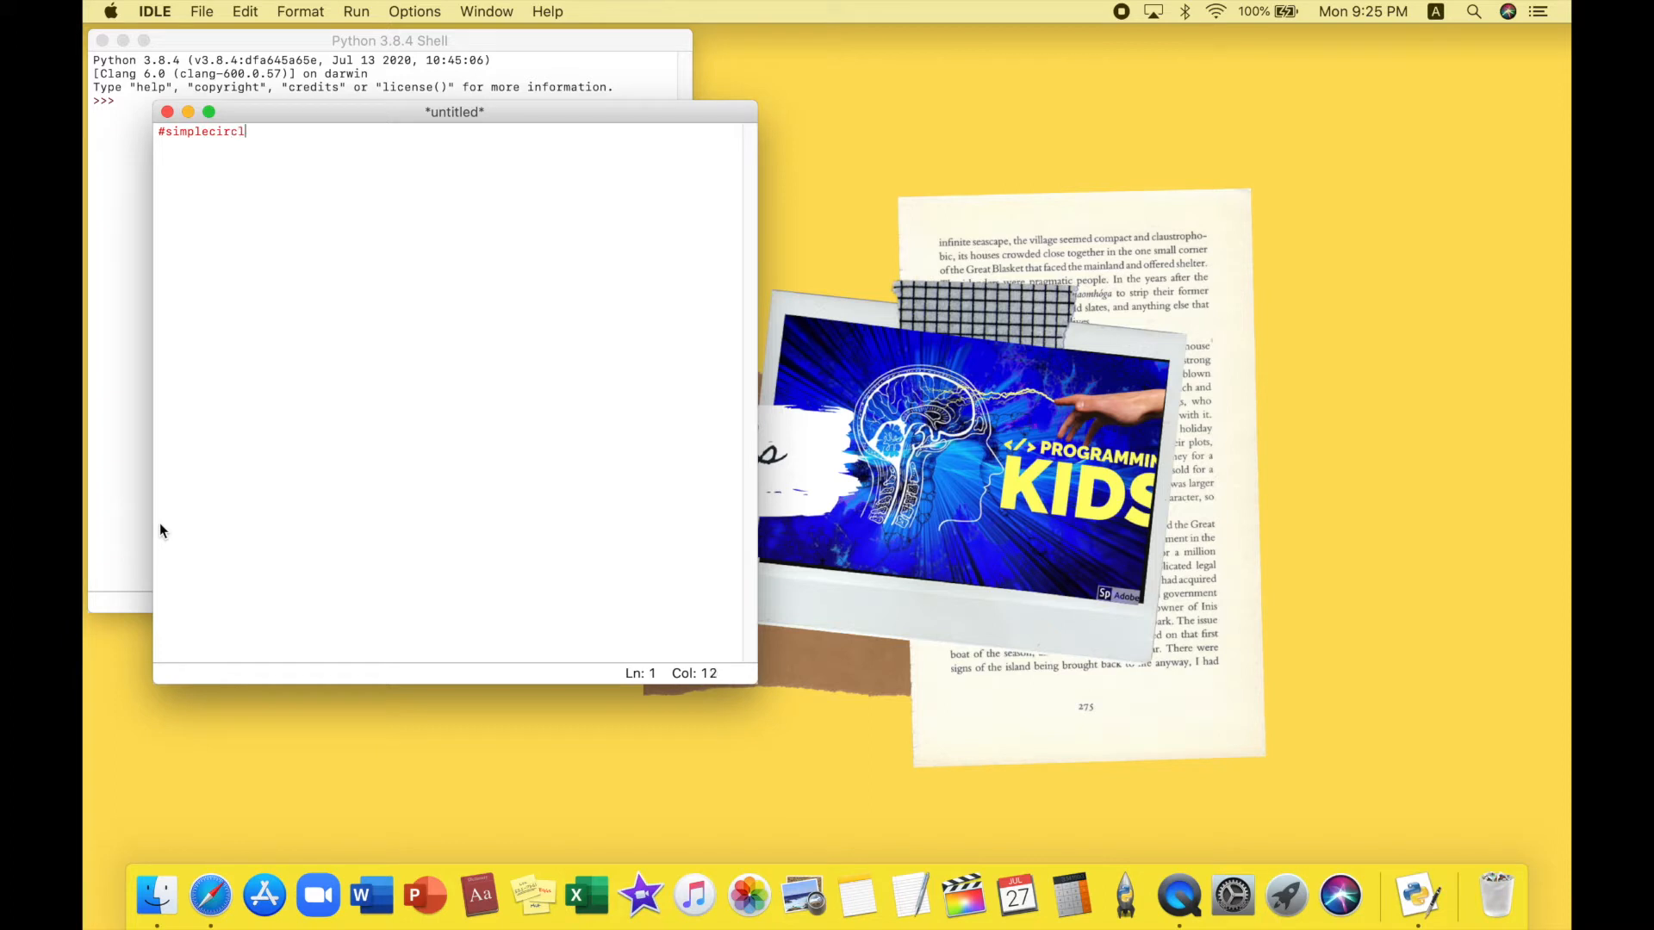
text(e.)
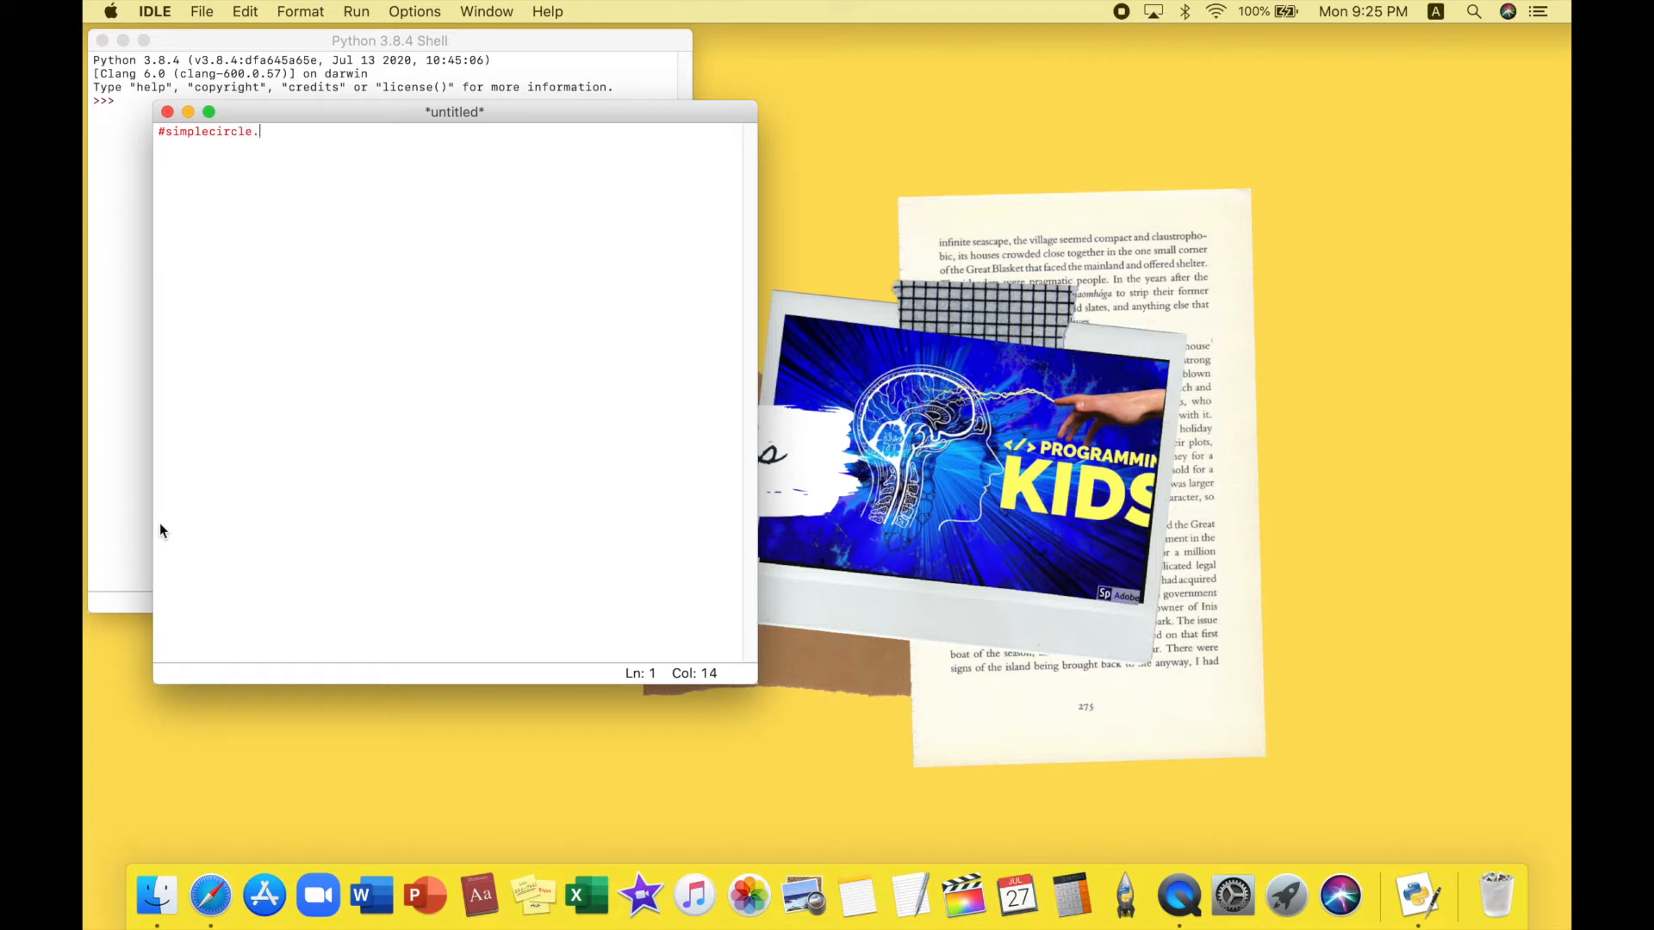
text(py)
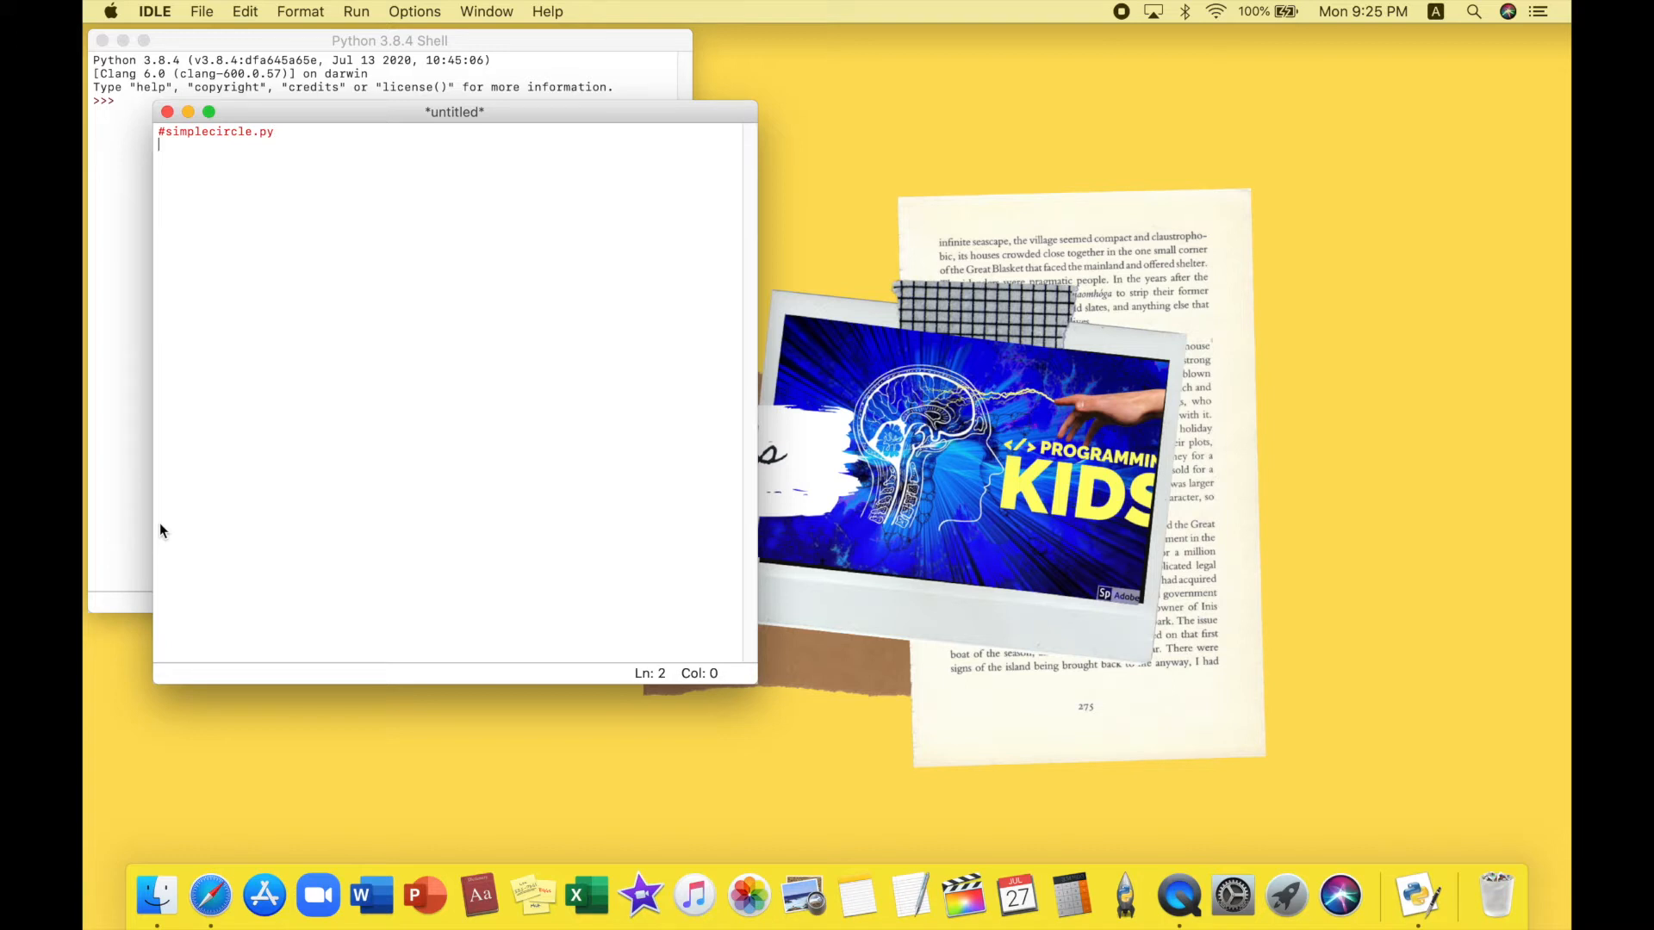
text(im)
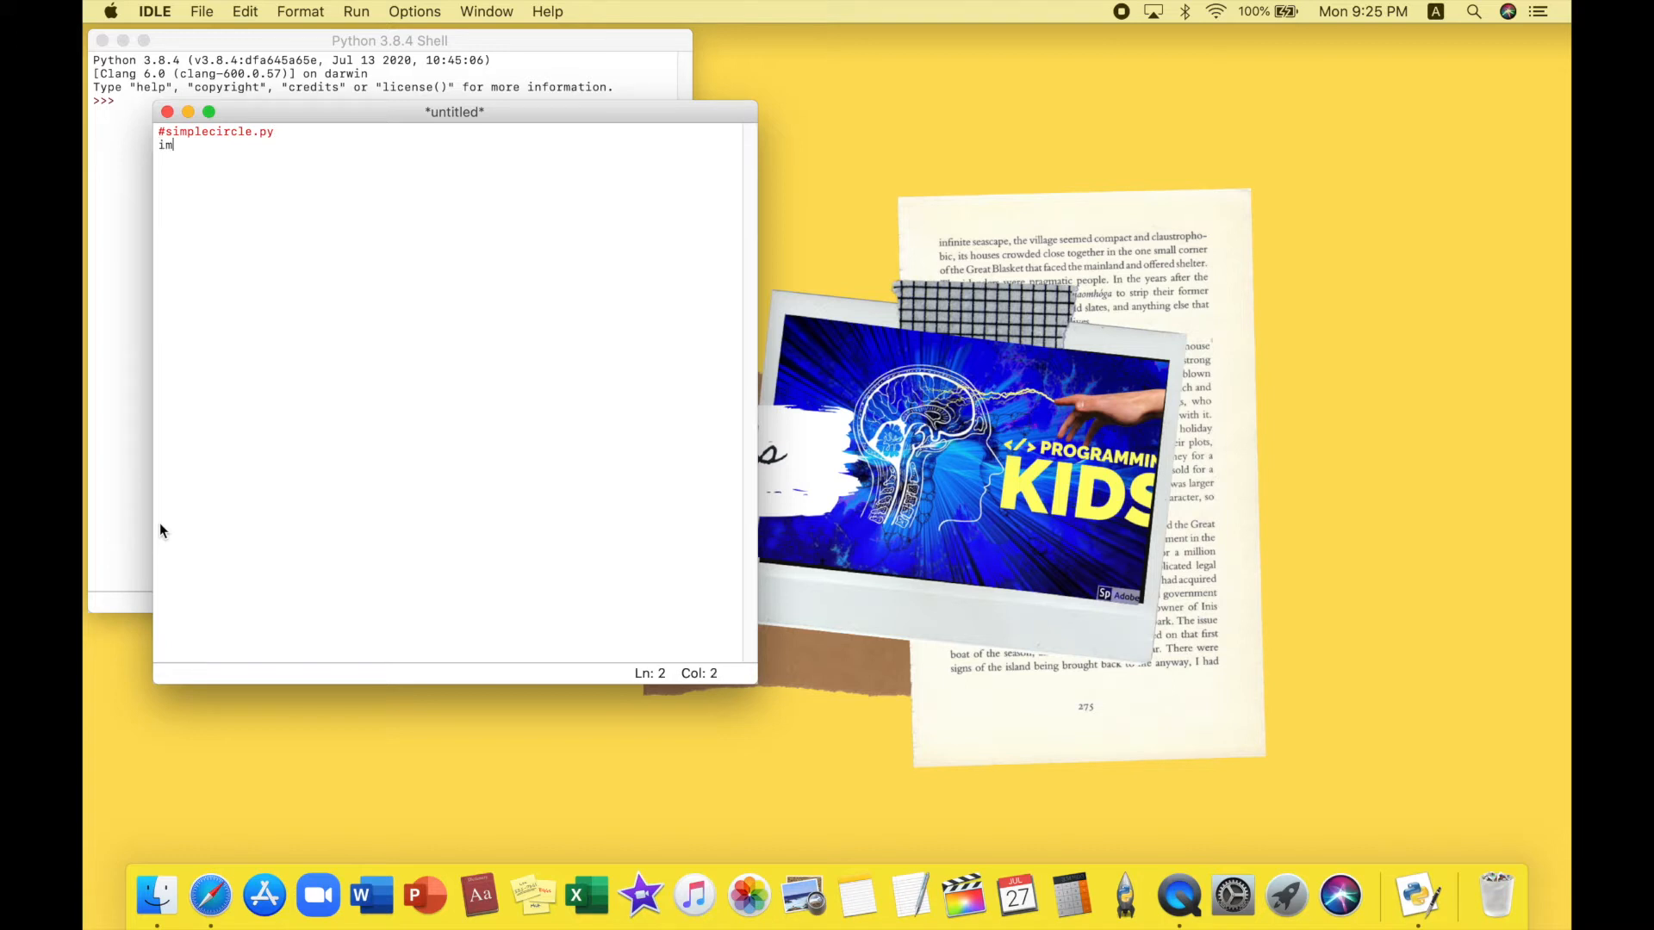
text(port)
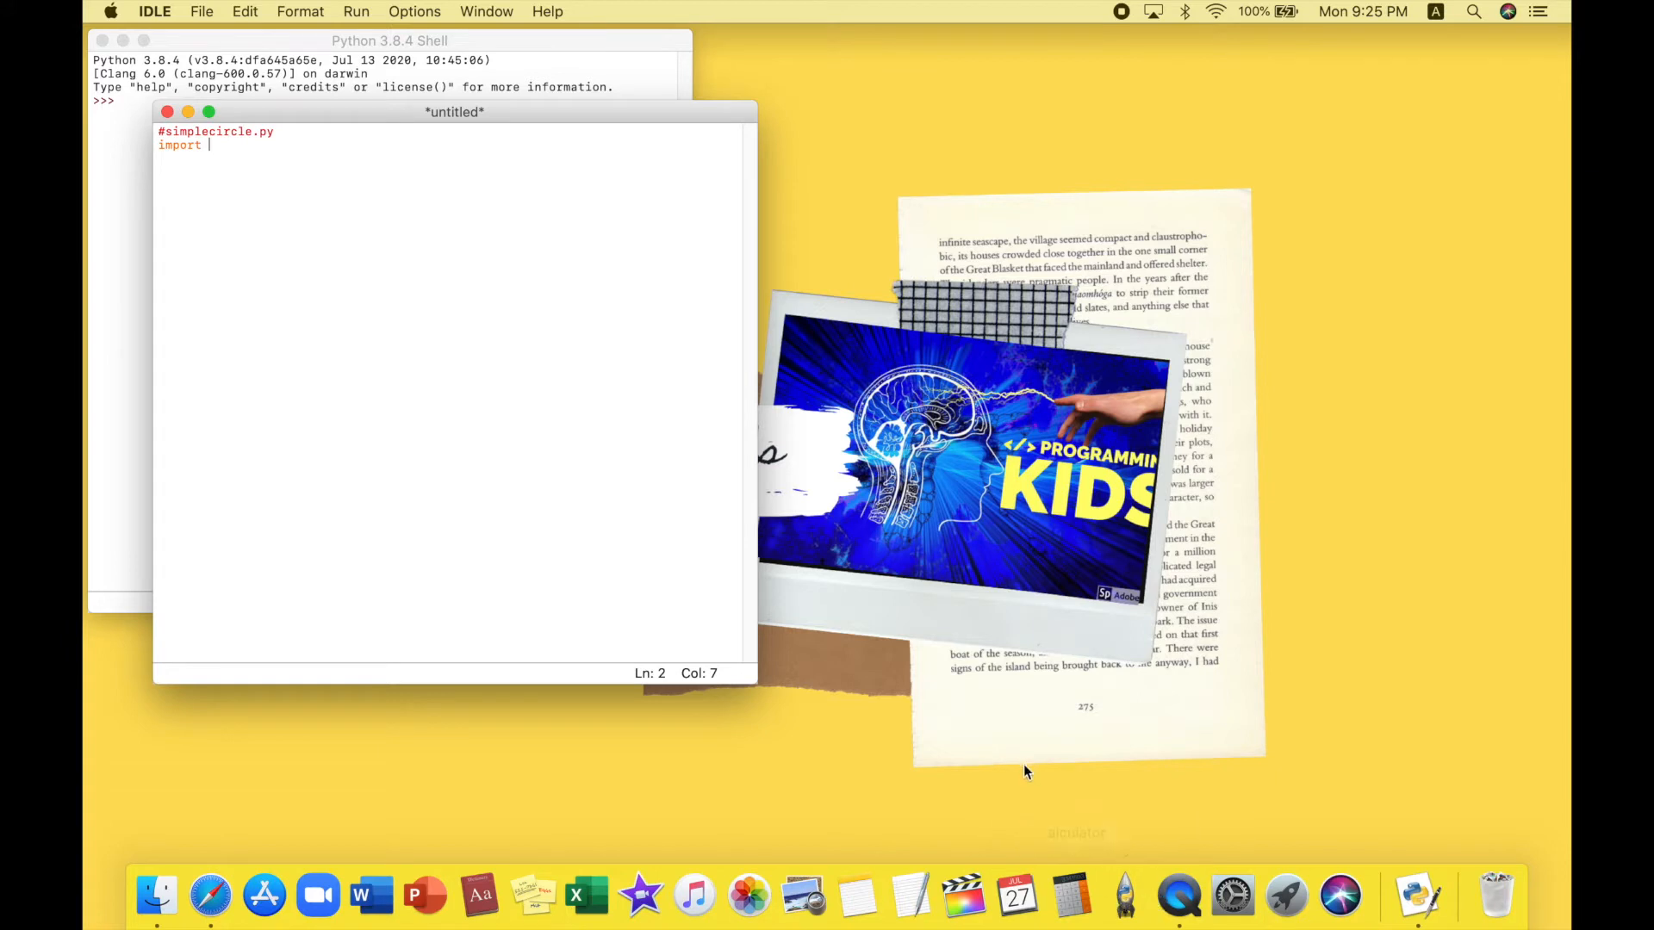
mouse_move(1122, 898)
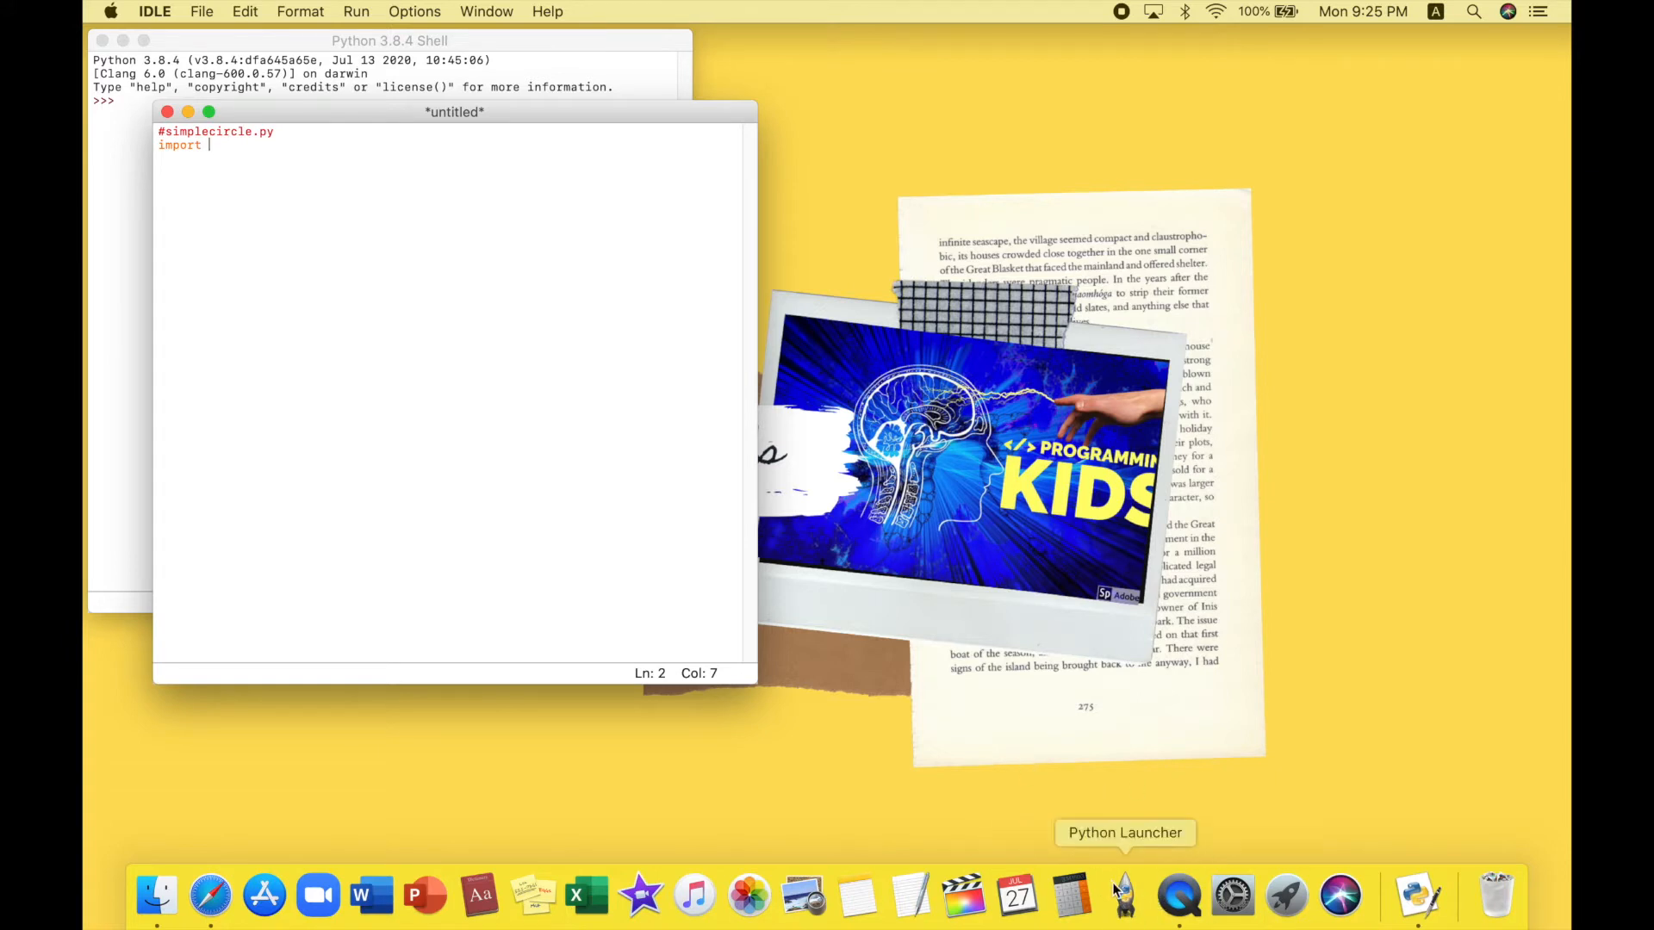
mouse_move(1138, 607)
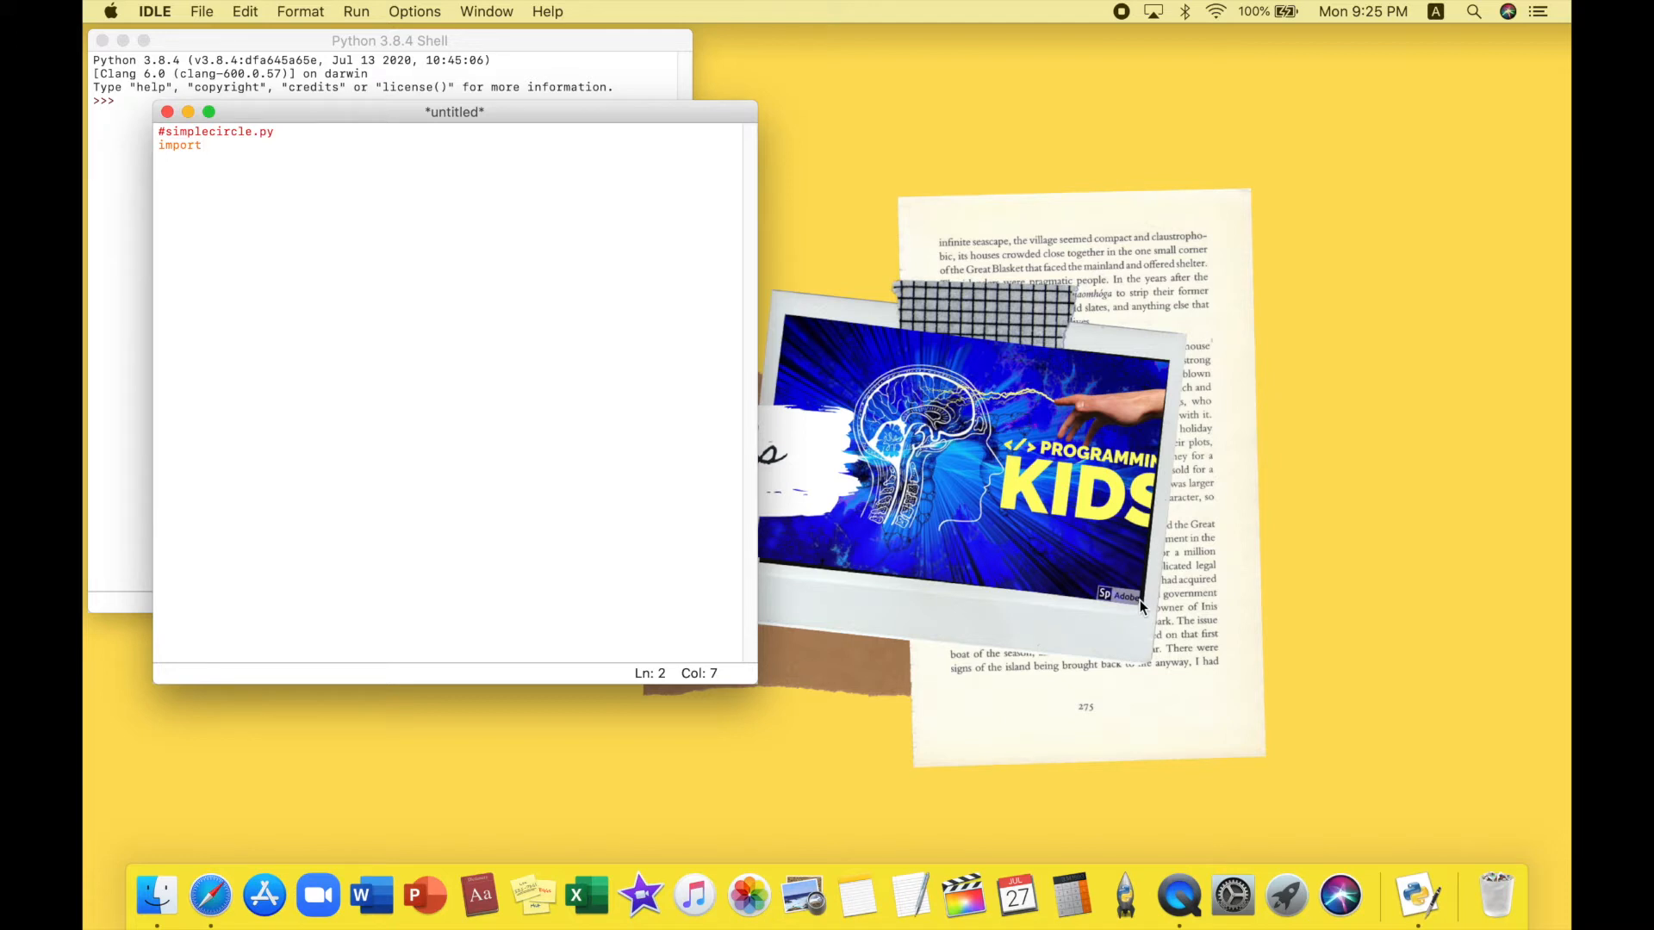
text(turt)
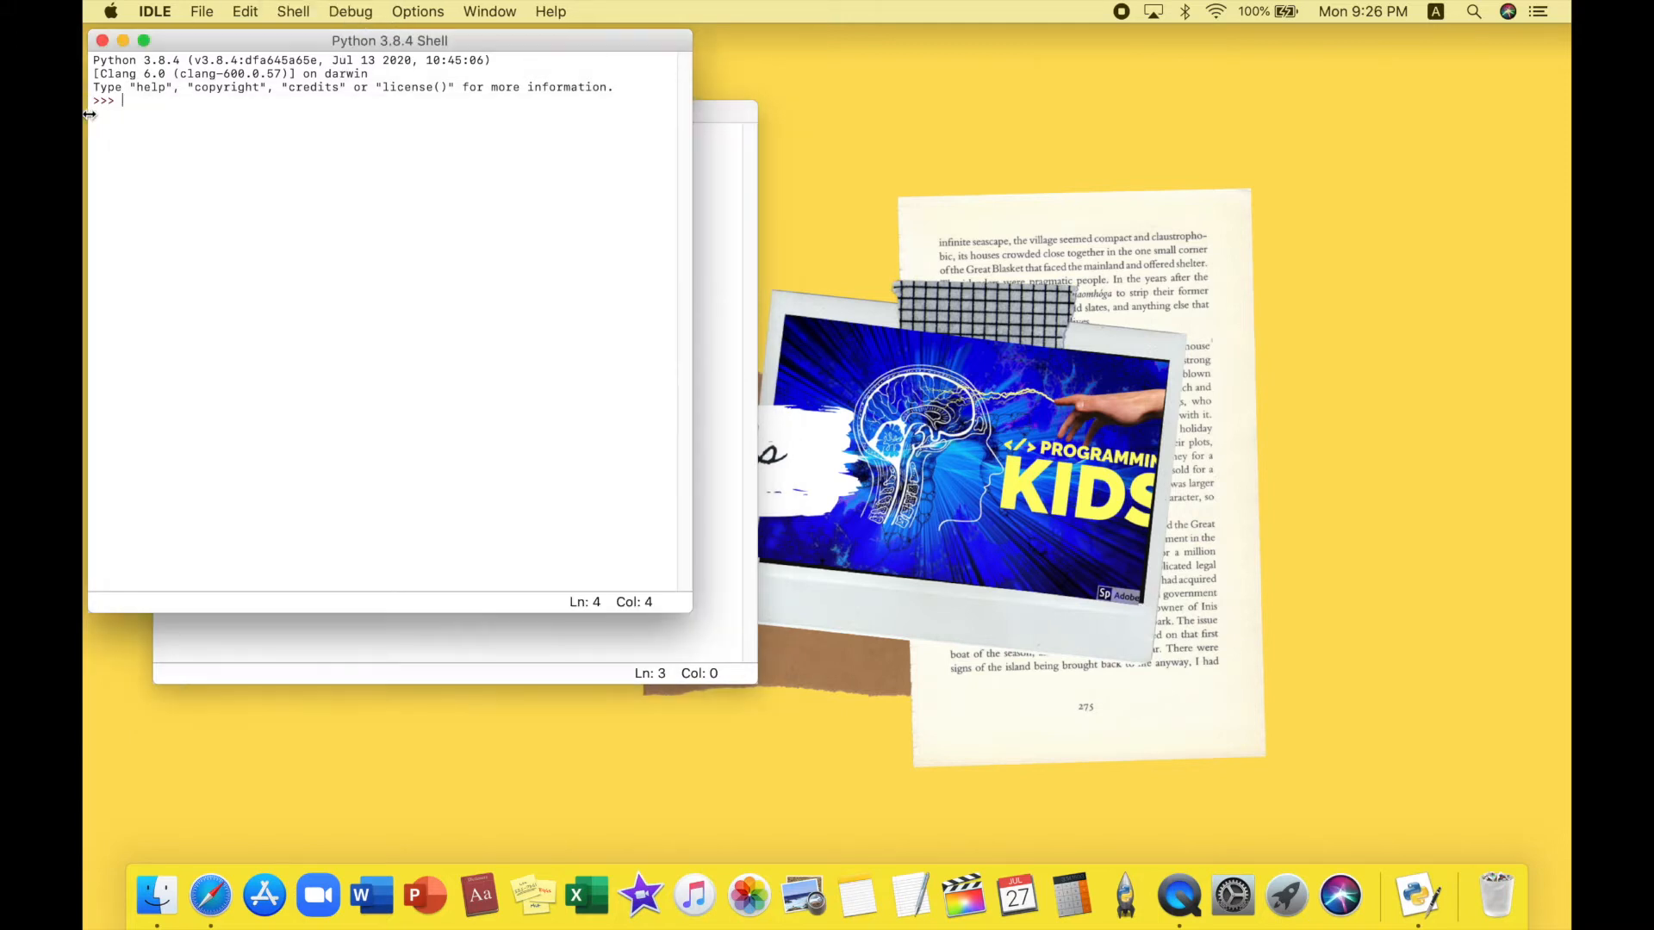
mouse_move(713, 362)
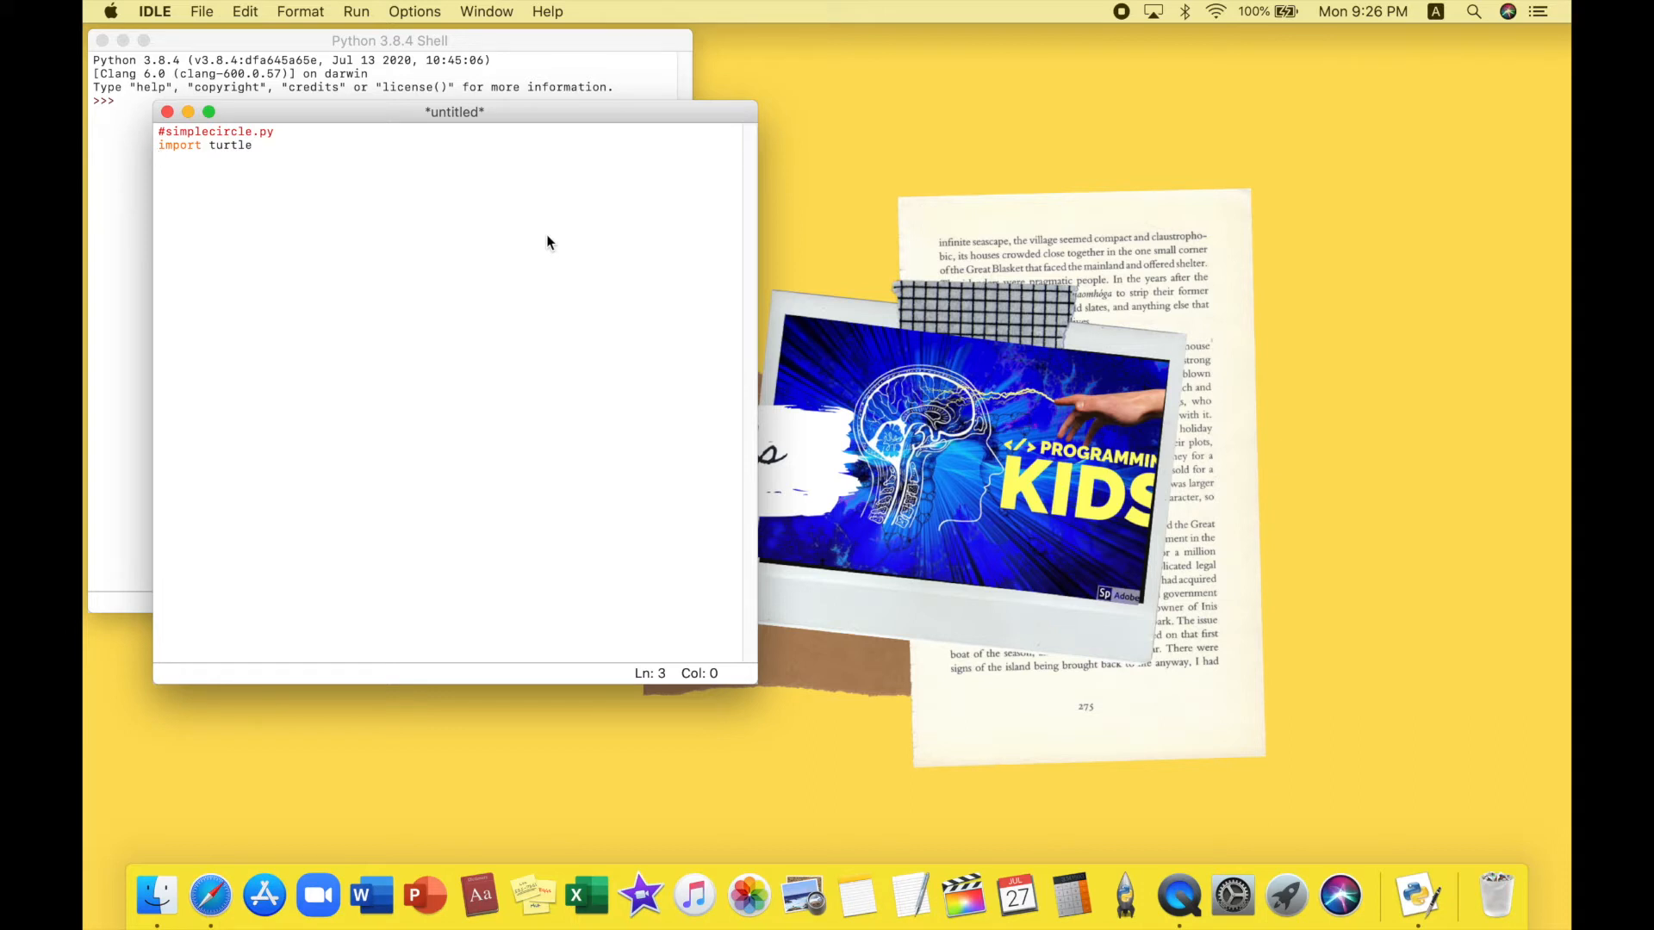
Add t= turtle.Turtle() to create the turtle object
text(t=)
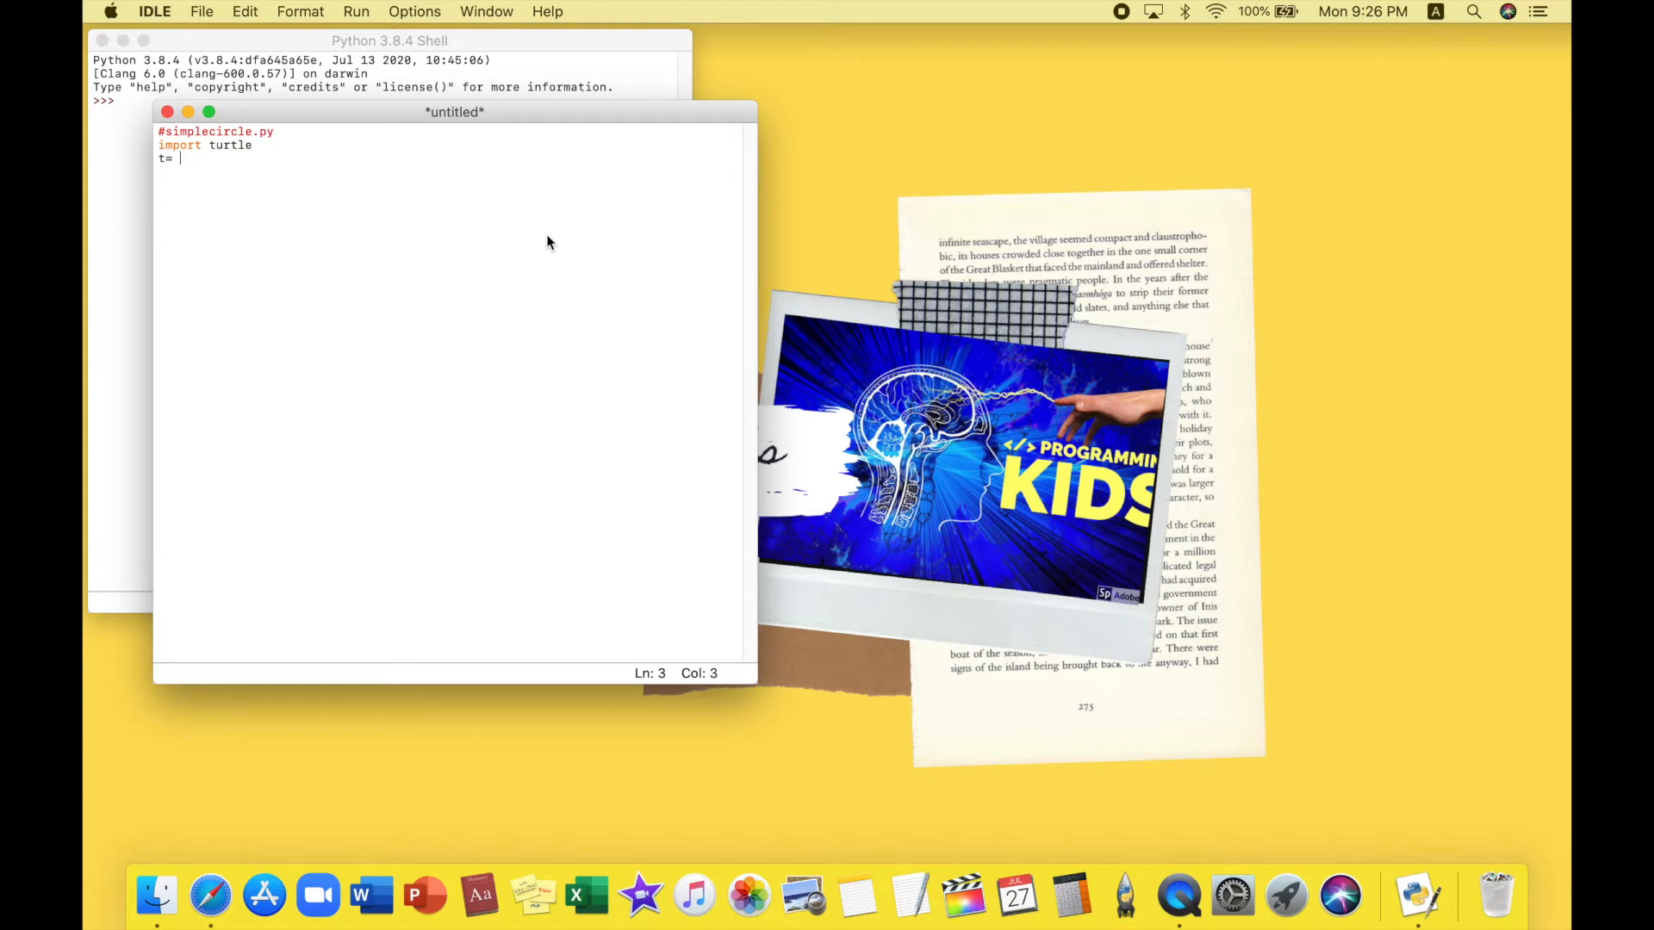
text(turtle)
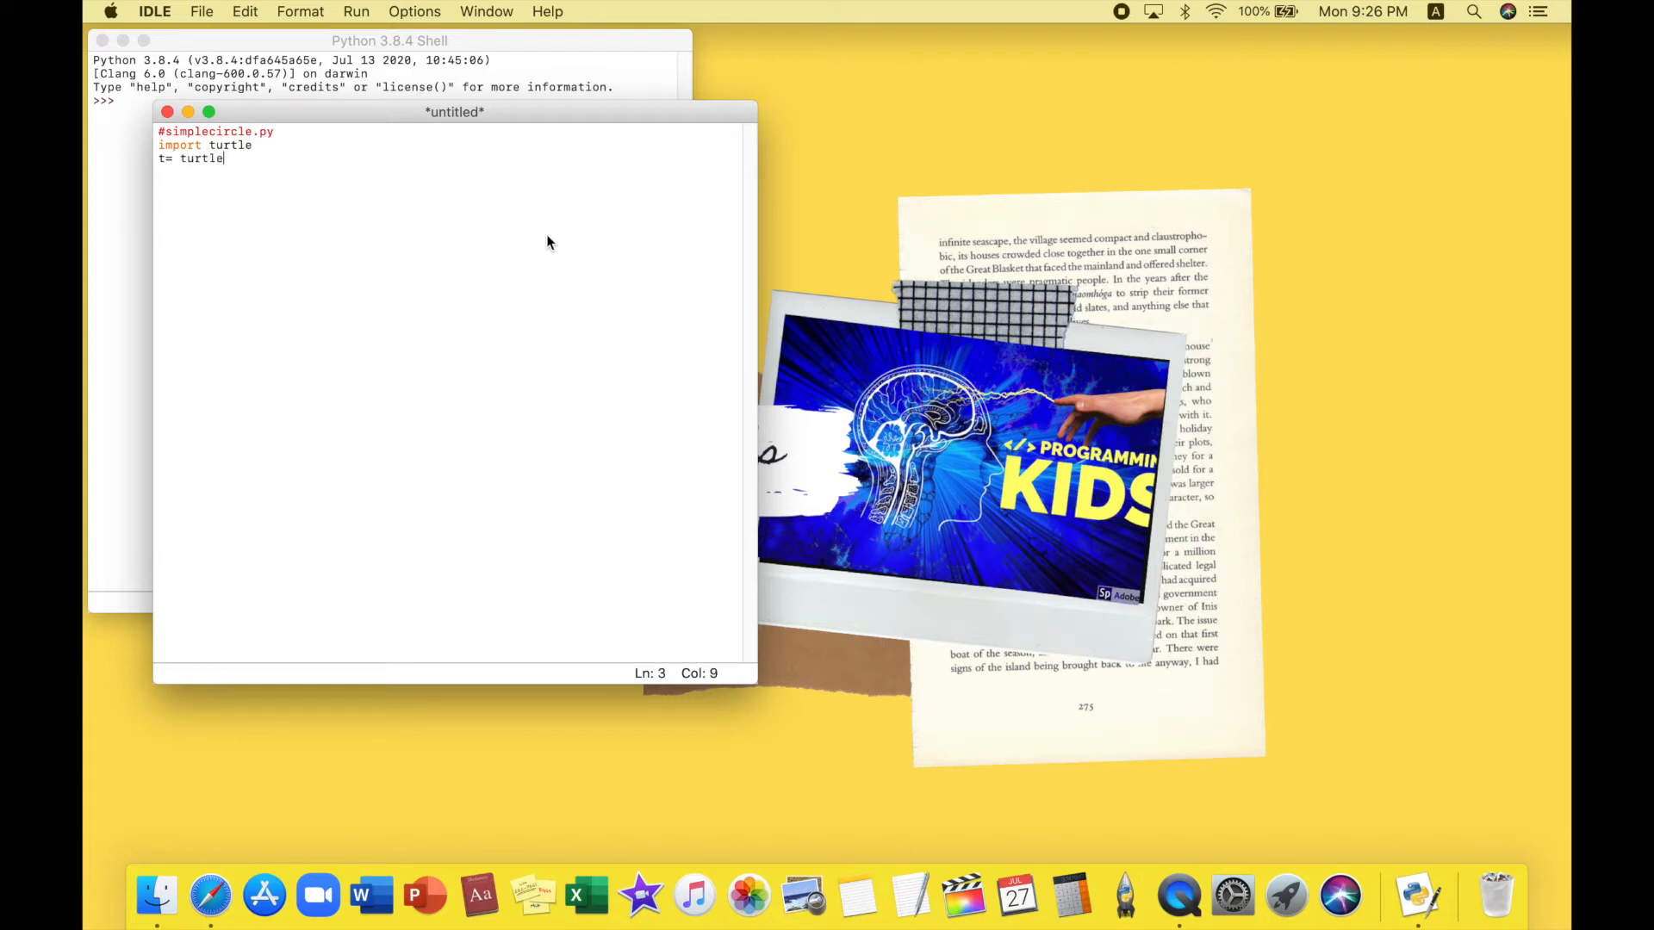
text(.)
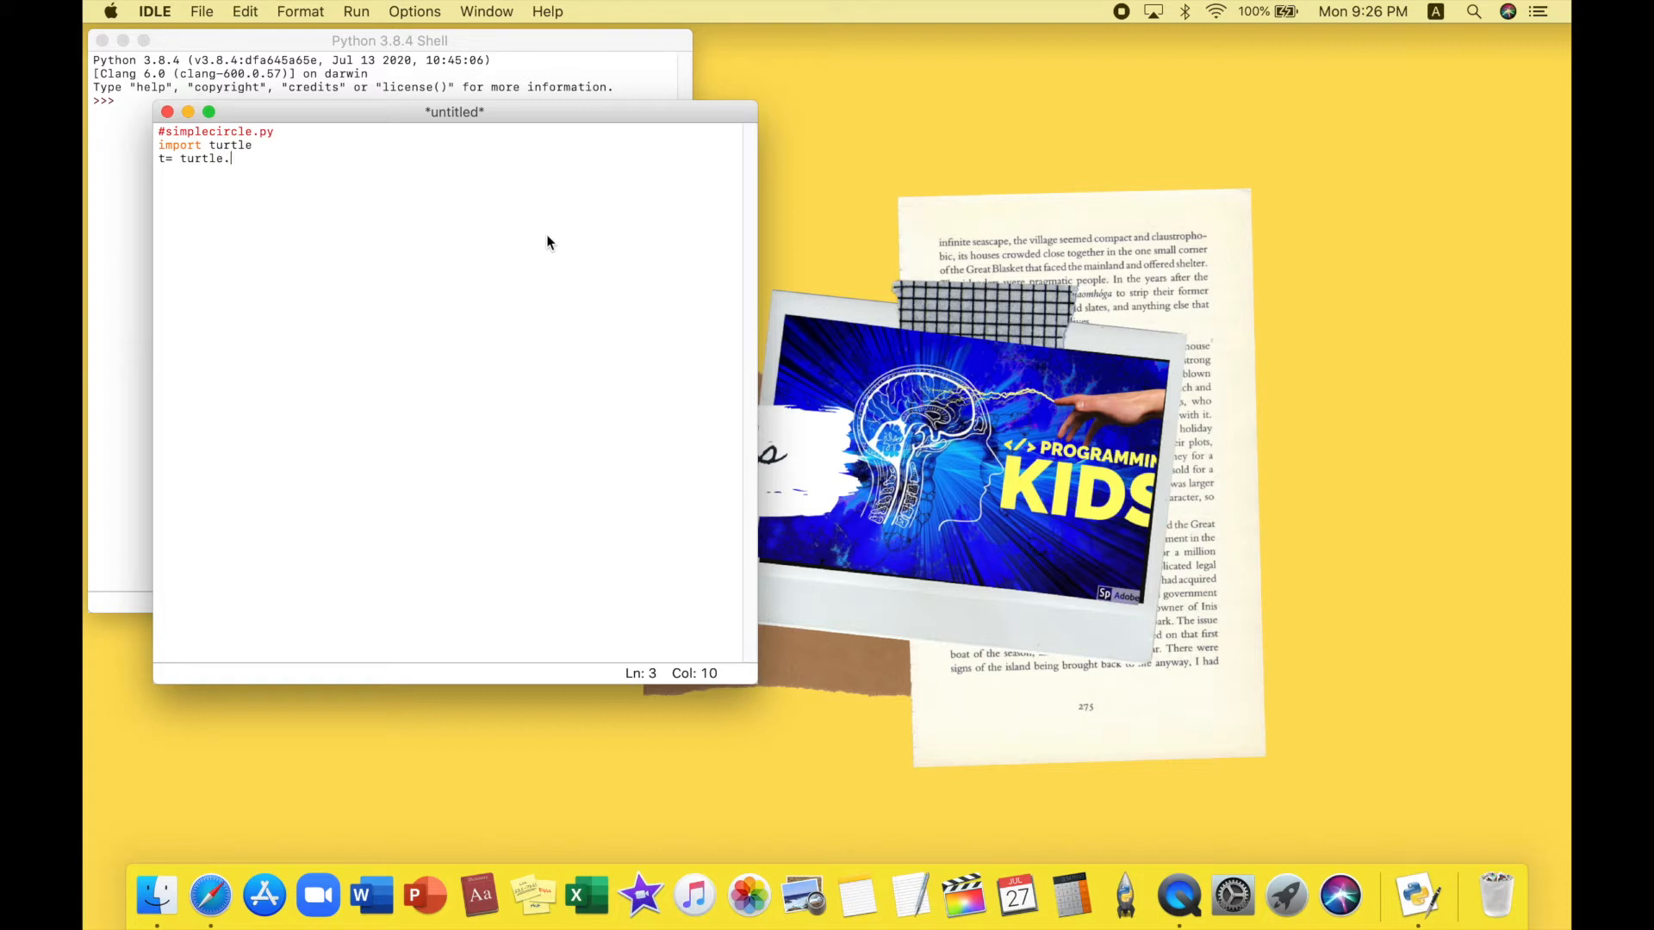
text(Turtle)
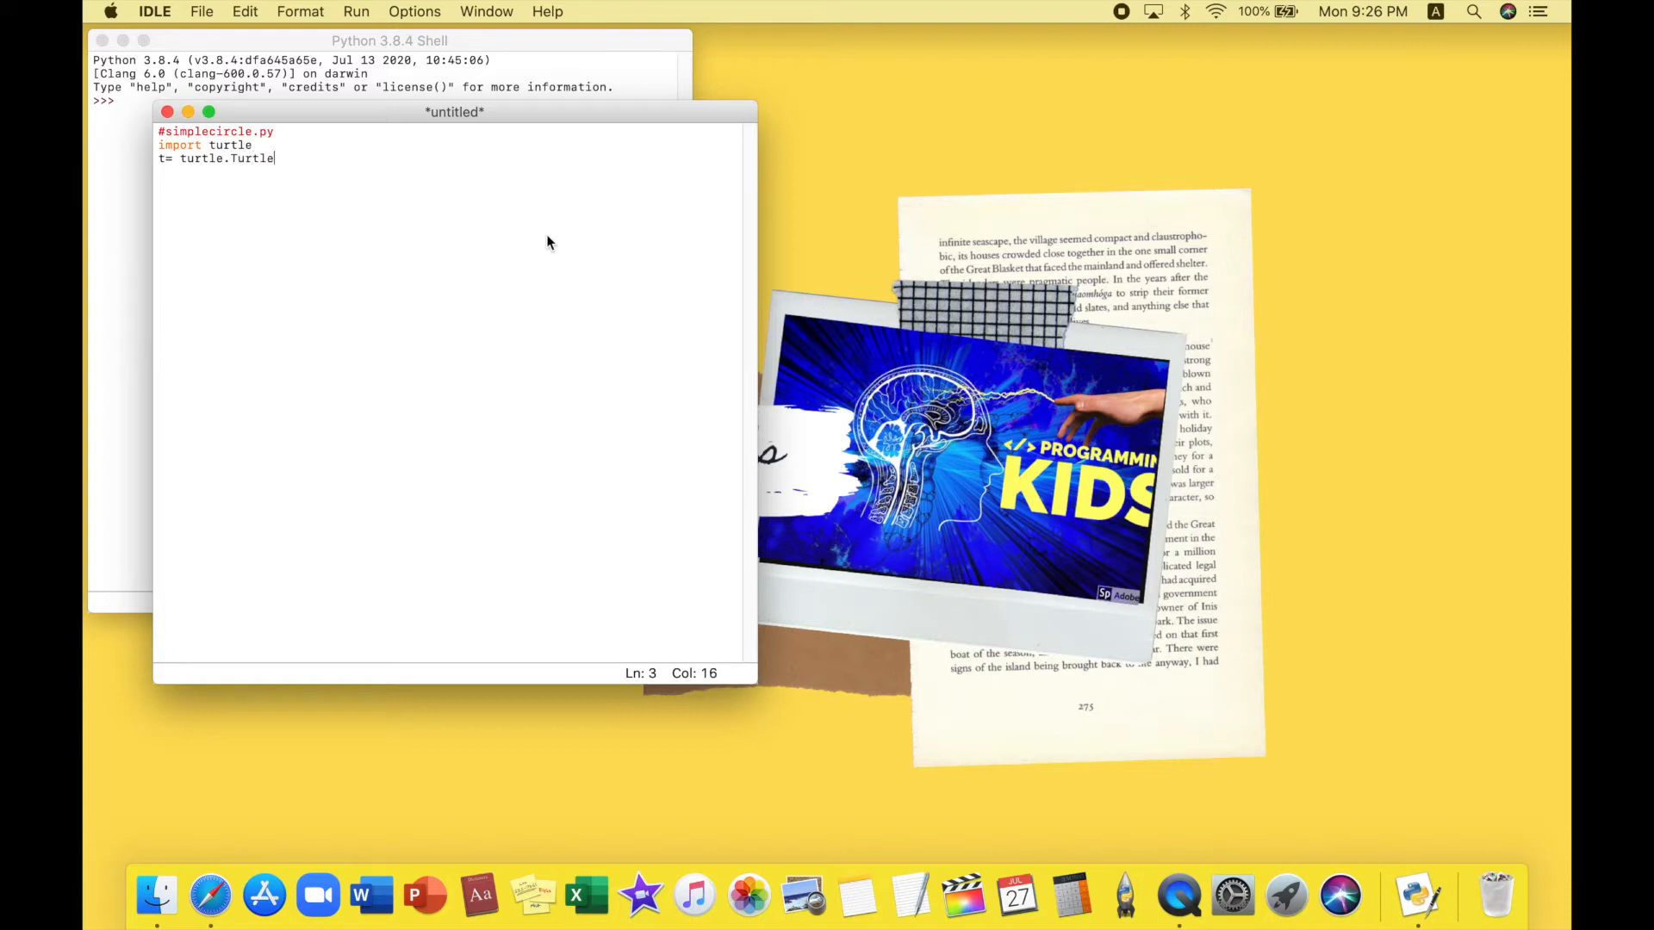
text(()
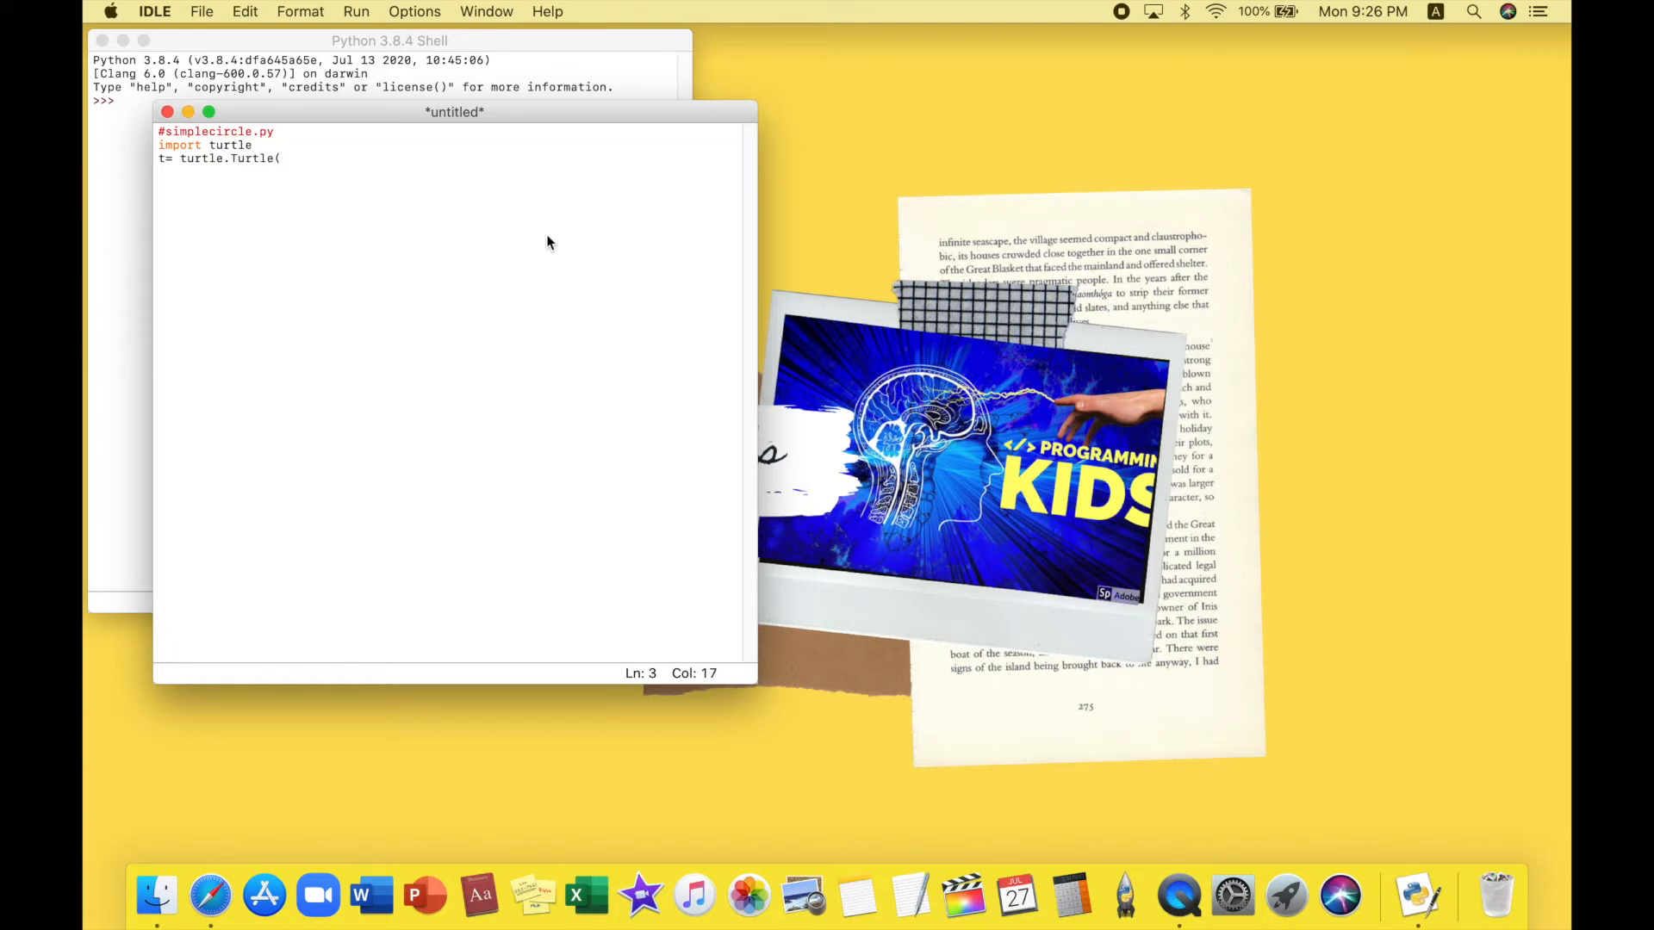
text())
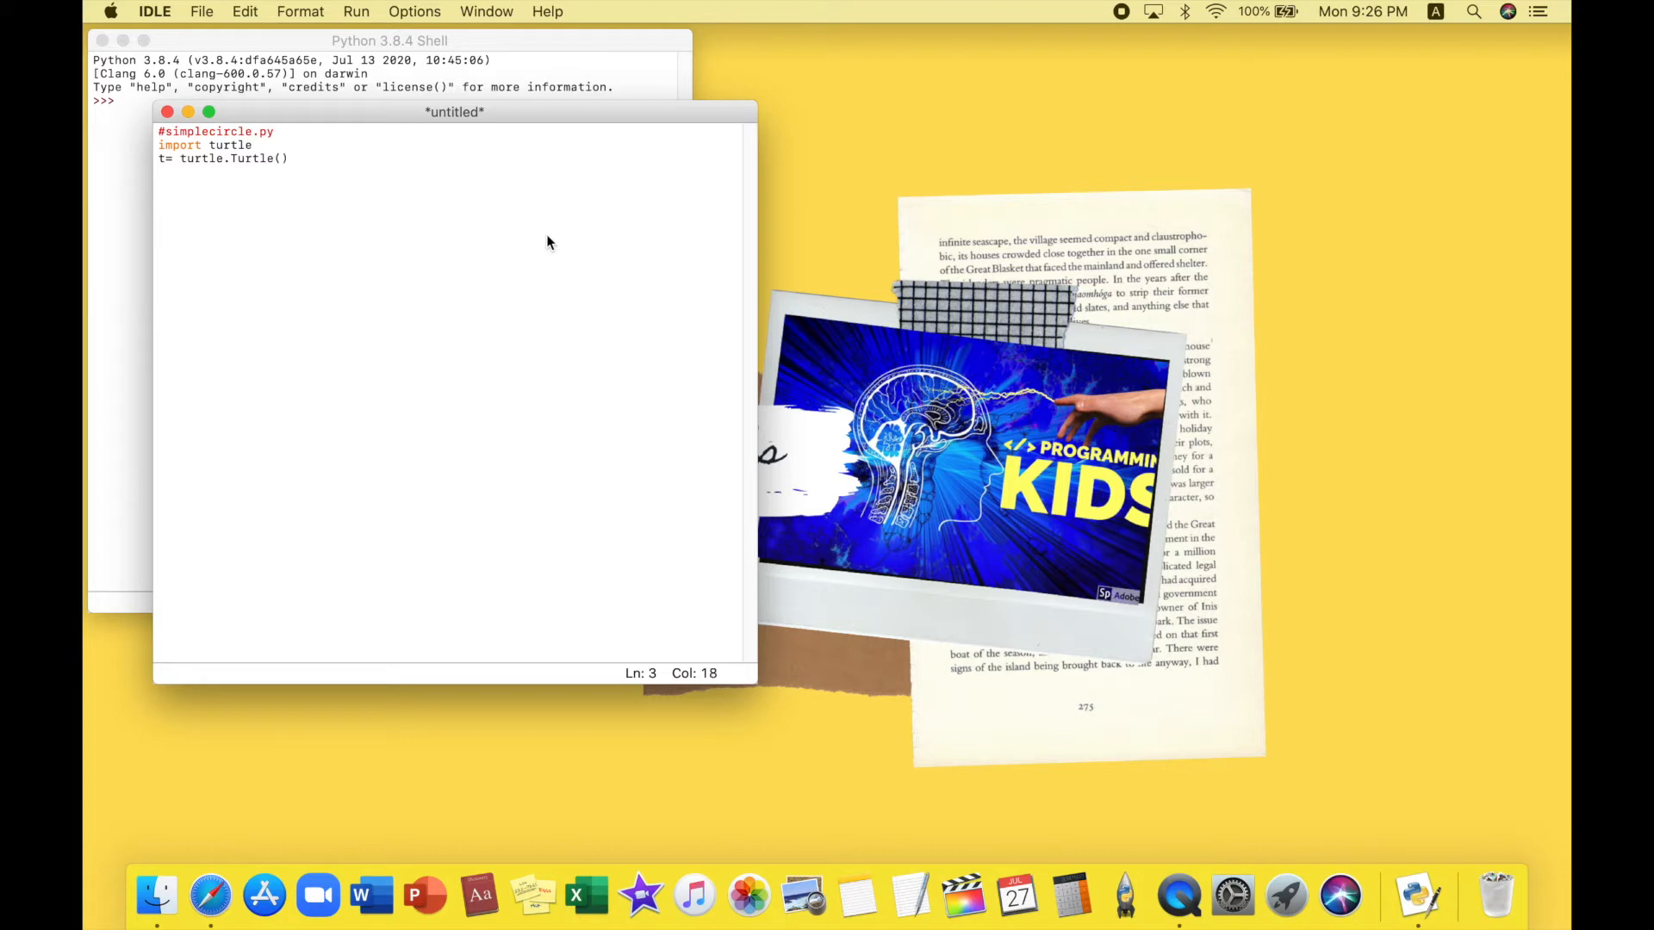
Run the module, agreeing to save it first as circle.py on the Desktop
click(356, 12)
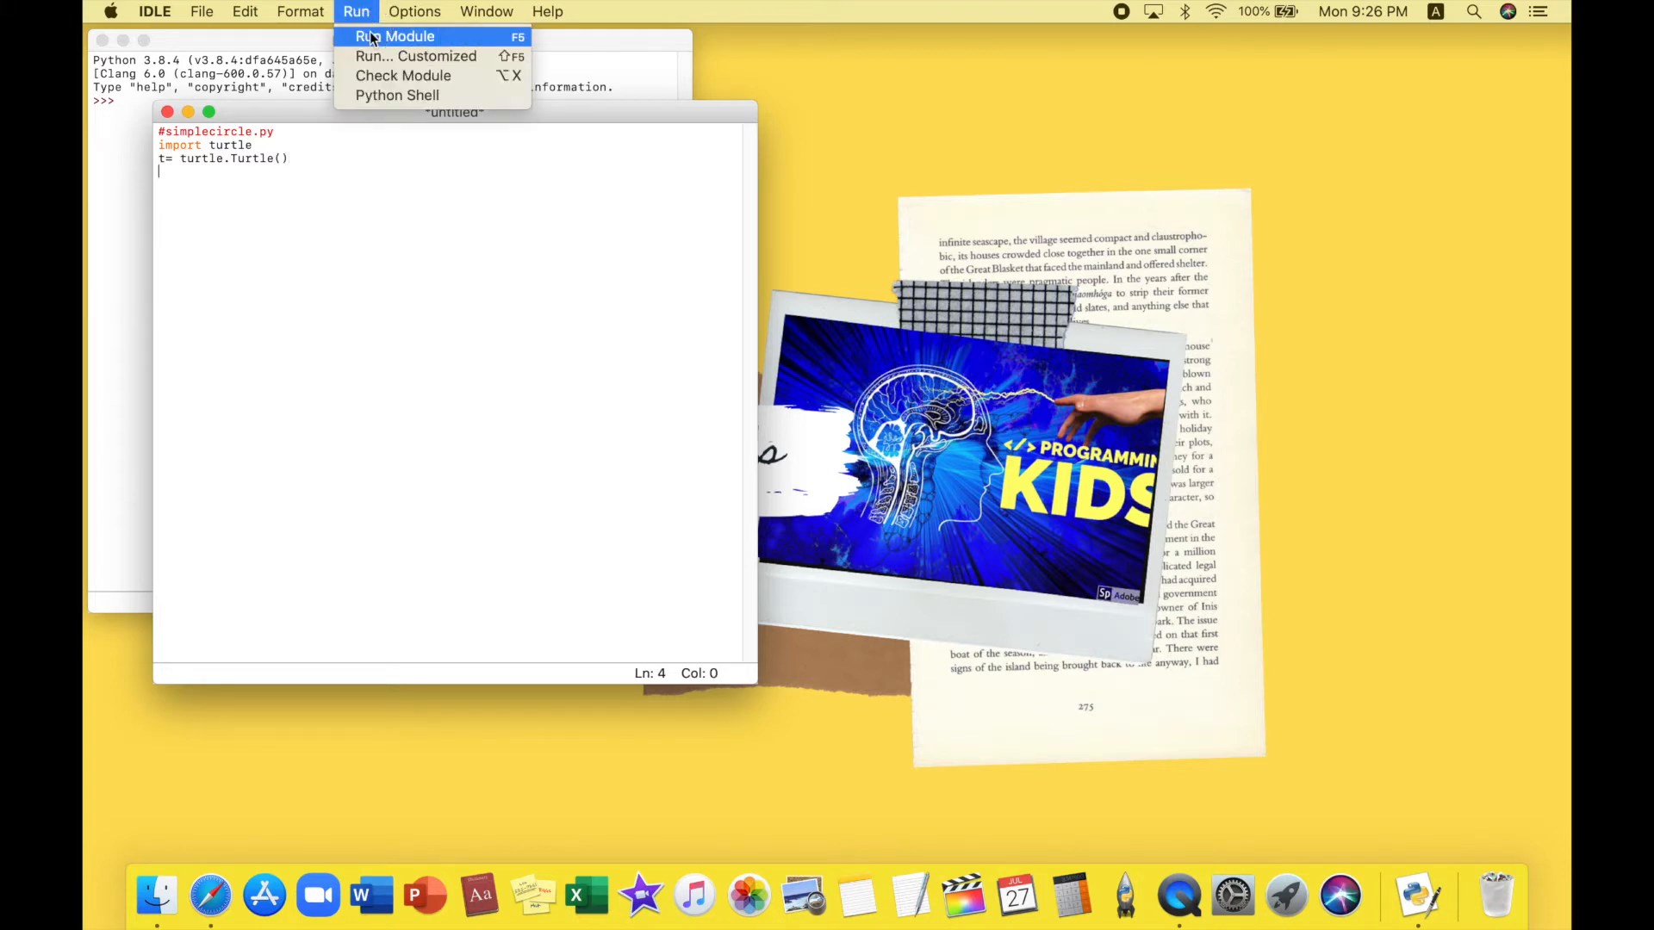
click(393, 36)
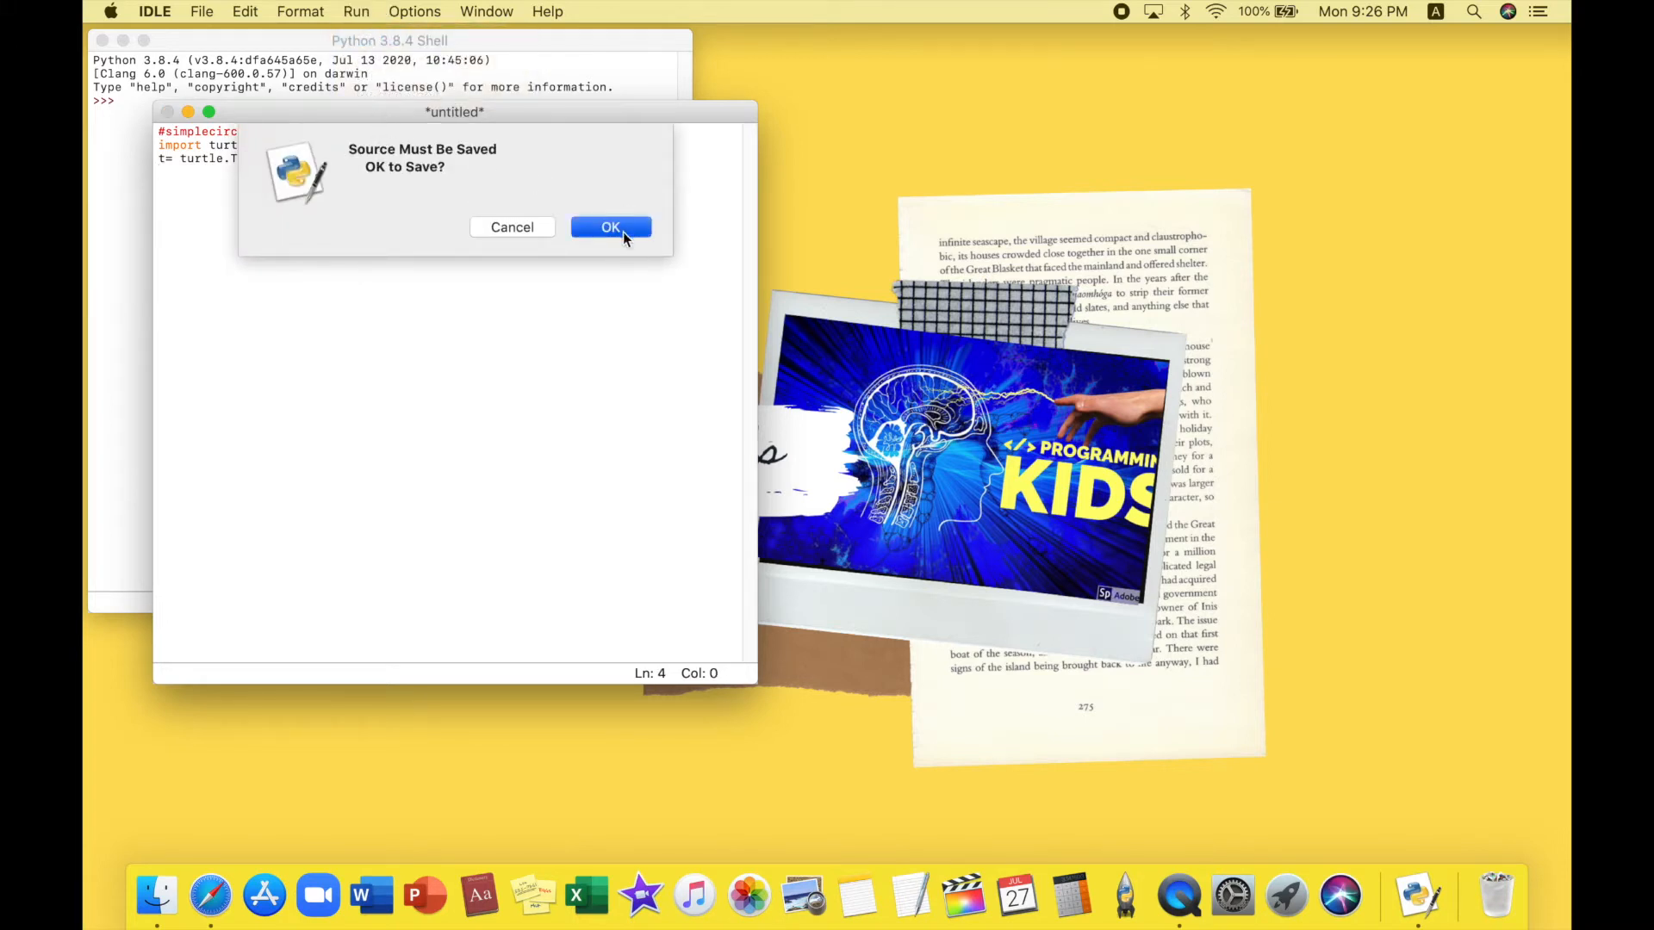
click(610, 227)
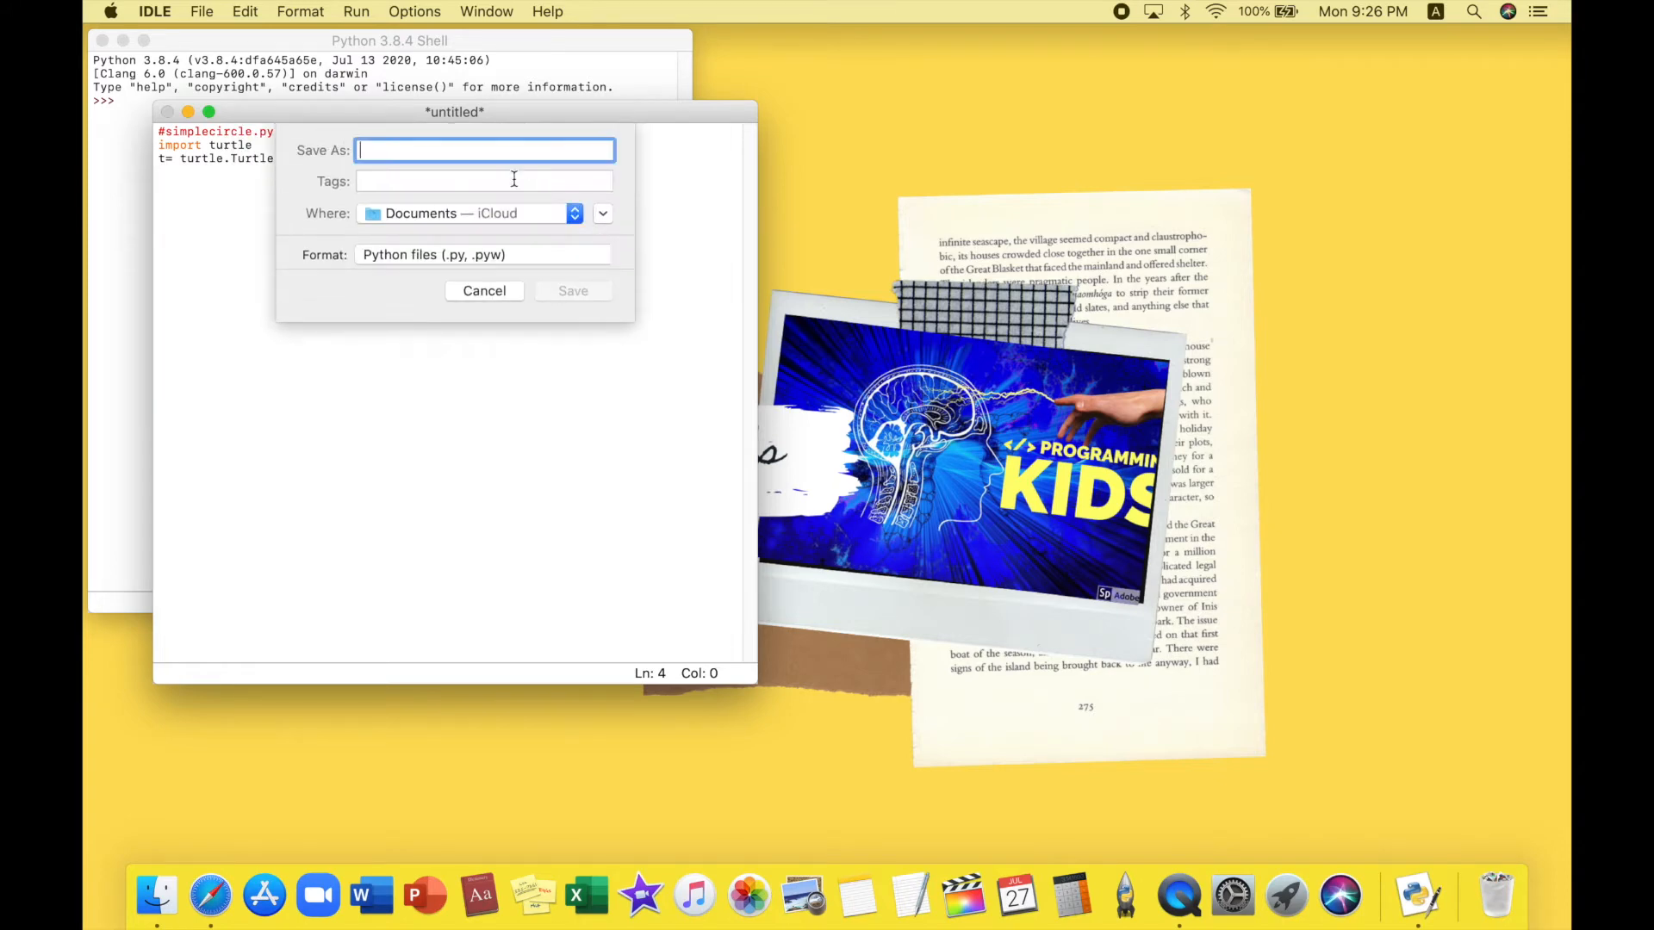
click(574, 212)
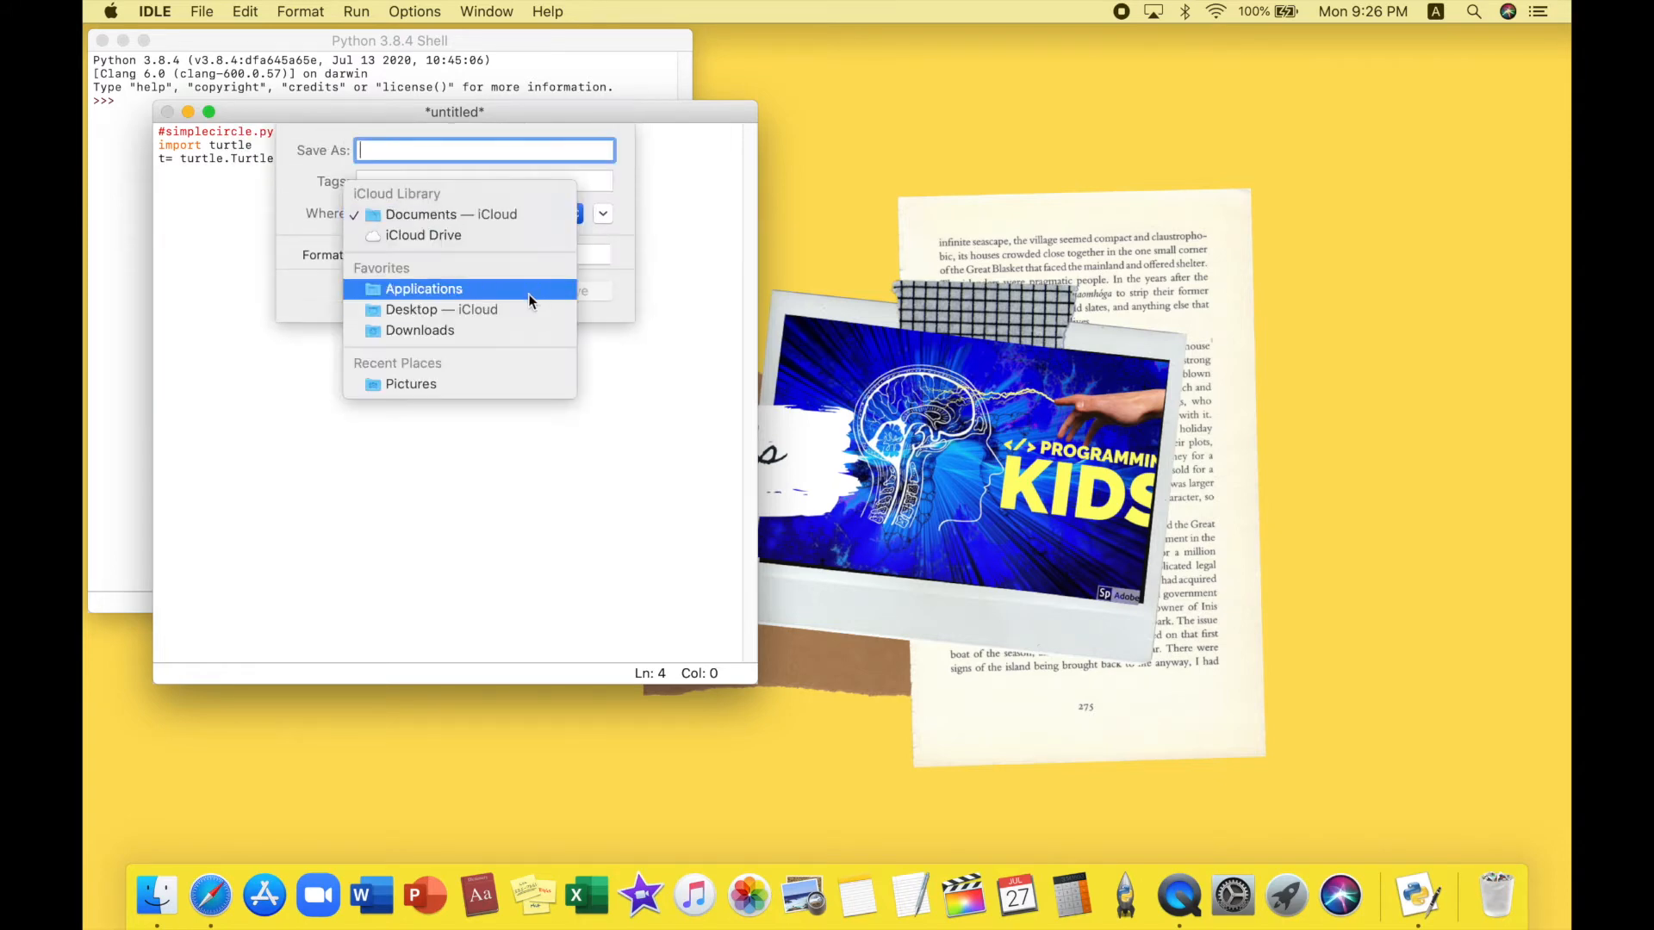
click(441, 309)
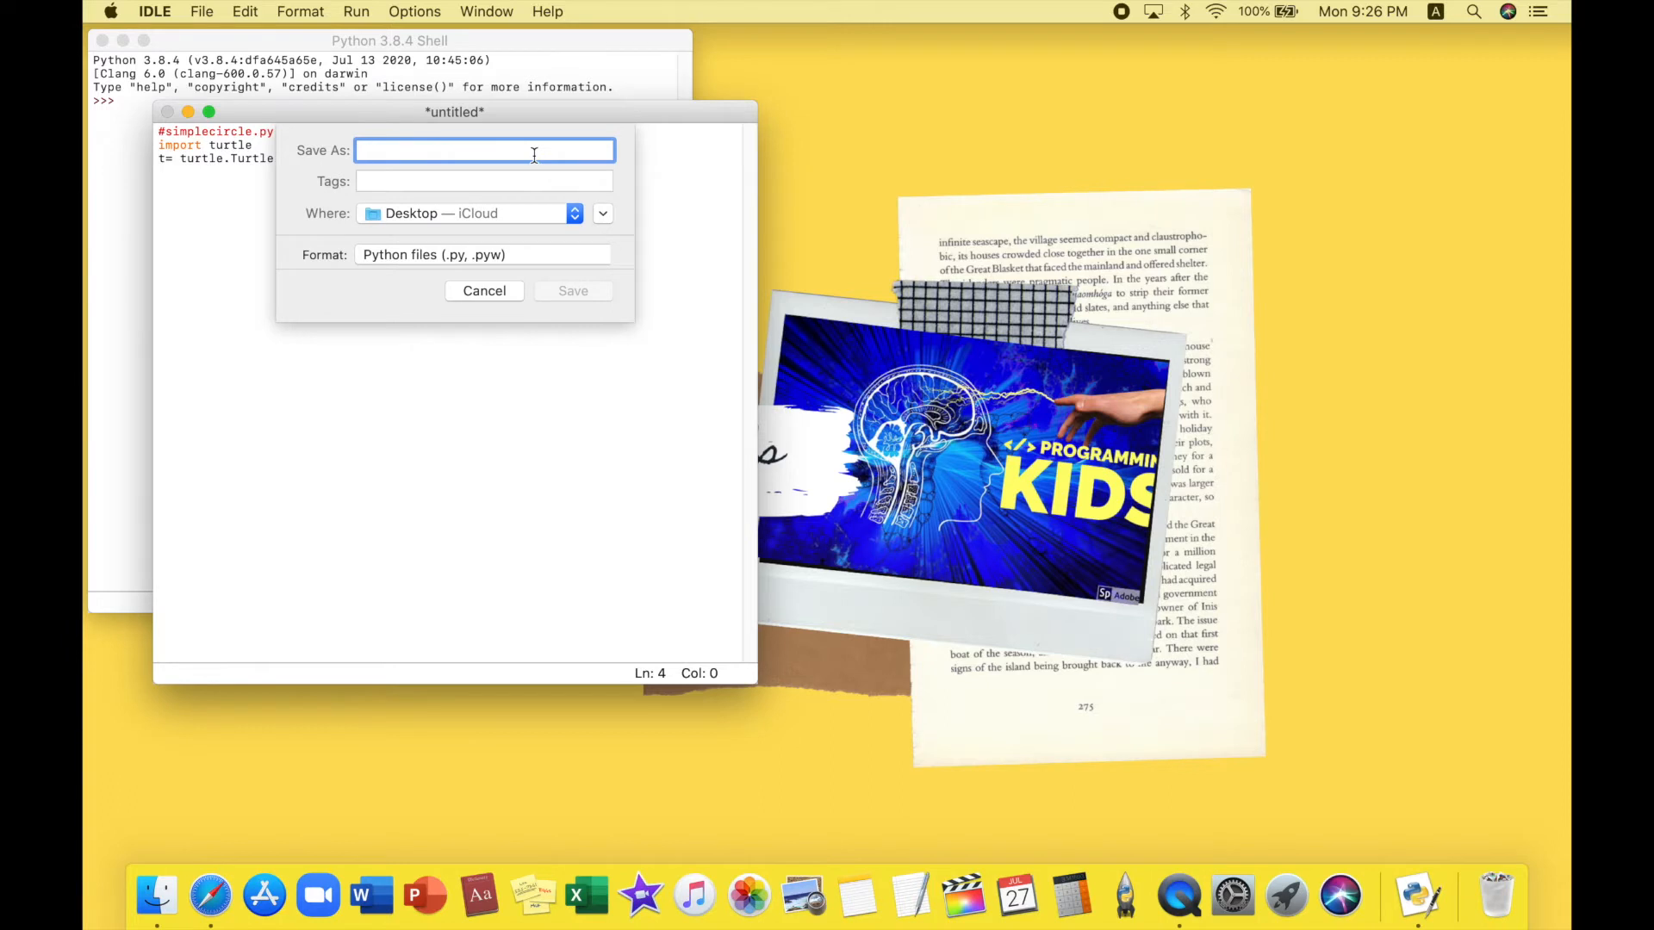
text(circle)
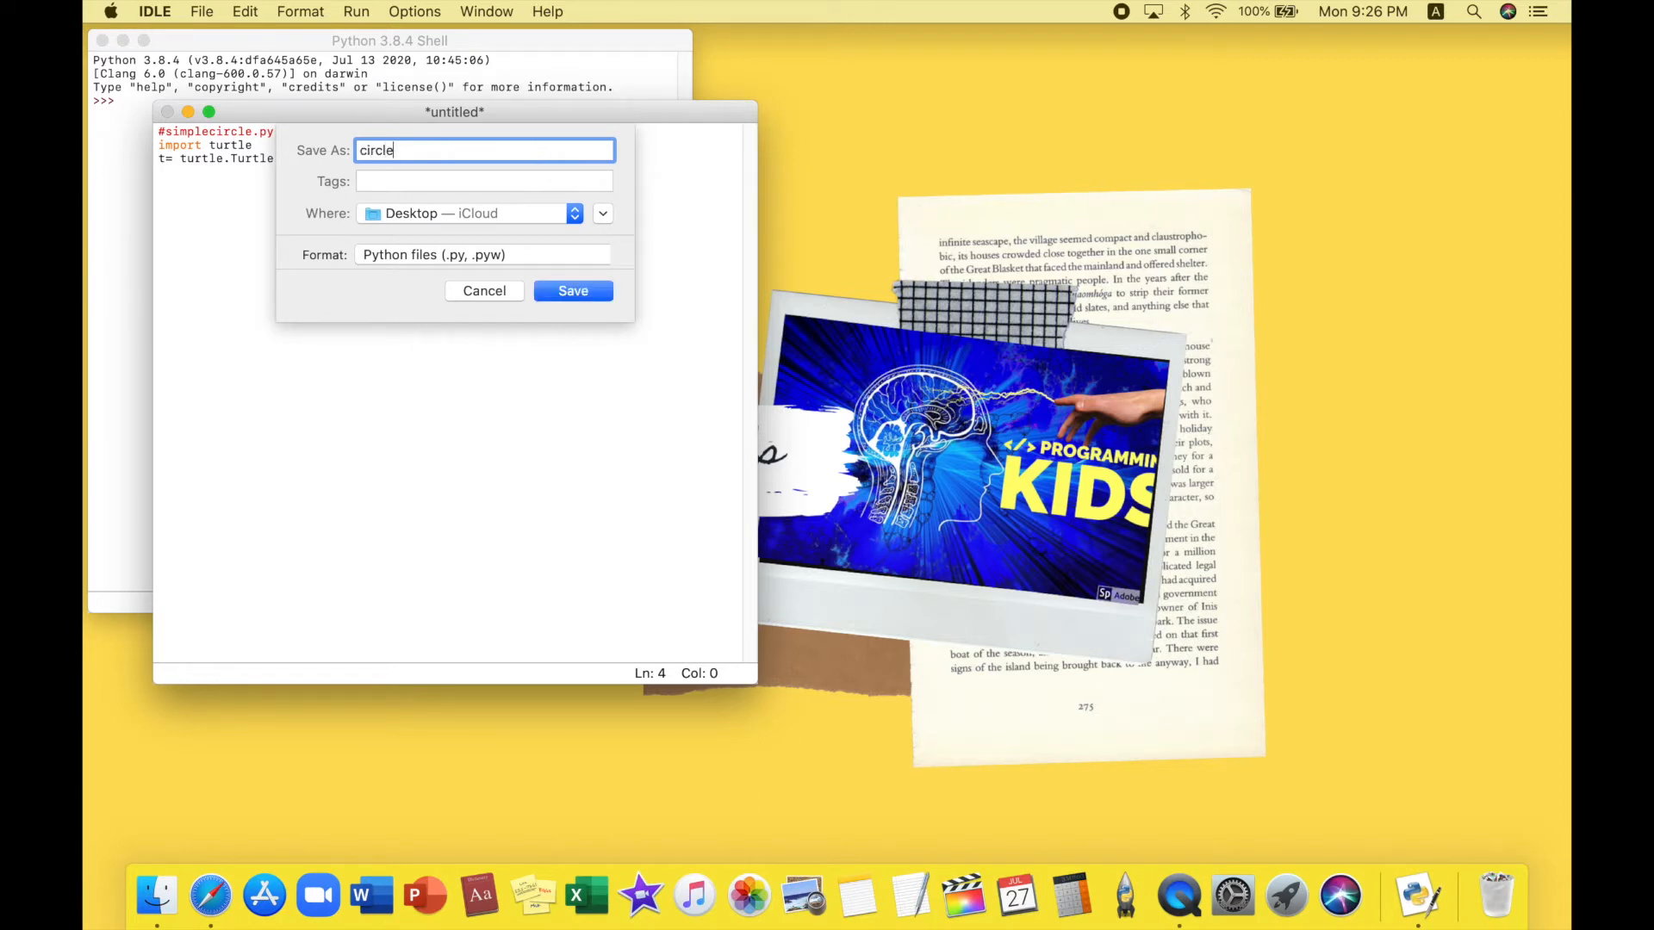
click(573, 290)
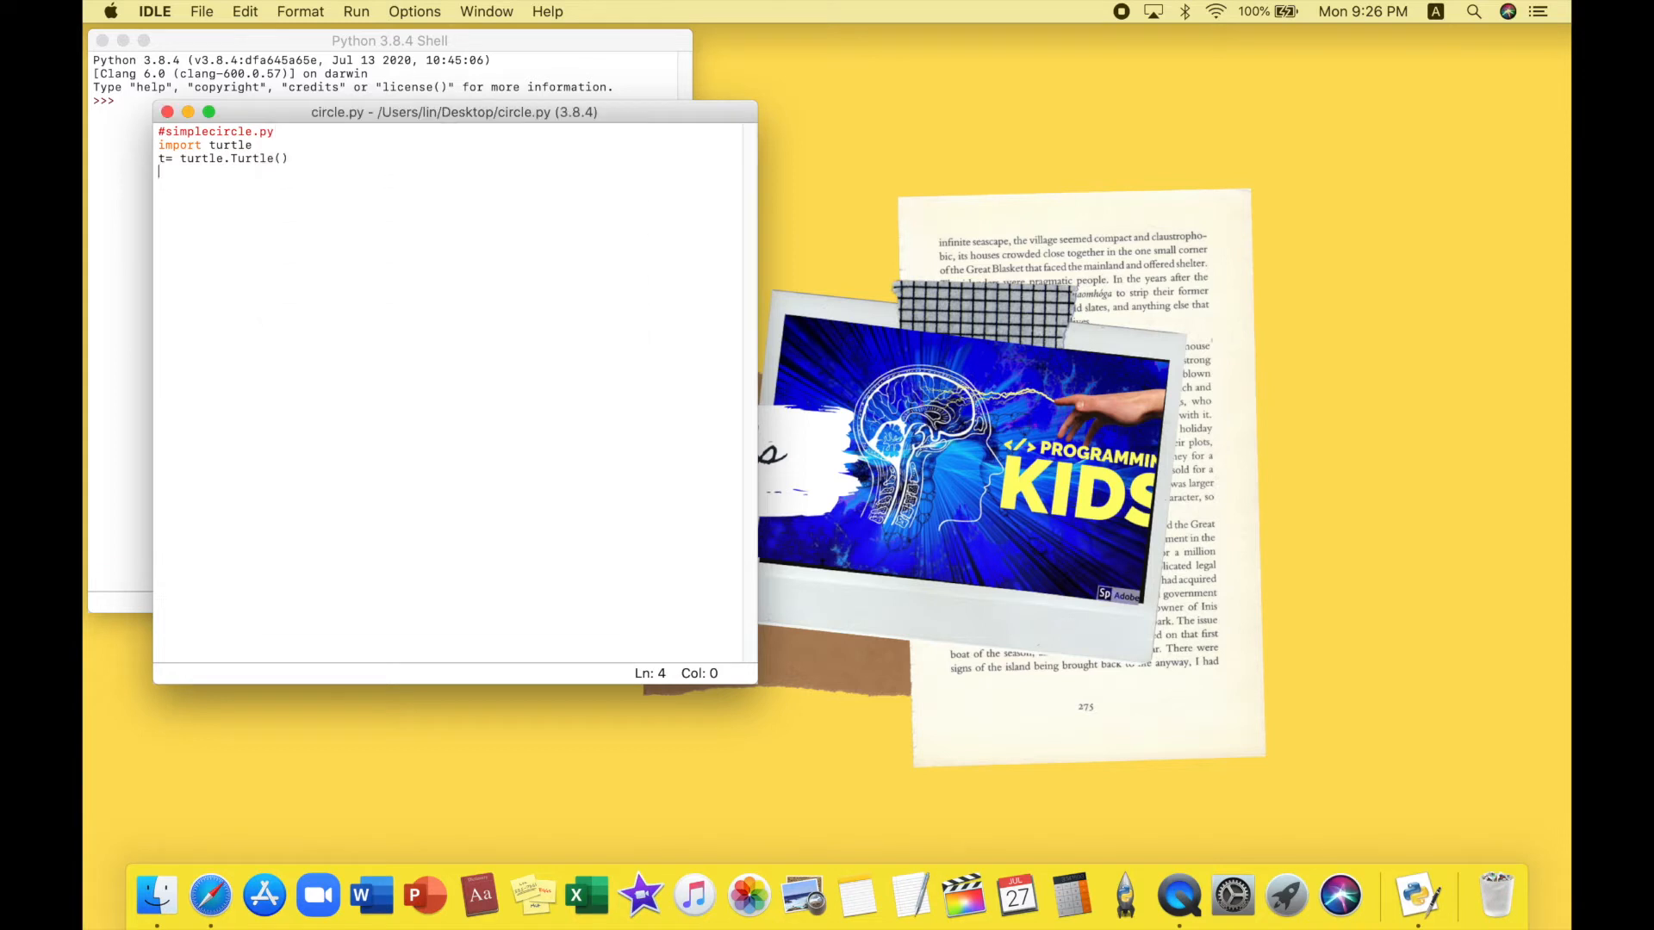
Run circle.py with F5 to open the Turtle Graphics window
key(F5)
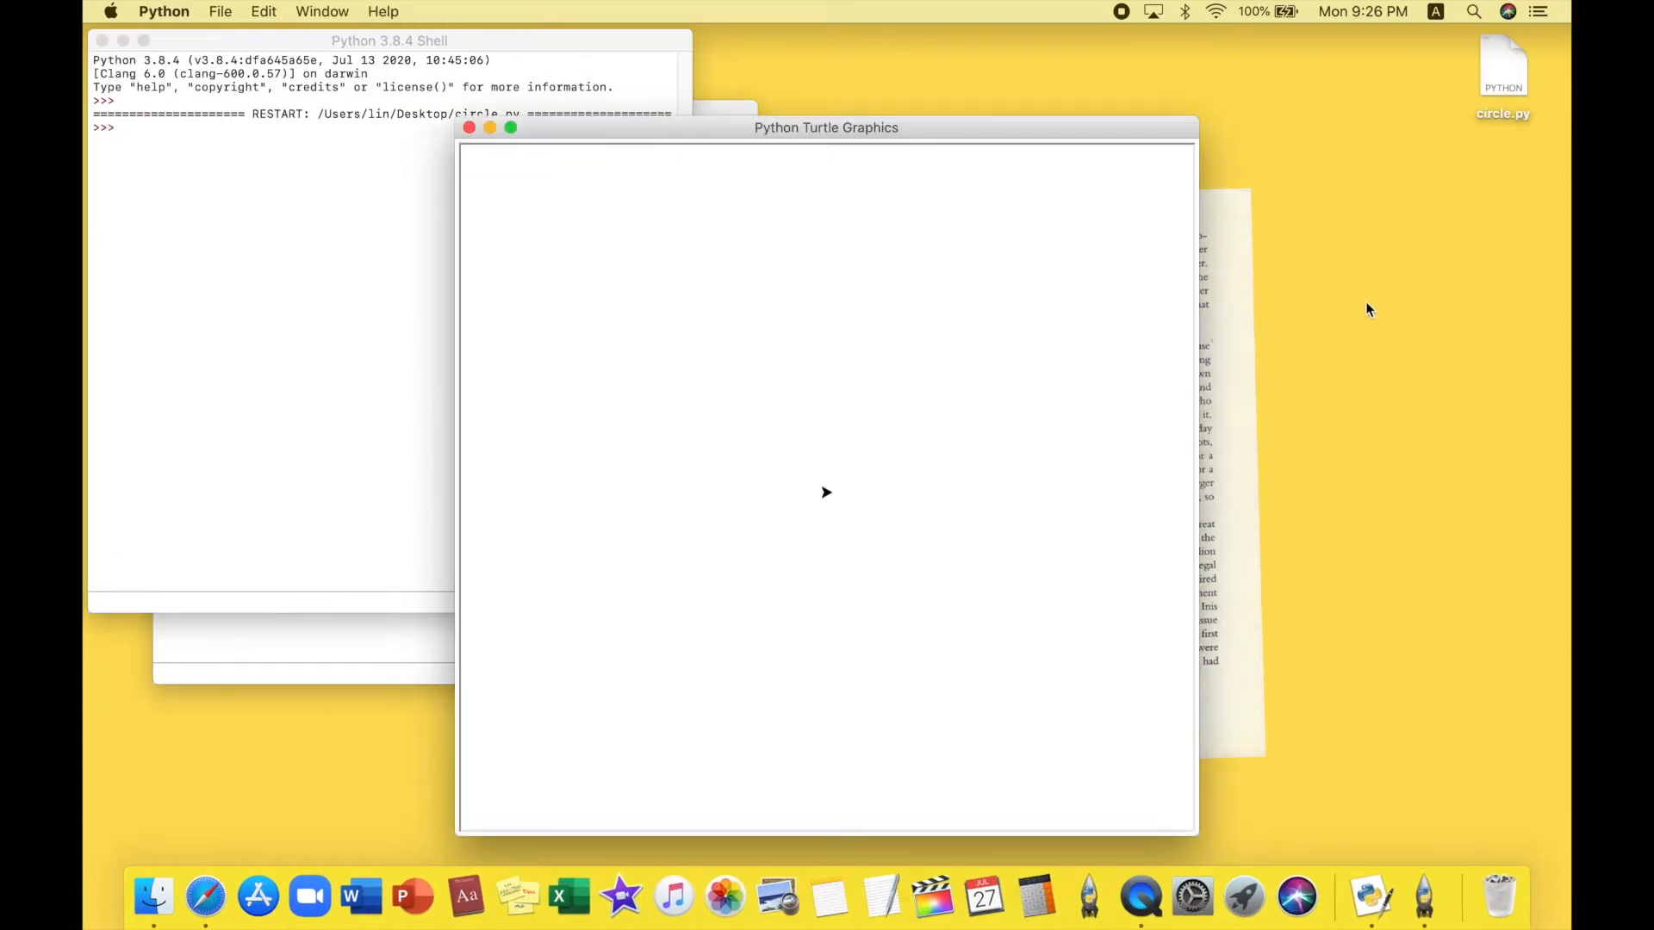
mouse_move(283, 78)
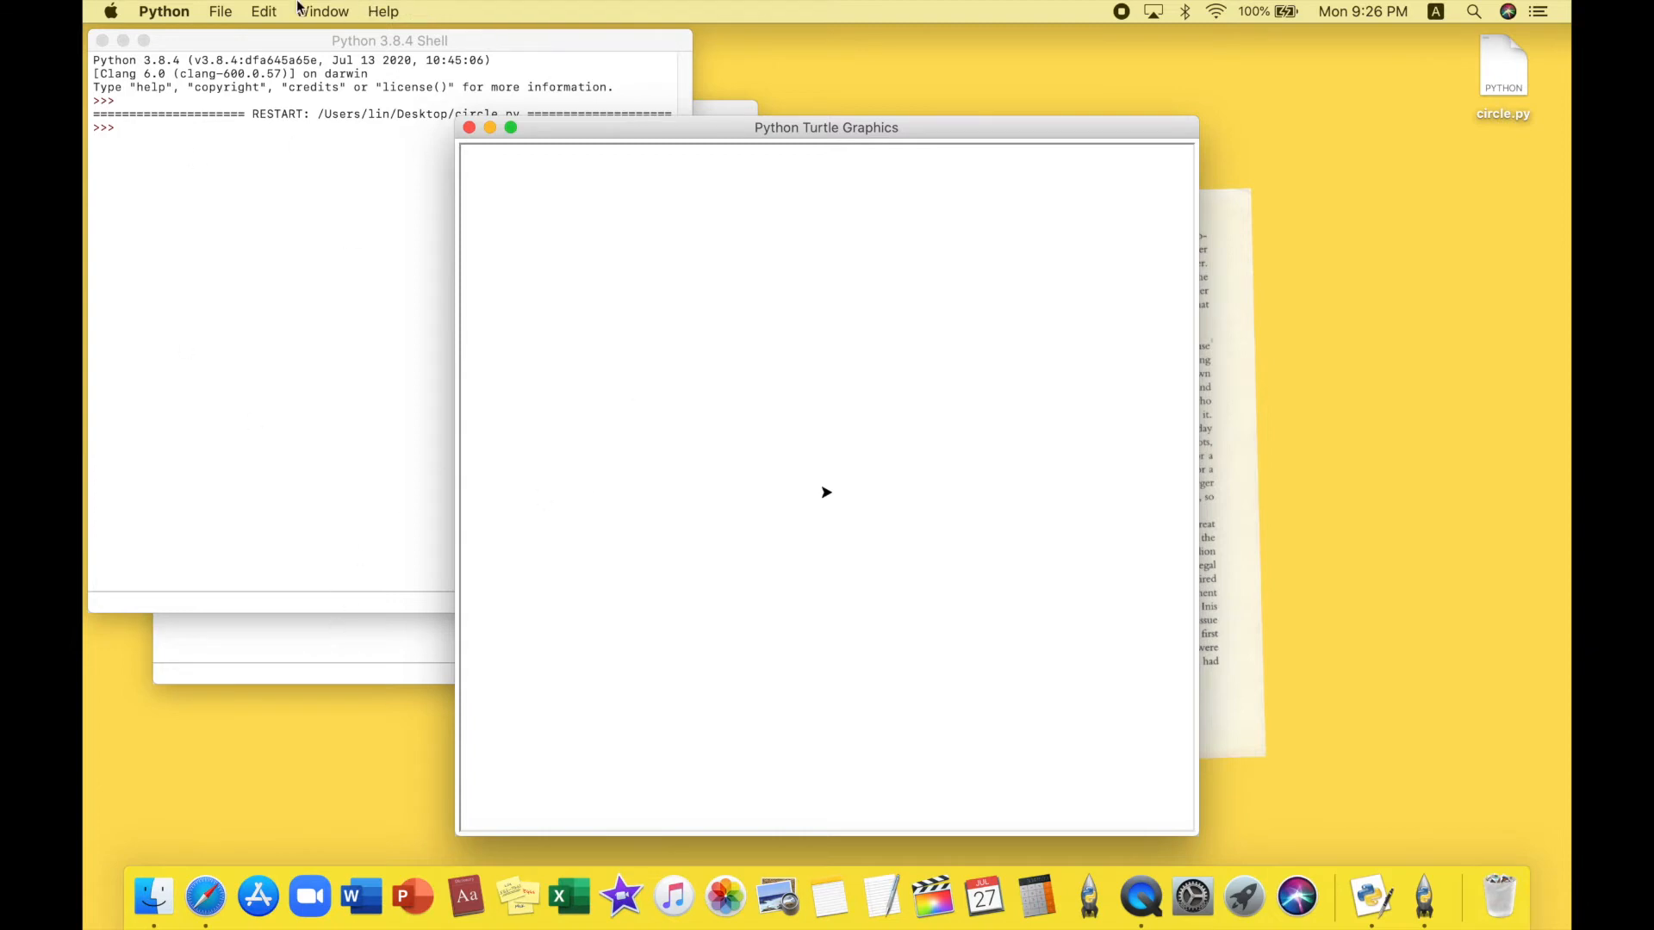
mouse_move(798, 515)
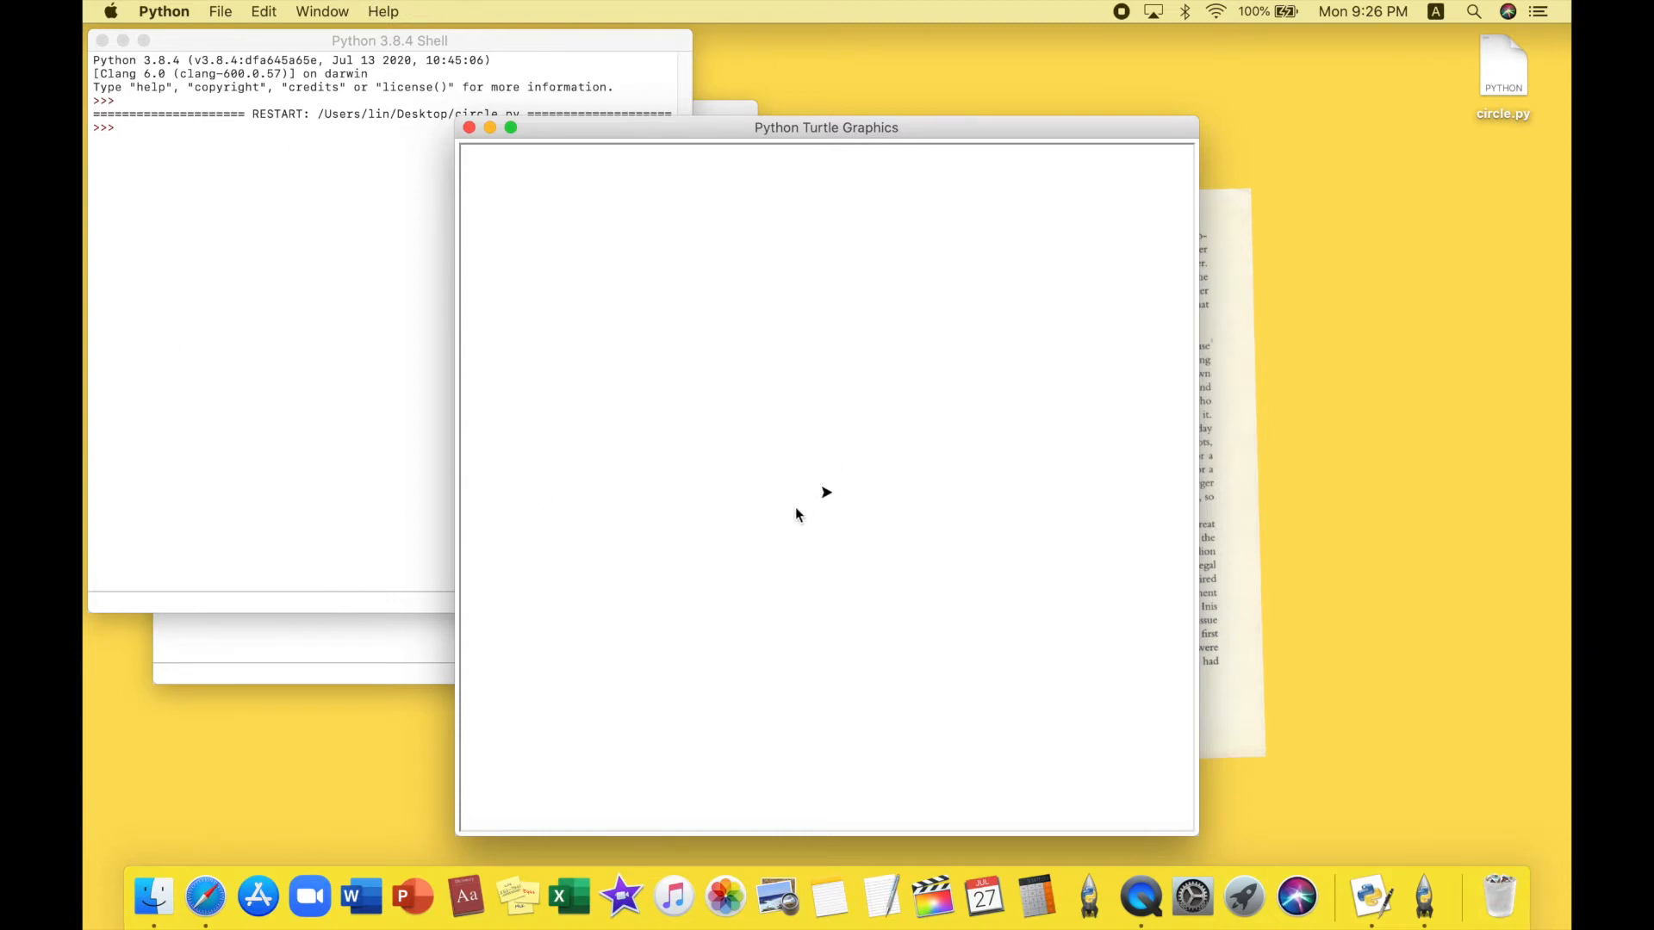
mouse_move(822, 548)
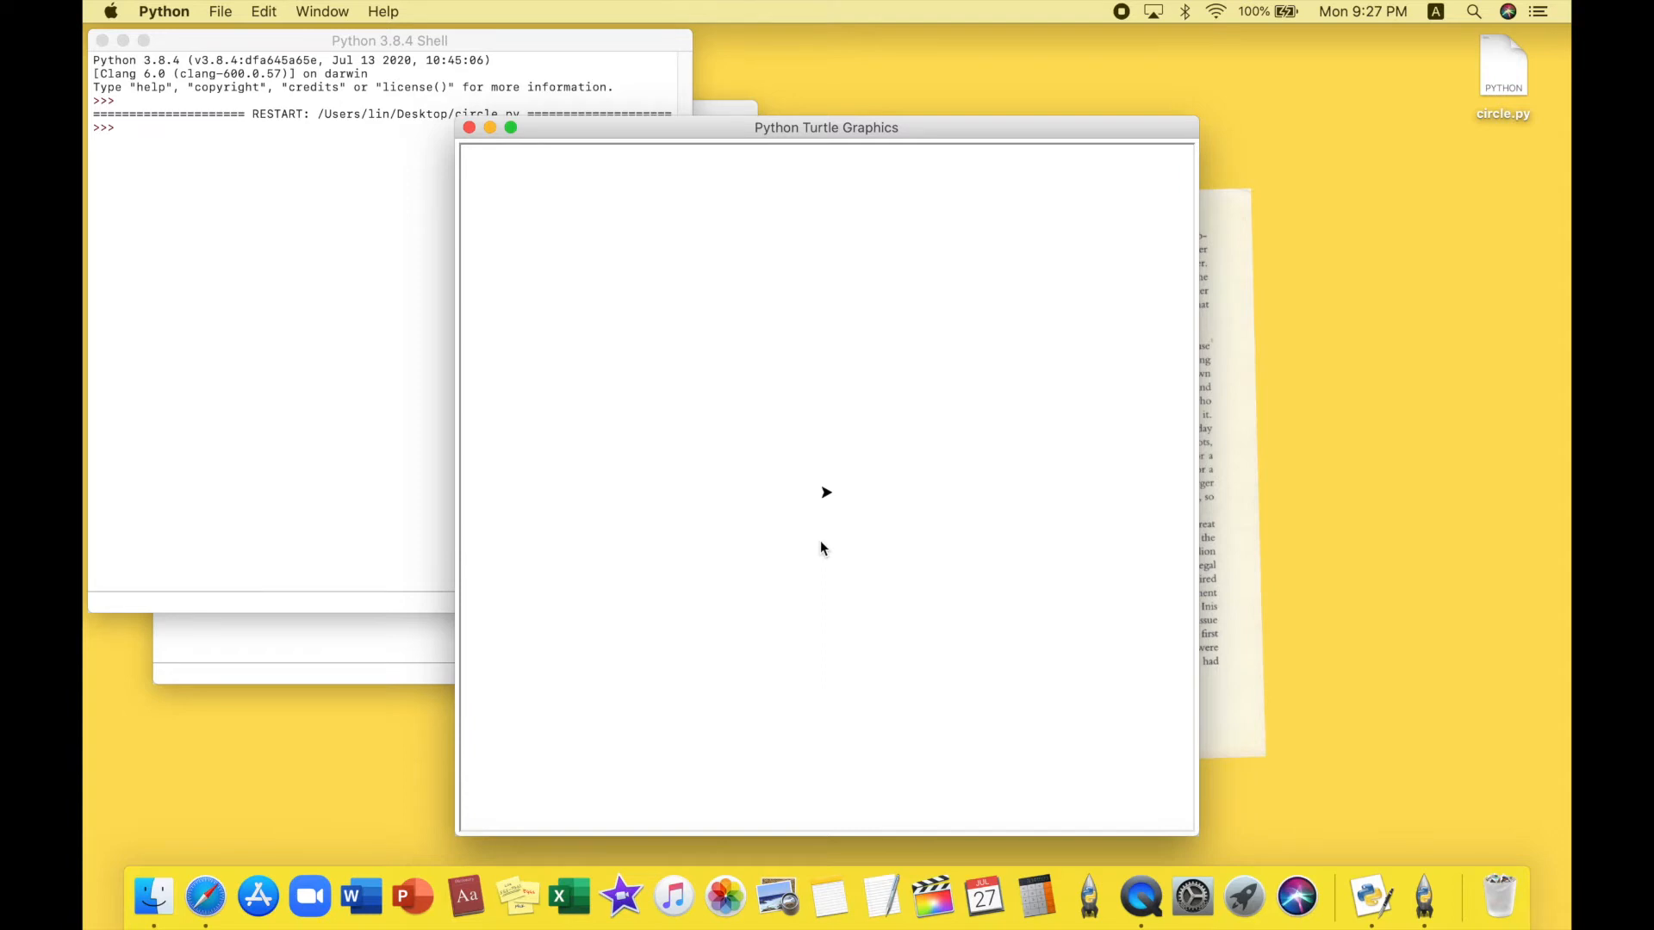
mouse_move(856, 526)
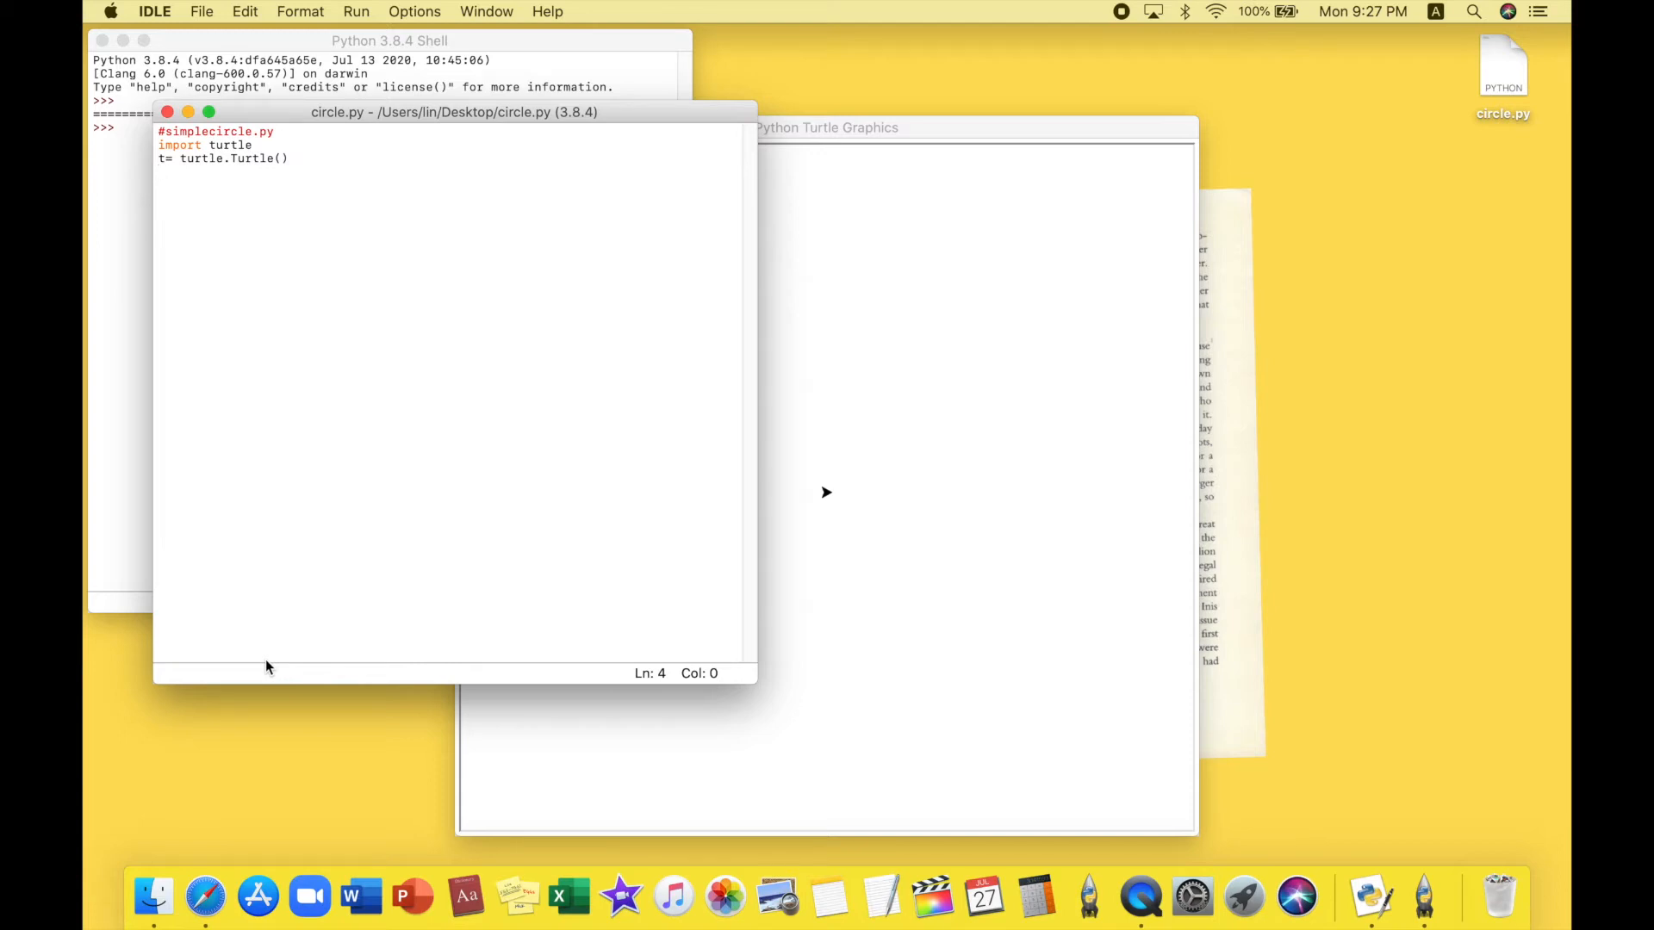
Add the line t.color("pink", "skyblue") and start a new line below
key(Return)
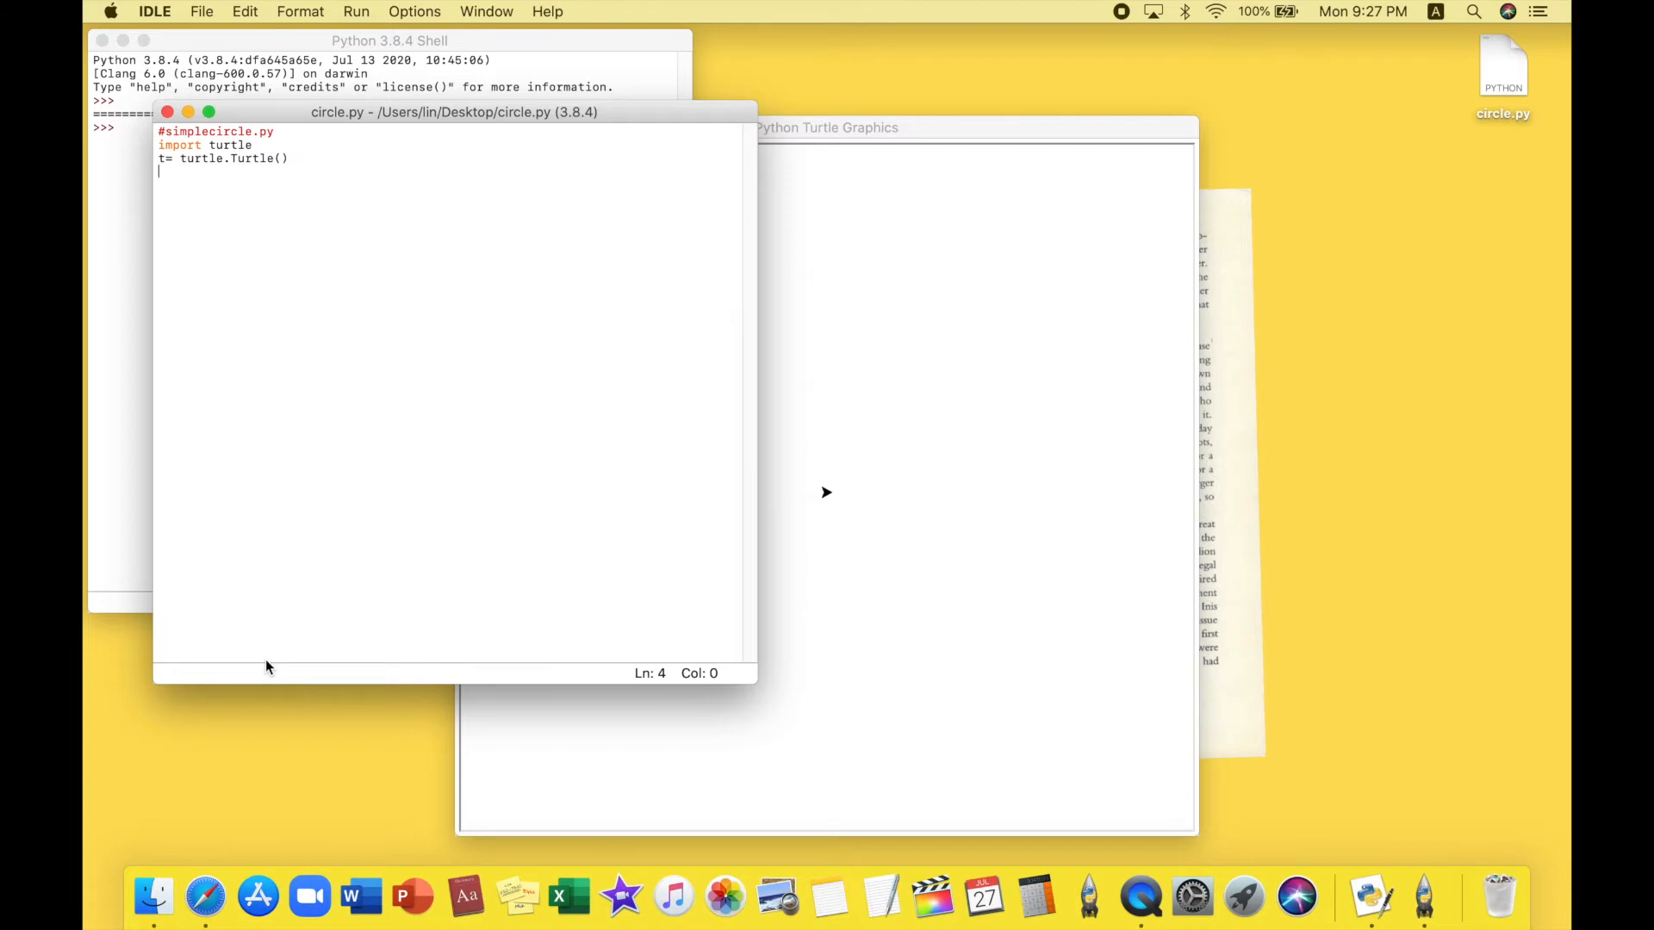
text(t)
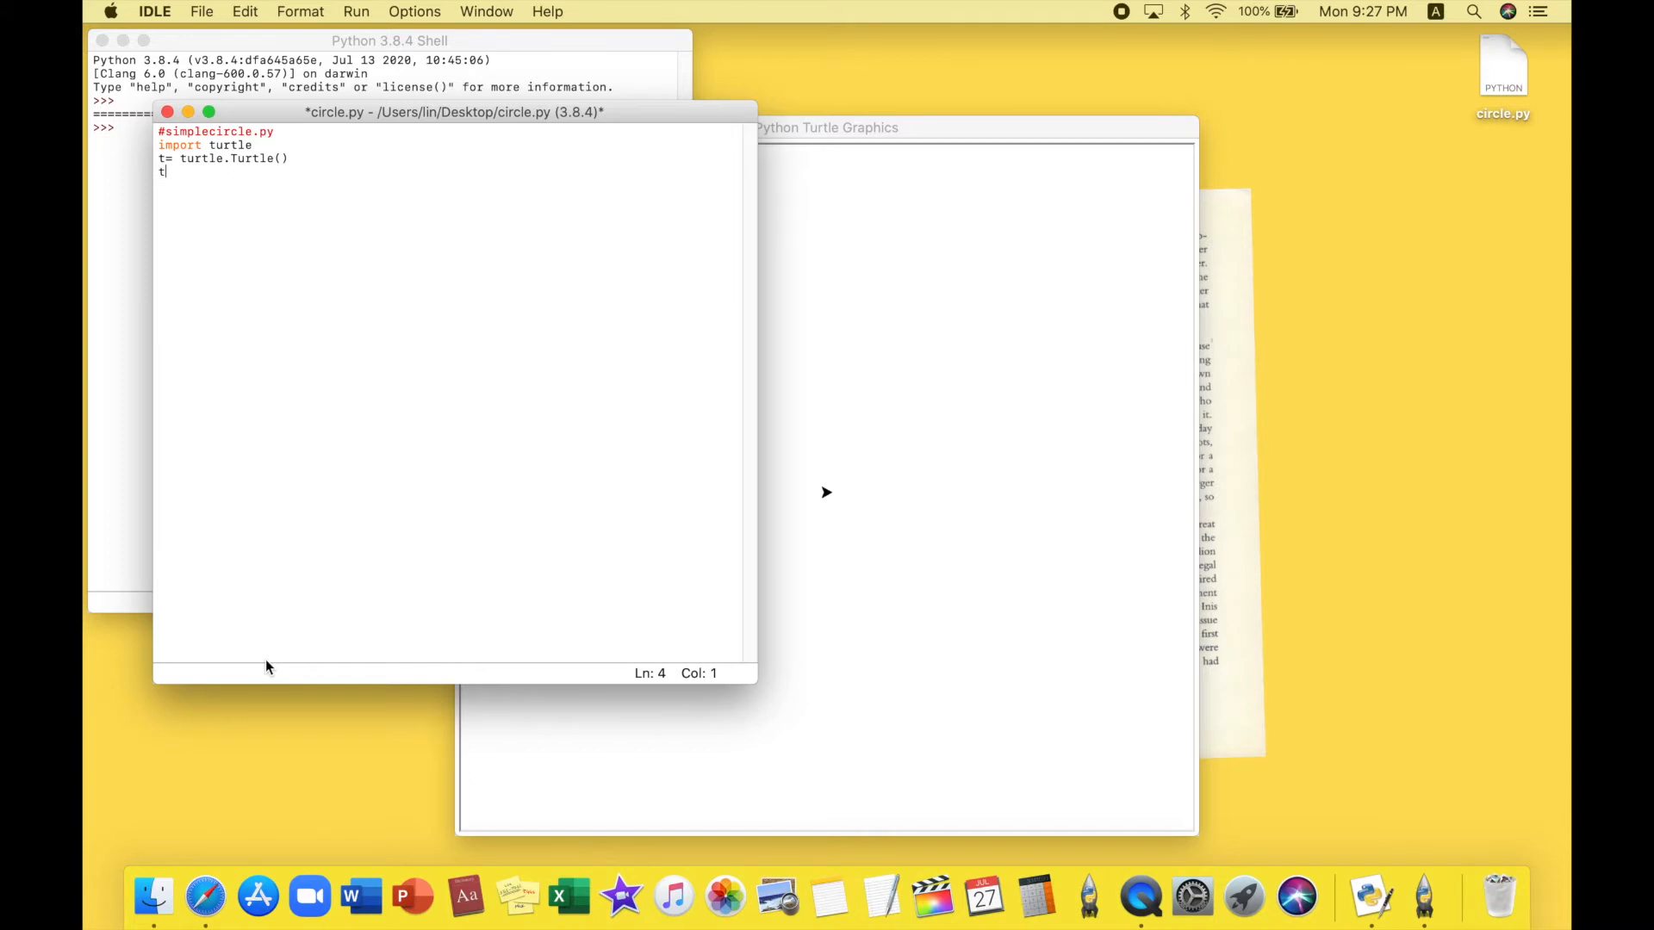
text(.)
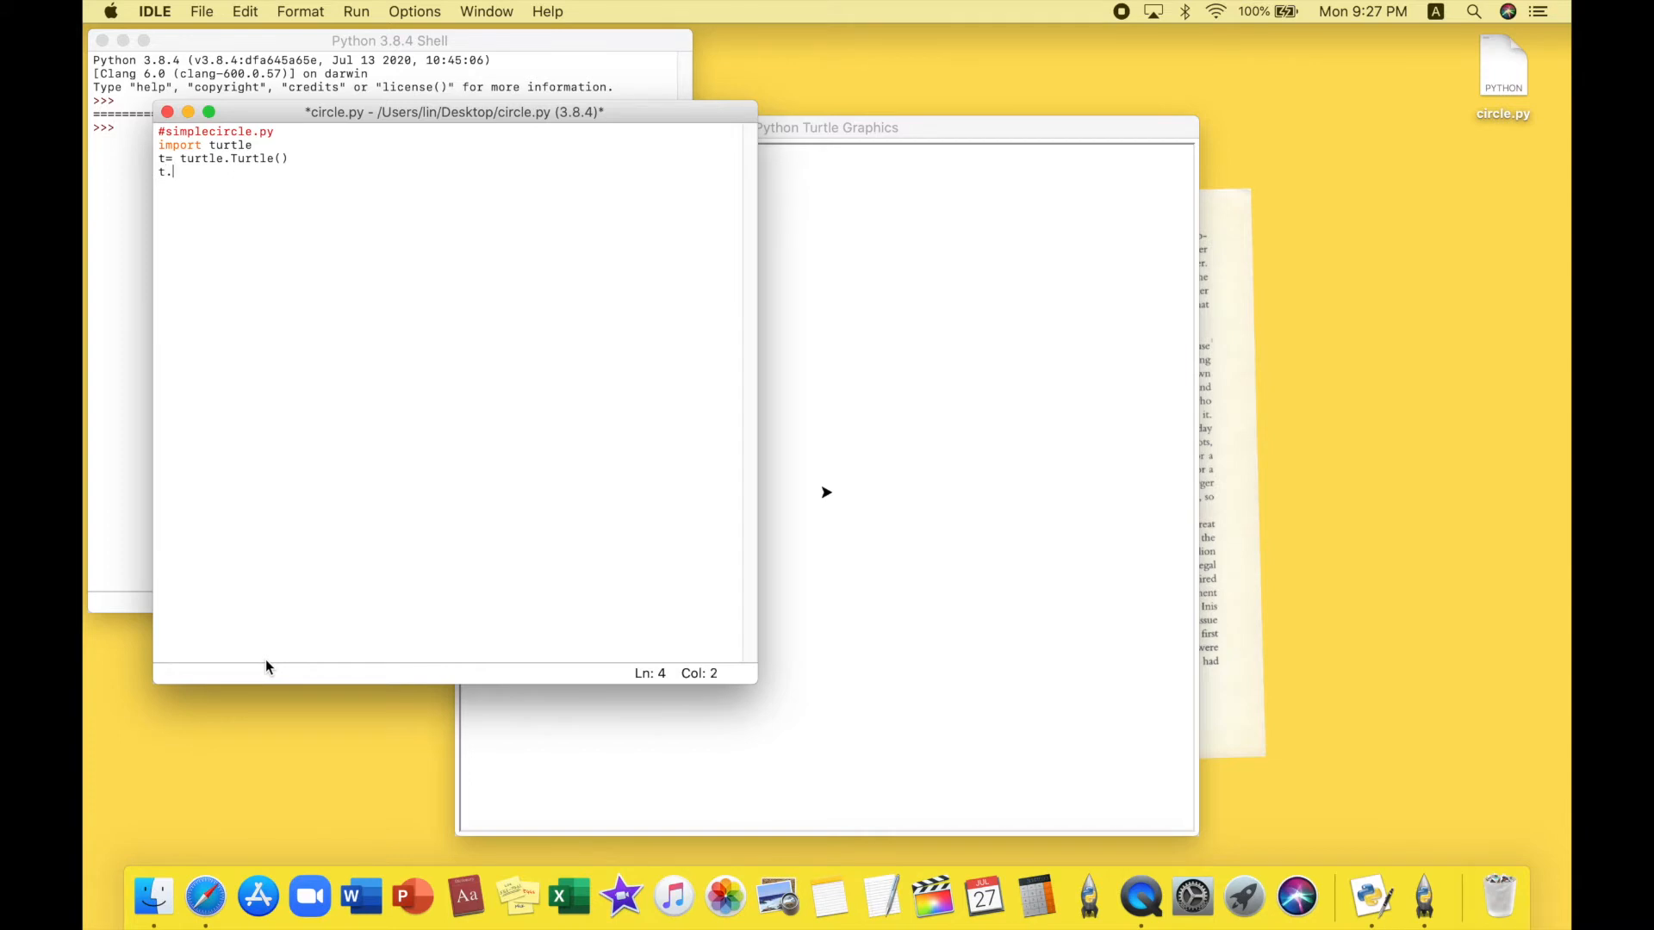
text(colo)
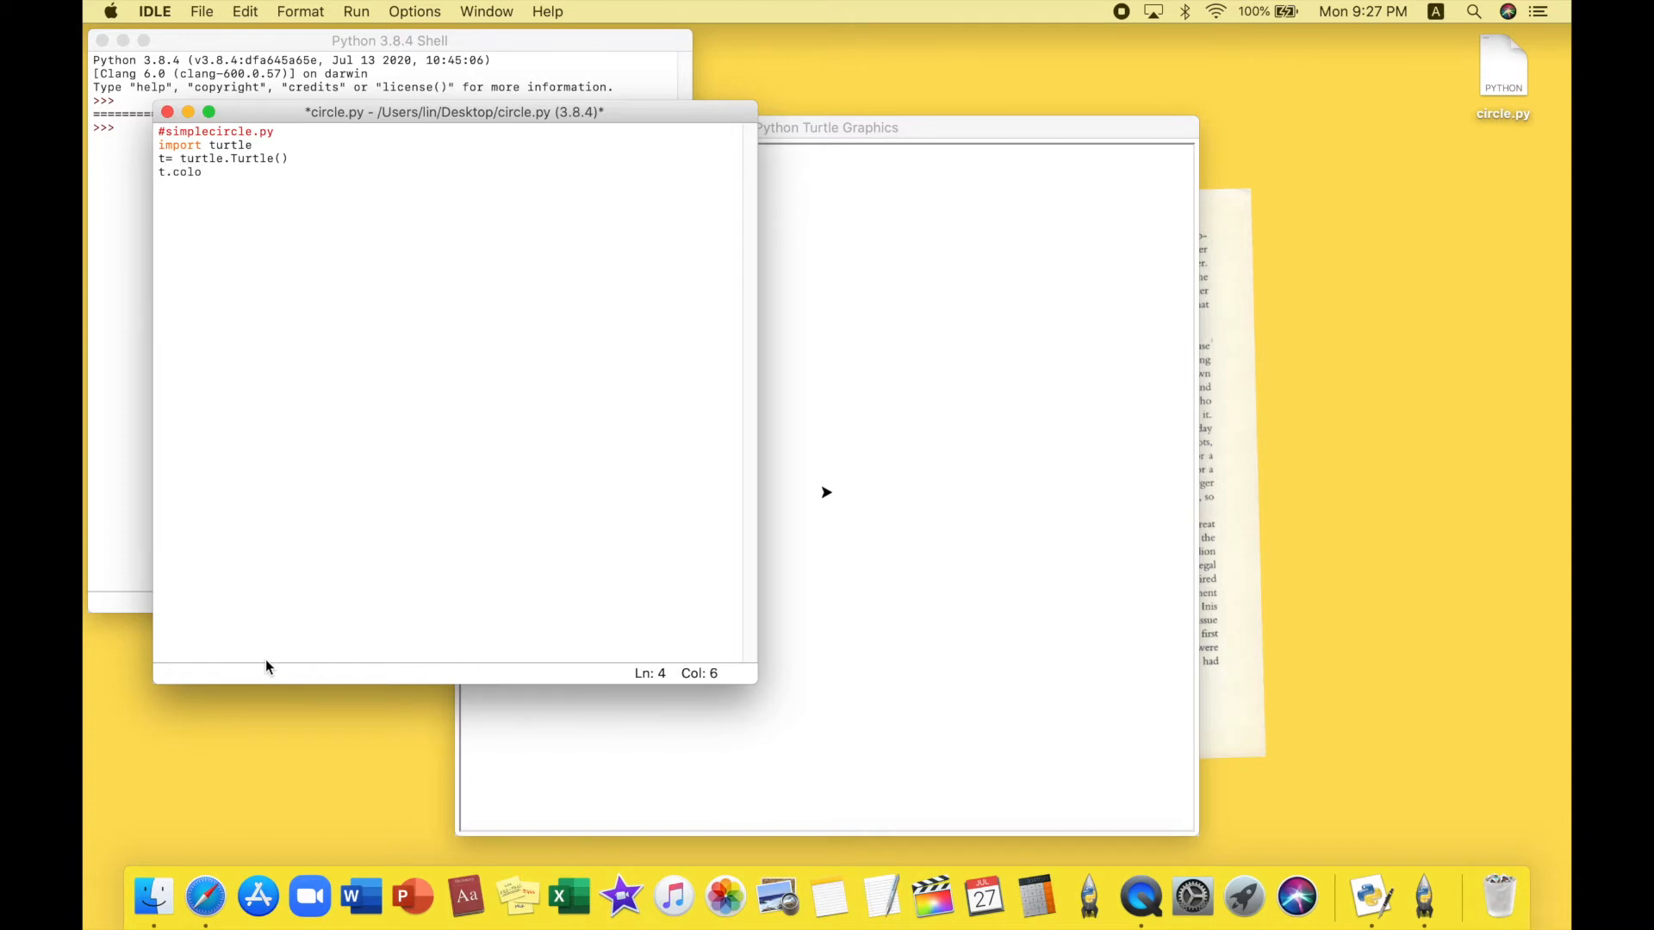
text(r()
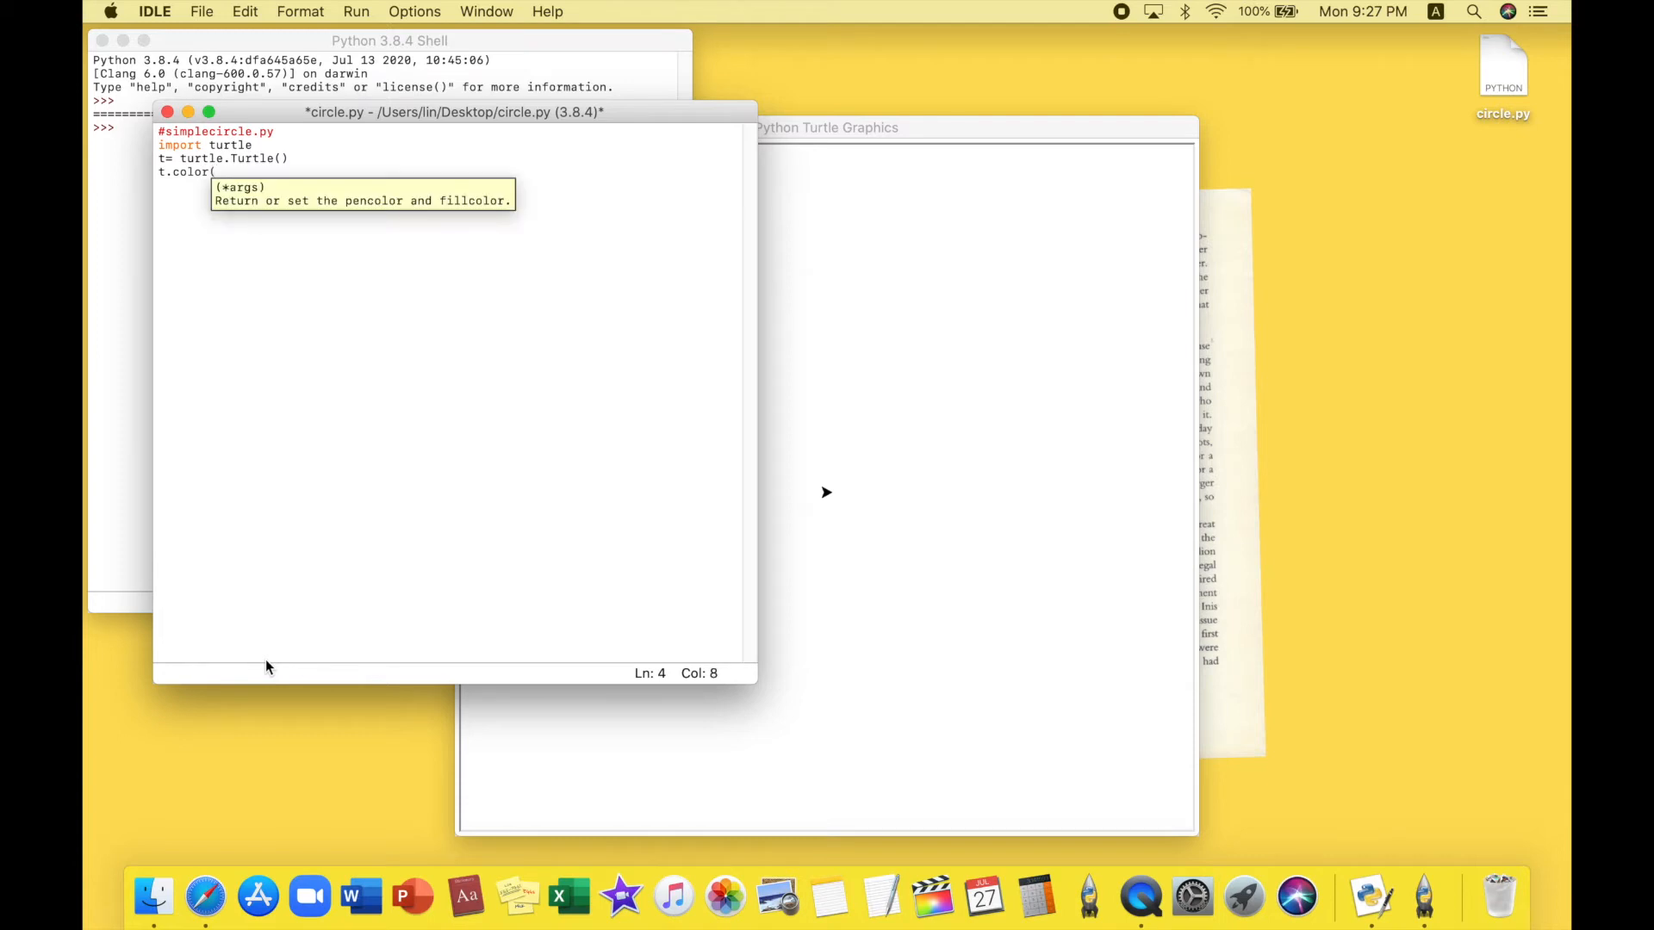
text(")
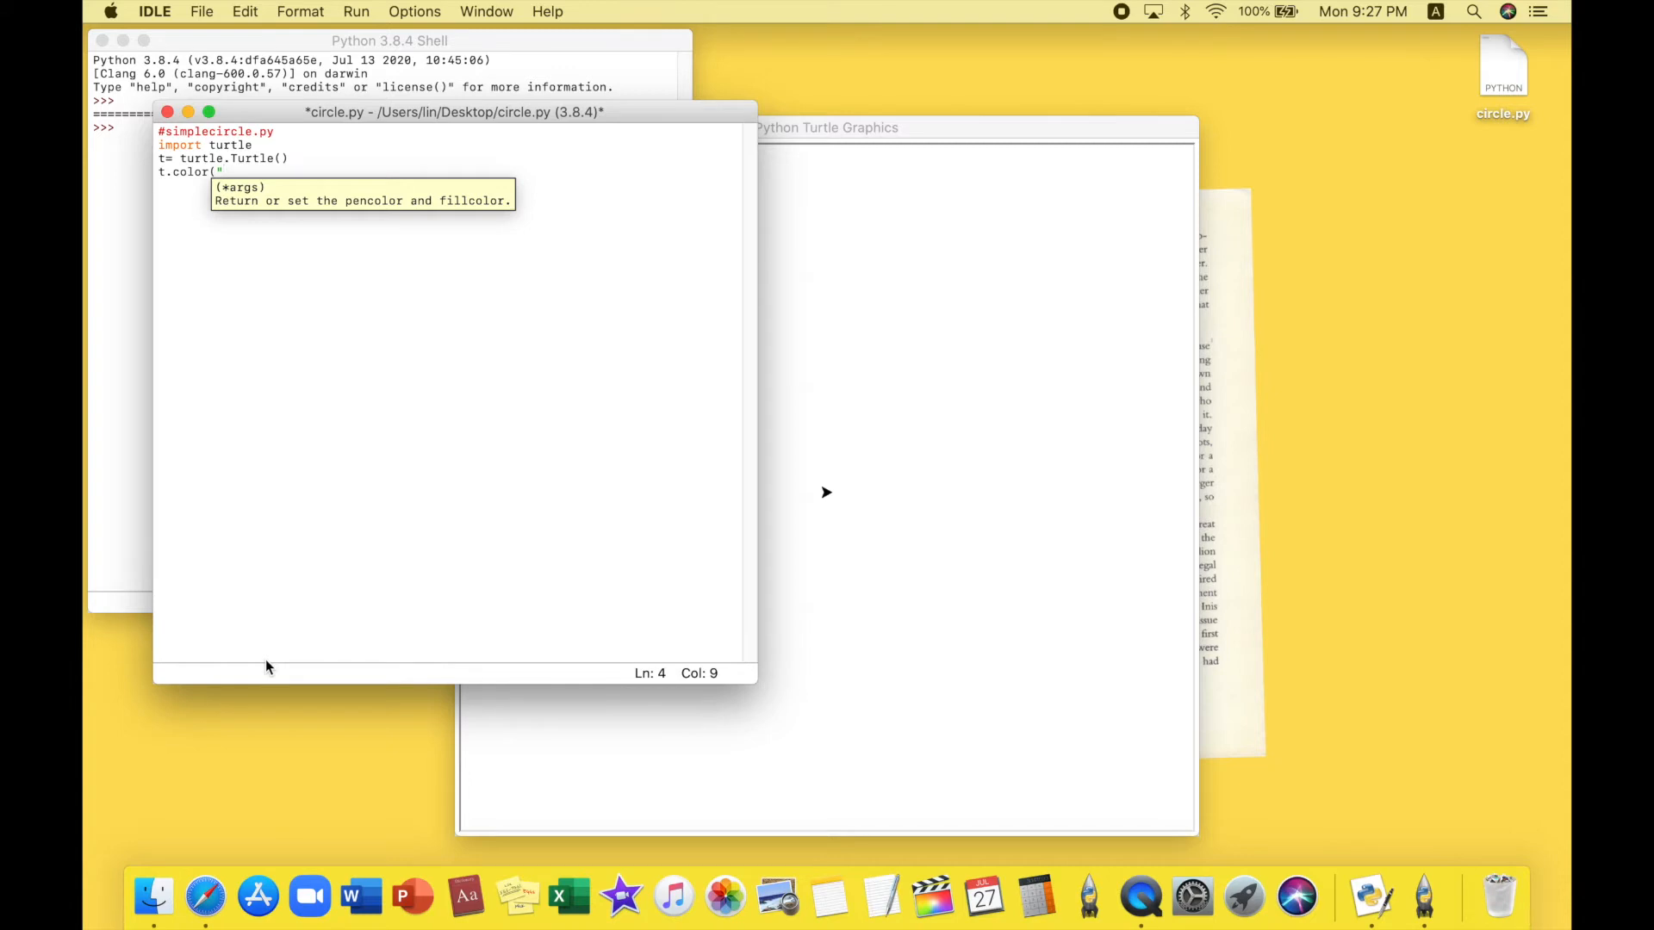
text(pink)
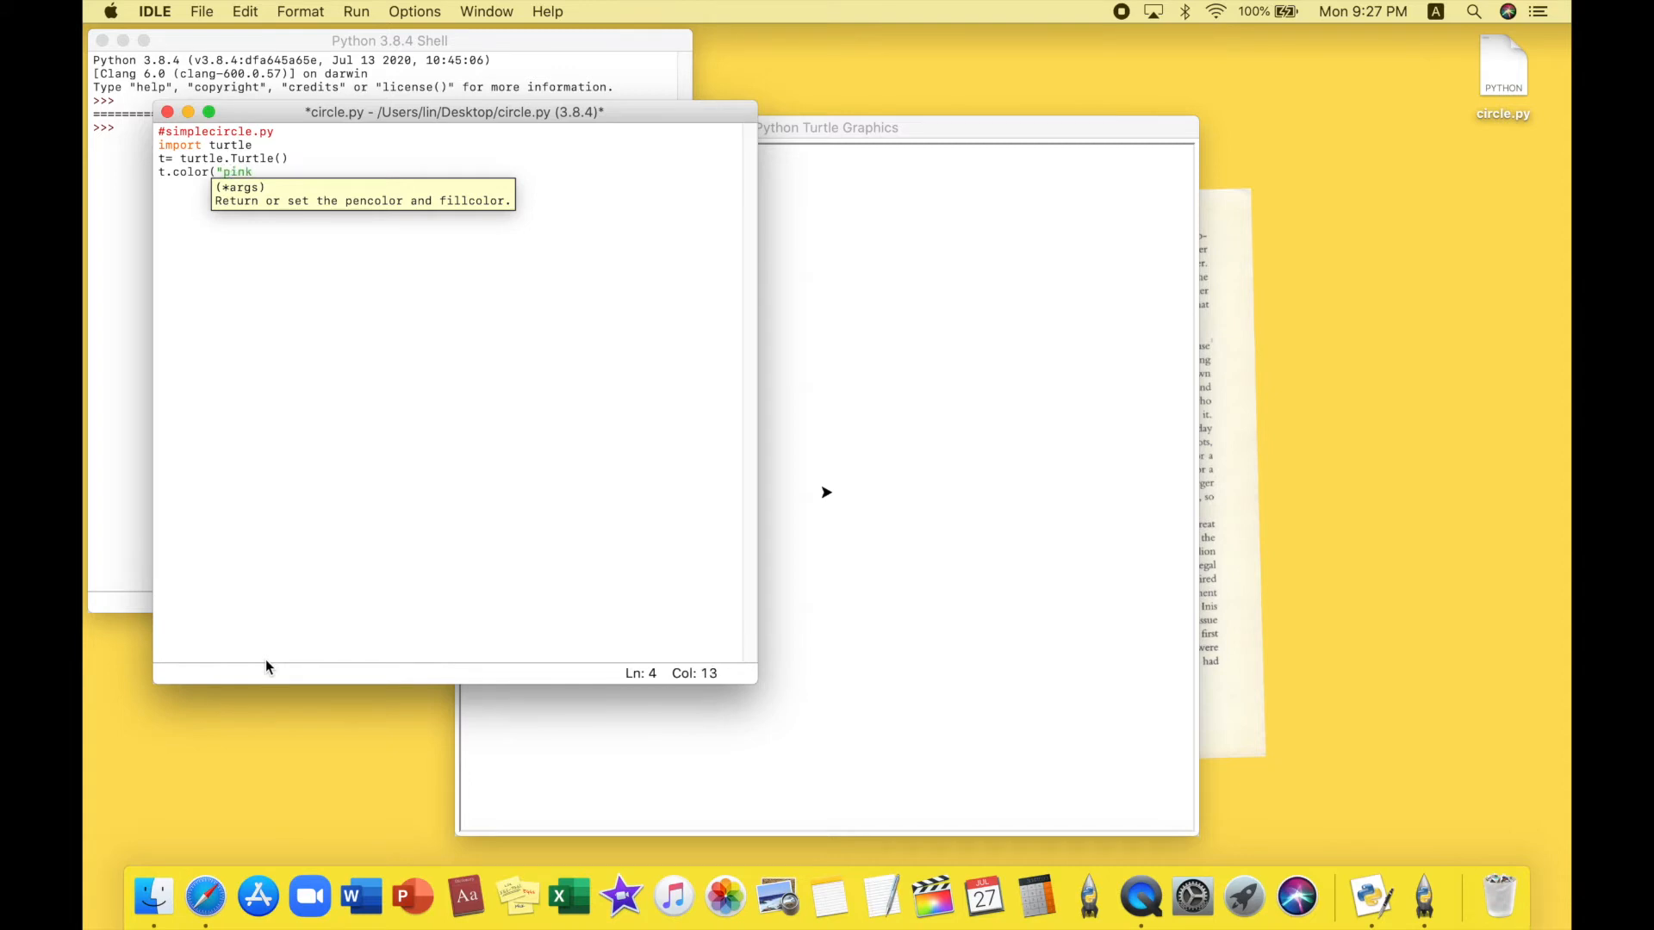
text(,)
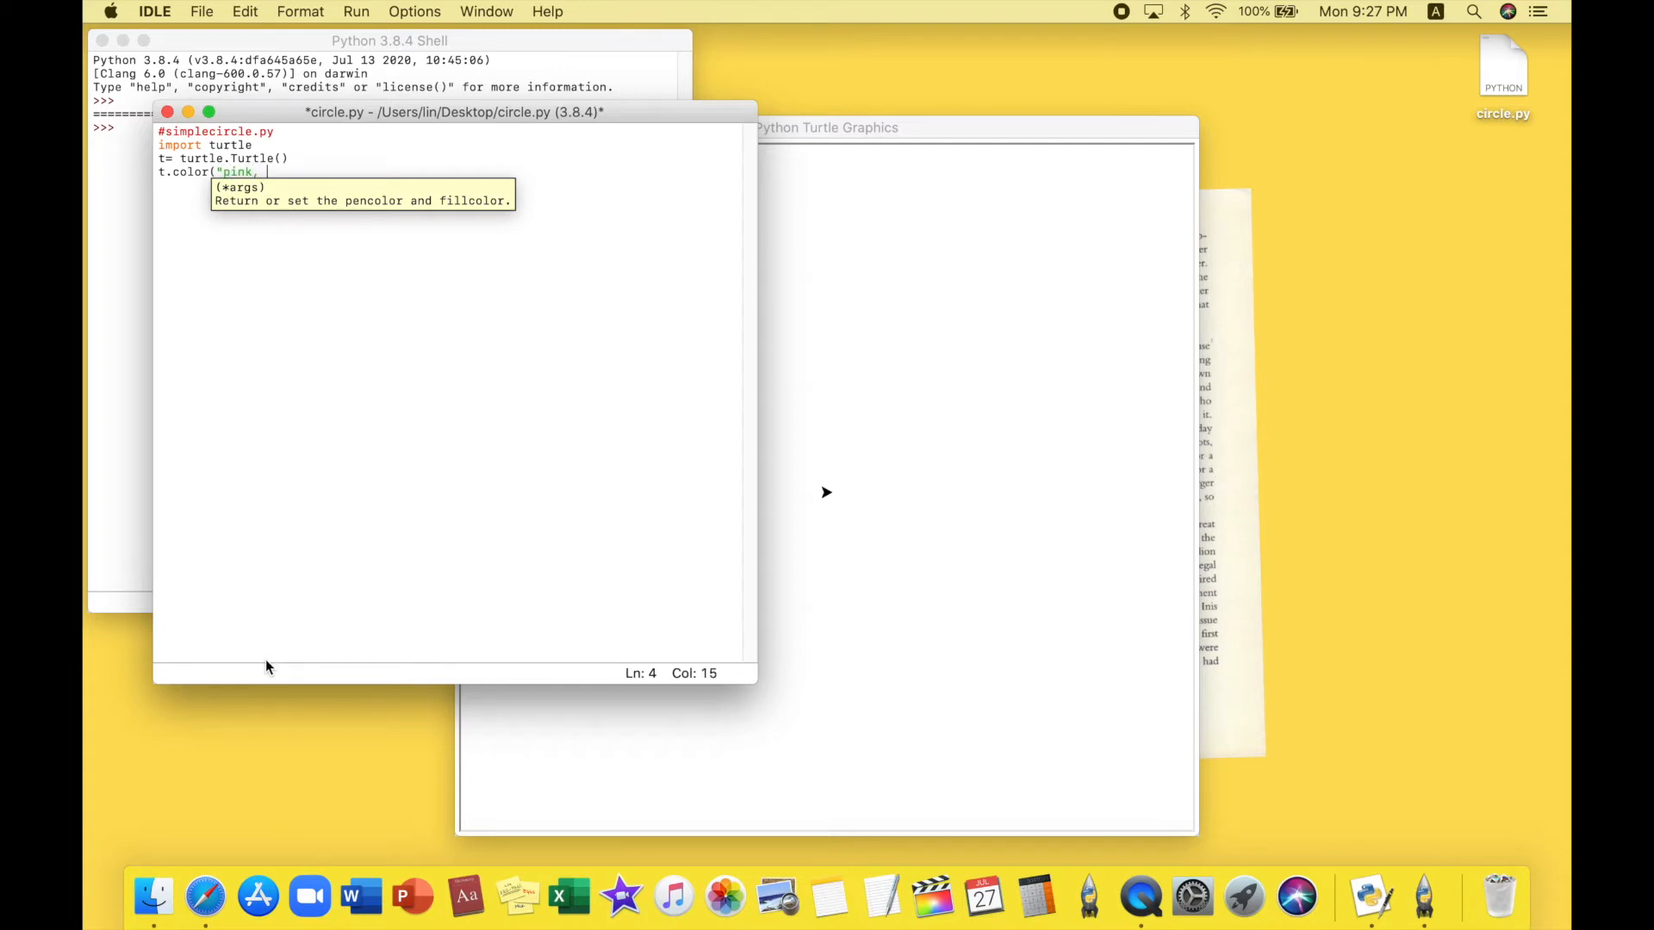
key(Backspace)
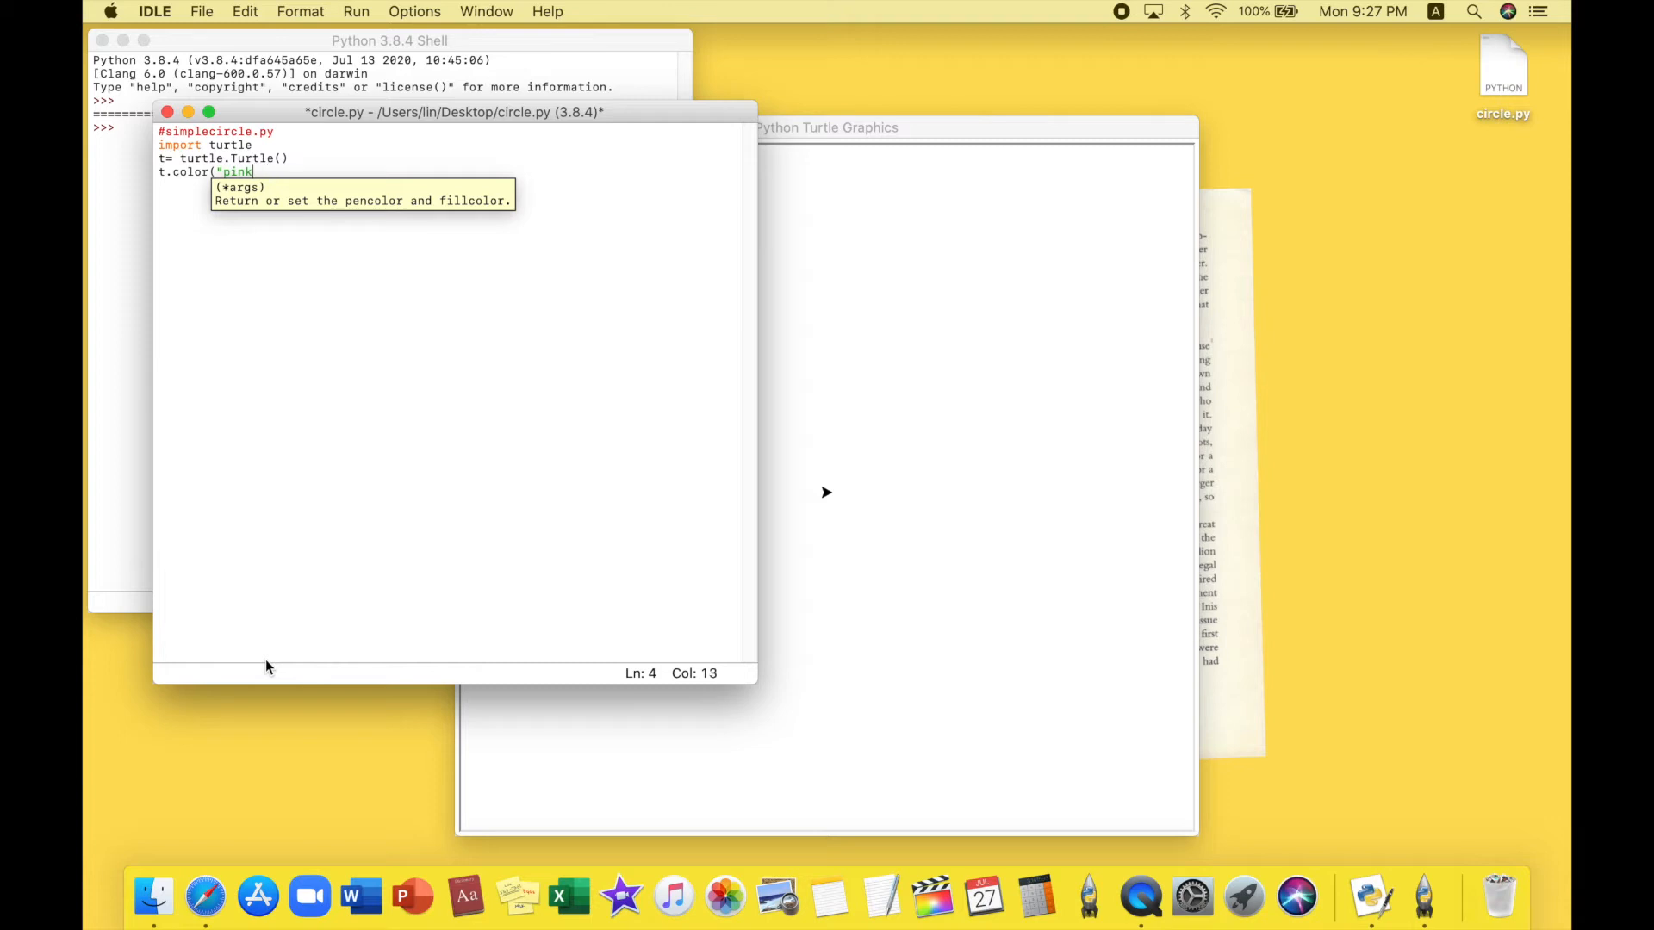
text(", "sk)
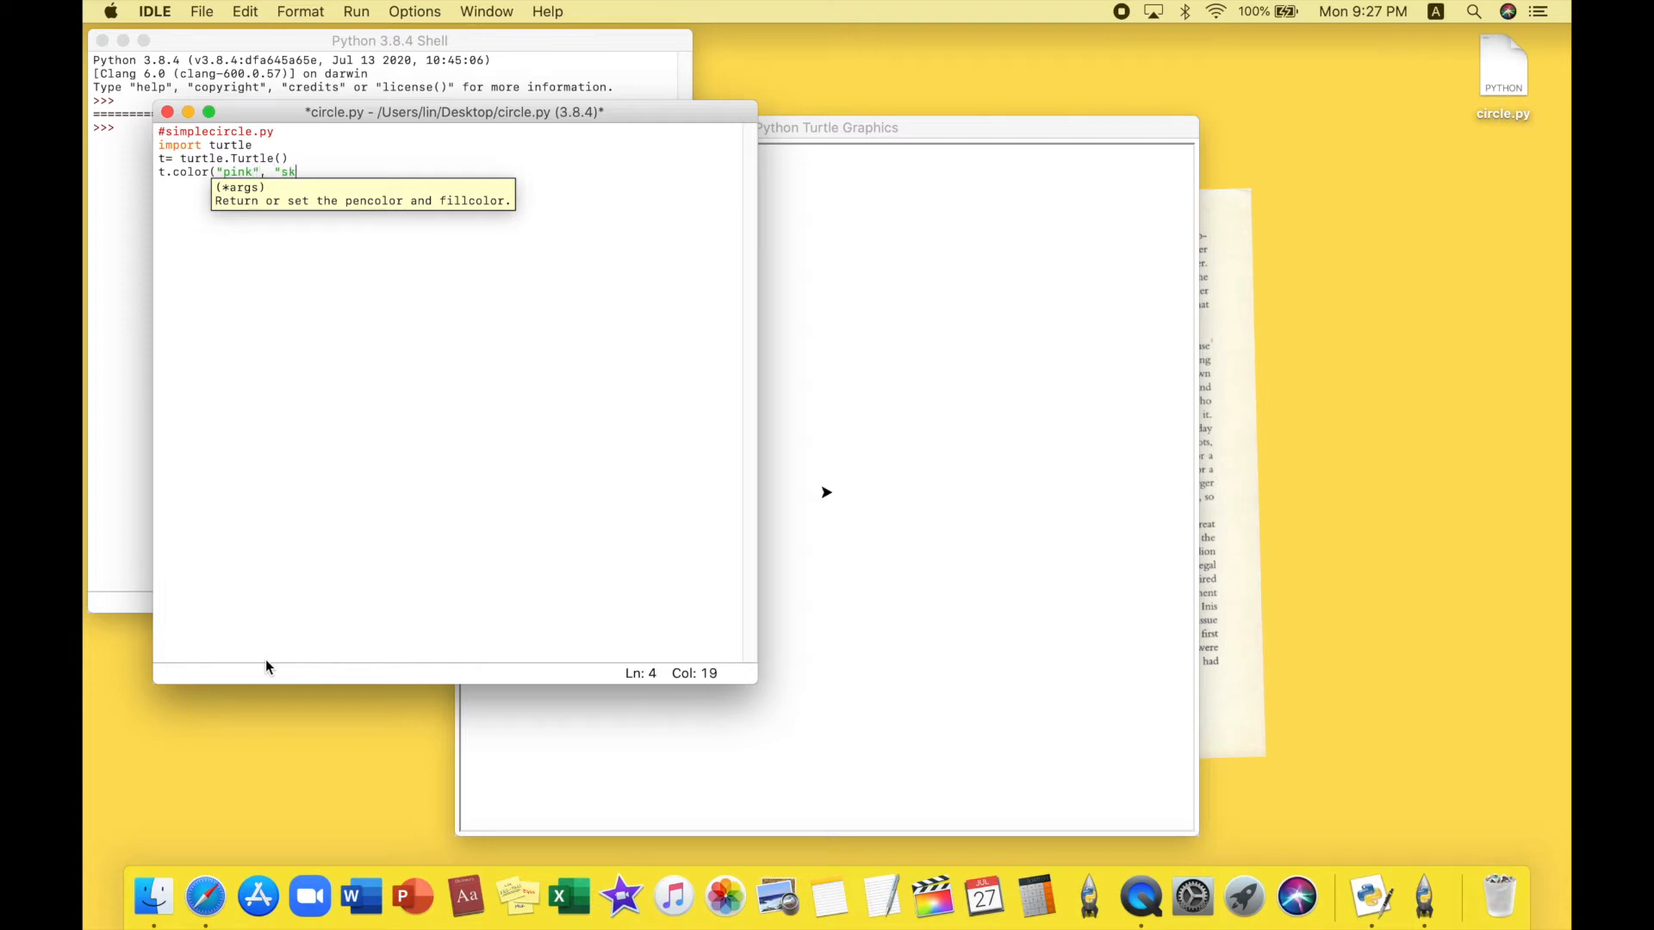
text(yblue)
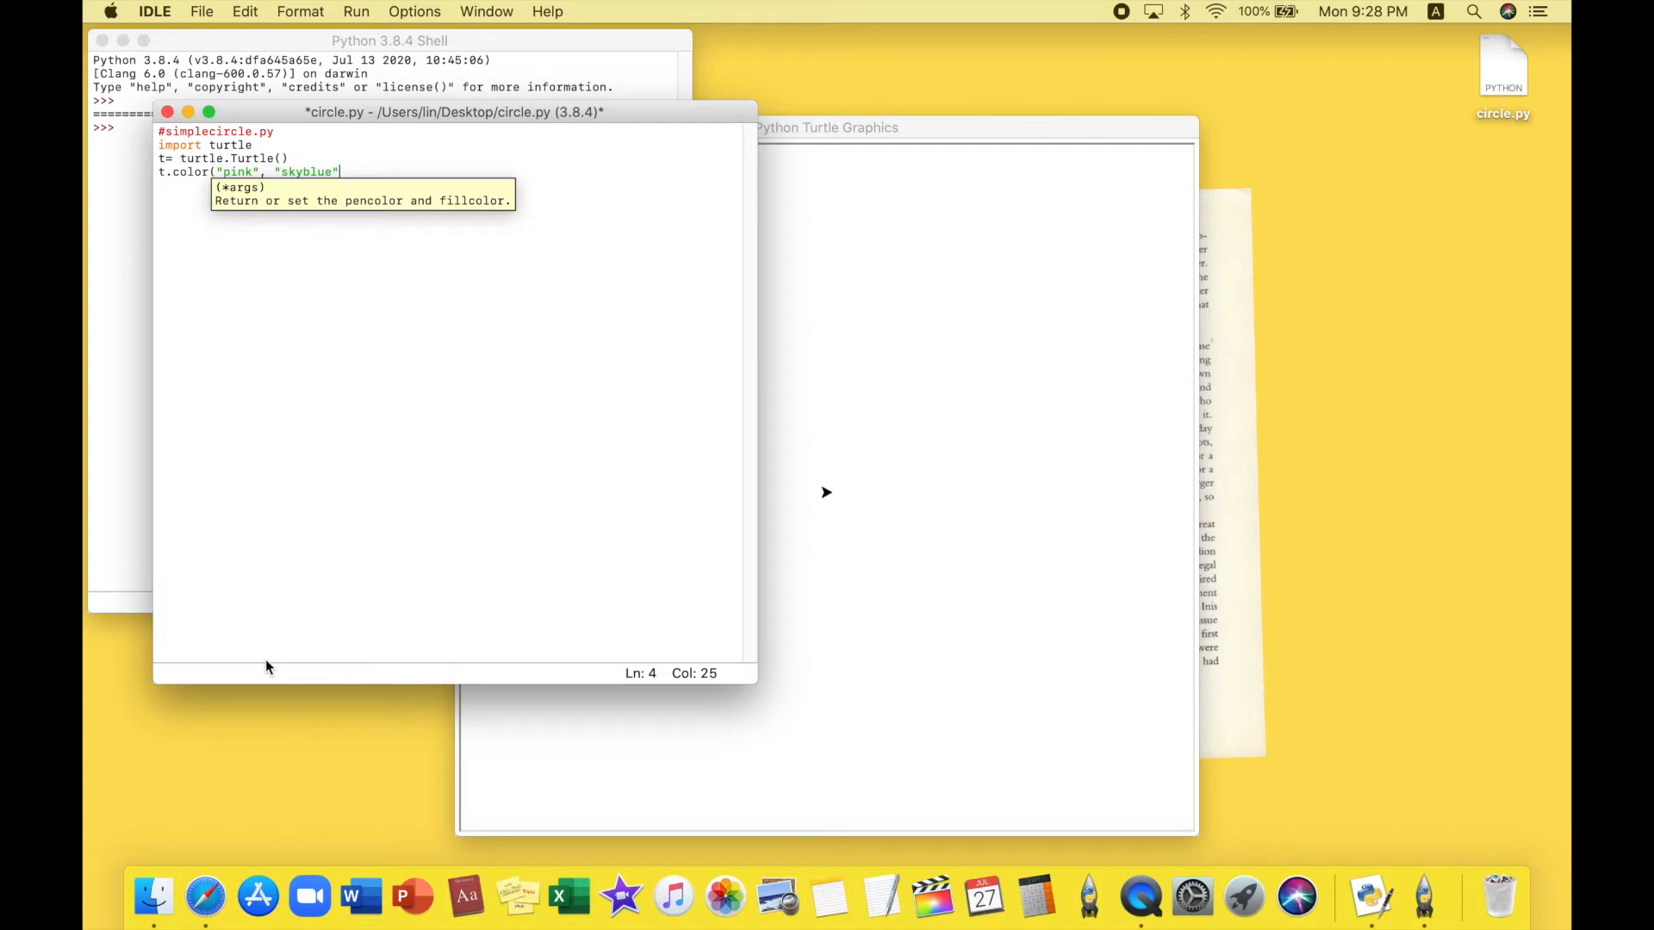
text())
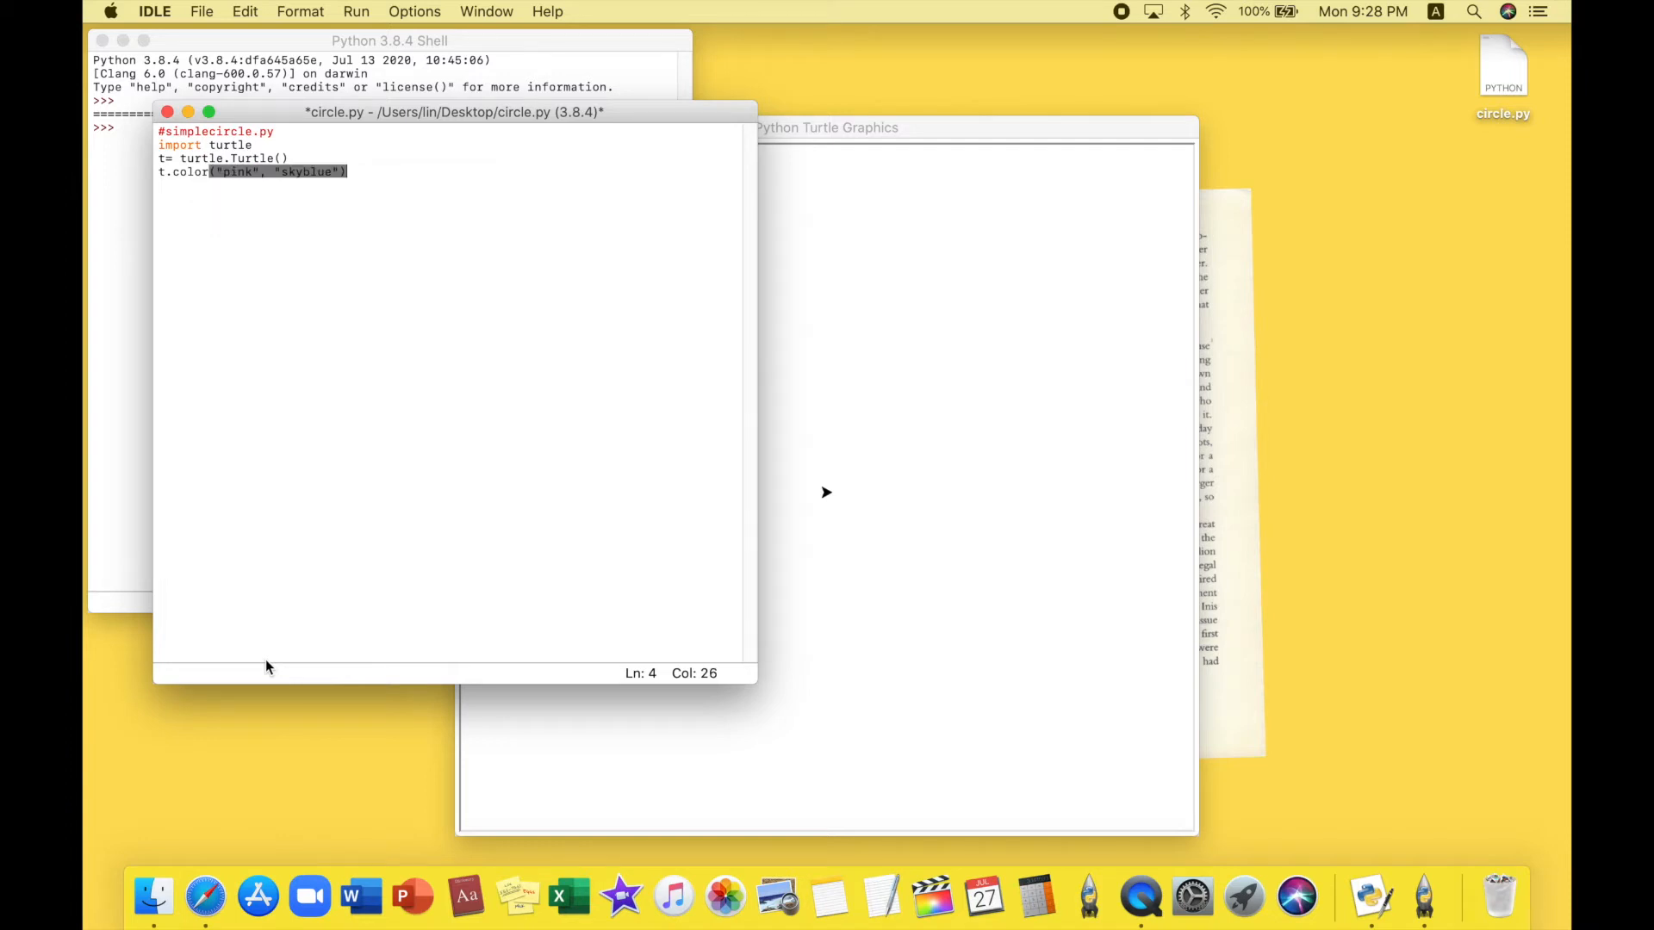
key(enter)
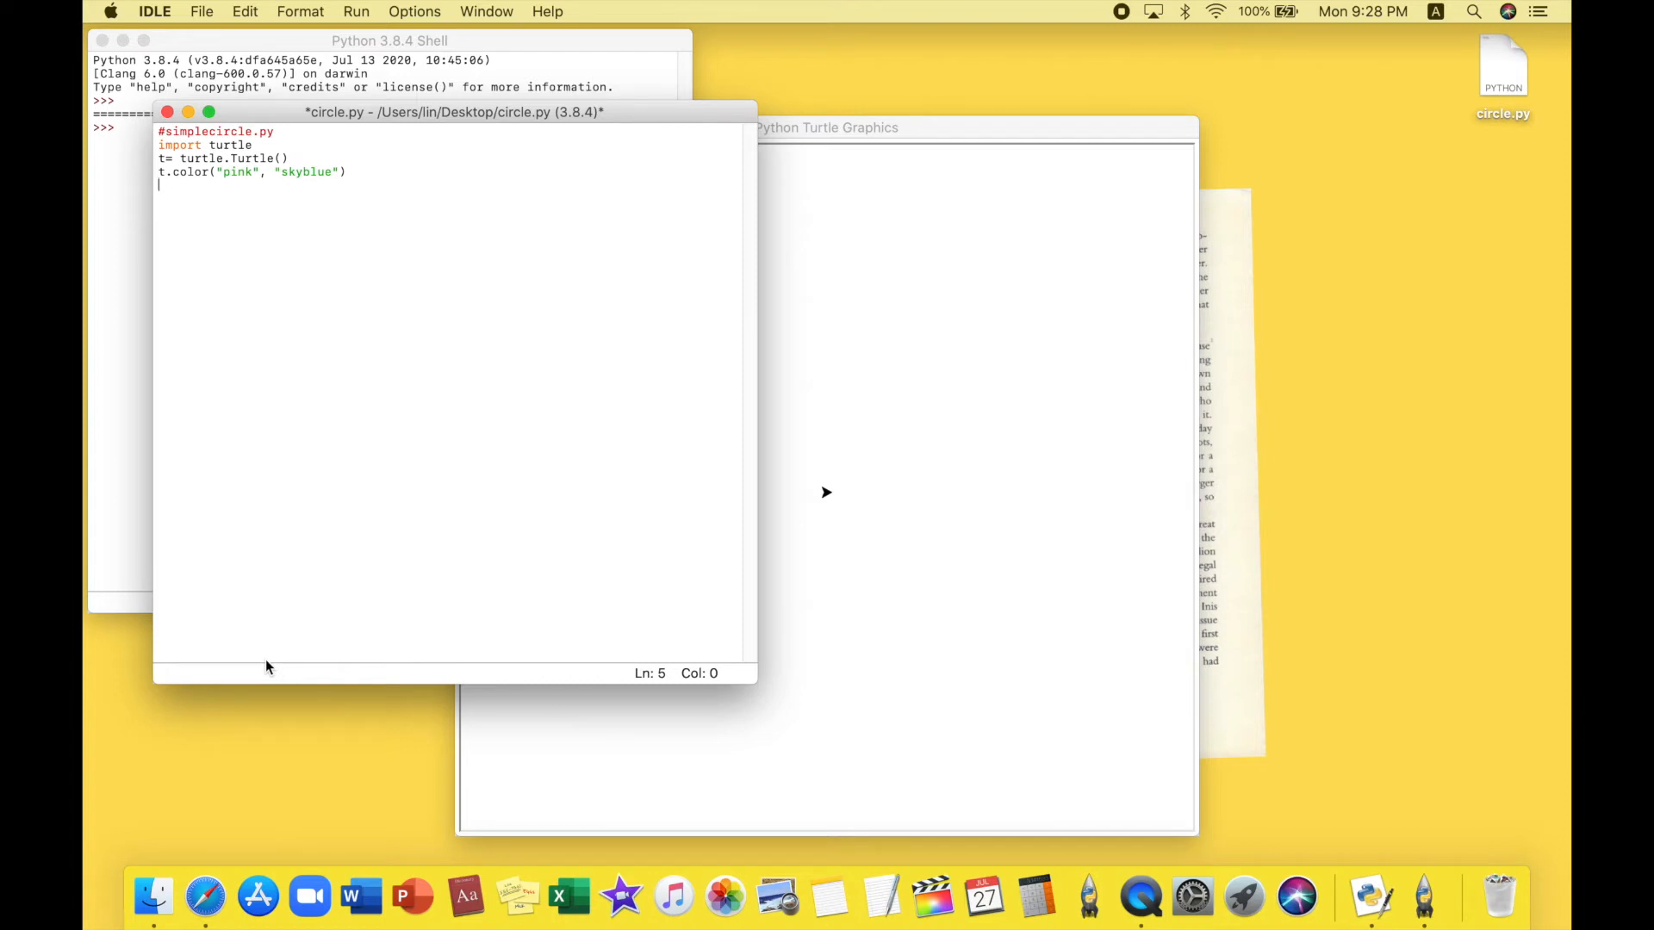
Add t.width(5) to set the pen width
text(t.)
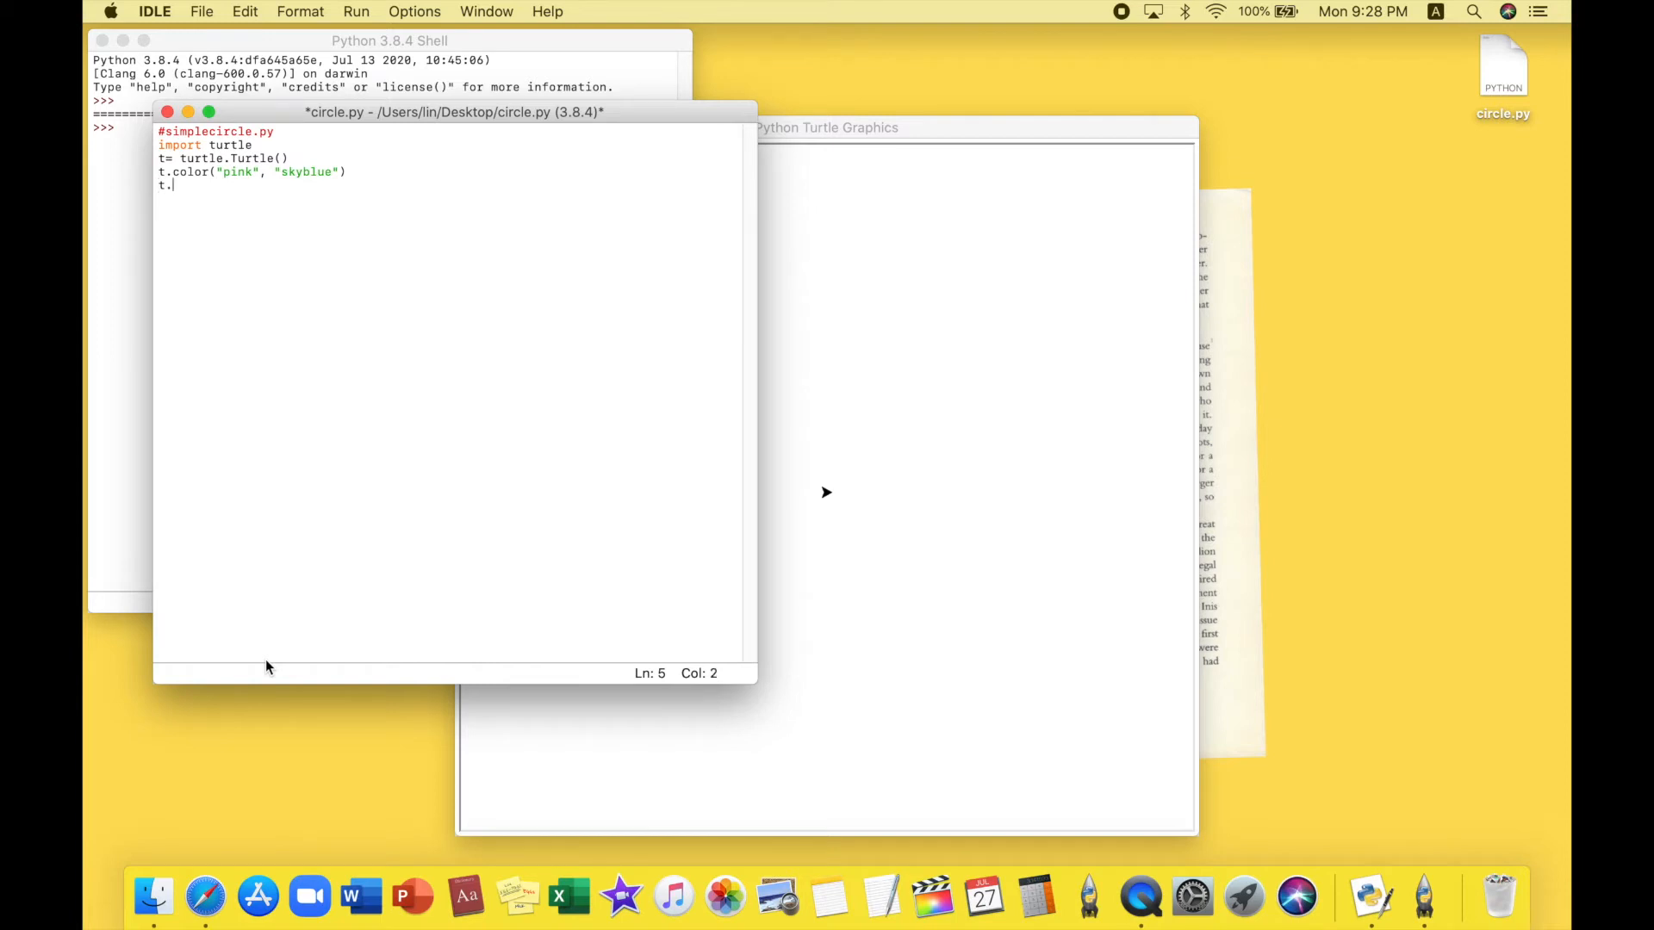
text(w)
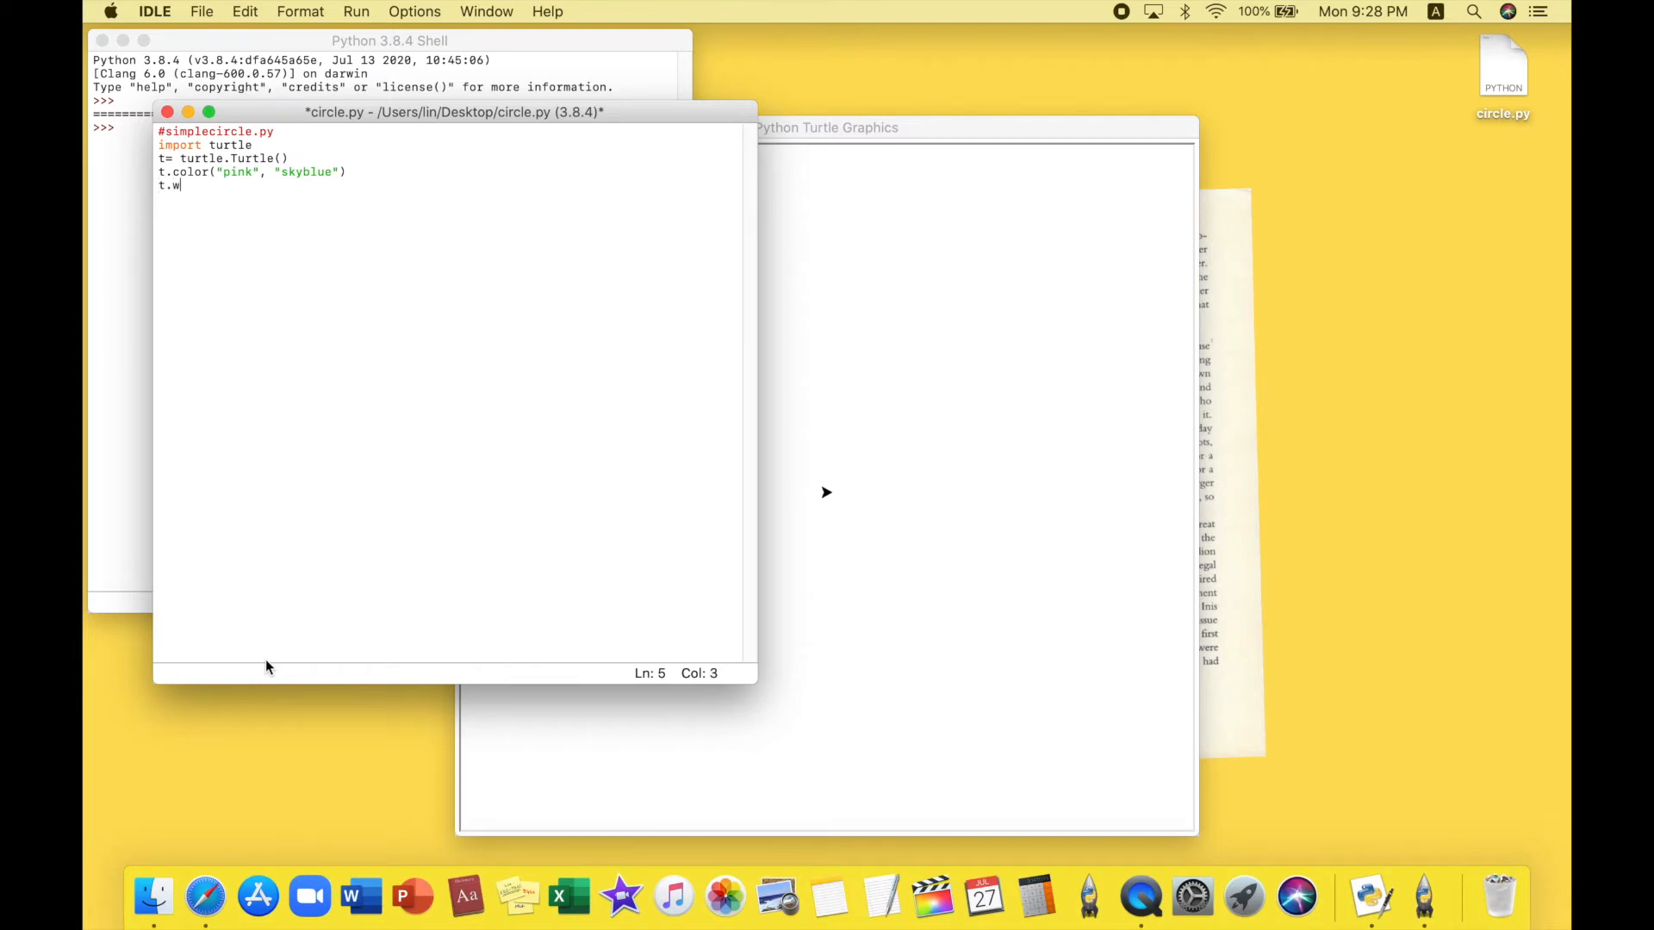
text(idth)
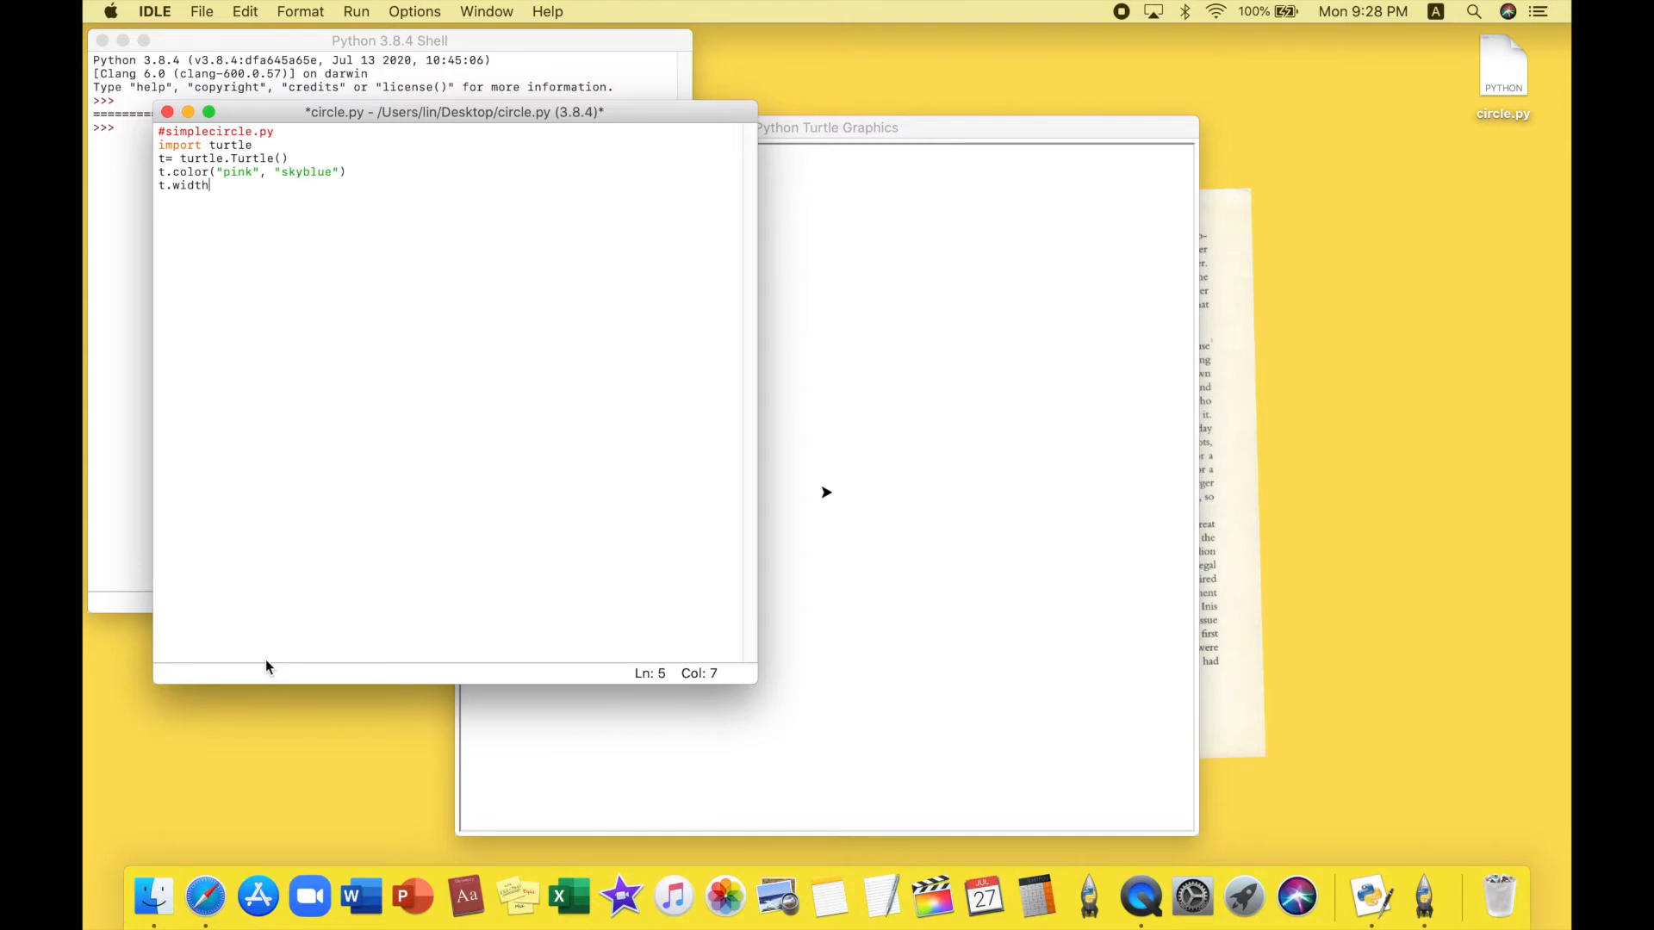
text(()
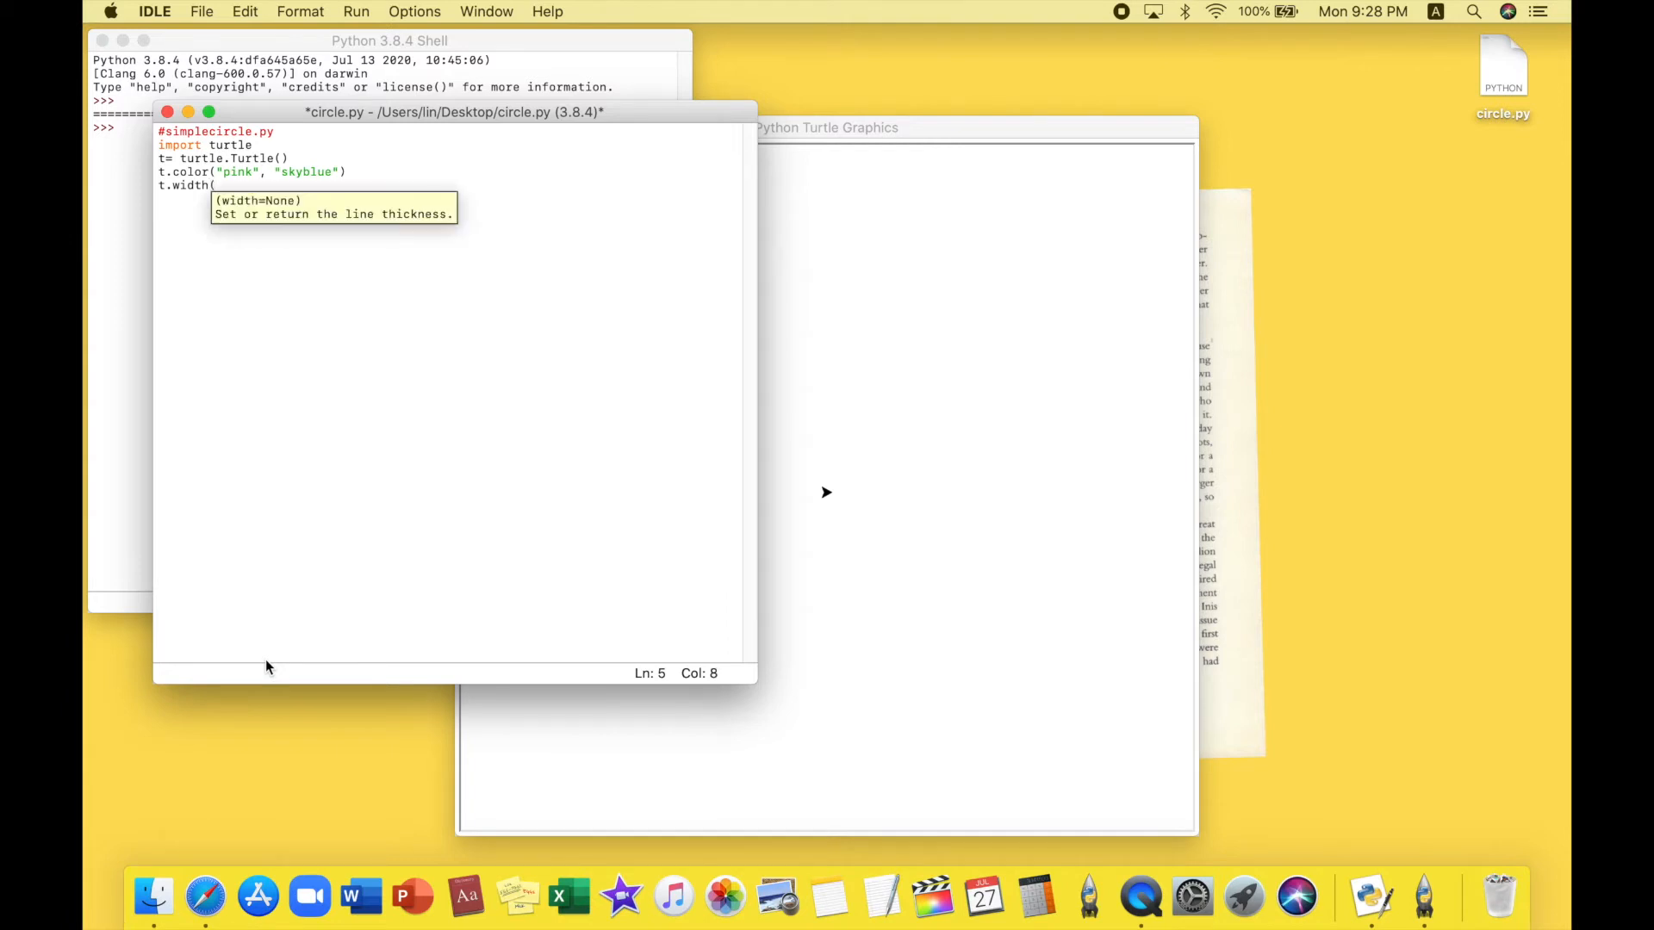
text(5))
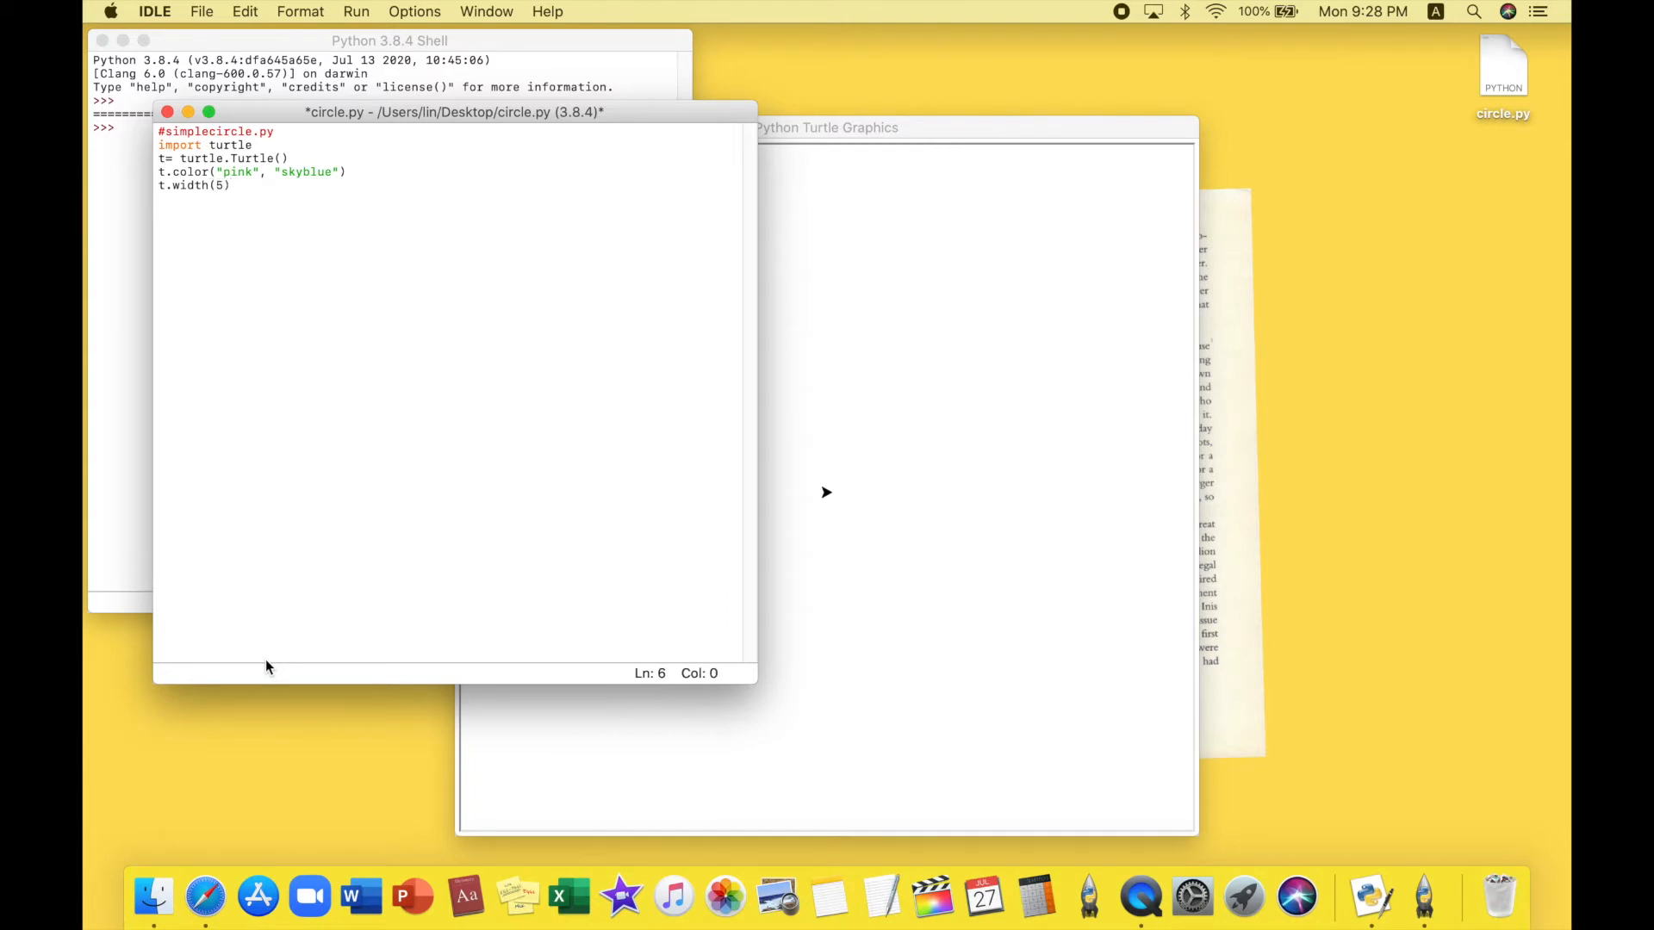
key(Return)
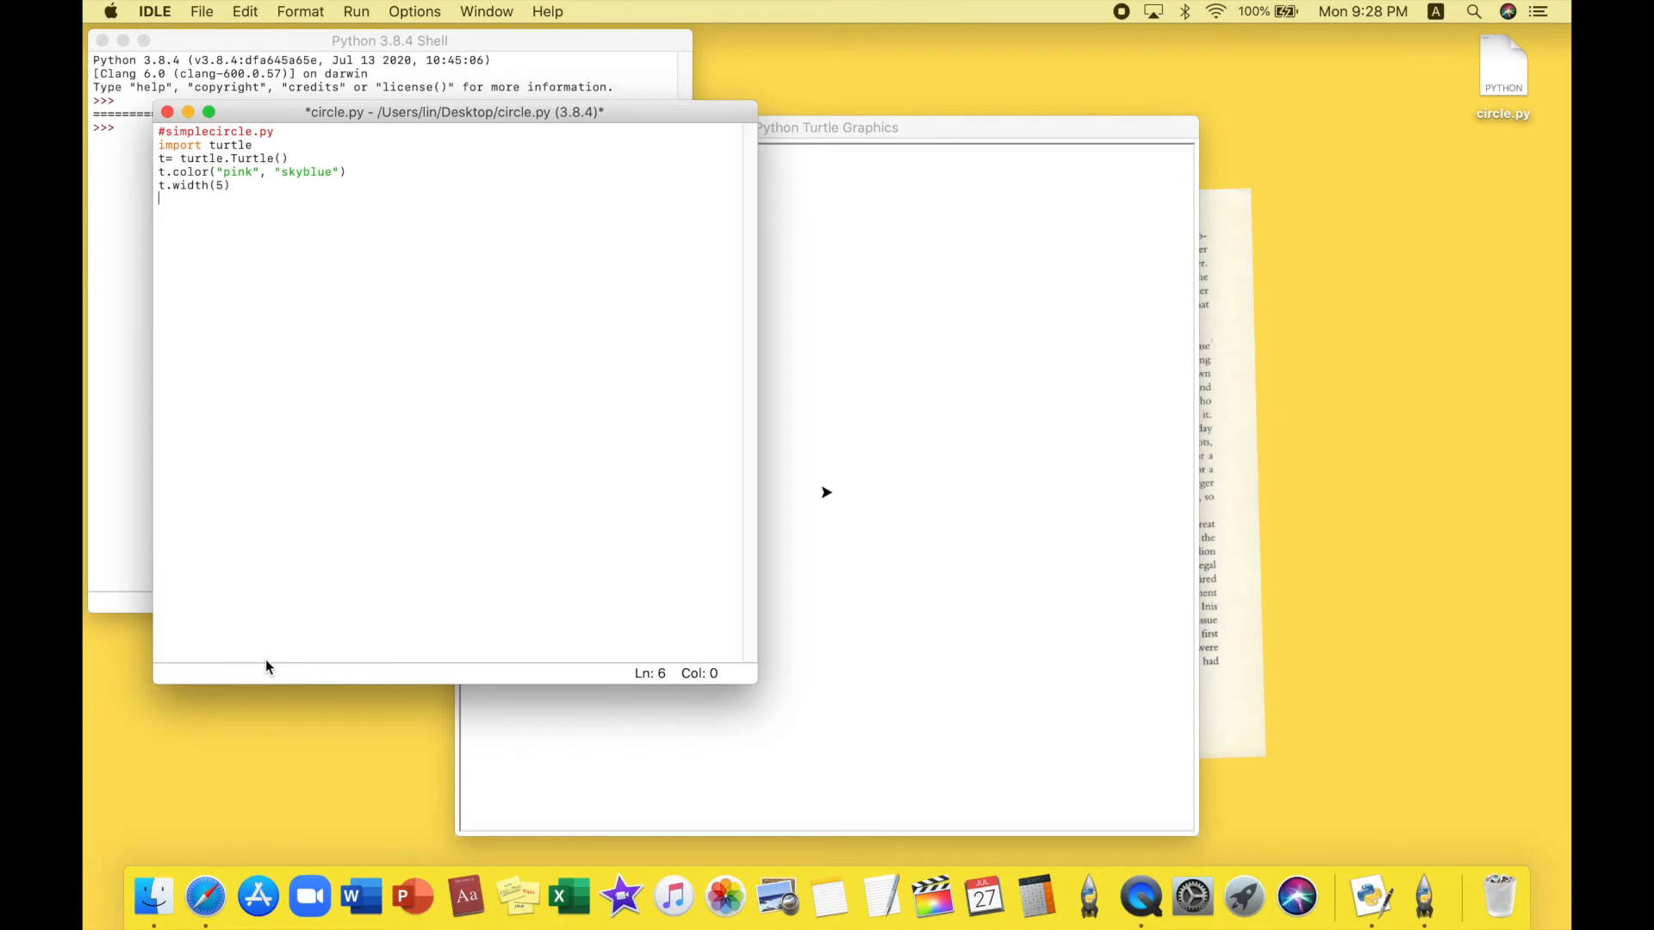
Add t.begin_fill(), t.circle(100) and t.end_fill() lines
text(t)
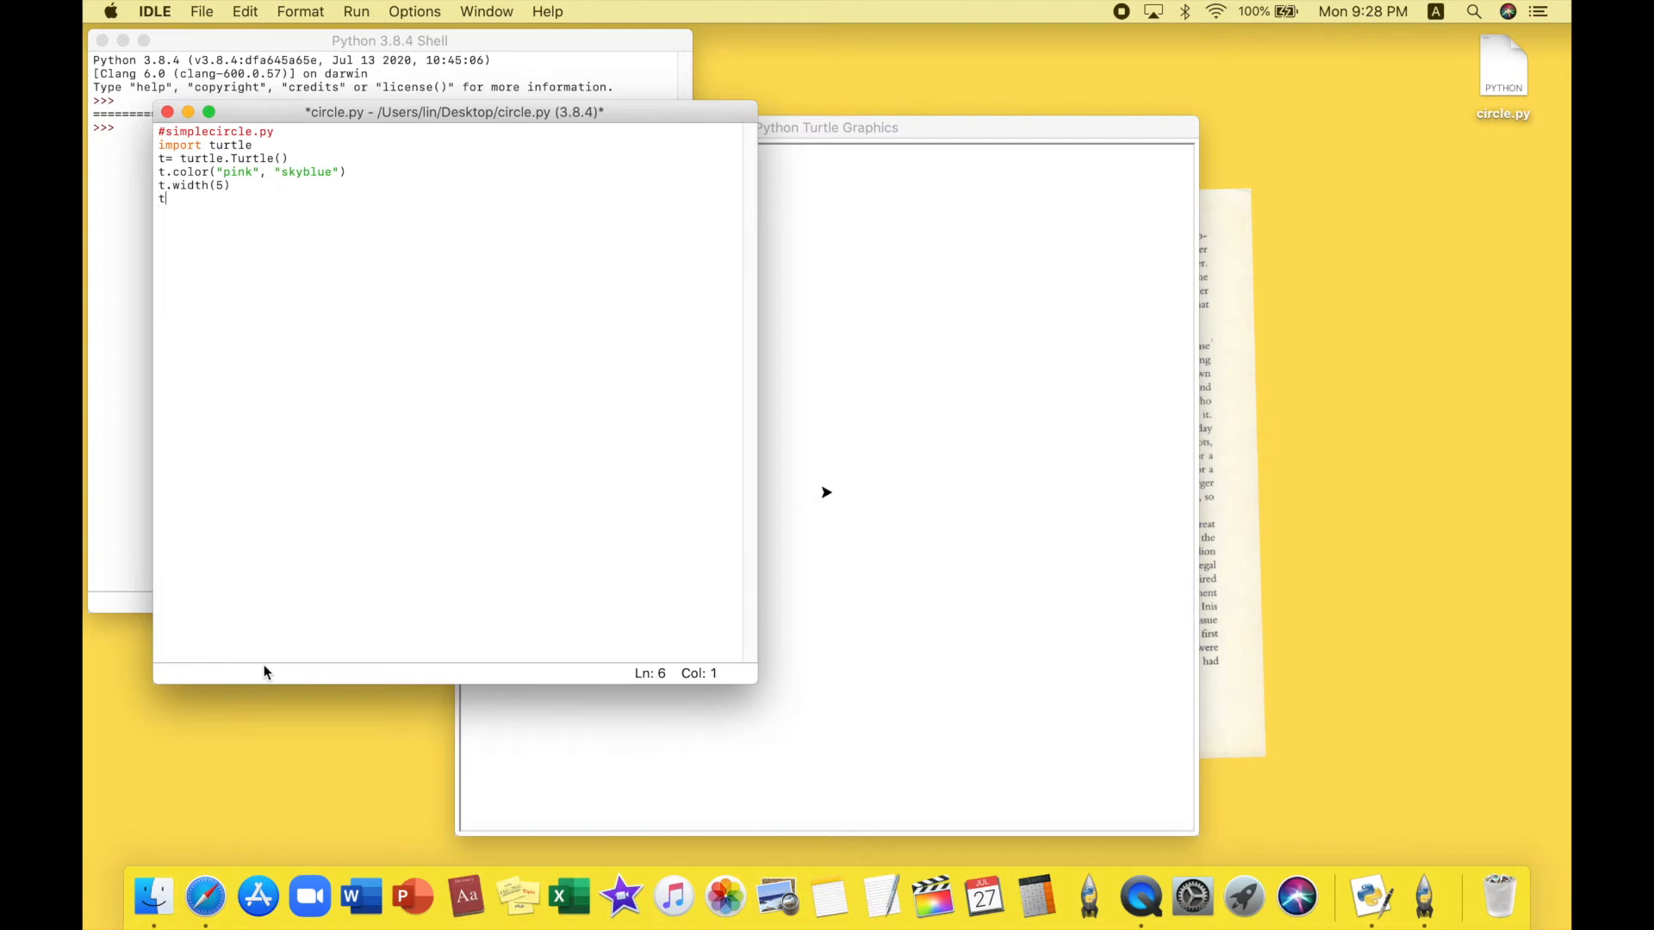
text(beg)
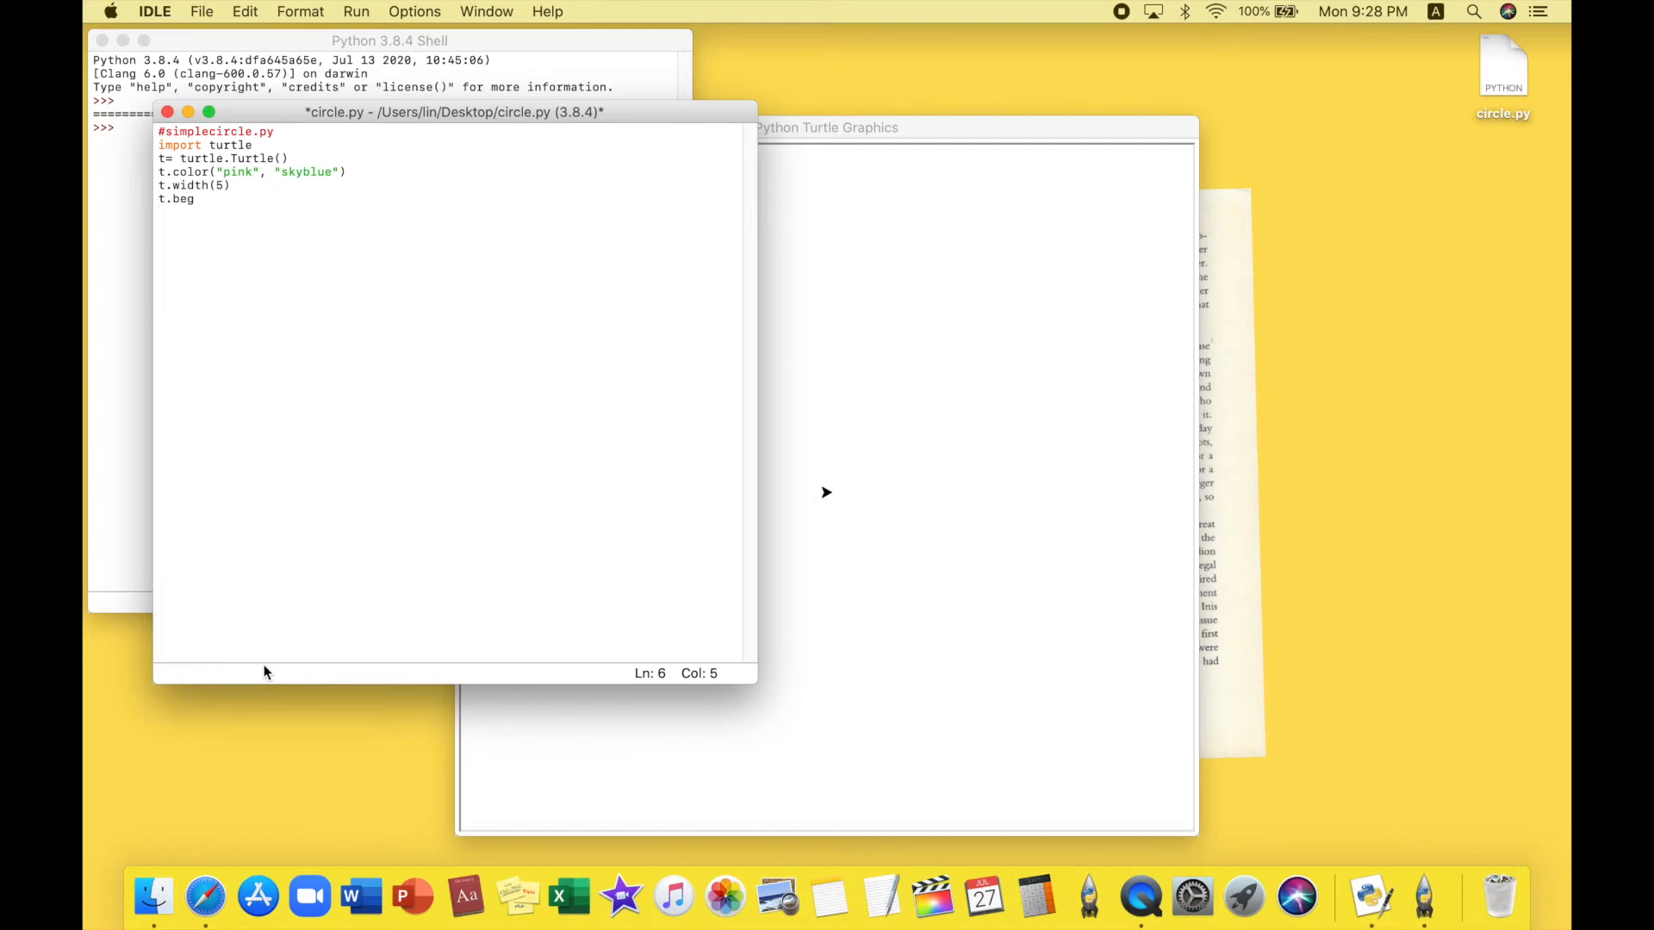
text(in_fill)
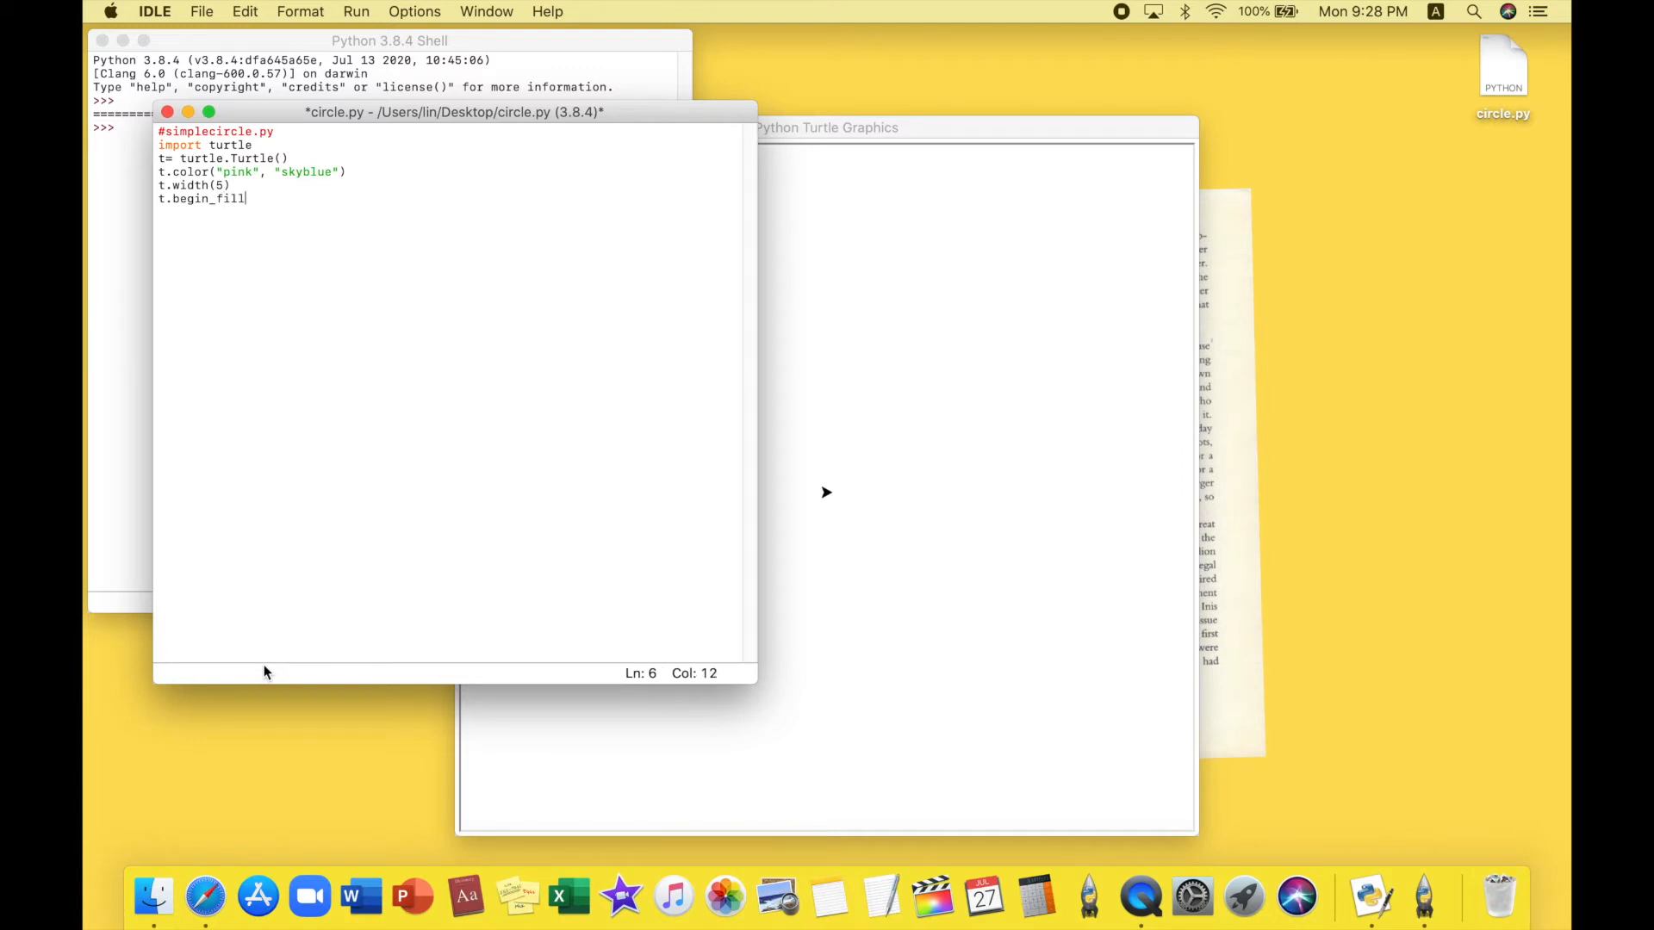
text(())
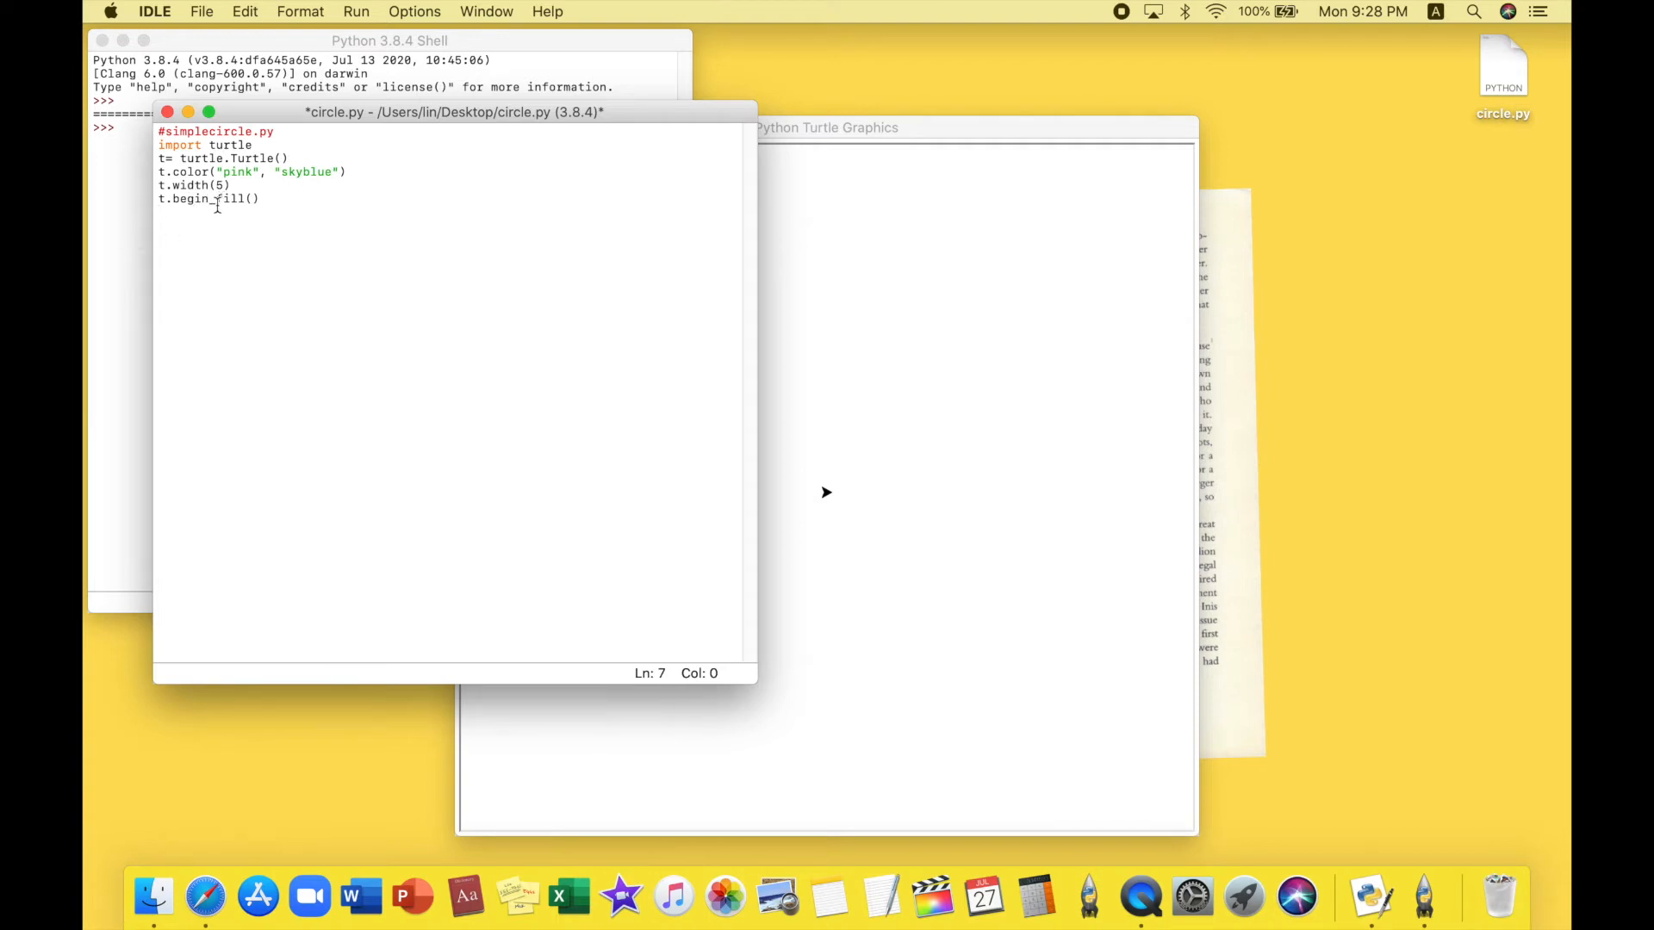
mouse_move(212, 254)
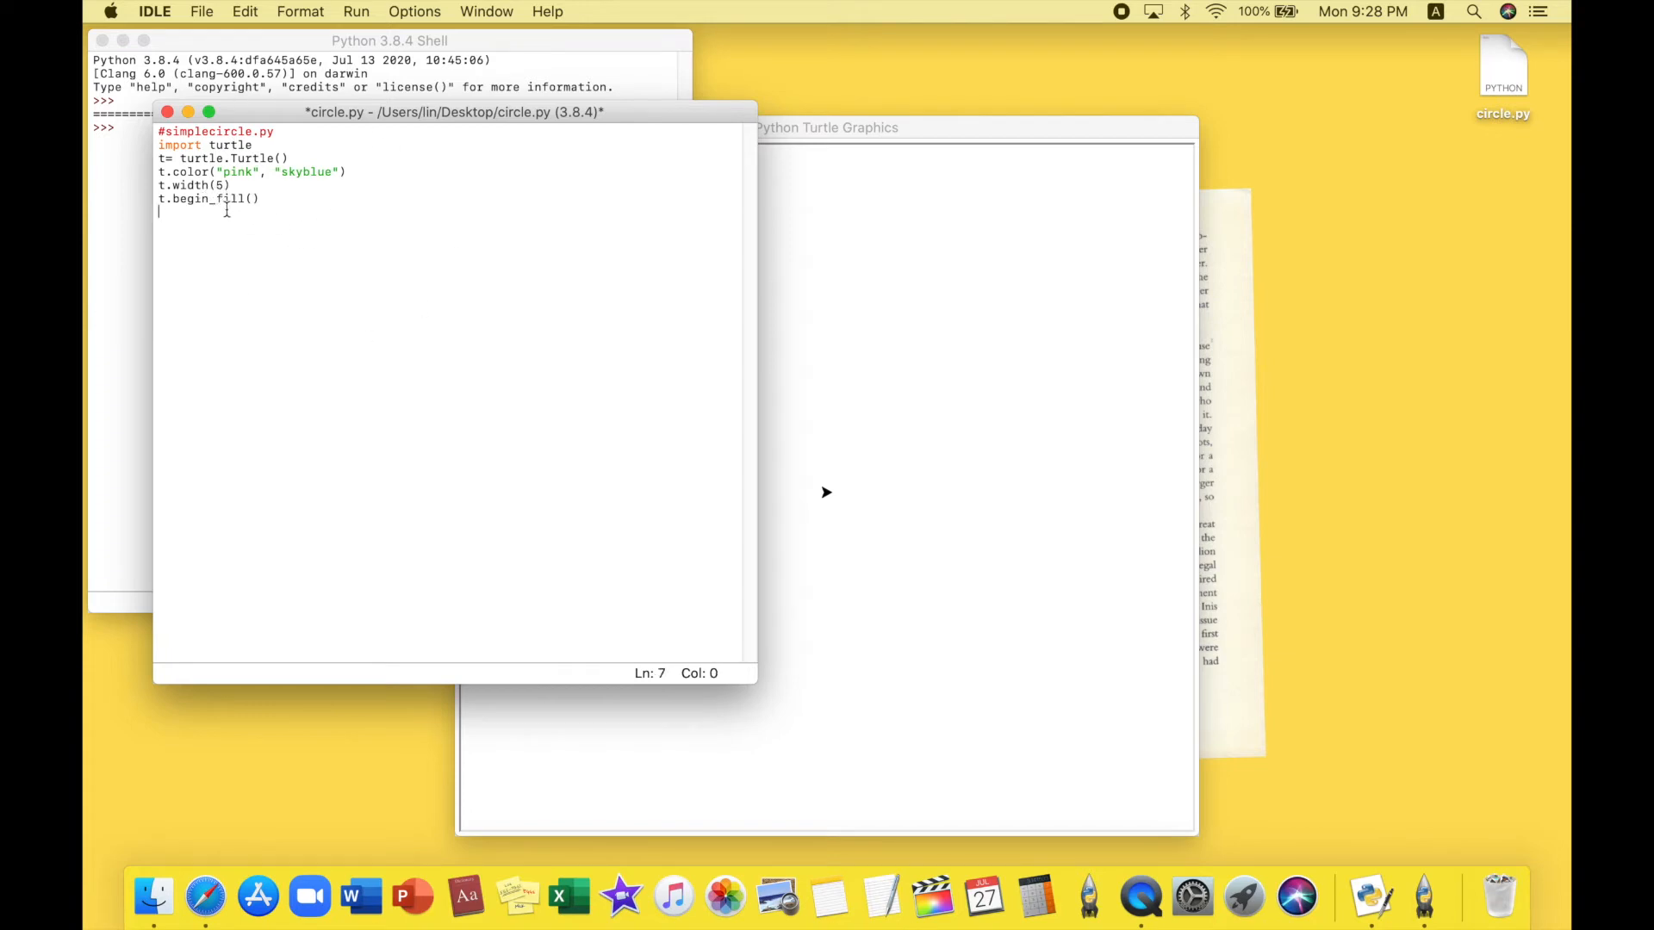
mouse_move(198, 231)
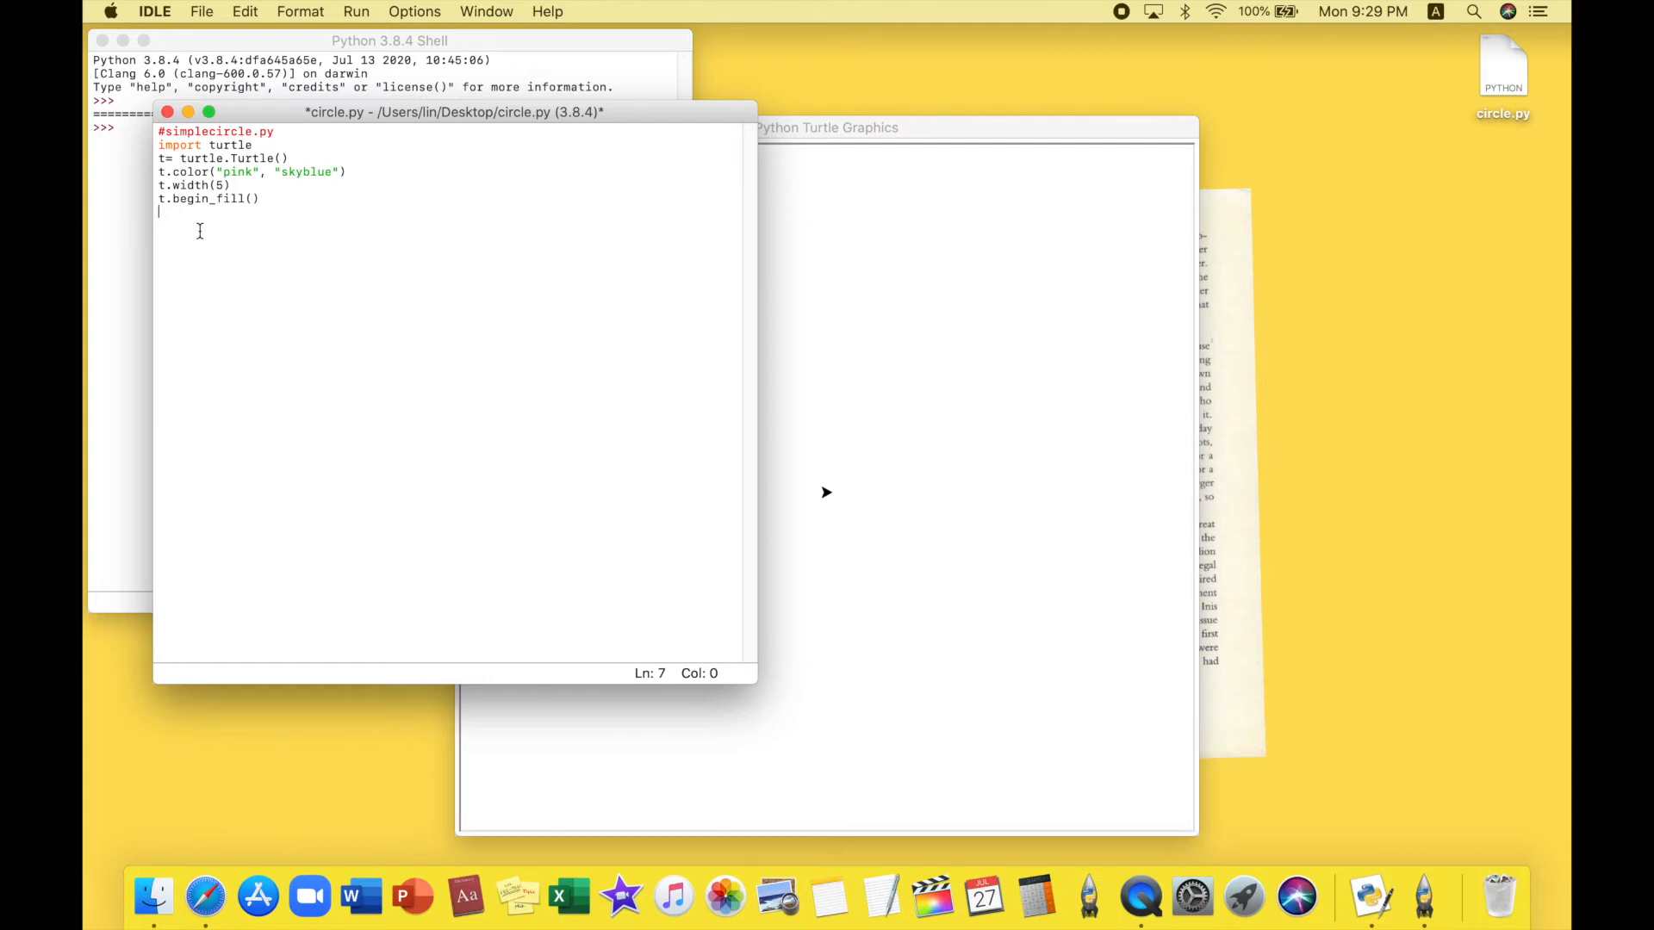
text(t.ci)
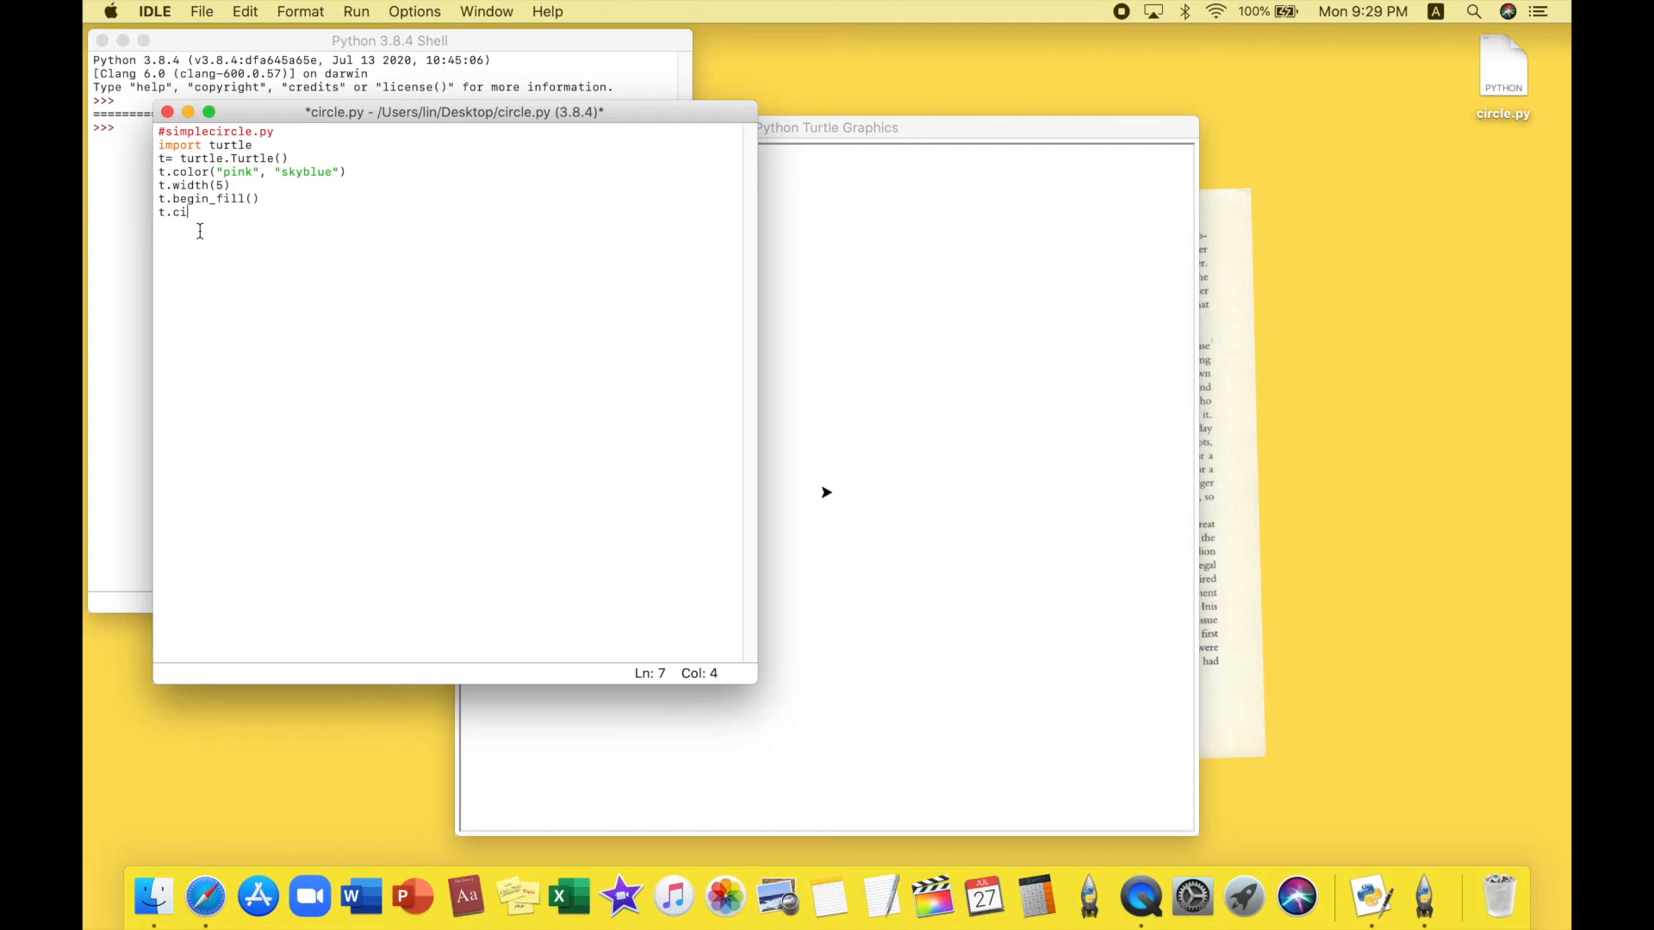
text(rcle)
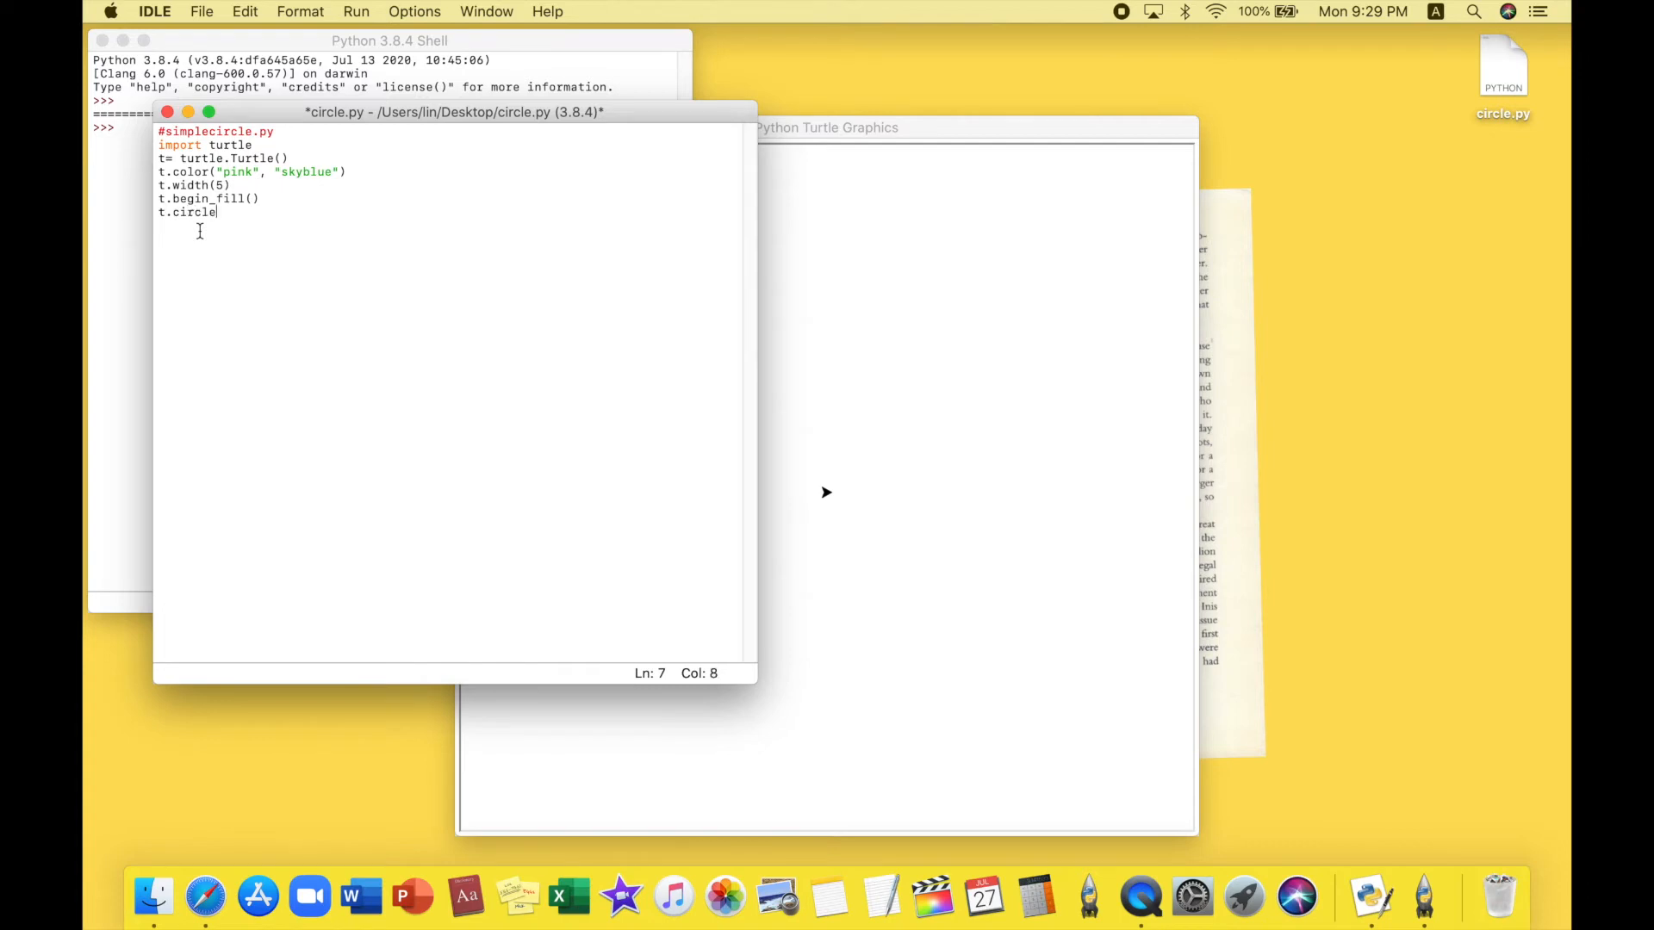
text((1)
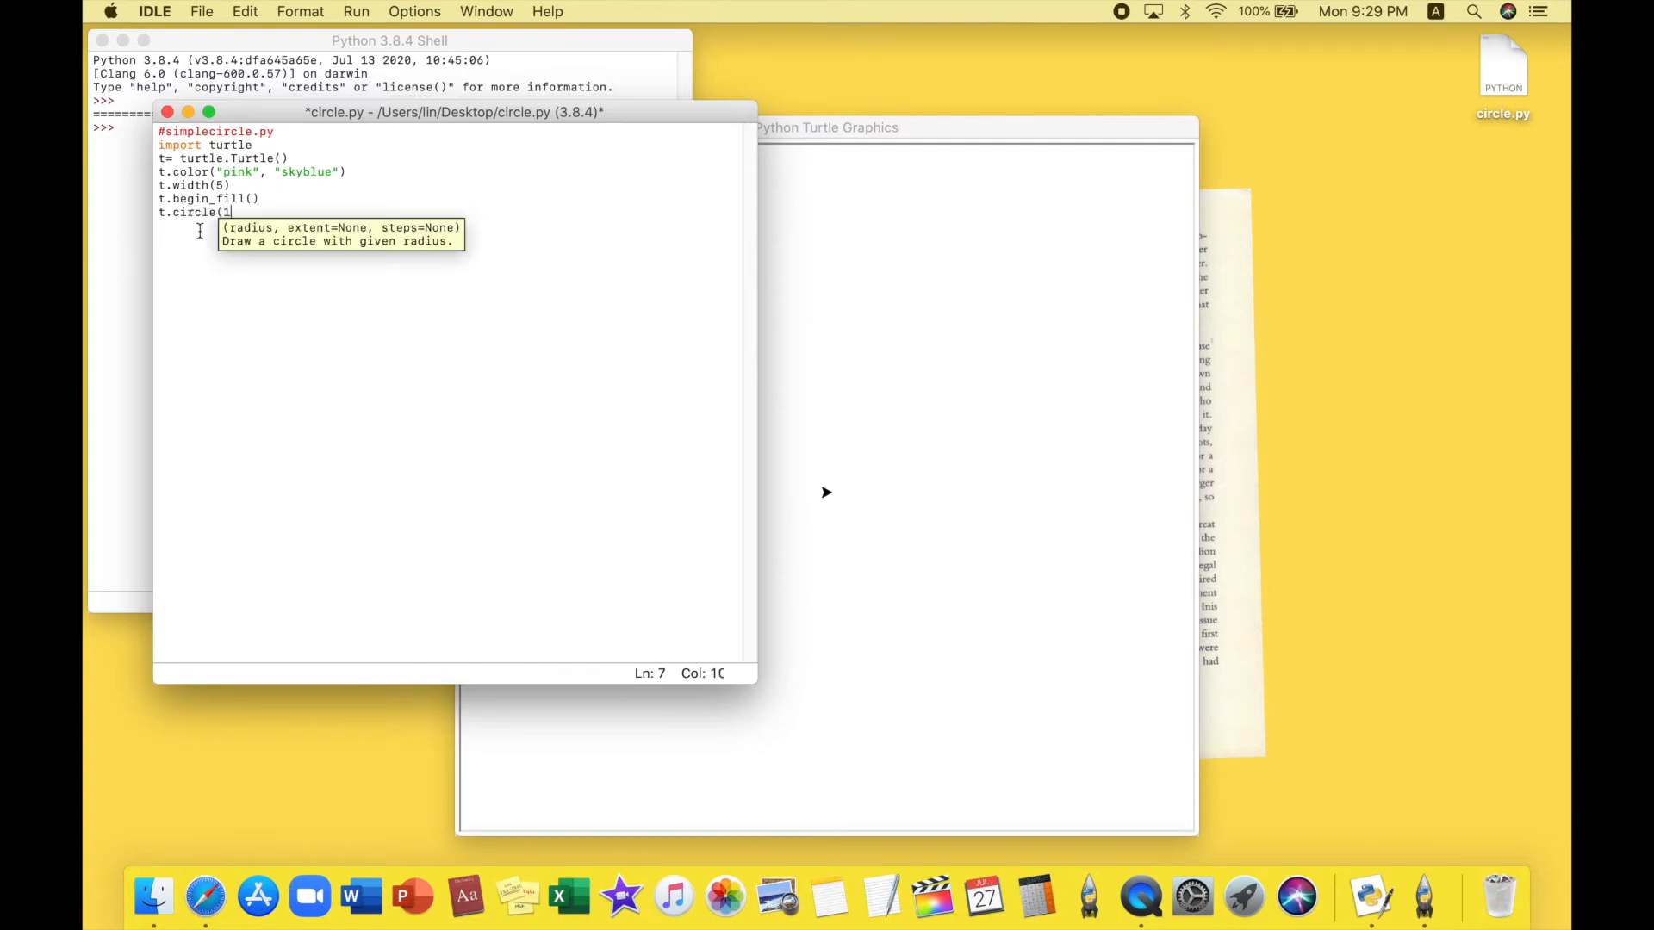
text(00))
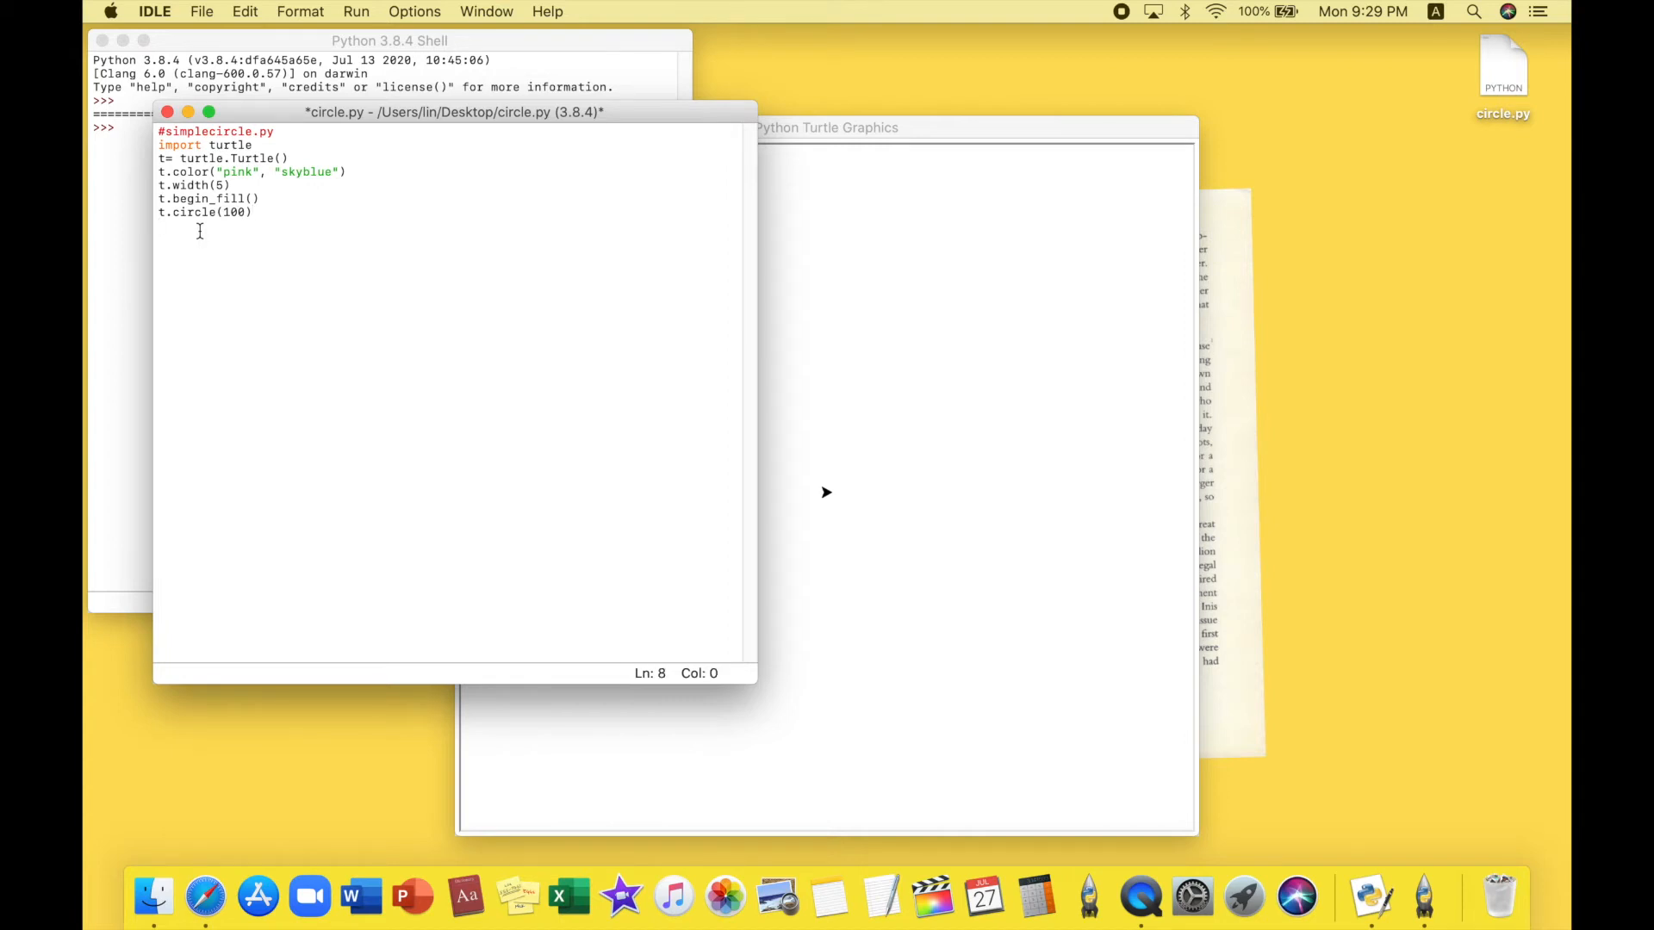
text(t.)
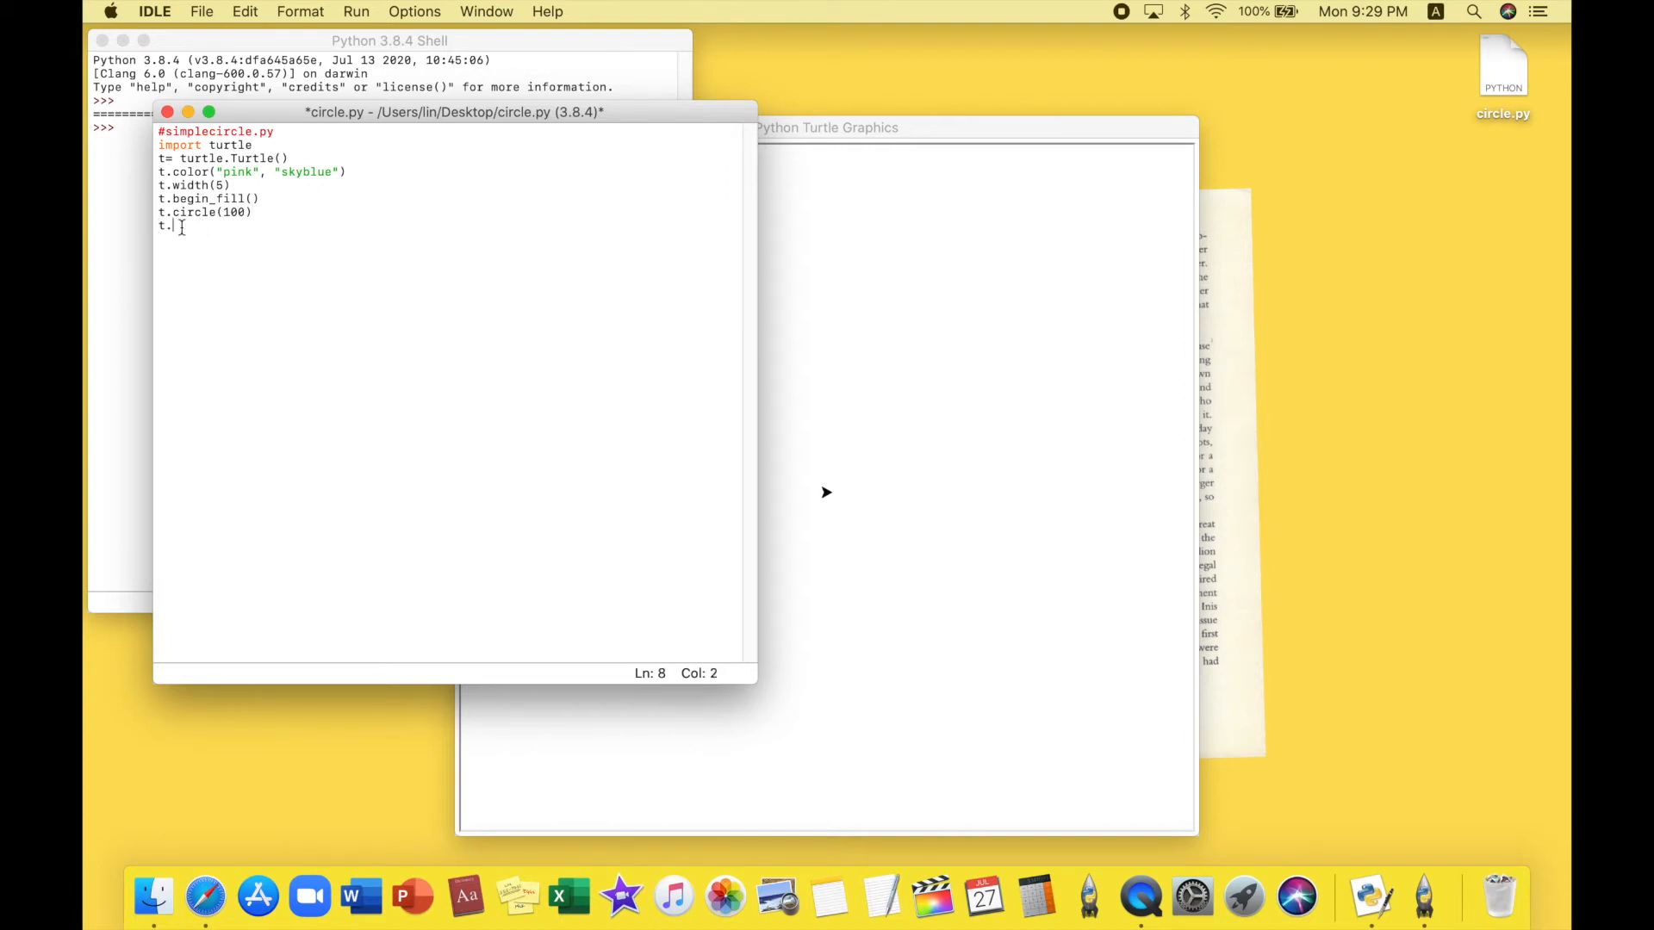
text(end)
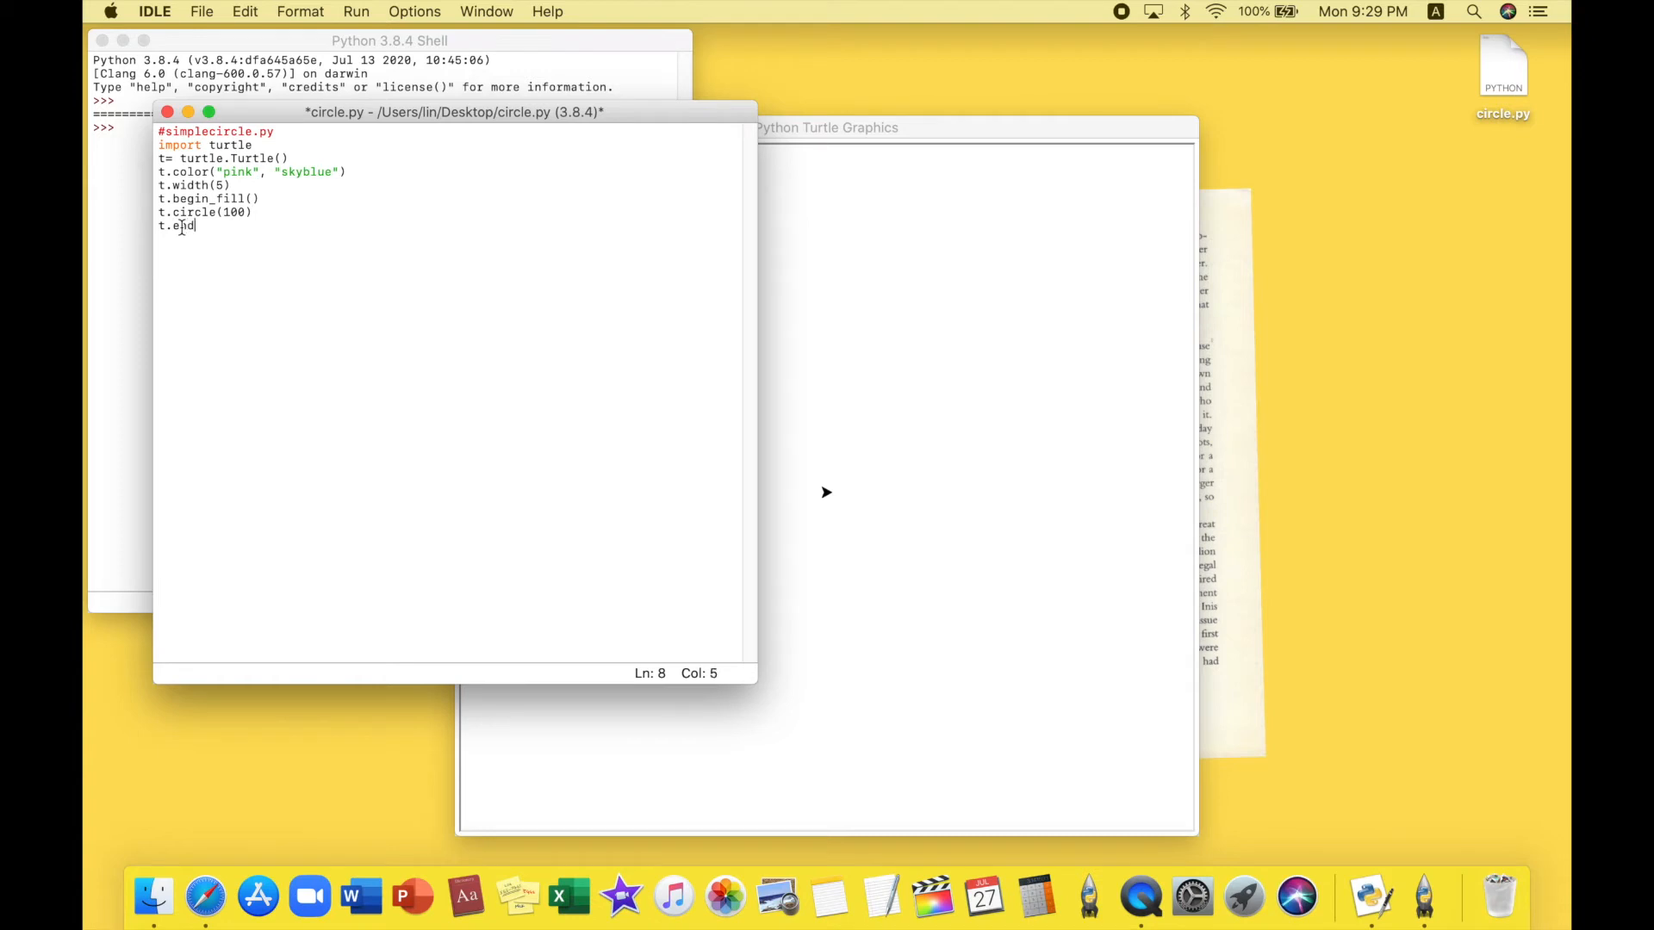
text(_fi)
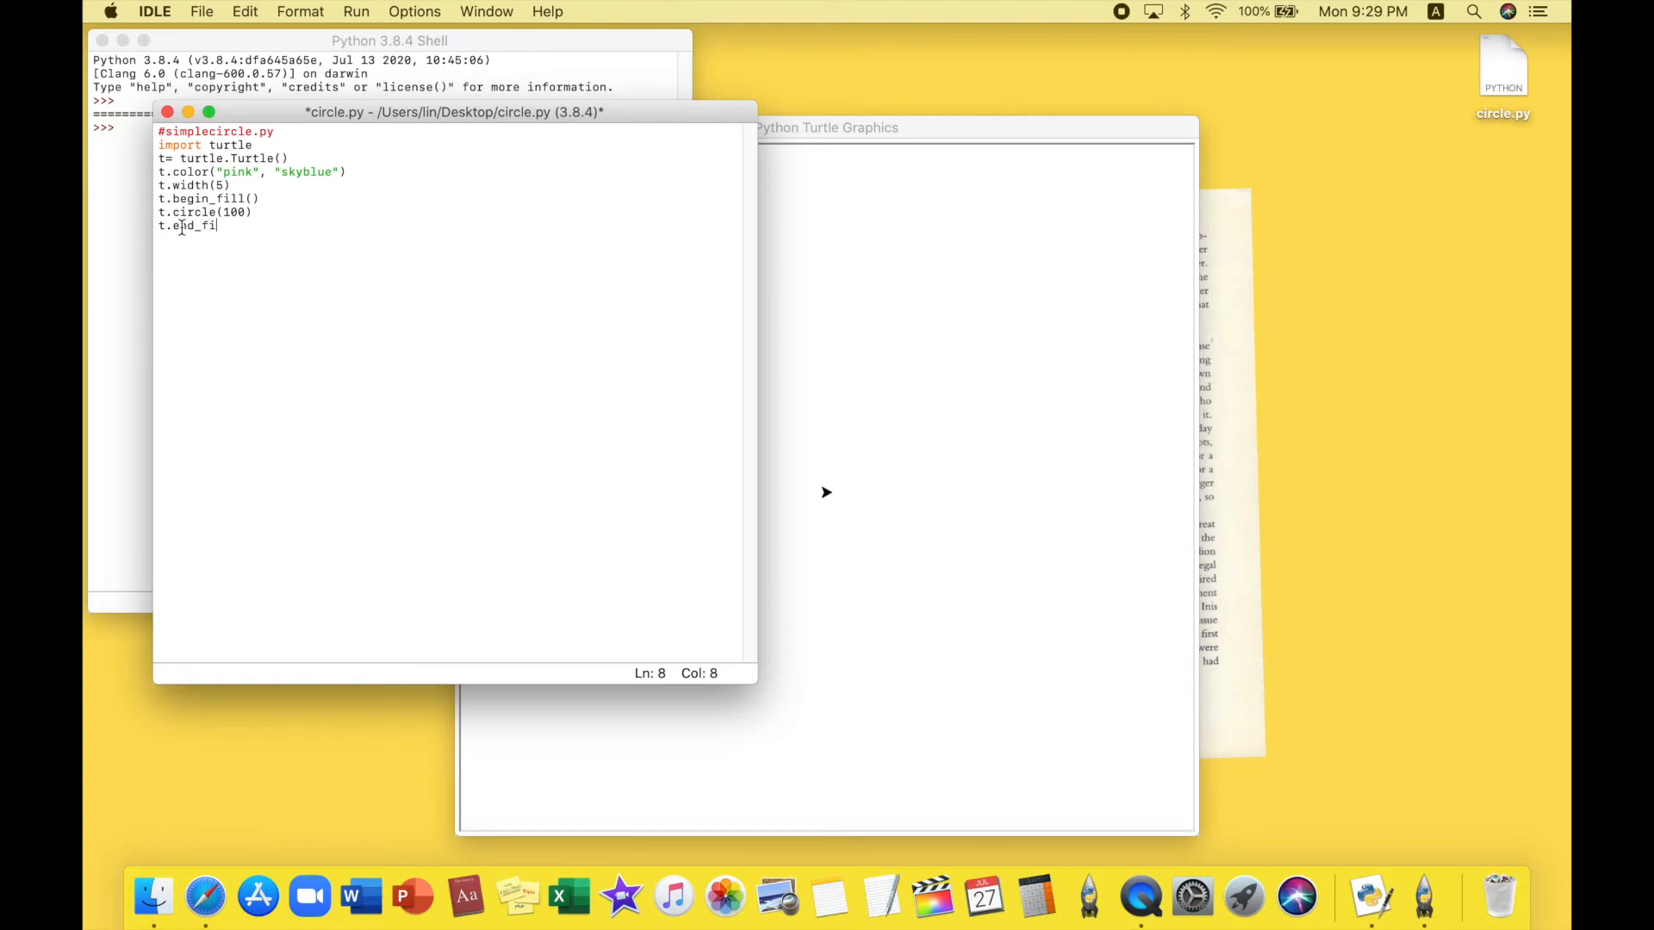
text(ll())
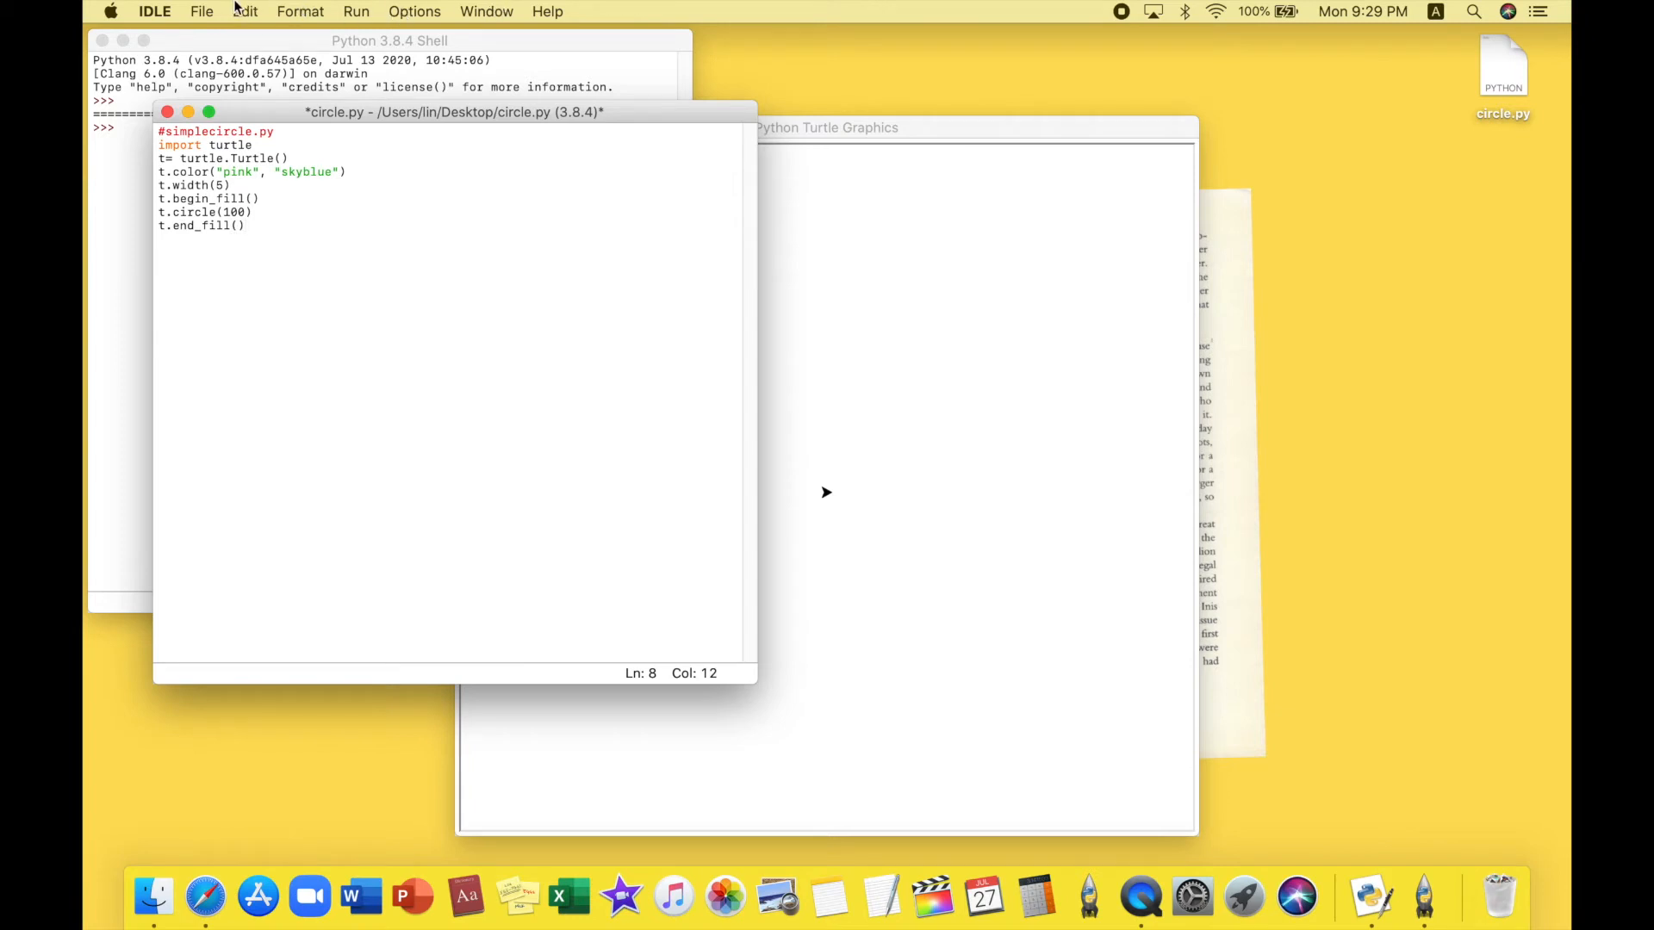
Save circle.py and run it to draw the pink-outlined sky-blue circle
click(201, 11)
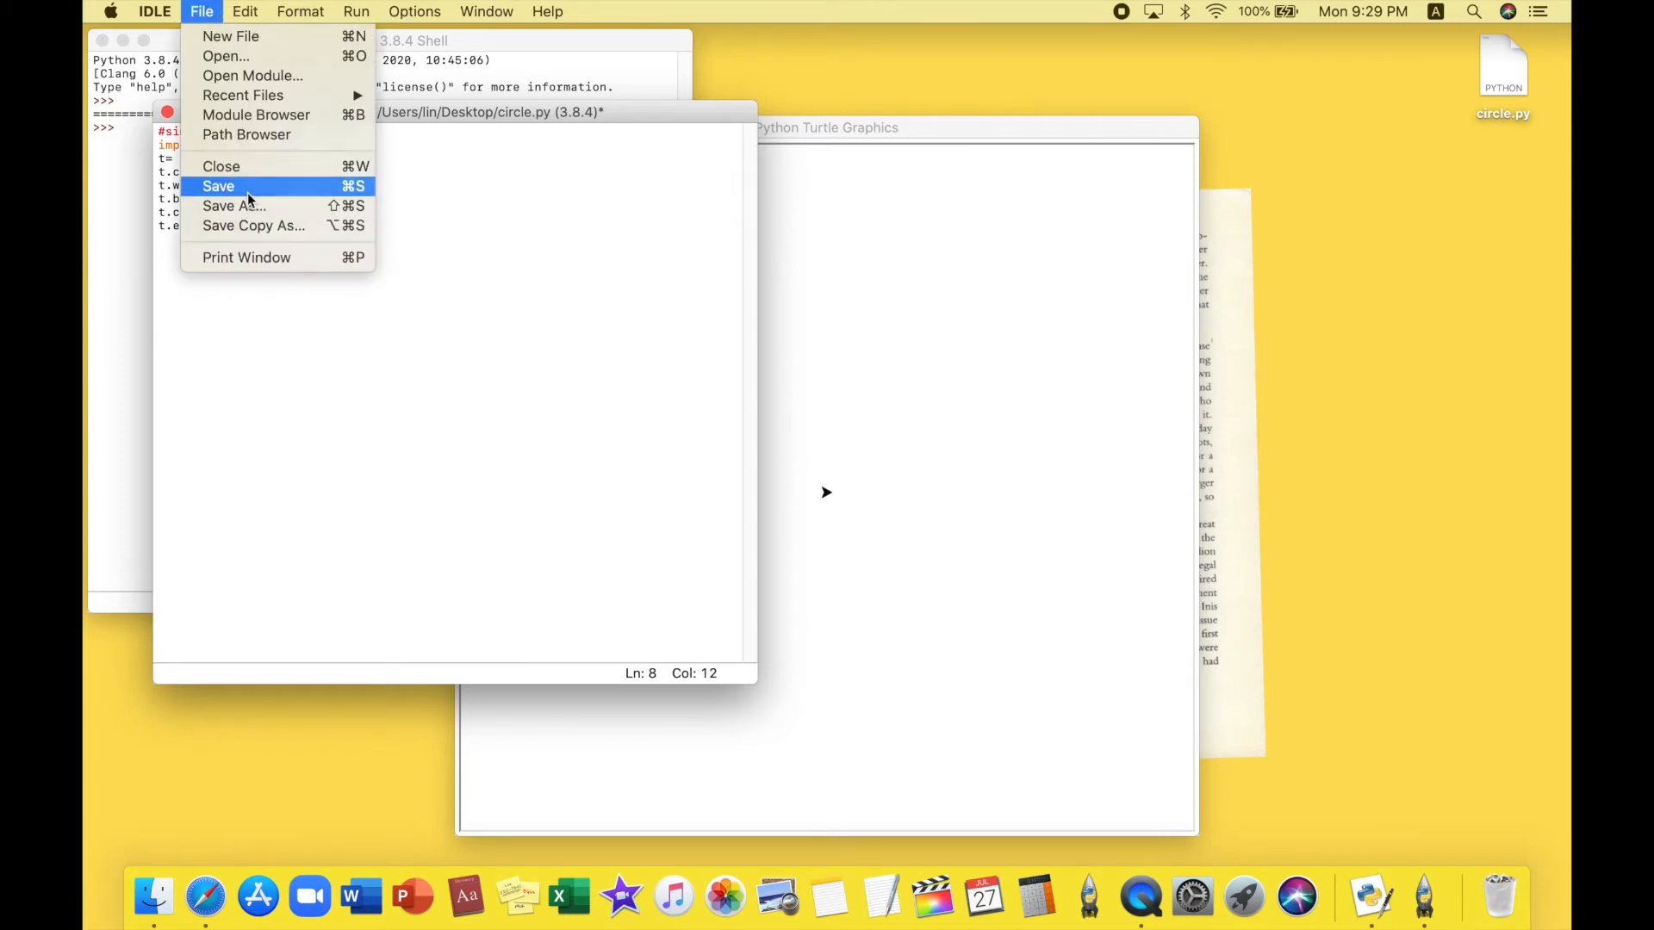
click(217, 186)
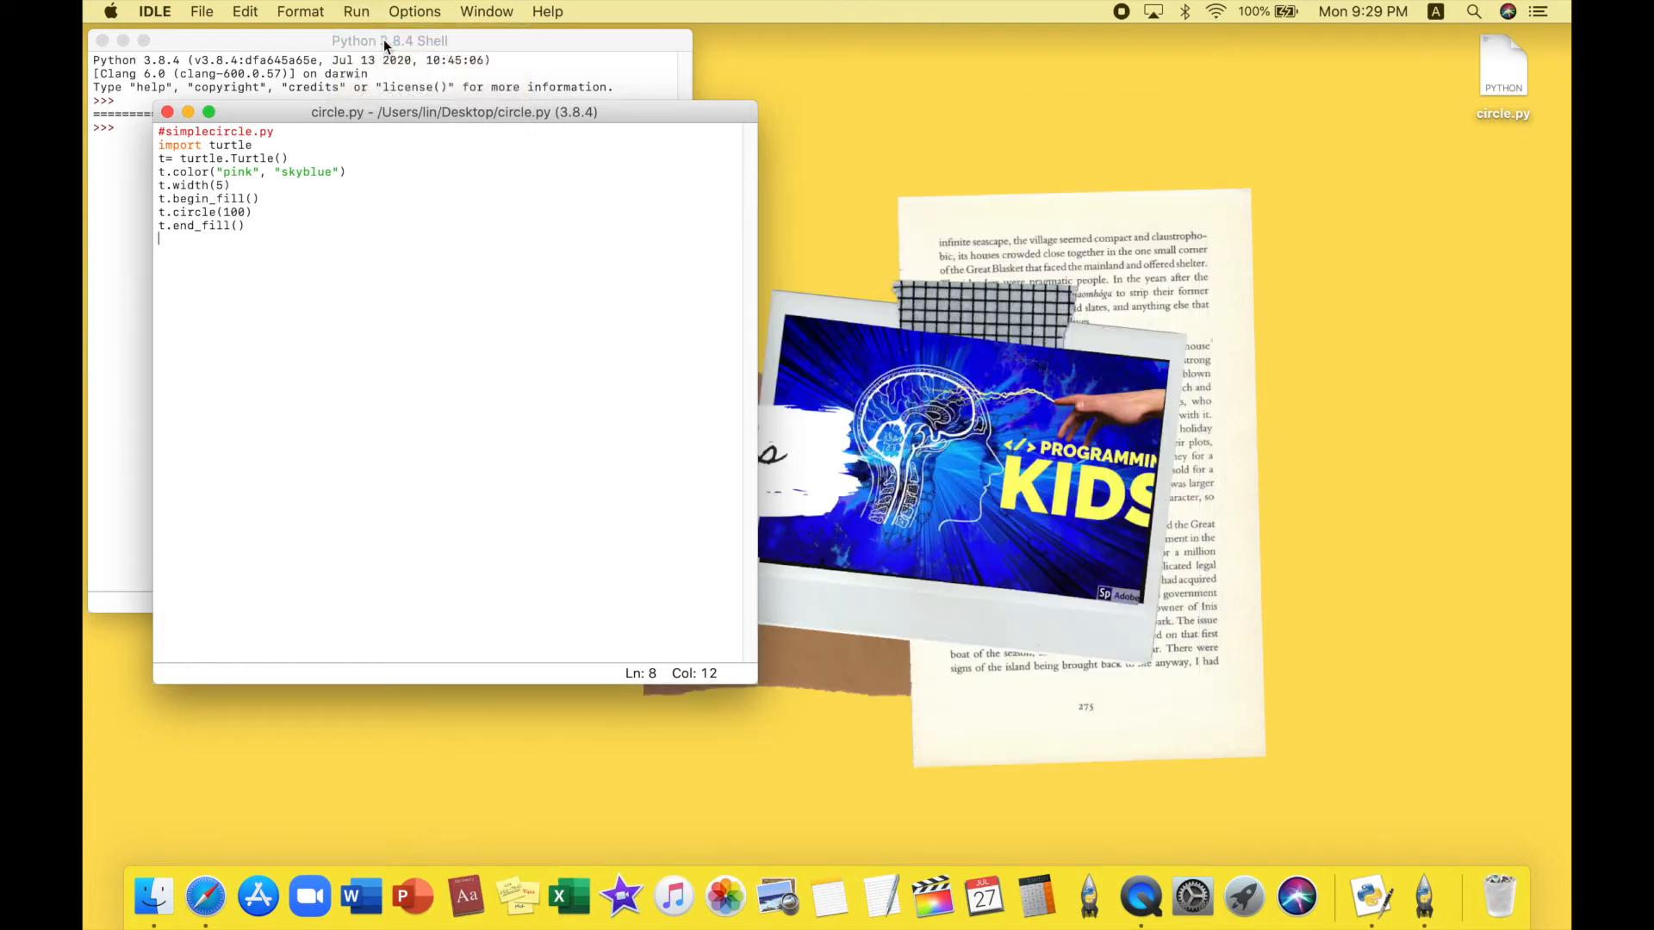
key(f5)
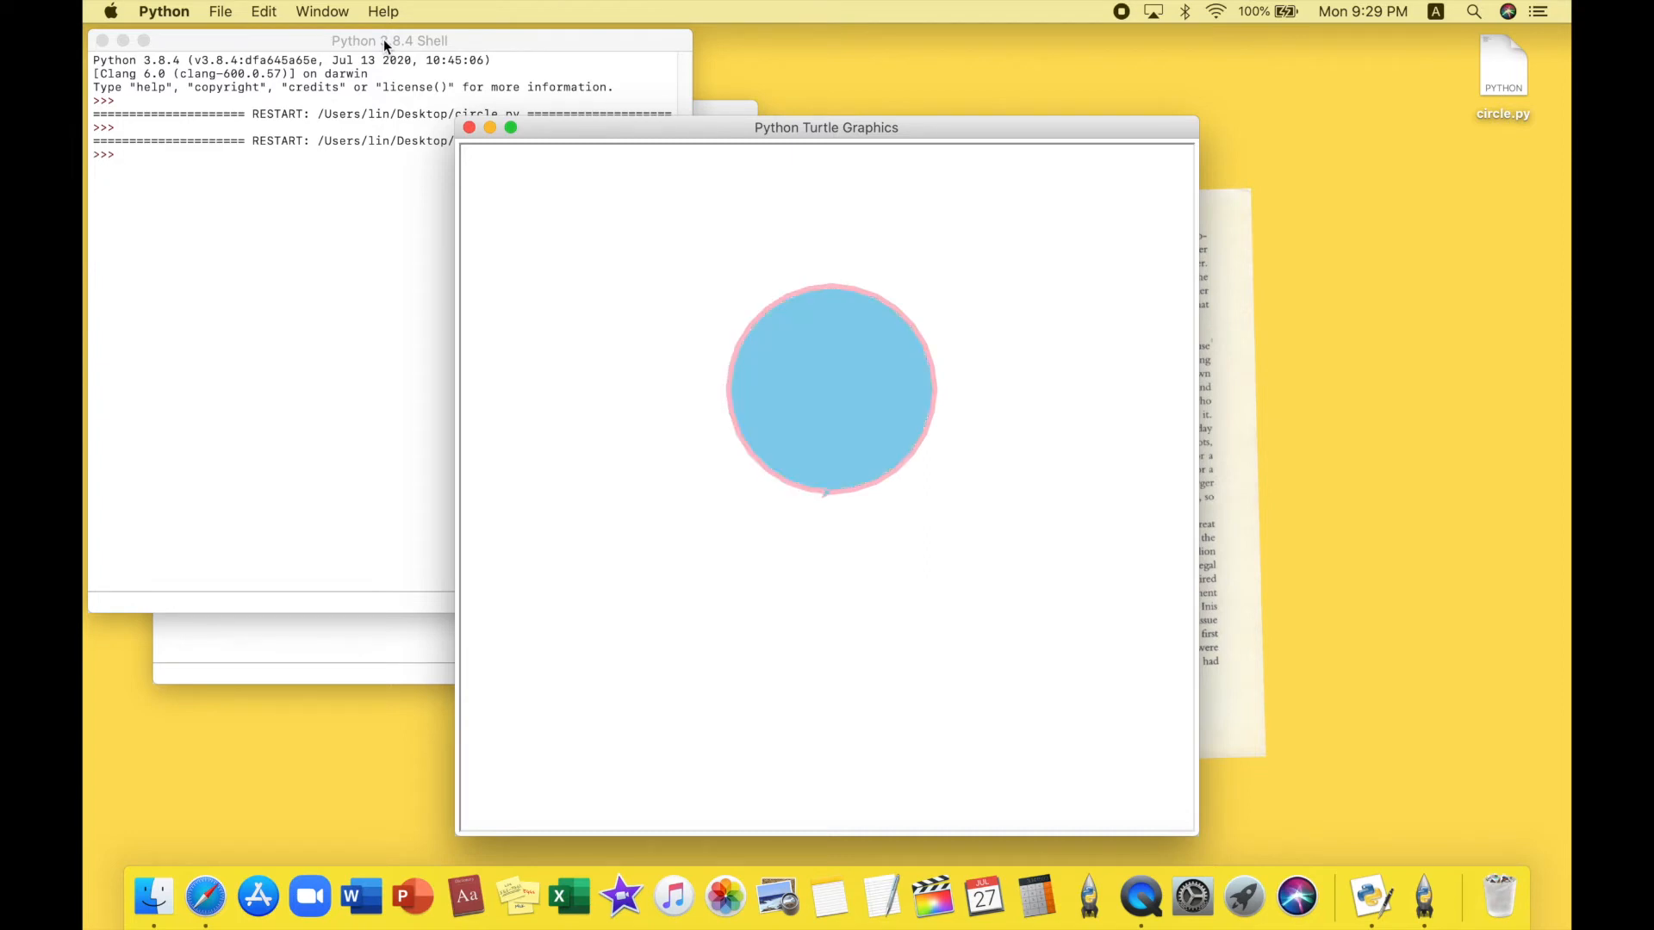
mouse_move(696, 356)
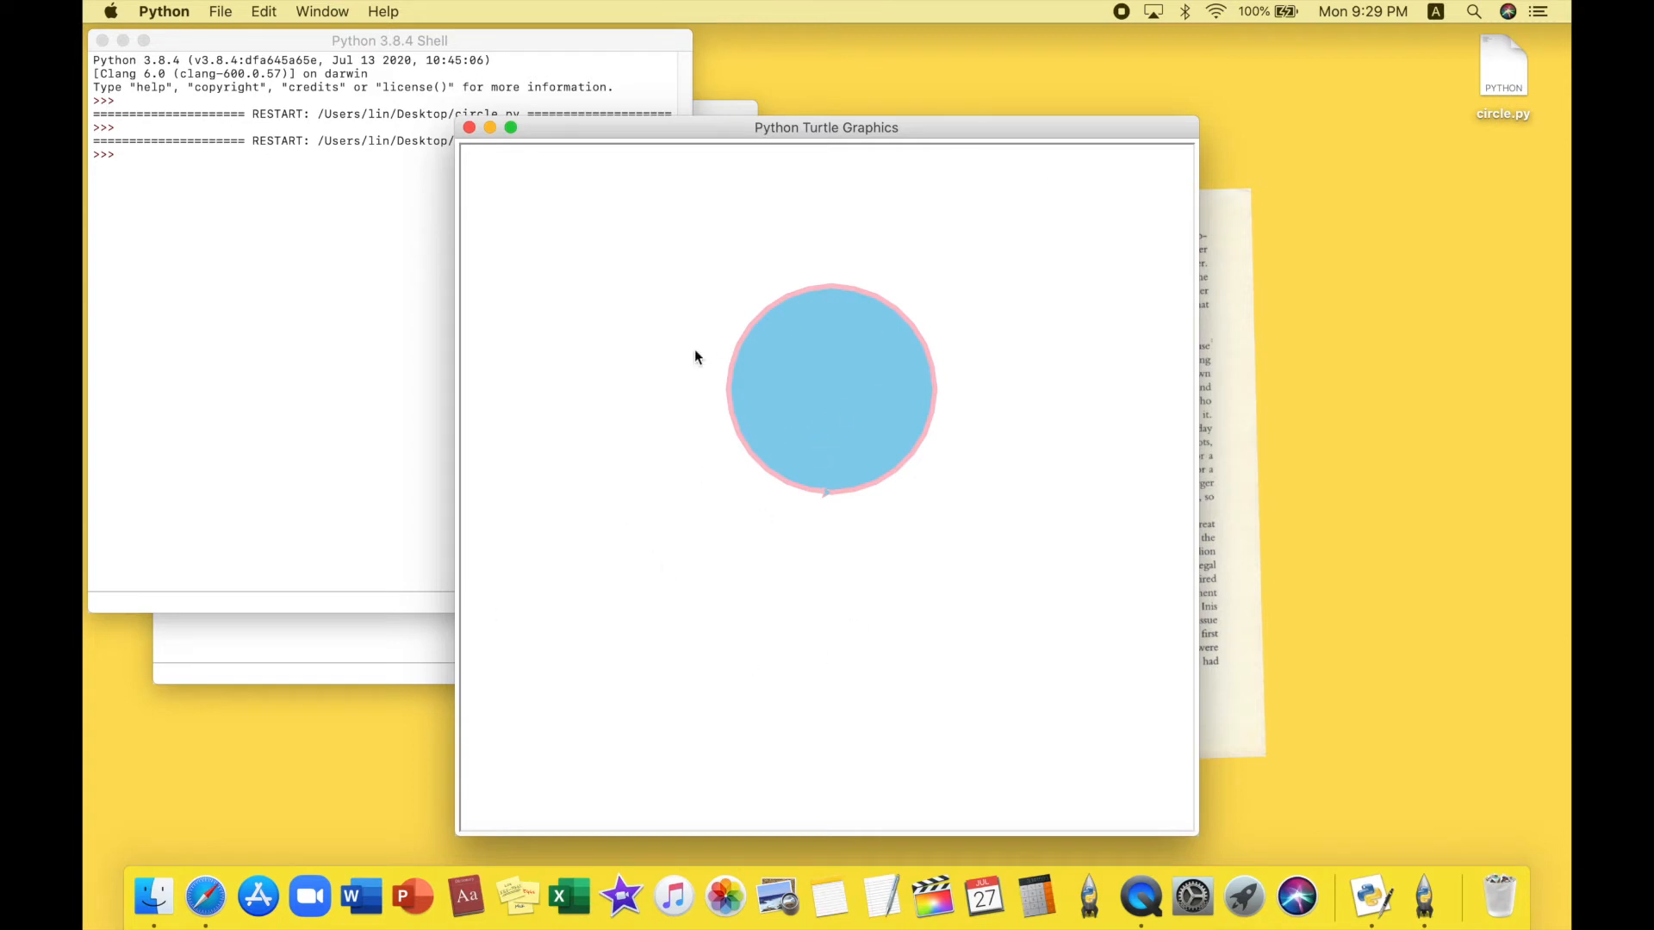
mouse_move(826, 423)
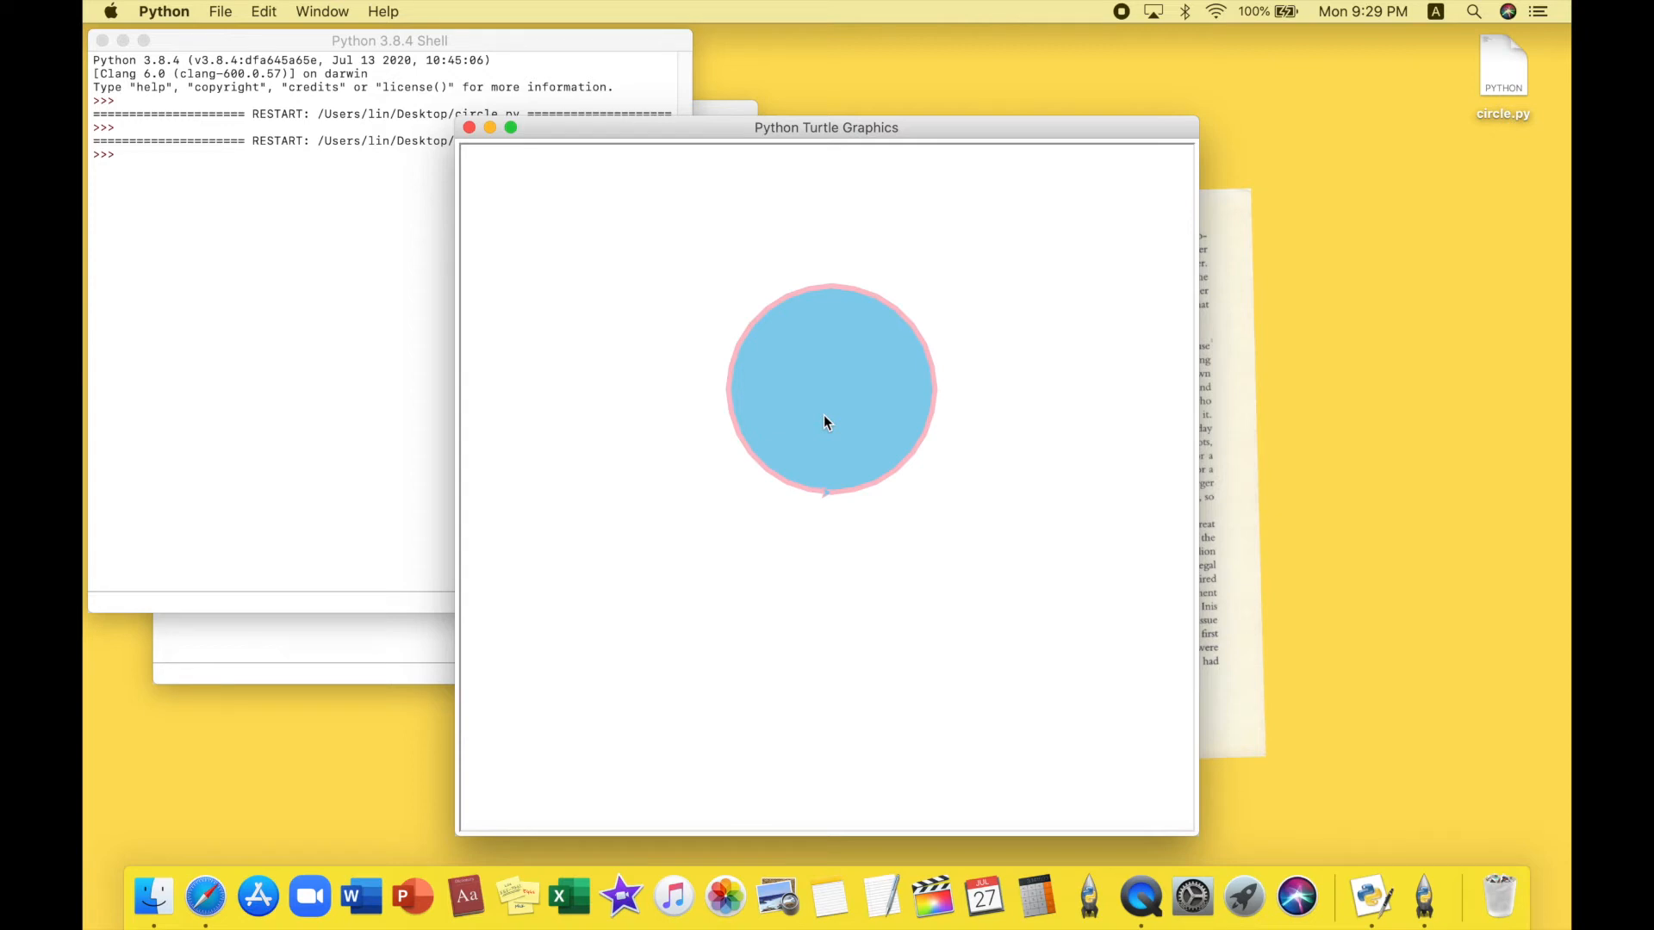
mouse_move(205, 898)
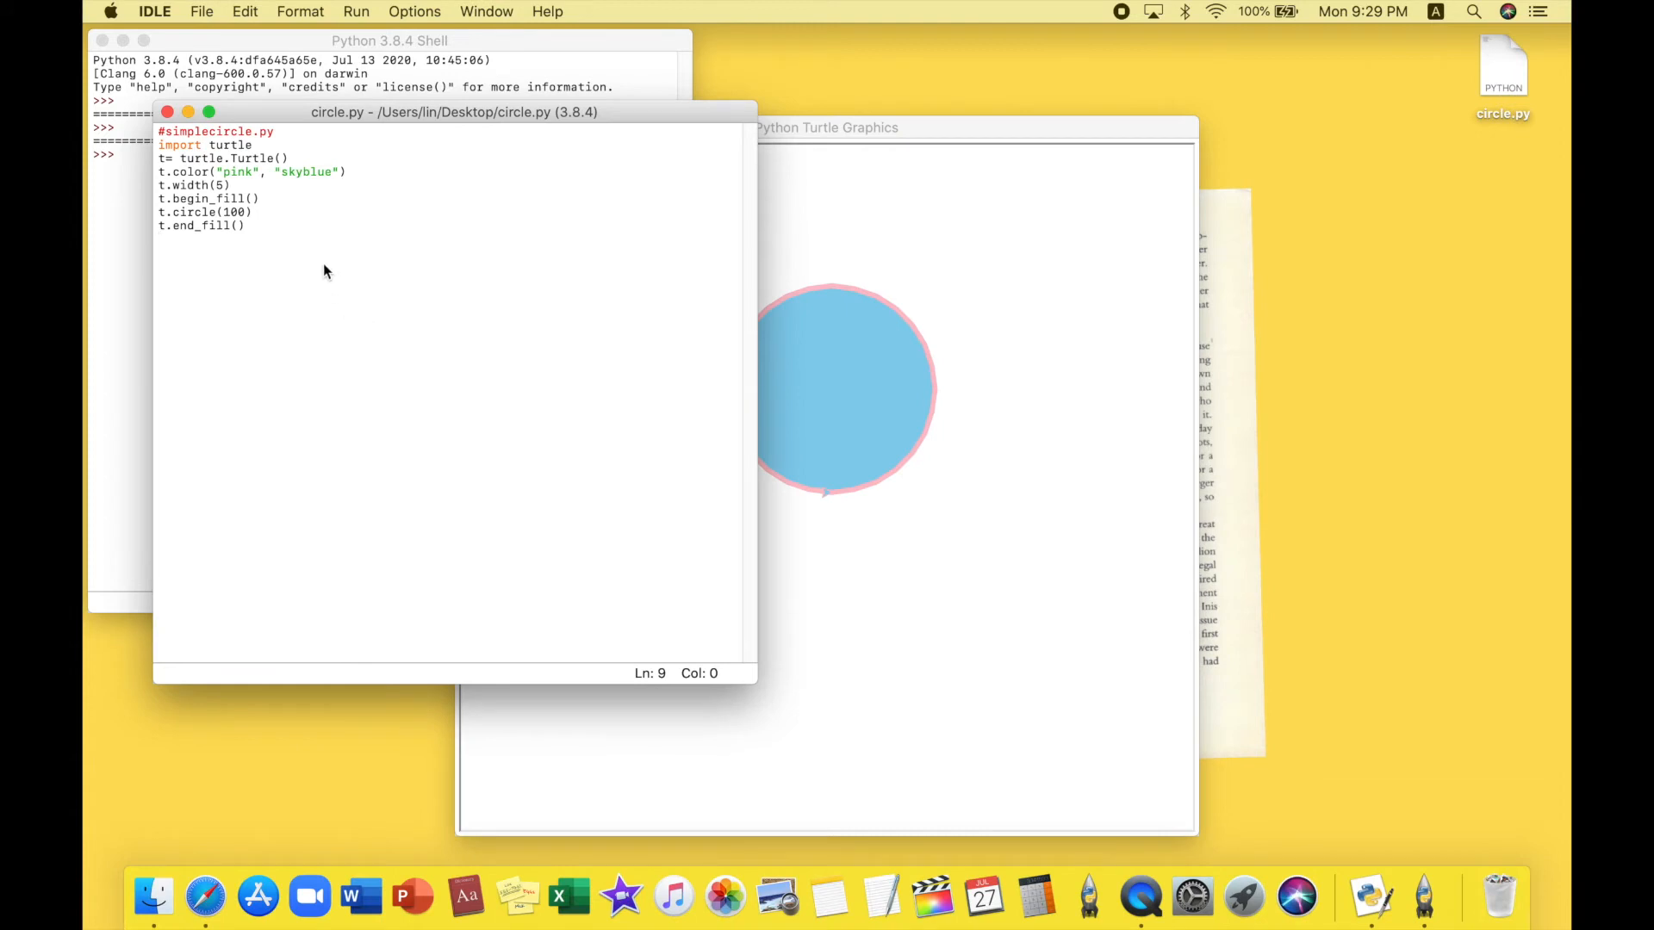
Change the pen width to 50 and circle radius to 150, then save
click(221, 184)
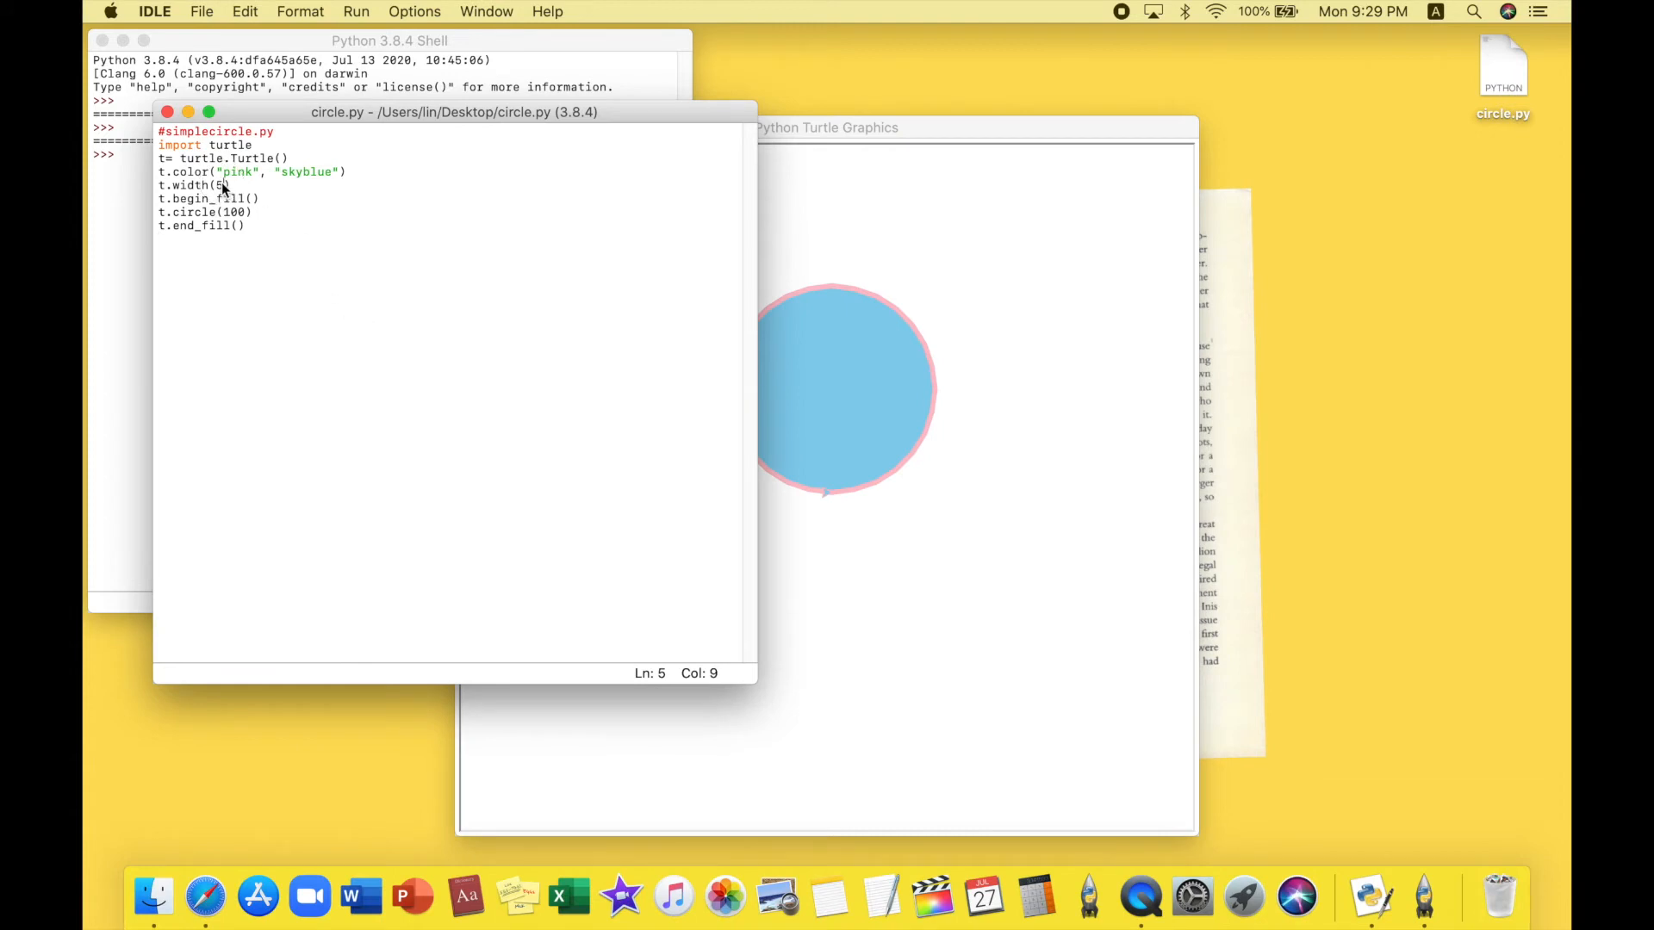
key(Backspace)
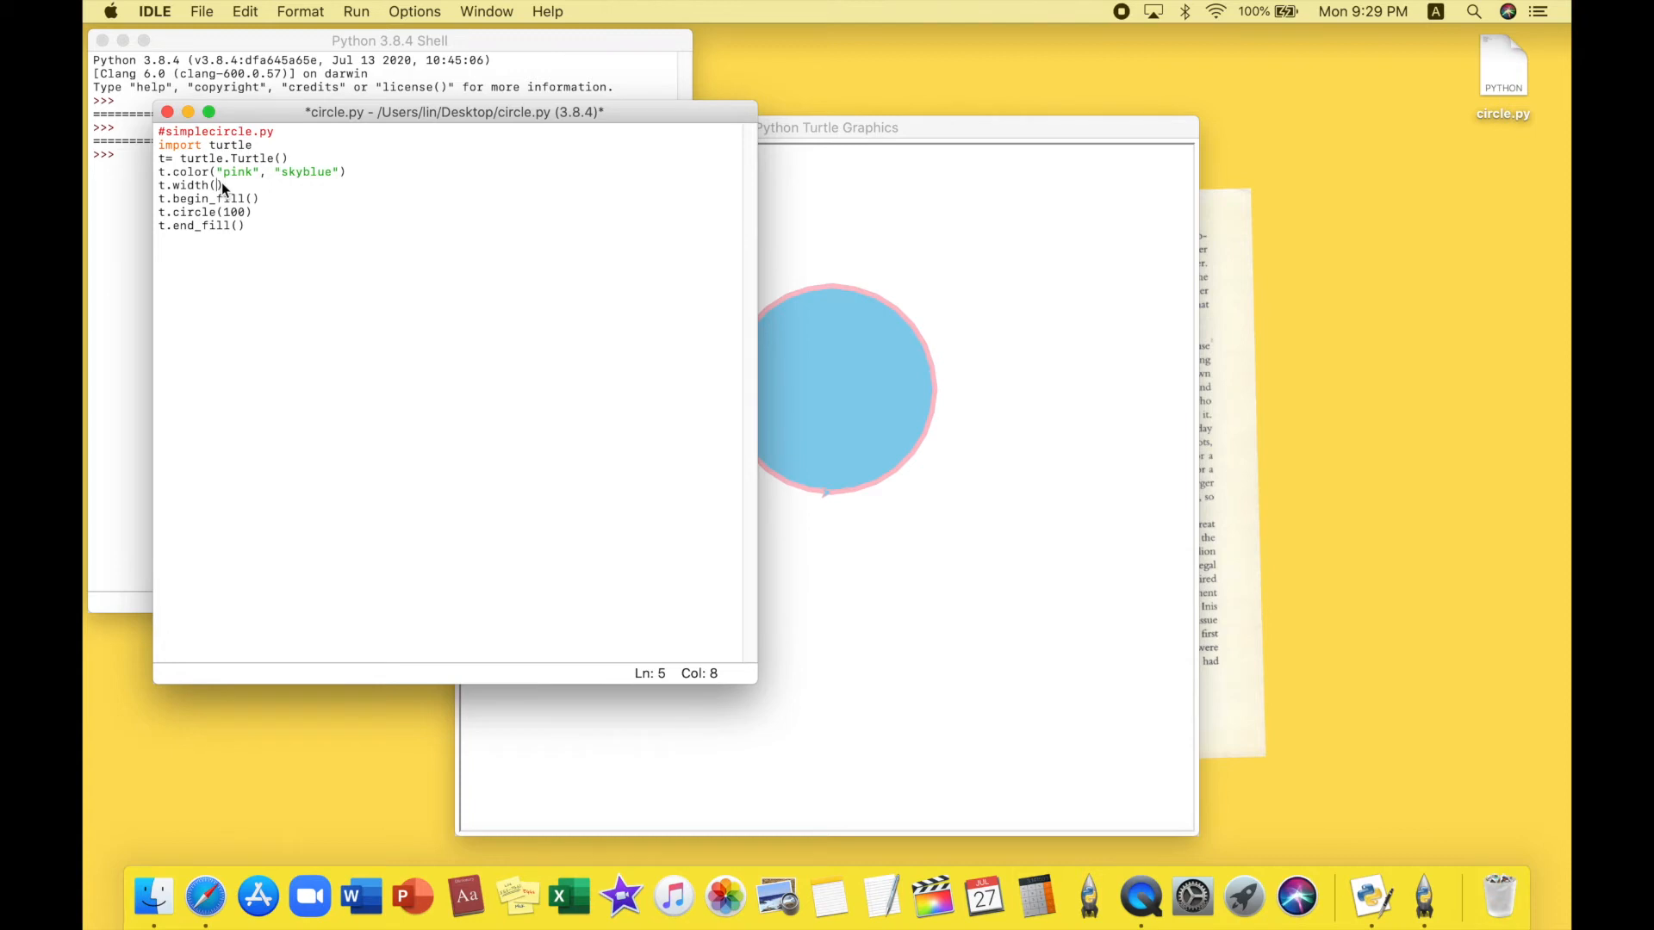
text(50)
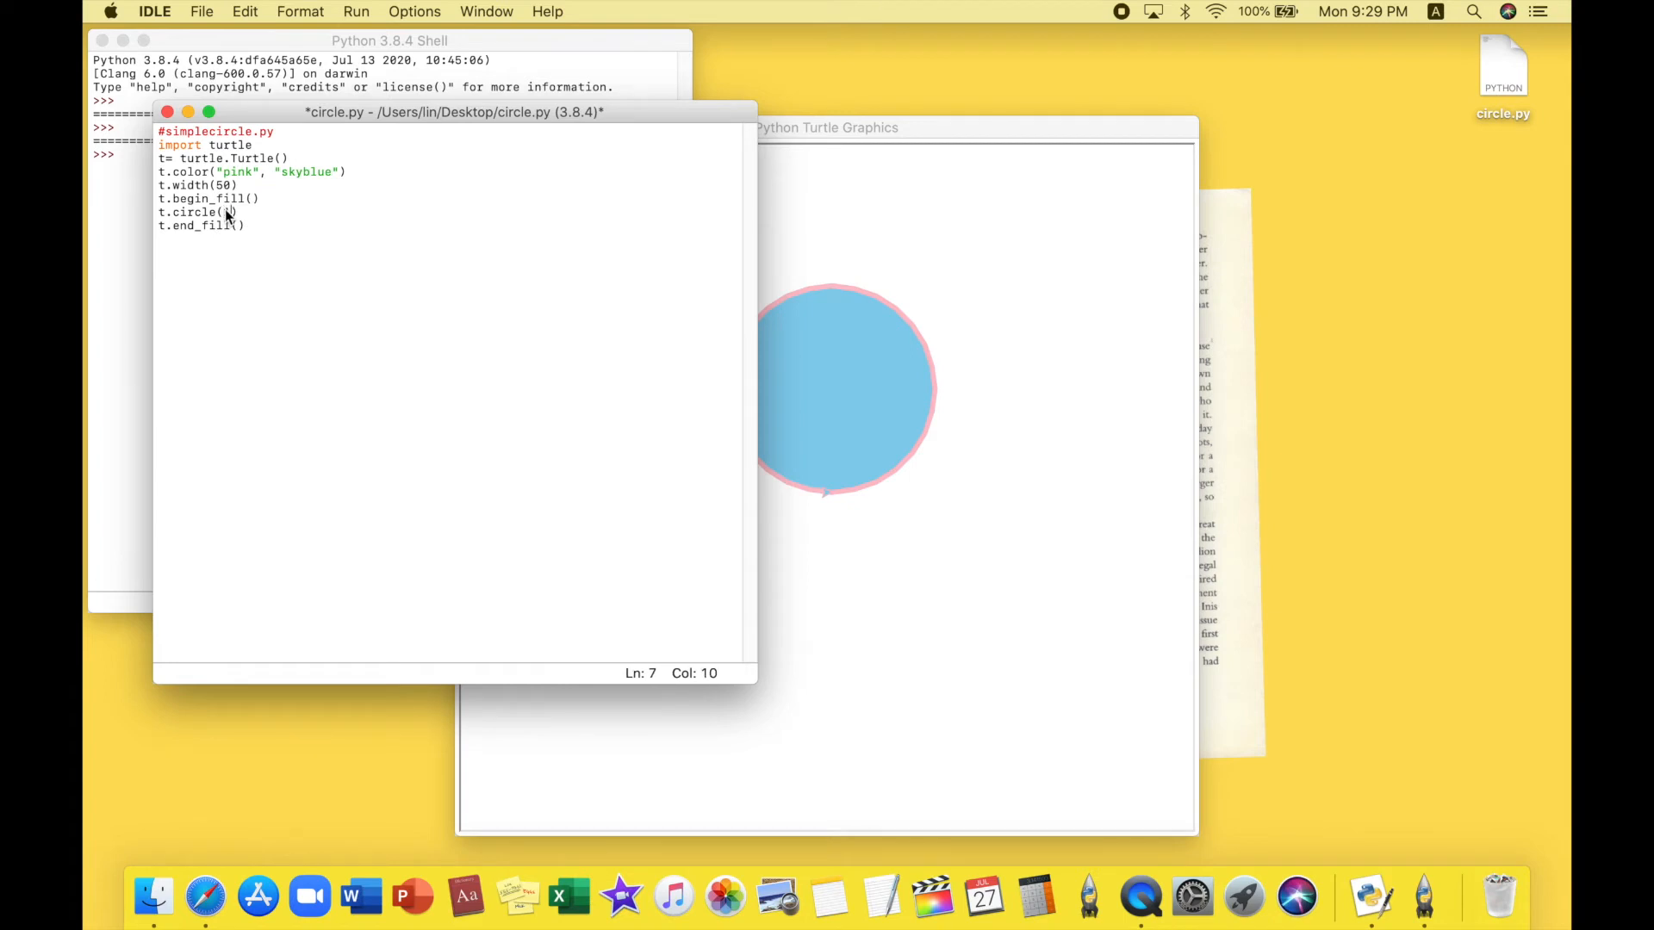
text(150)
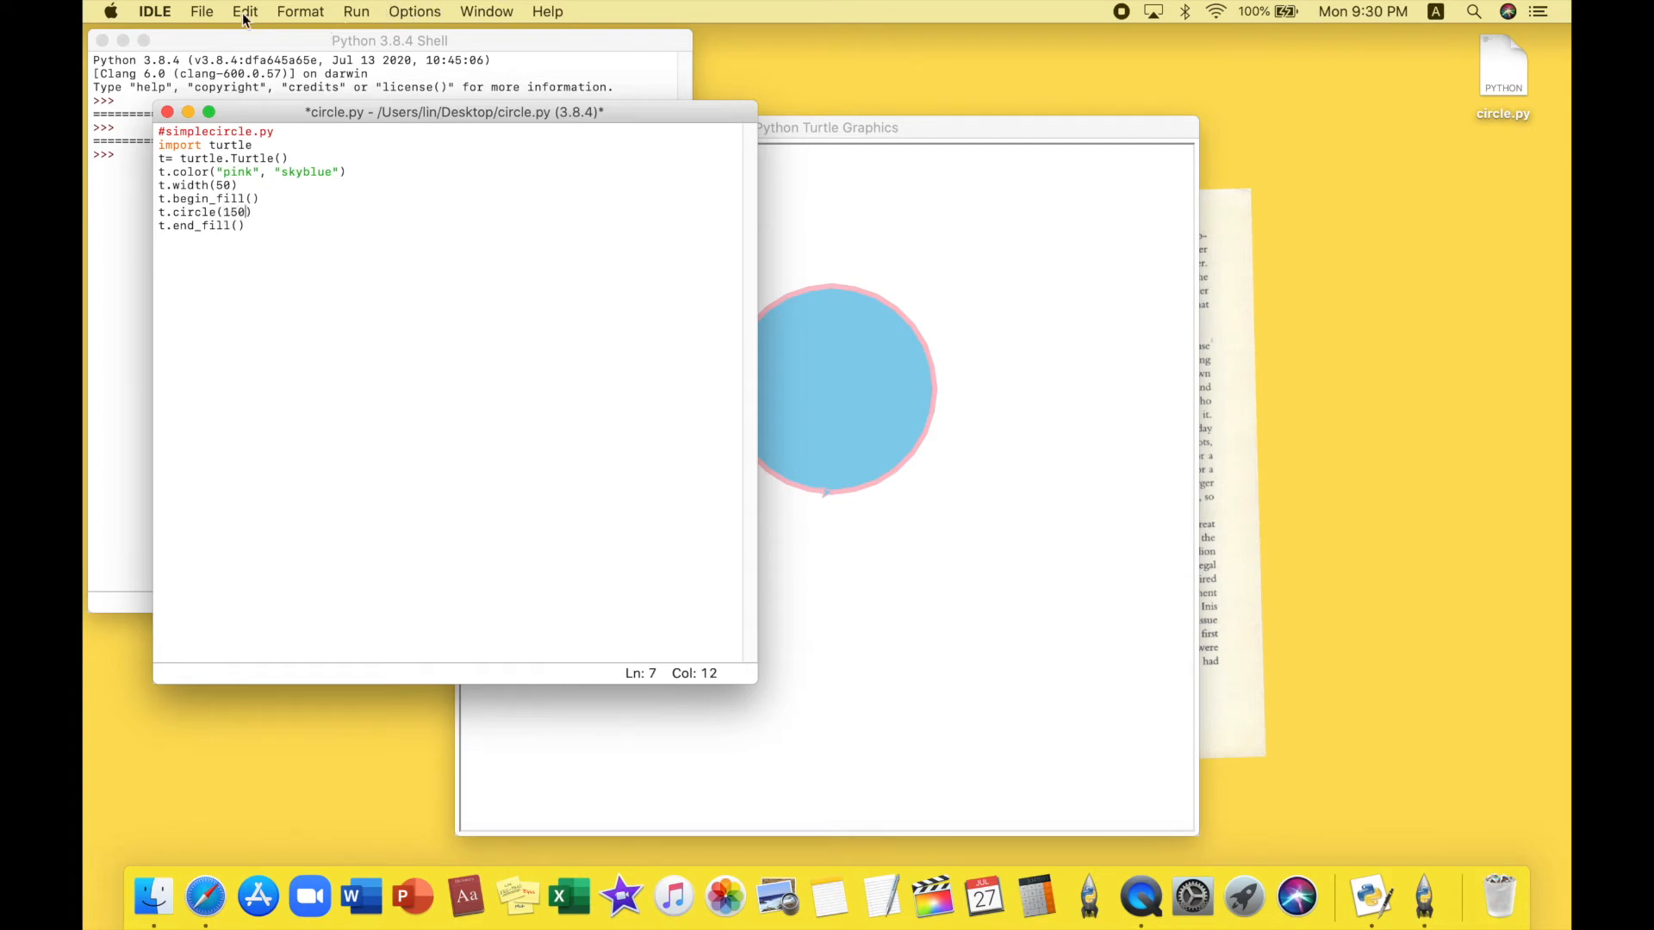
key(cmd+s)
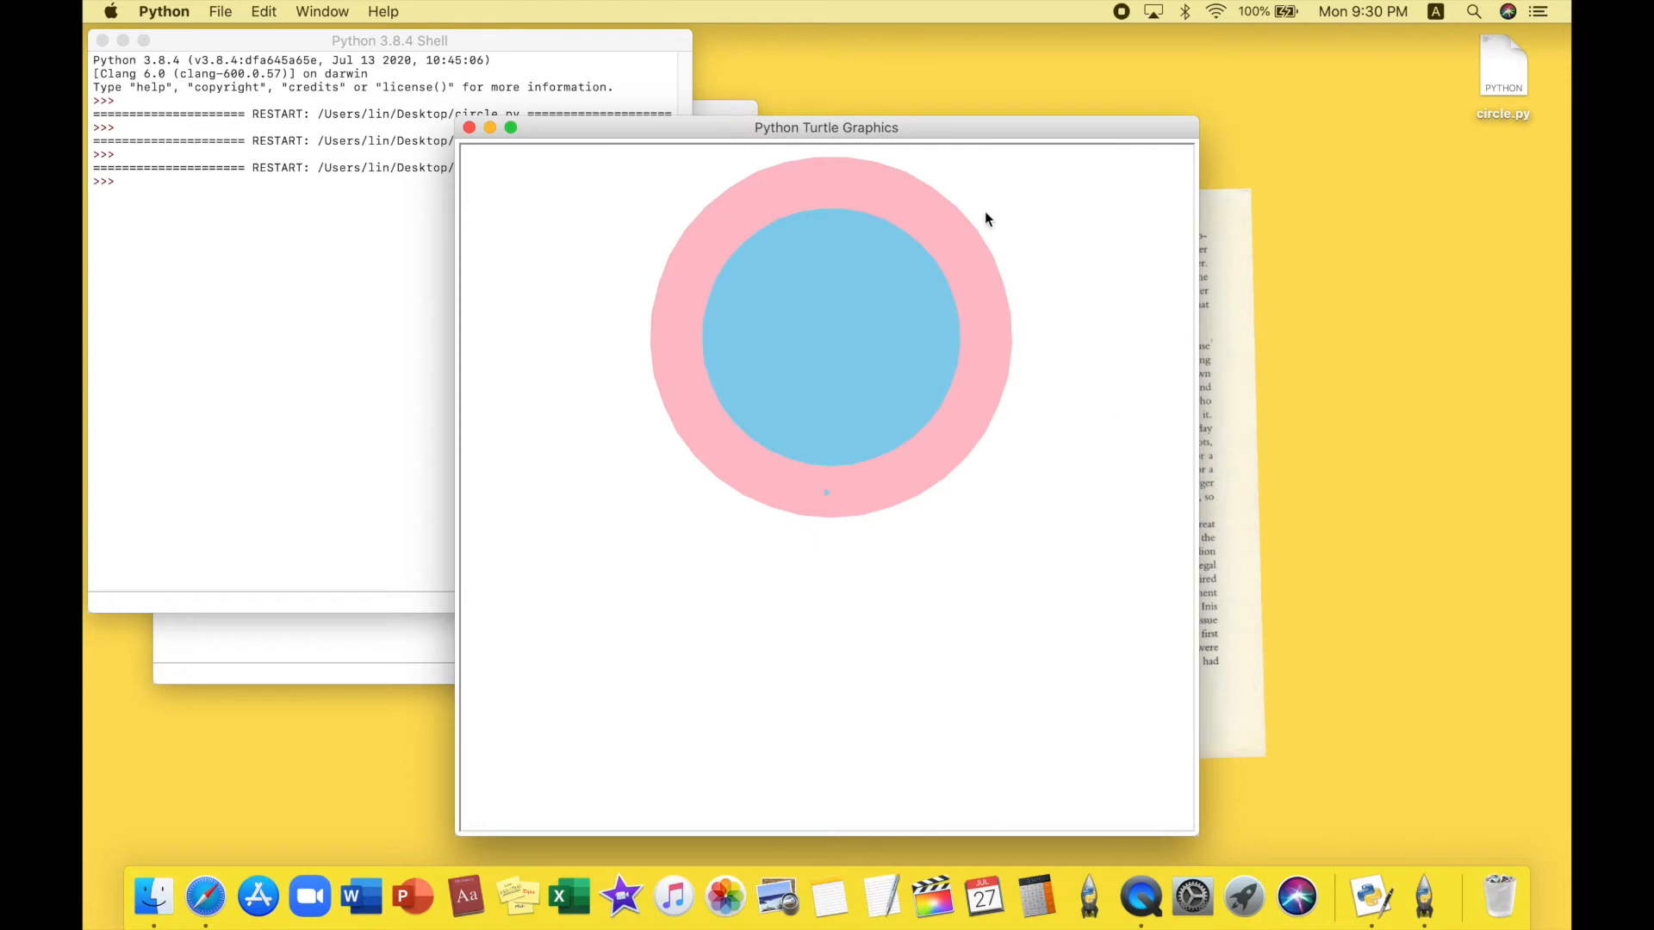
mouse_move(802, 203)
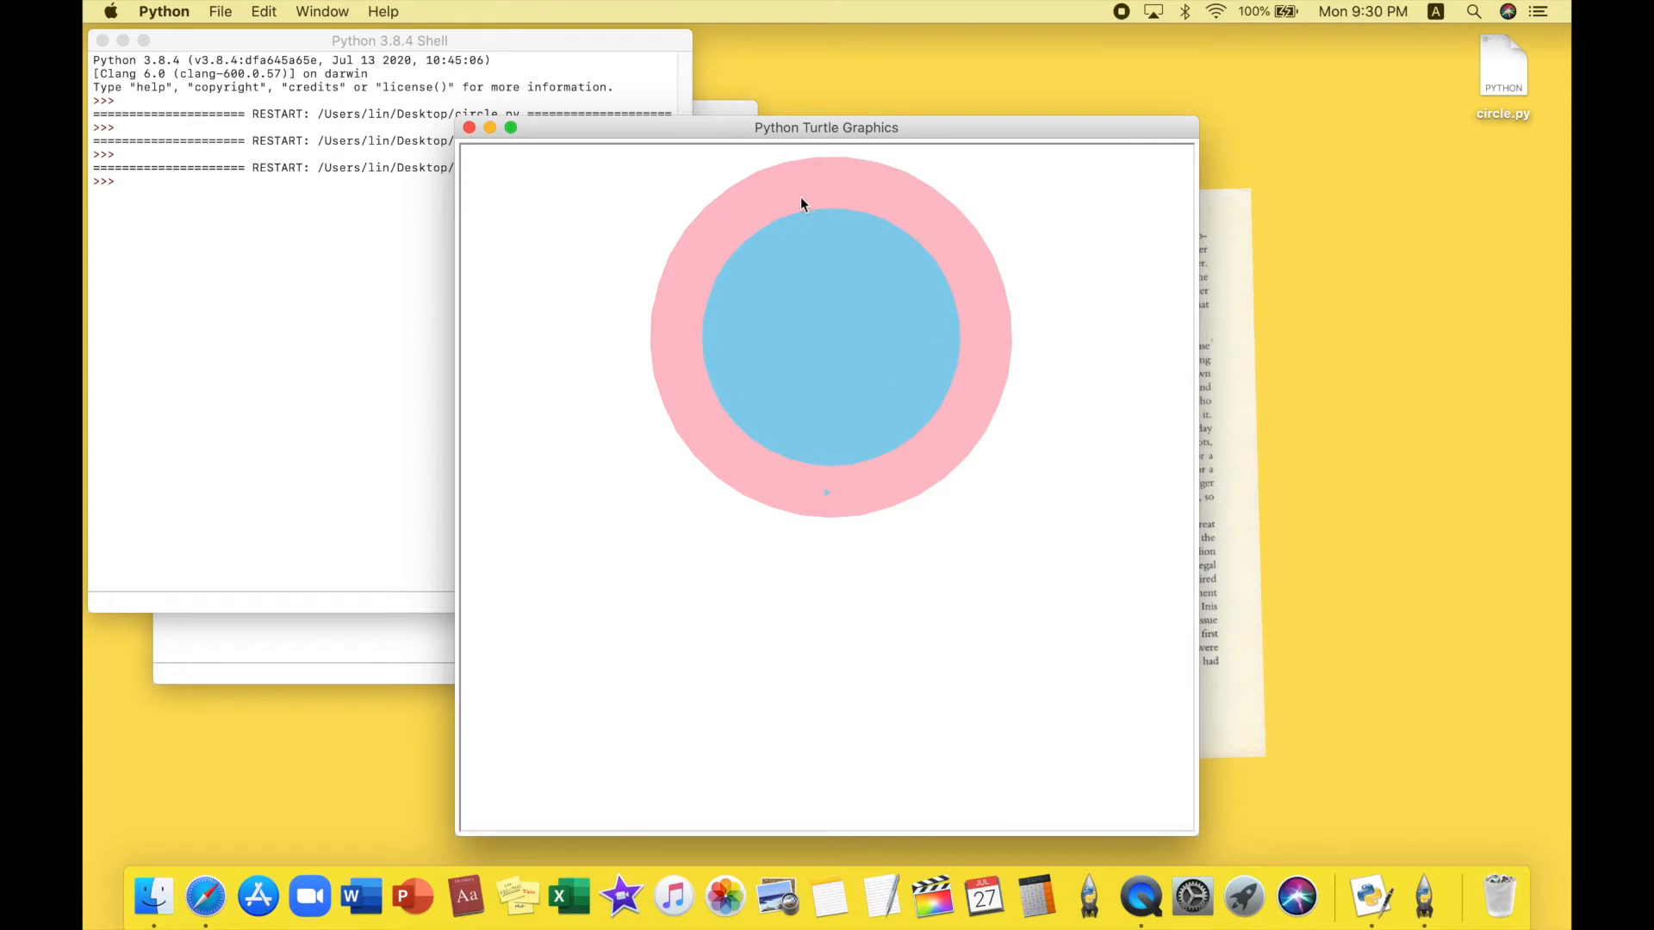
mouse_move(652, 377)
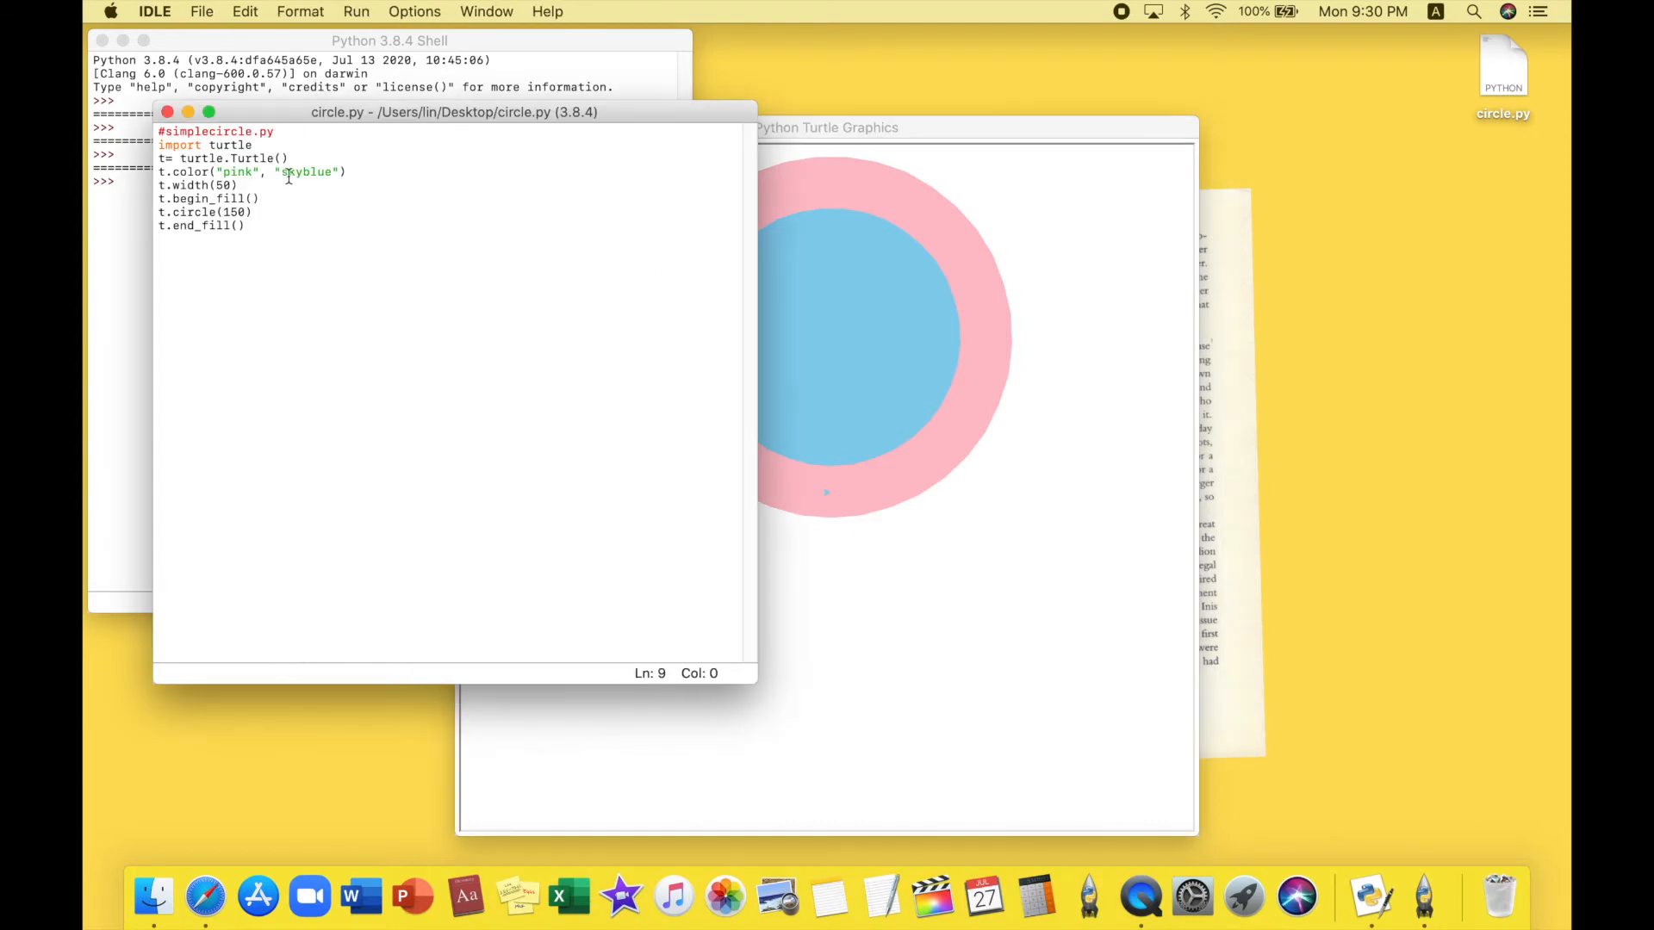
Replace the pen width with 100, save, and rerun the module
double_click(222, 184)
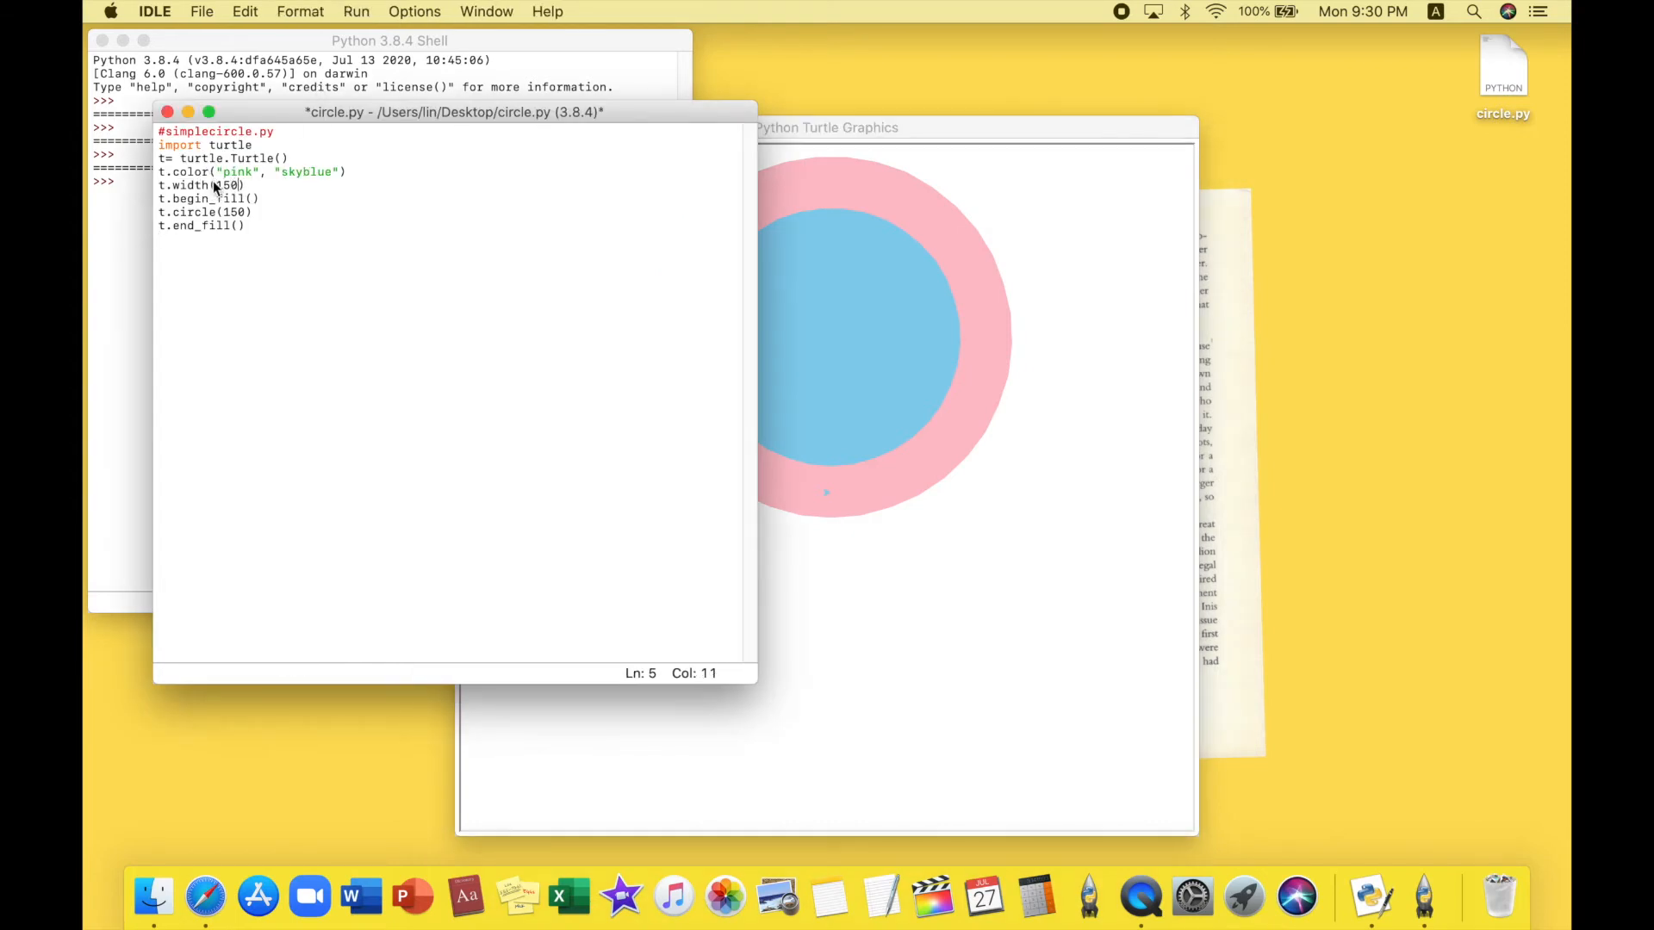
key(Backspace)
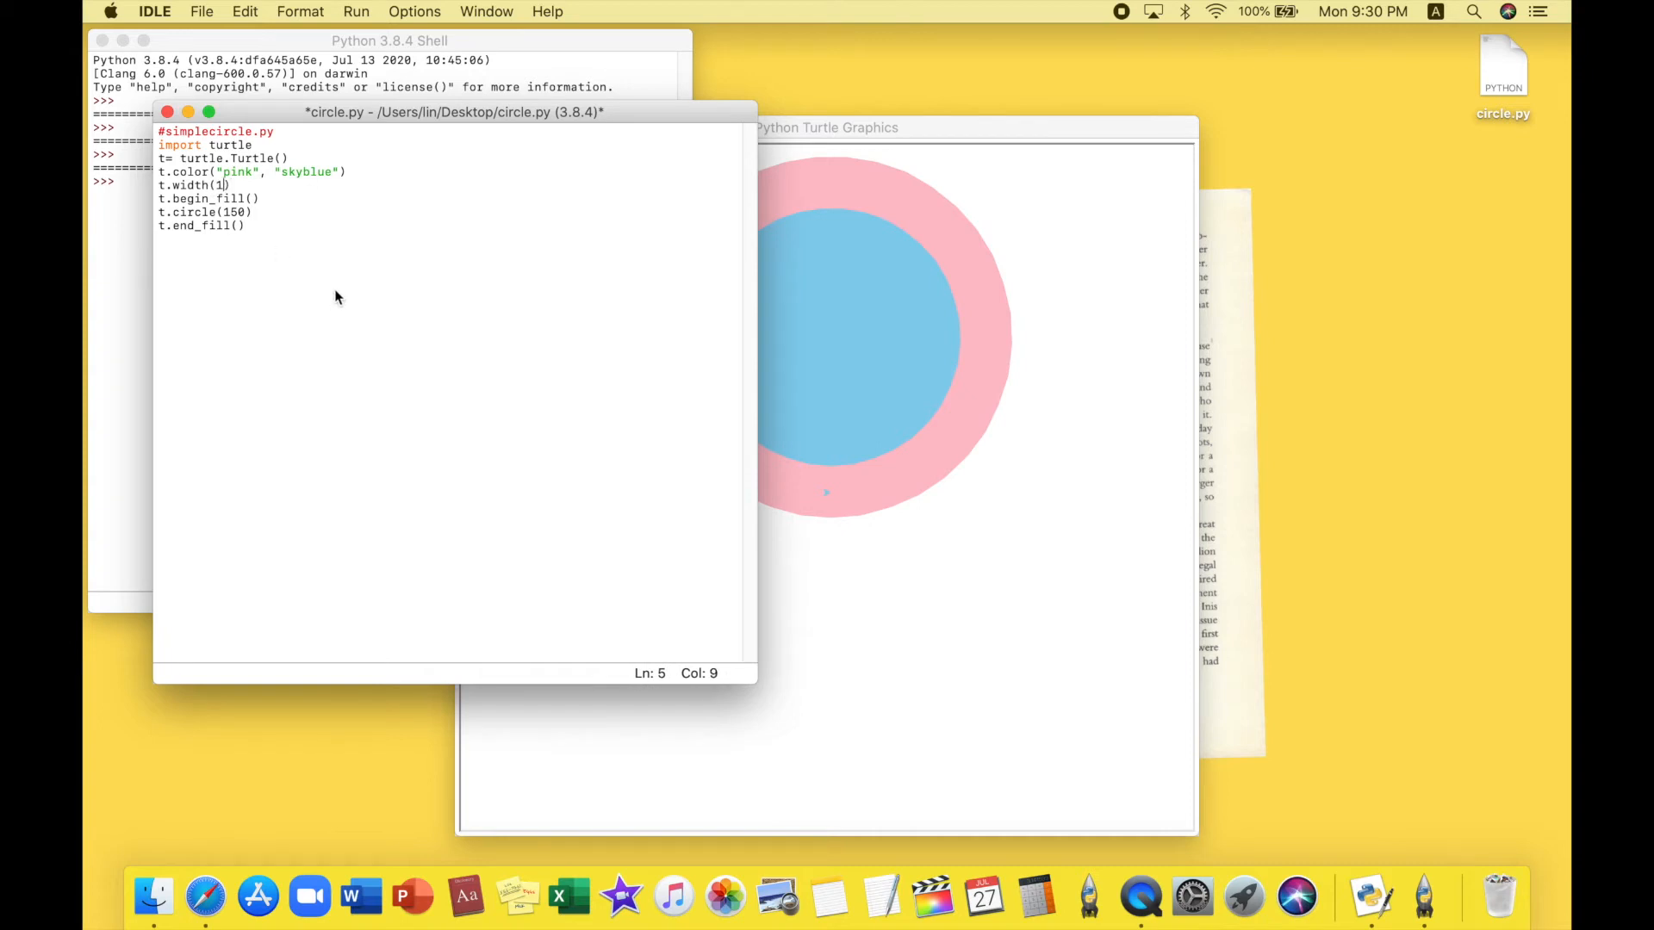
click(201, 11)
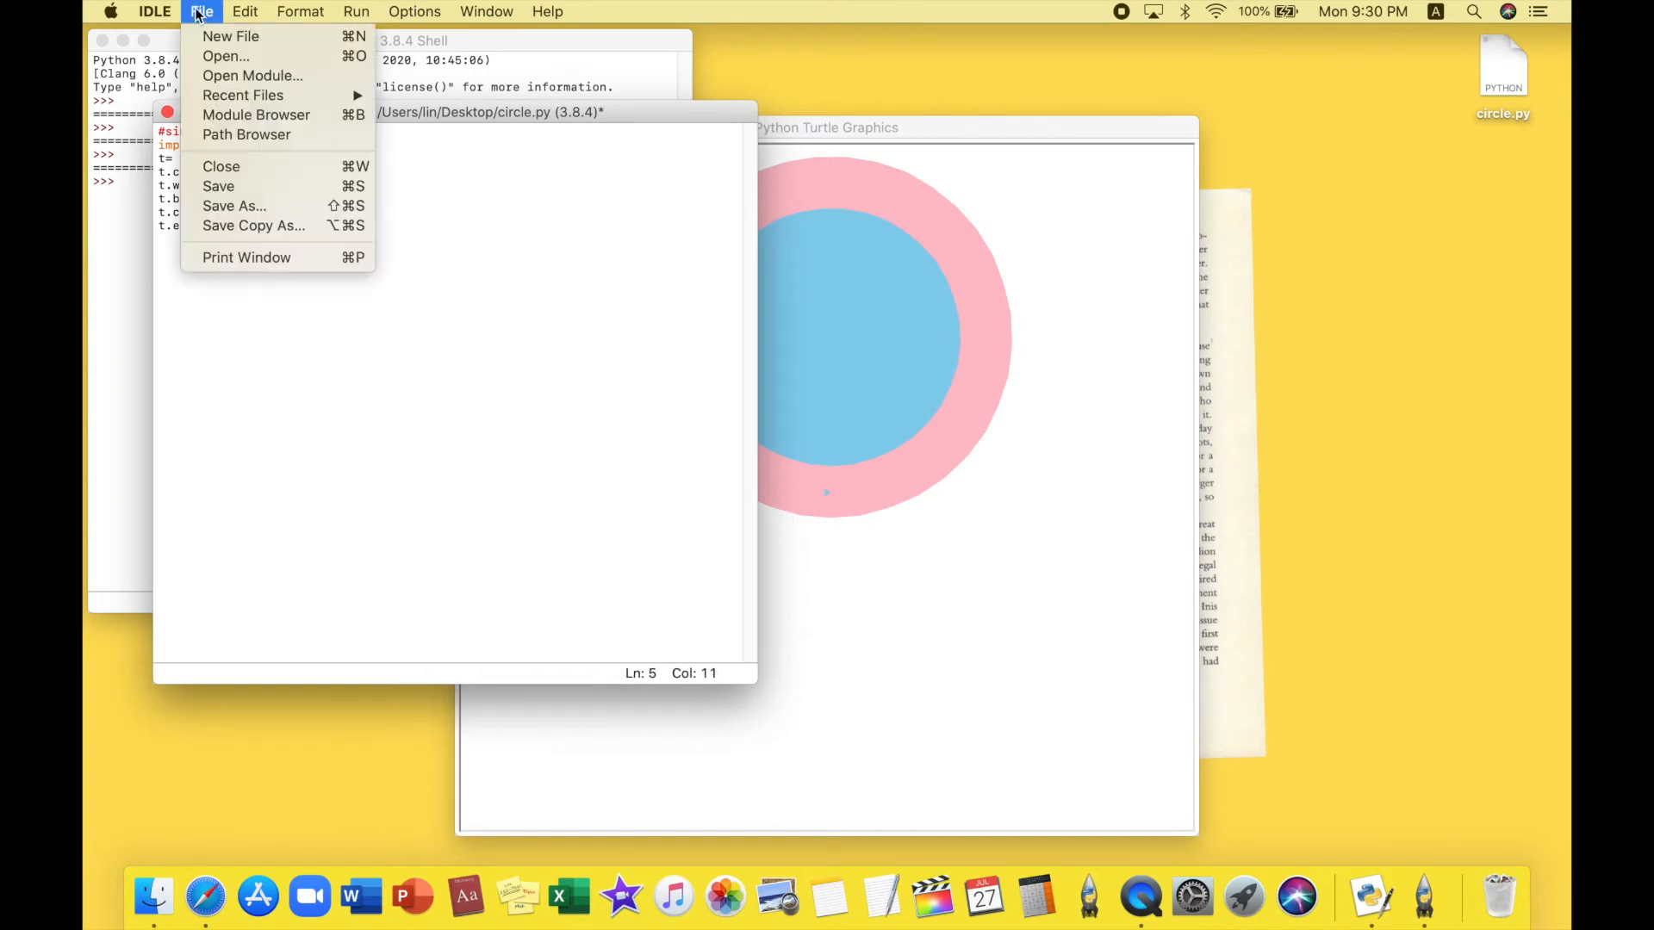
click(355, 11)
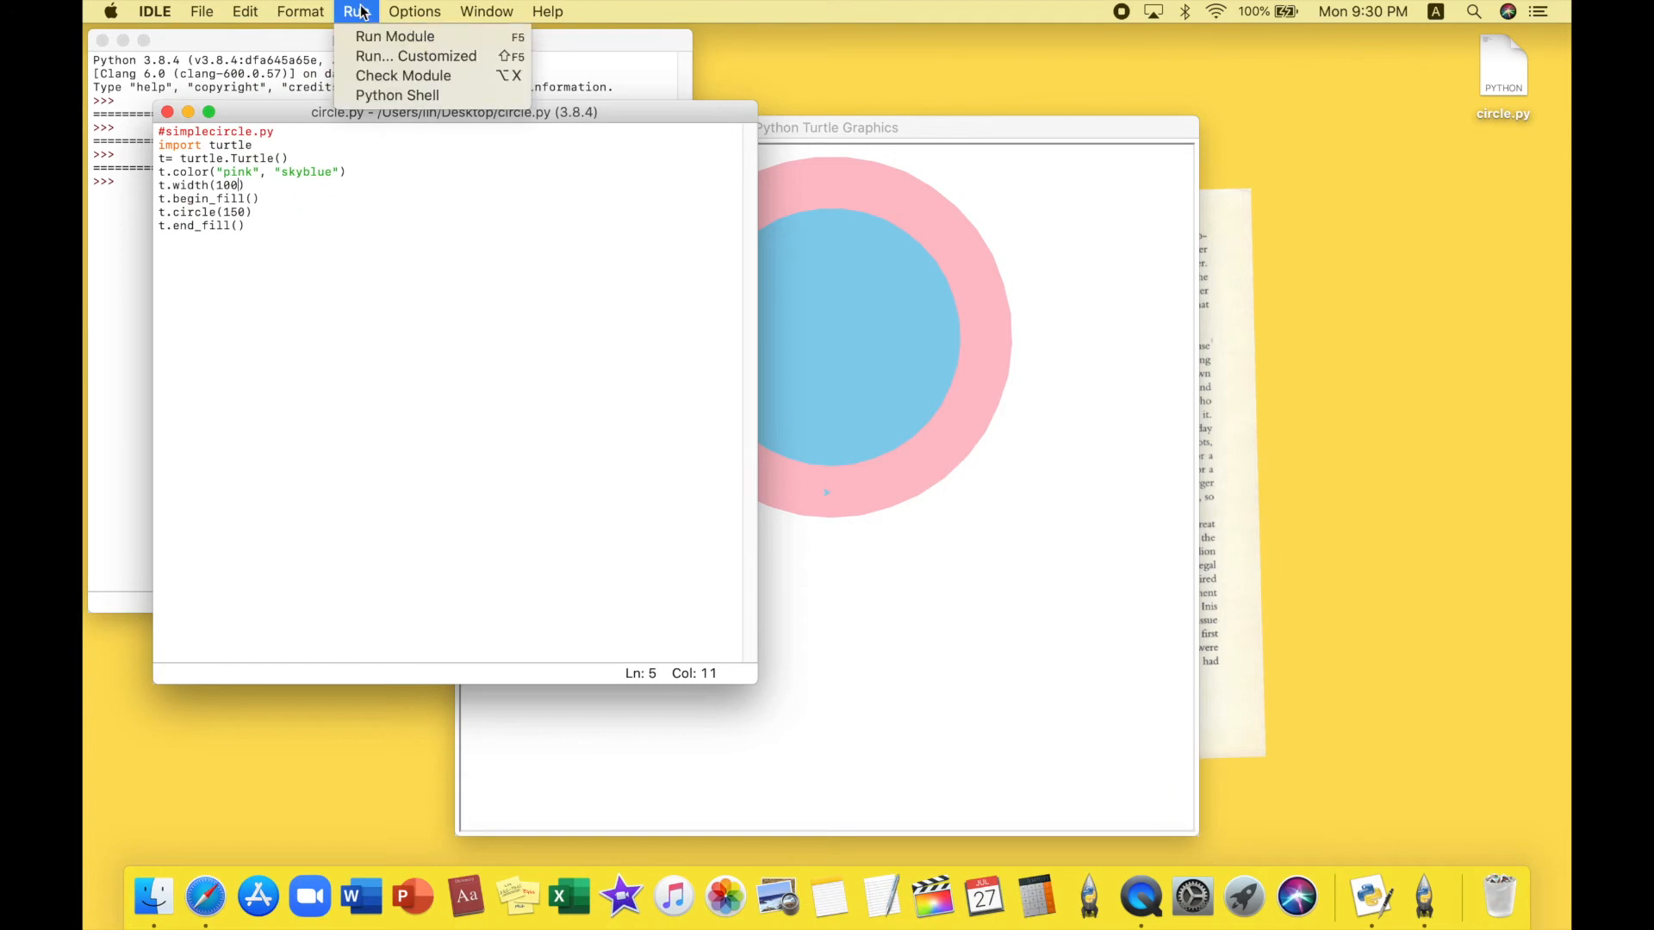
click(393, 36)
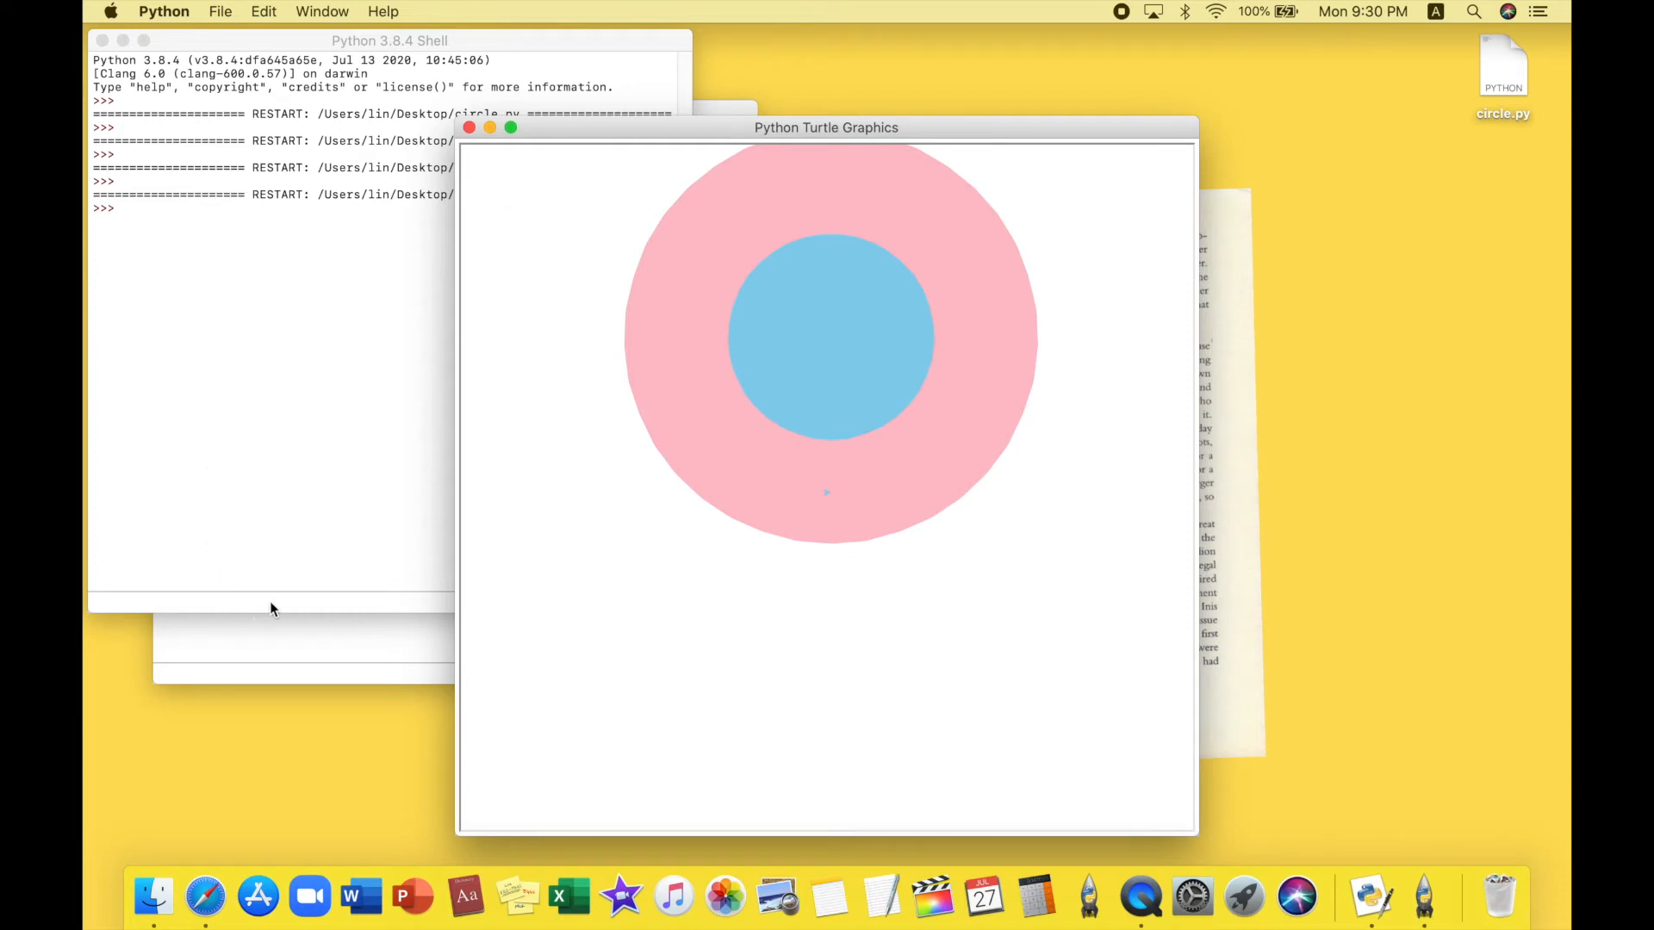
mouse_move(262, 598)
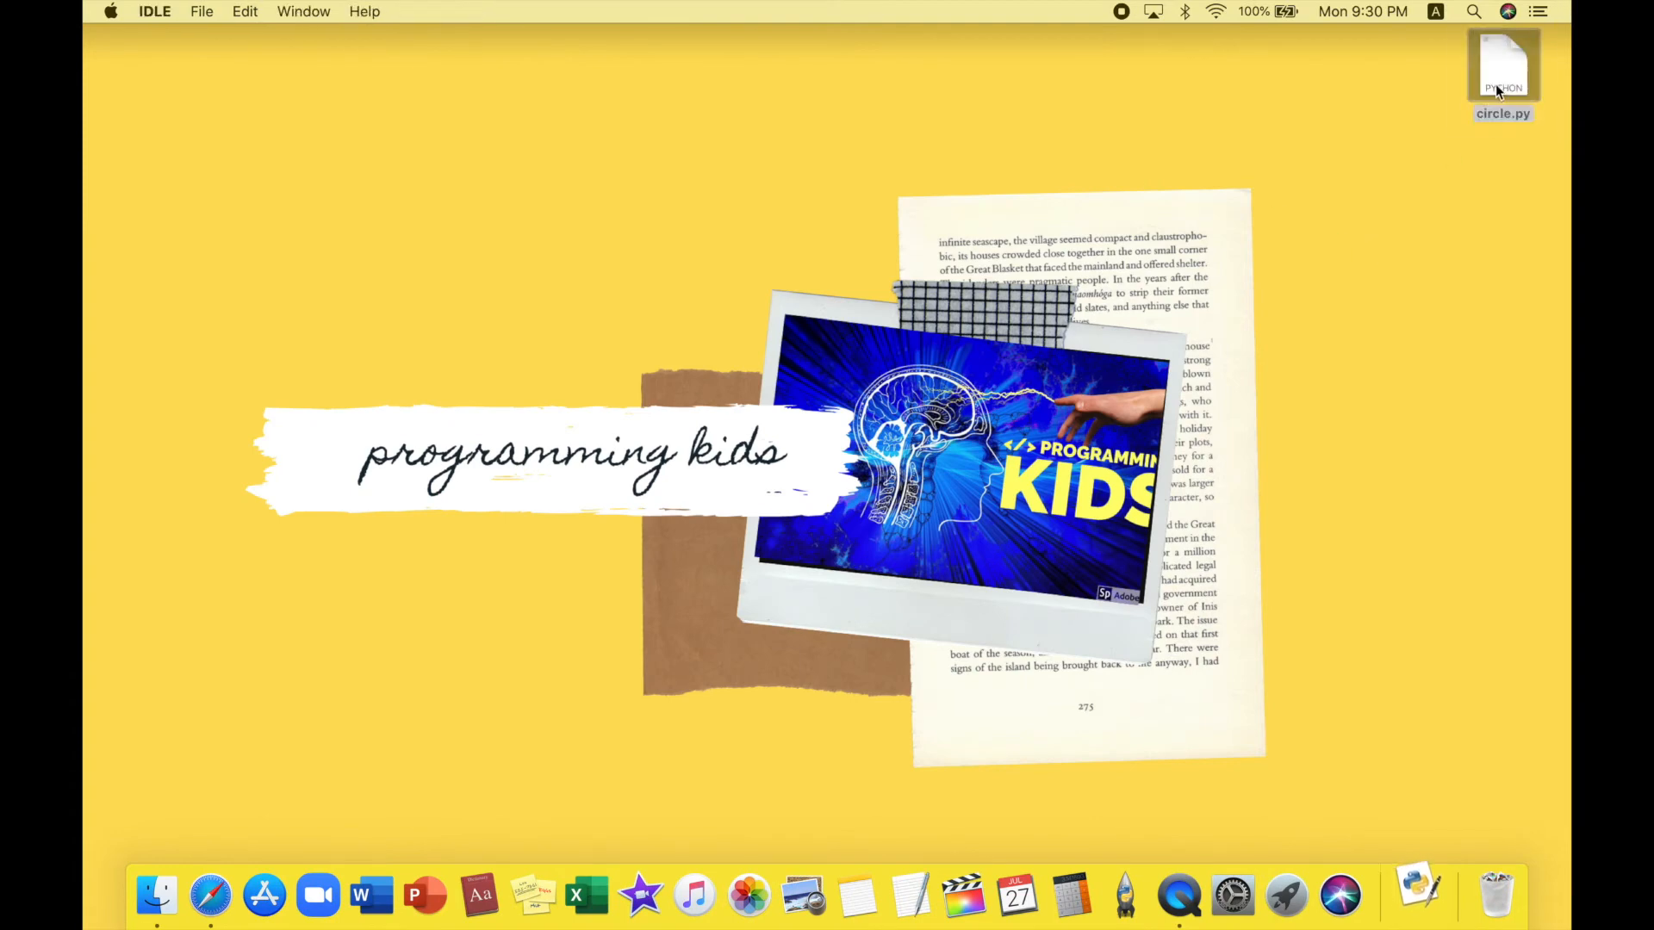
Open circle.py from the Desktop to relaunch a fresh IDLE shell
double_click(1502, 63)
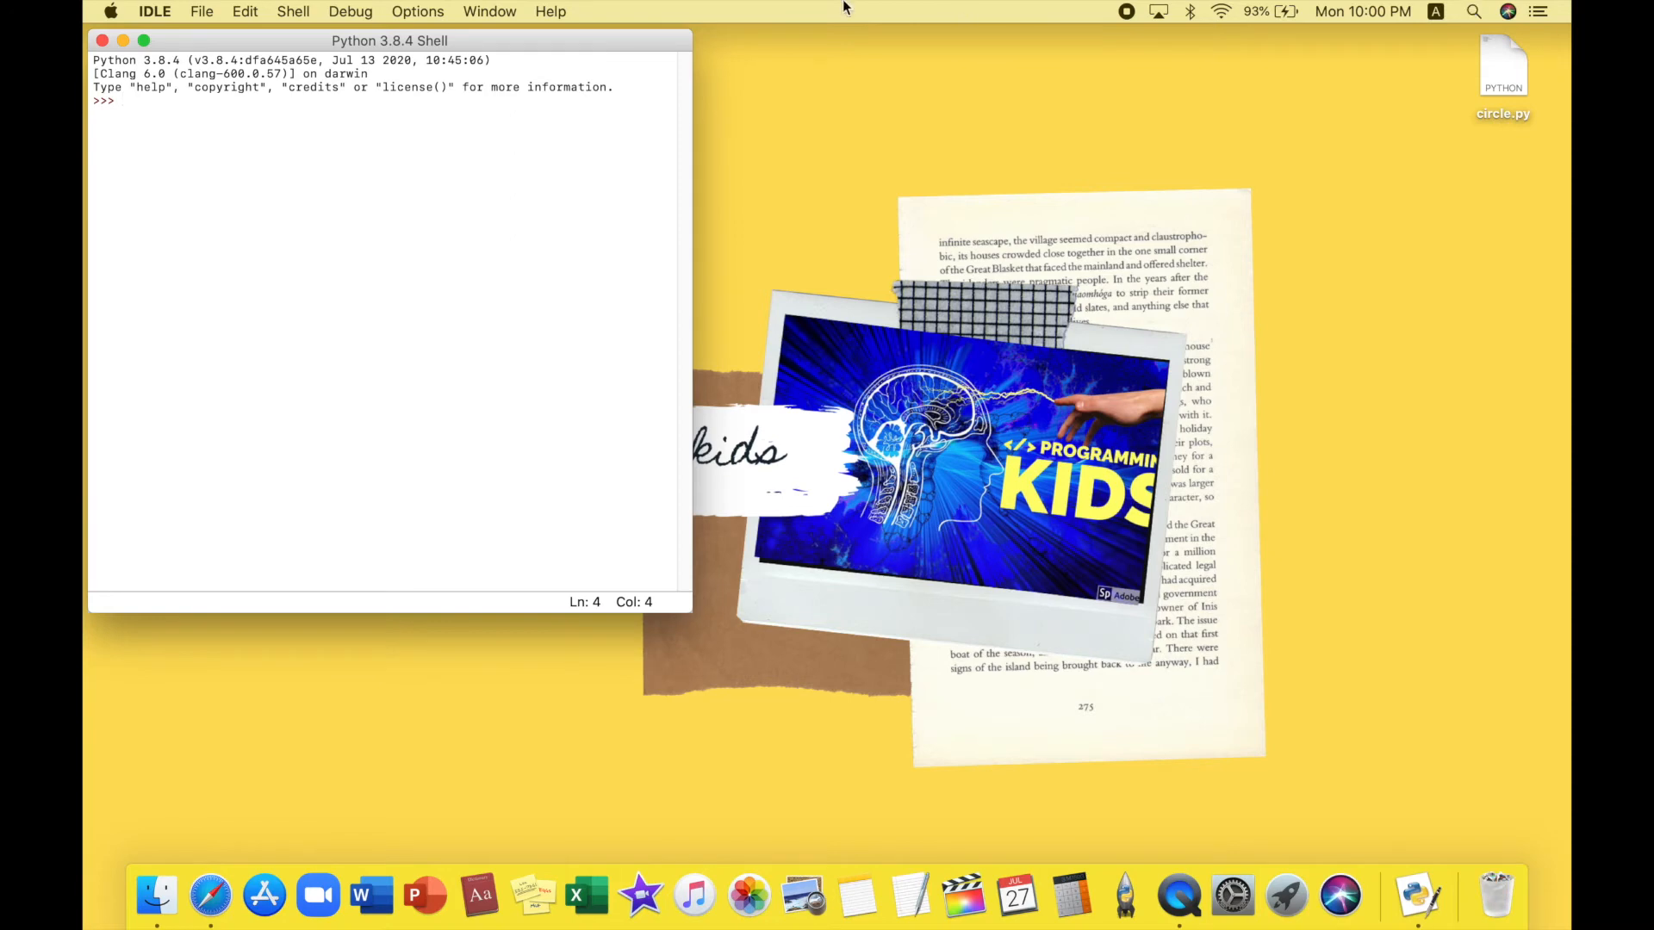
Start a new script with #tangent, import turtle and t = turtle.Turtle()
click(201, 11)
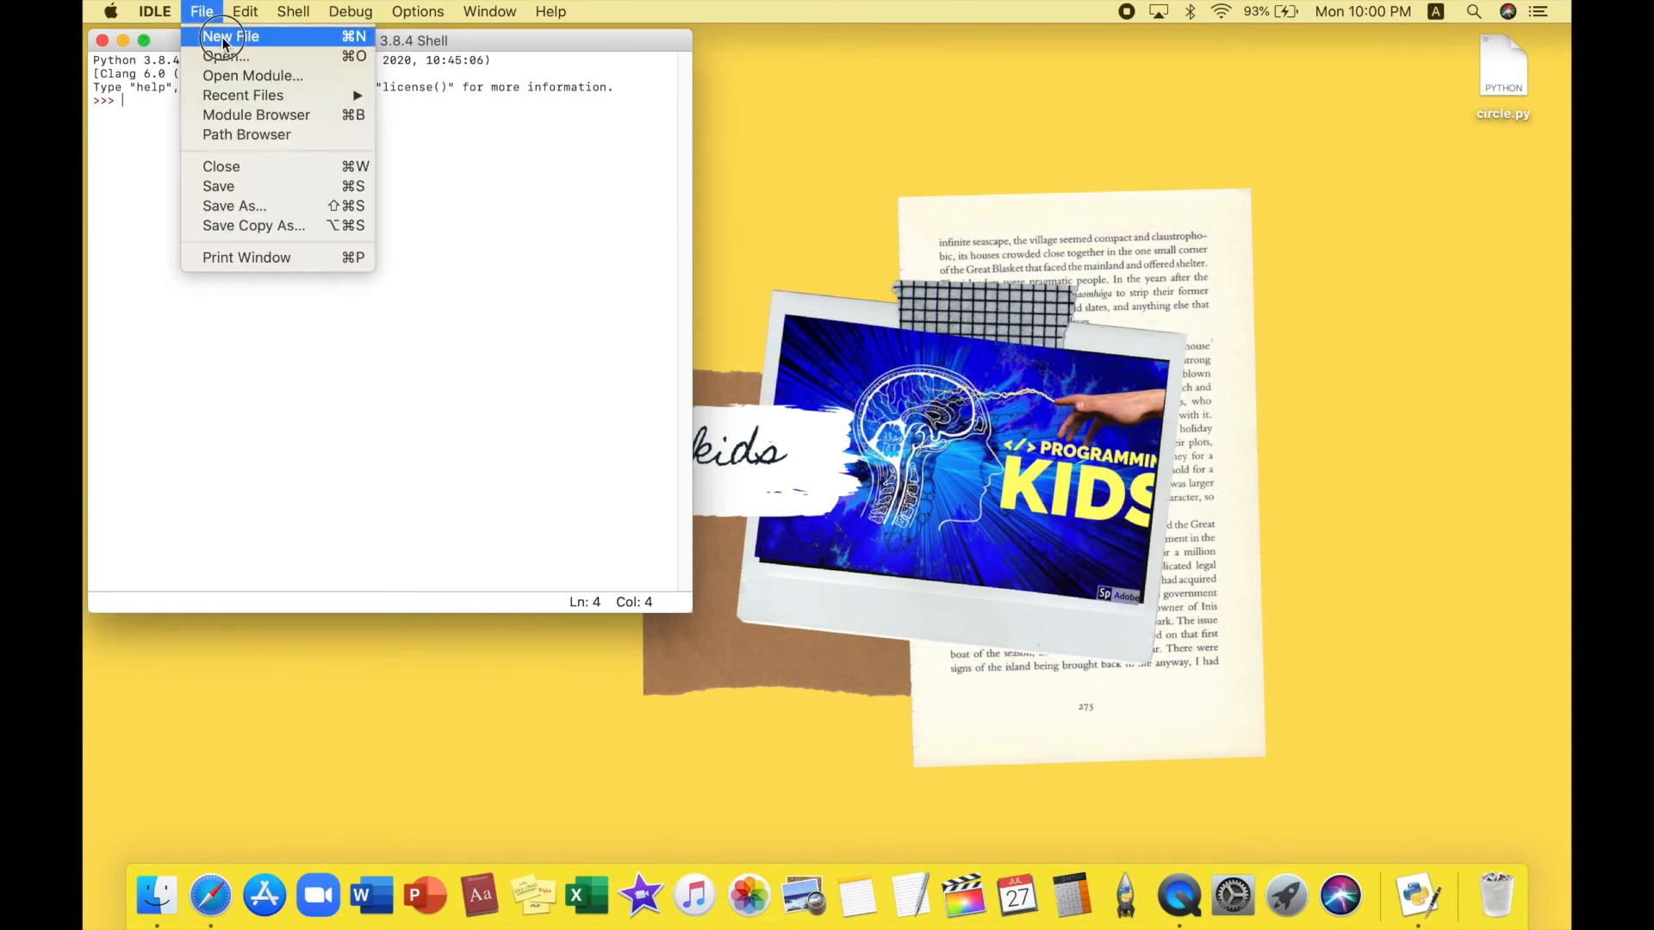
click(230, 36)
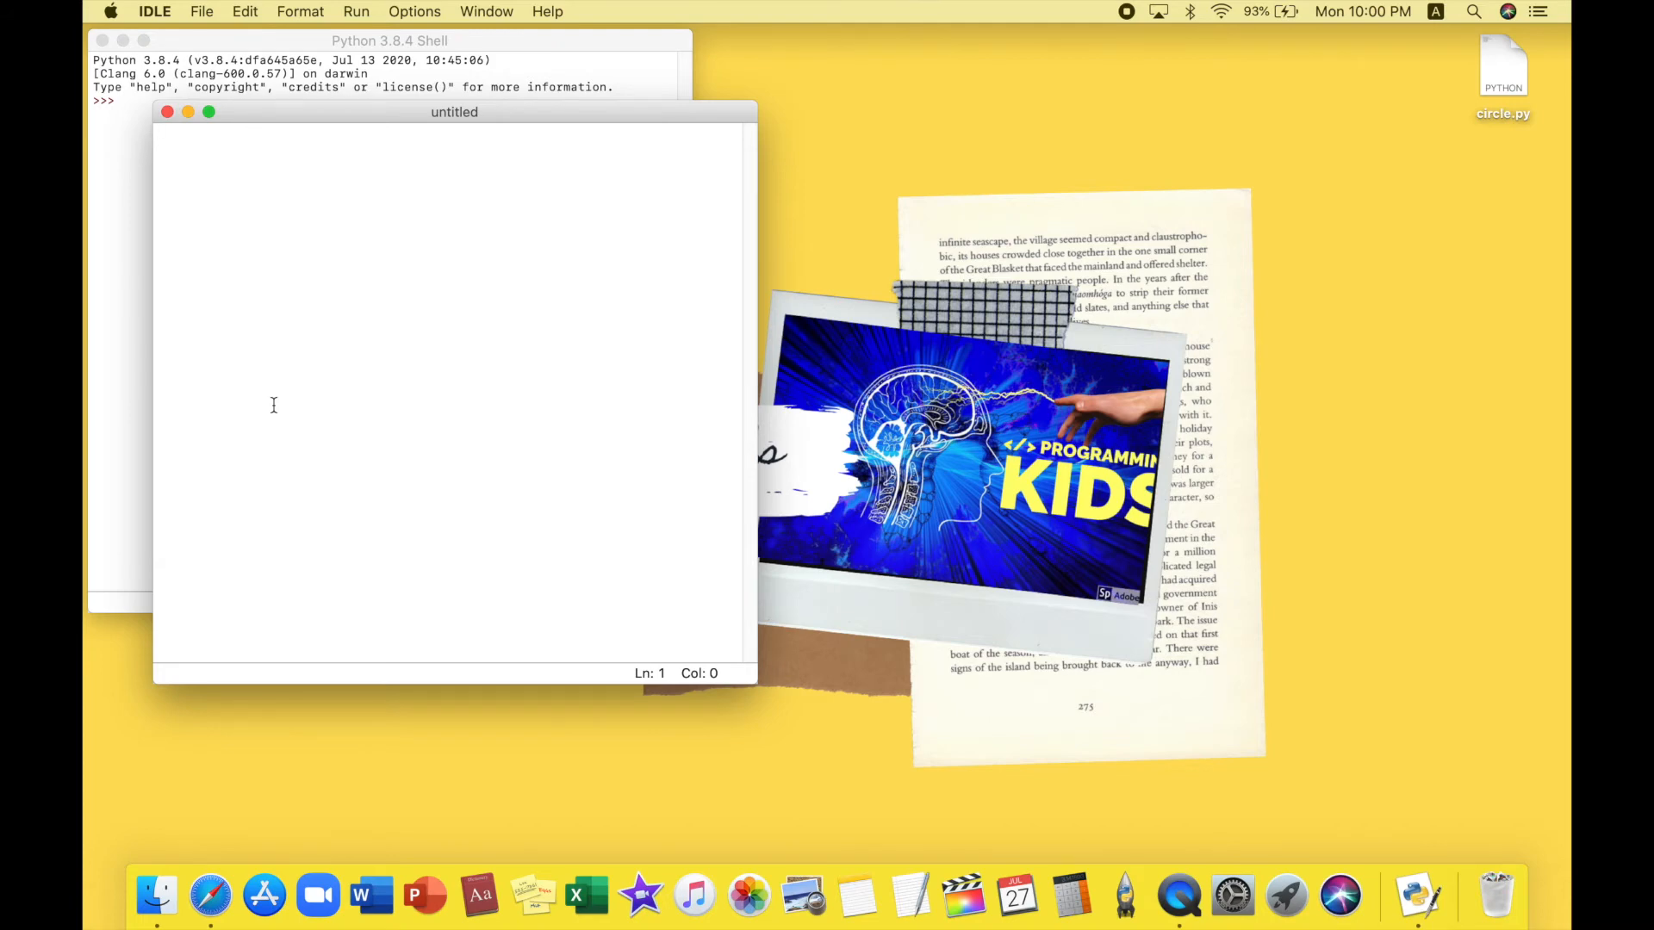
text(#tan)
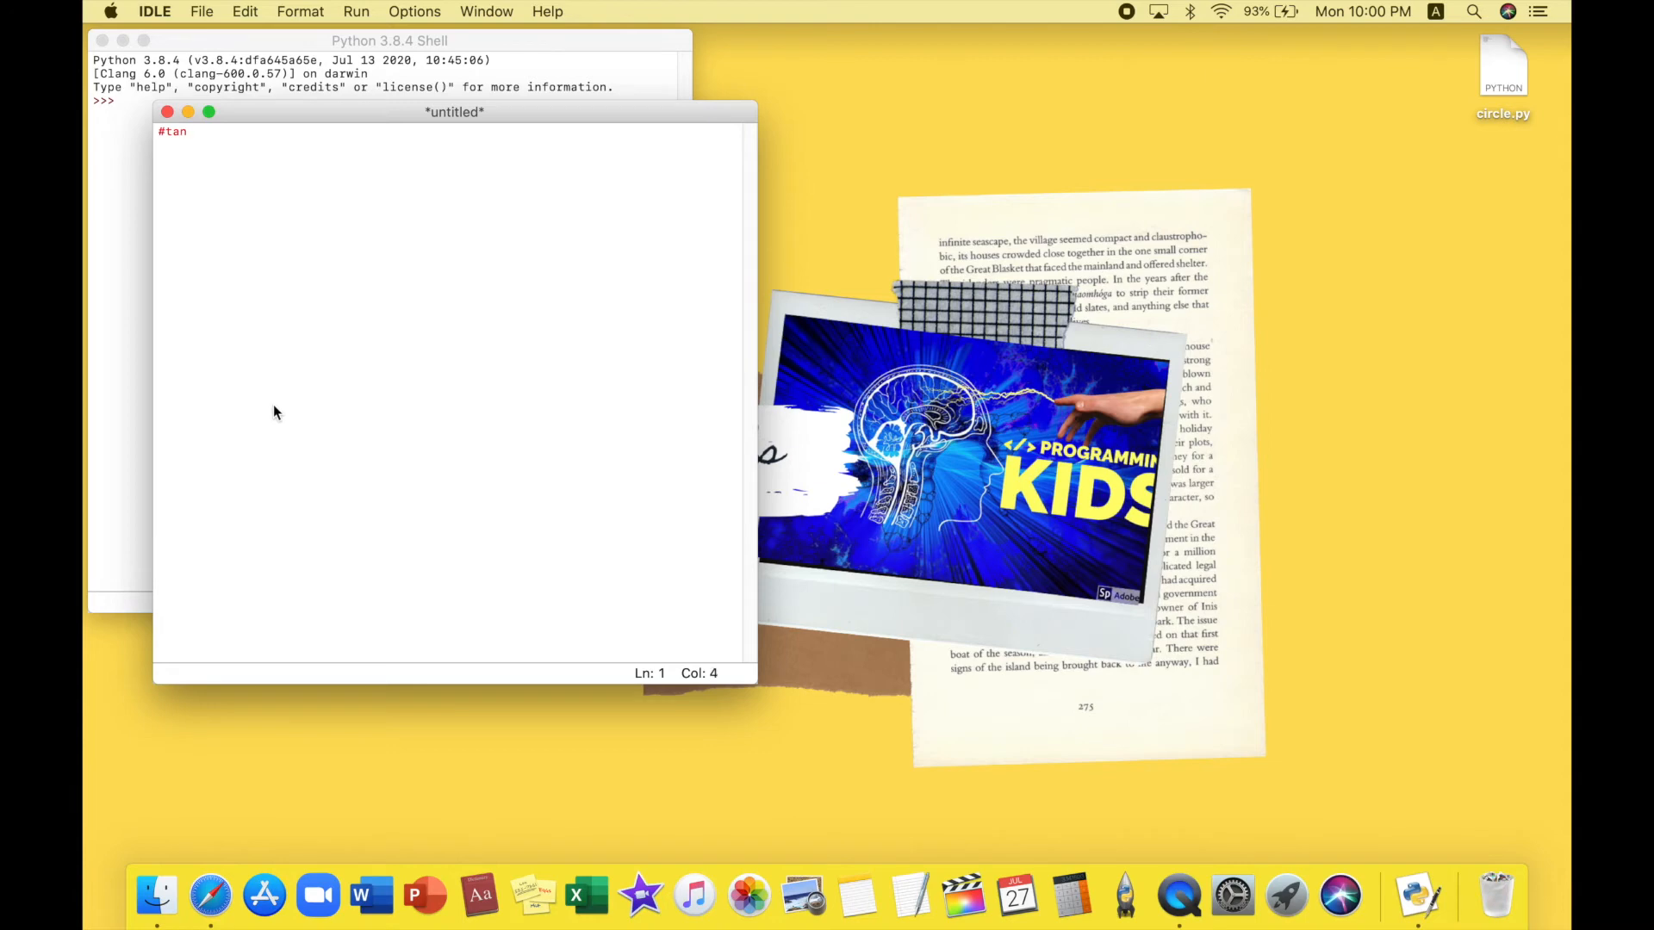
text(gent.py)
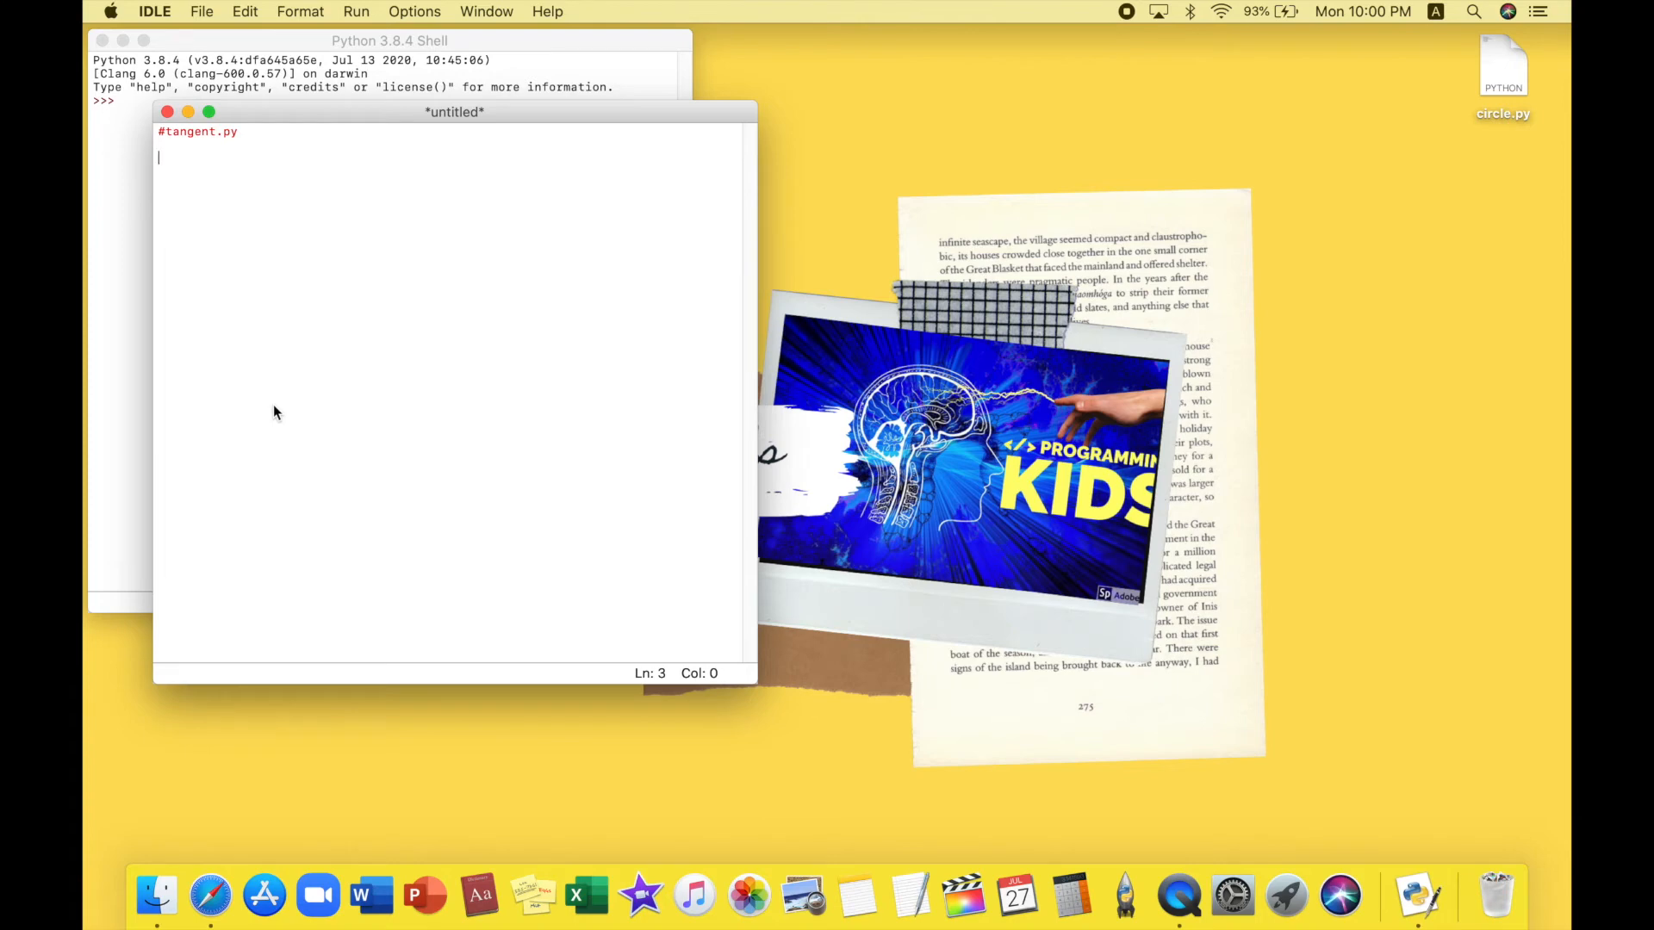
text(import)
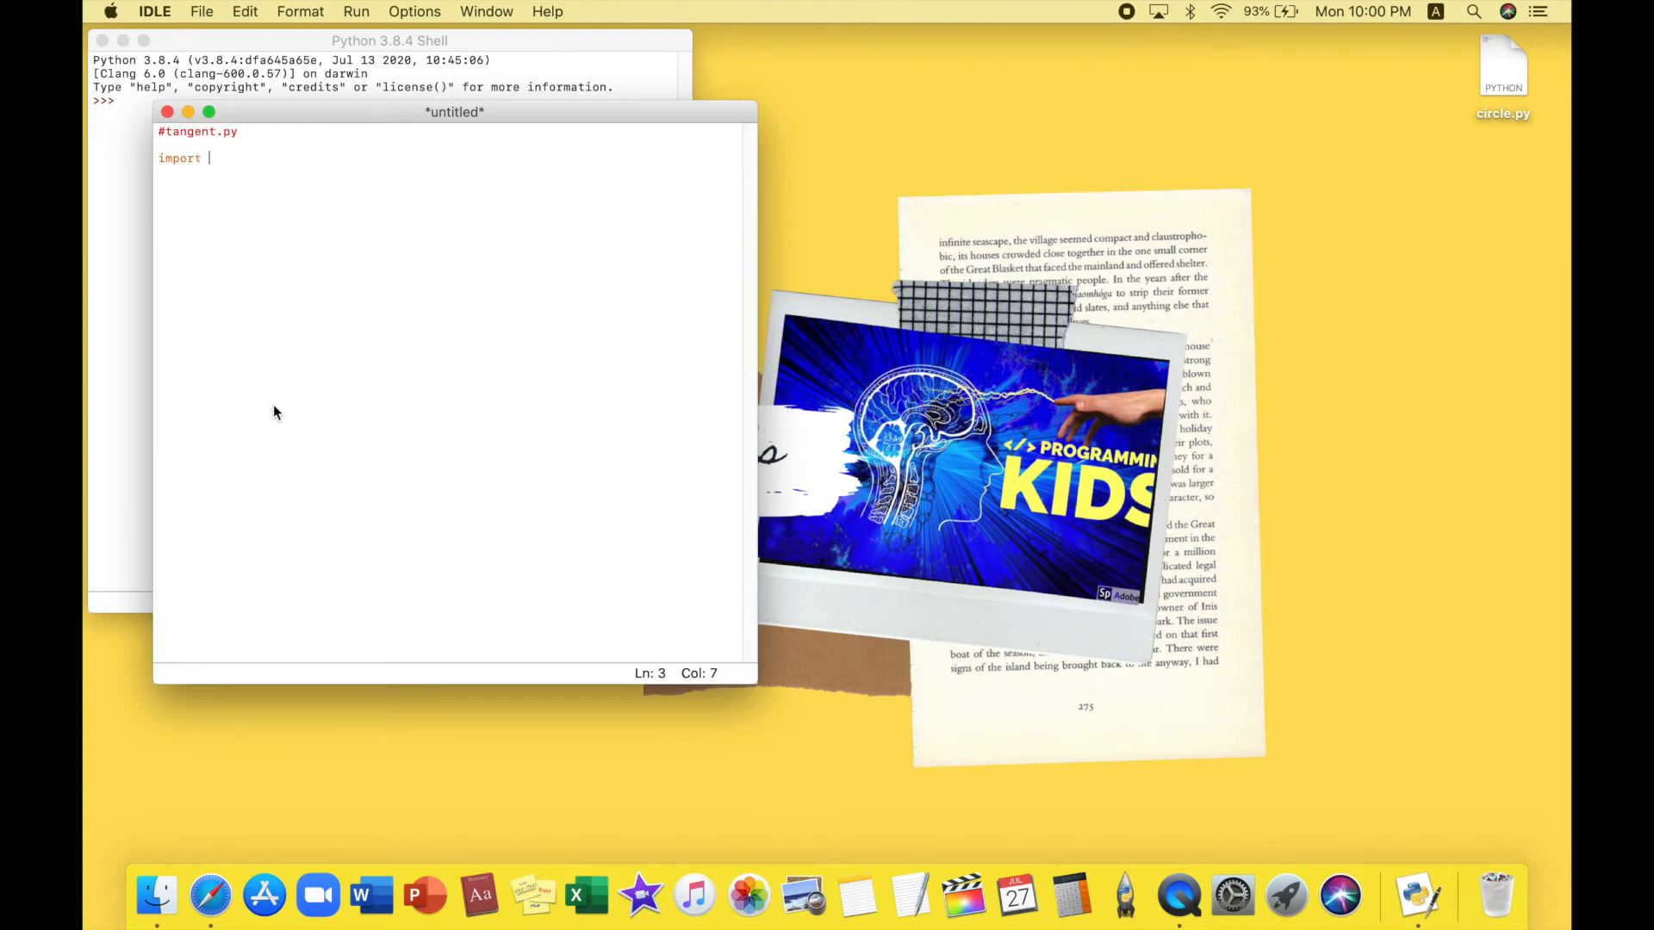
text(turtle)
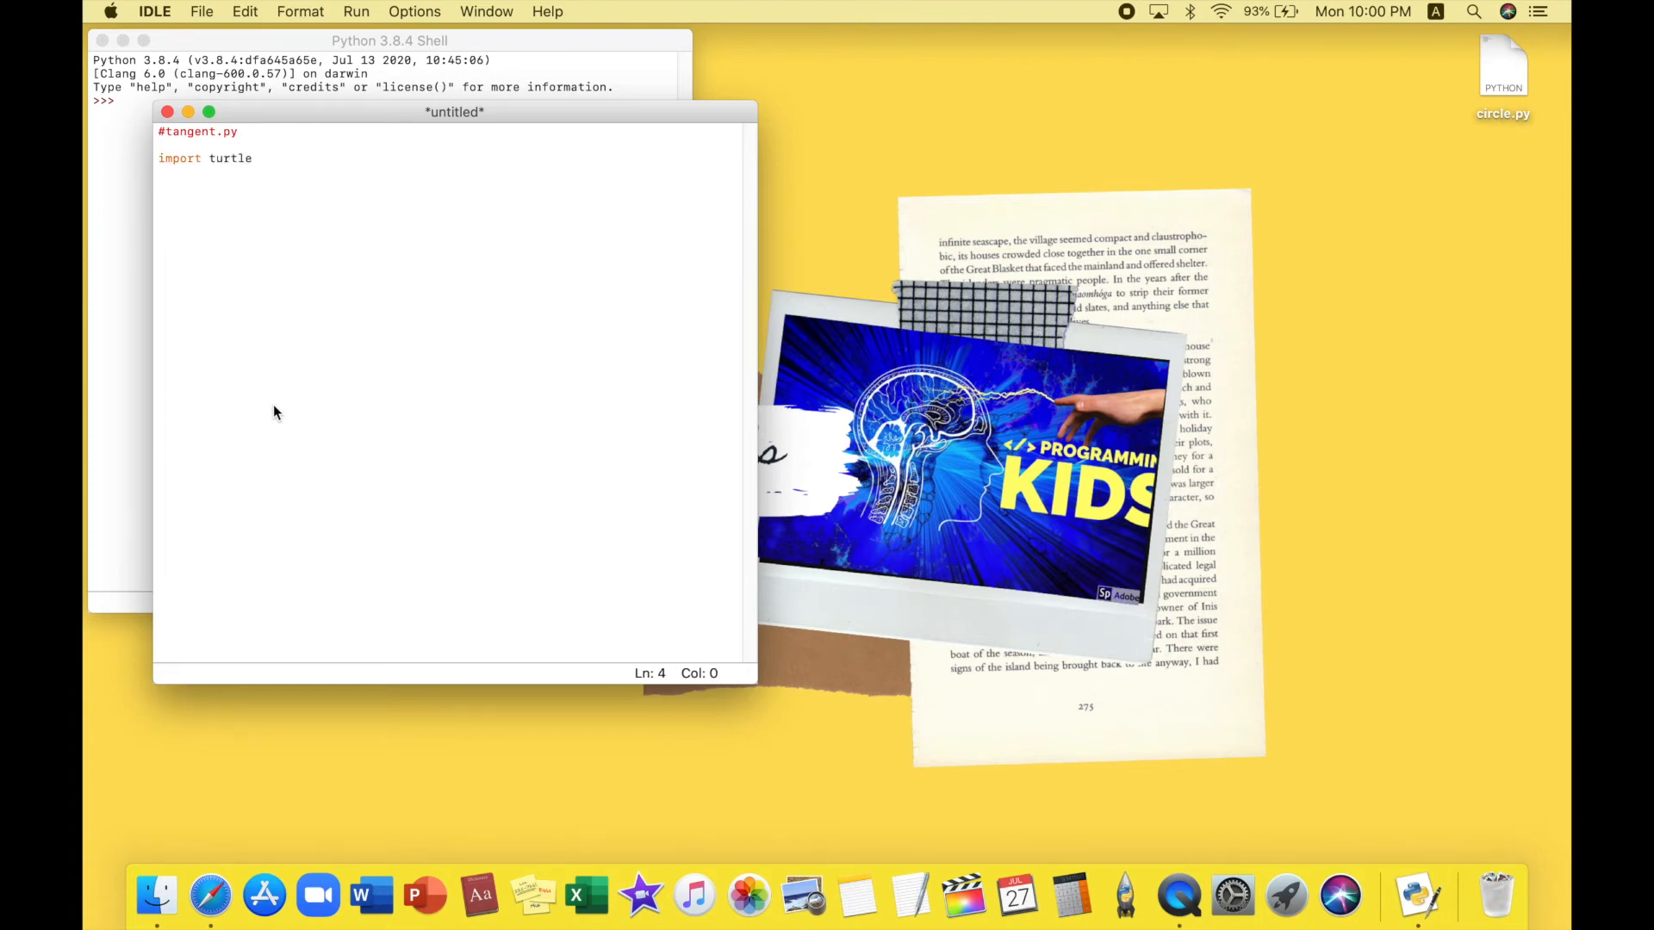
text(t)
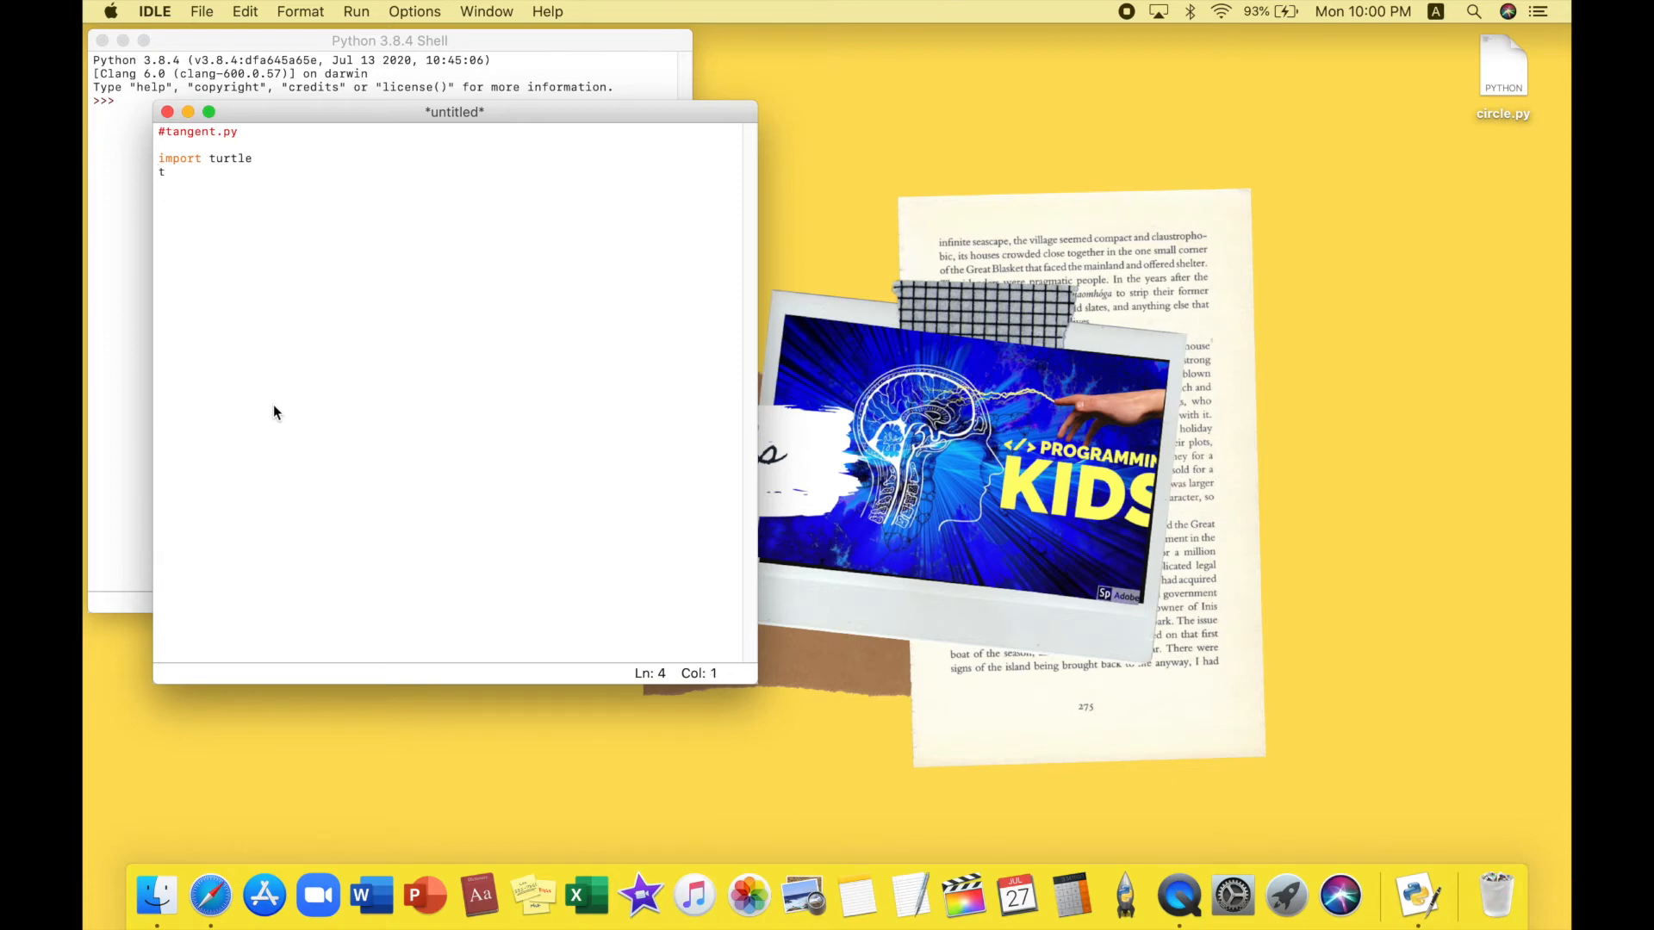
text(=)
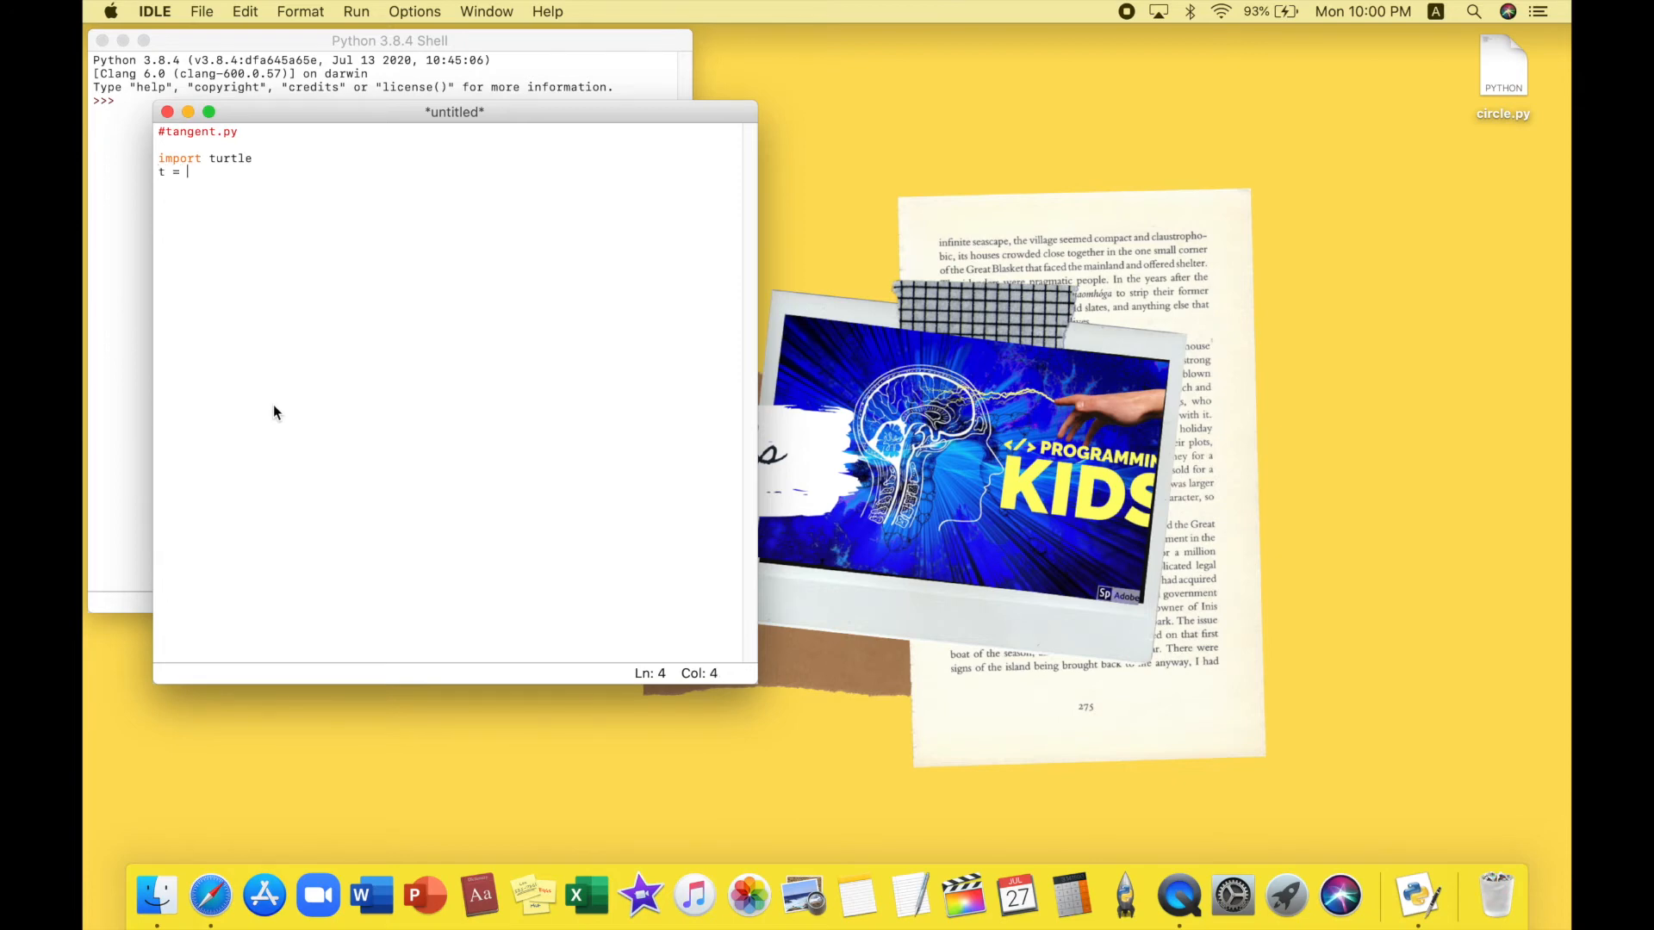
text(turtle.Tu)
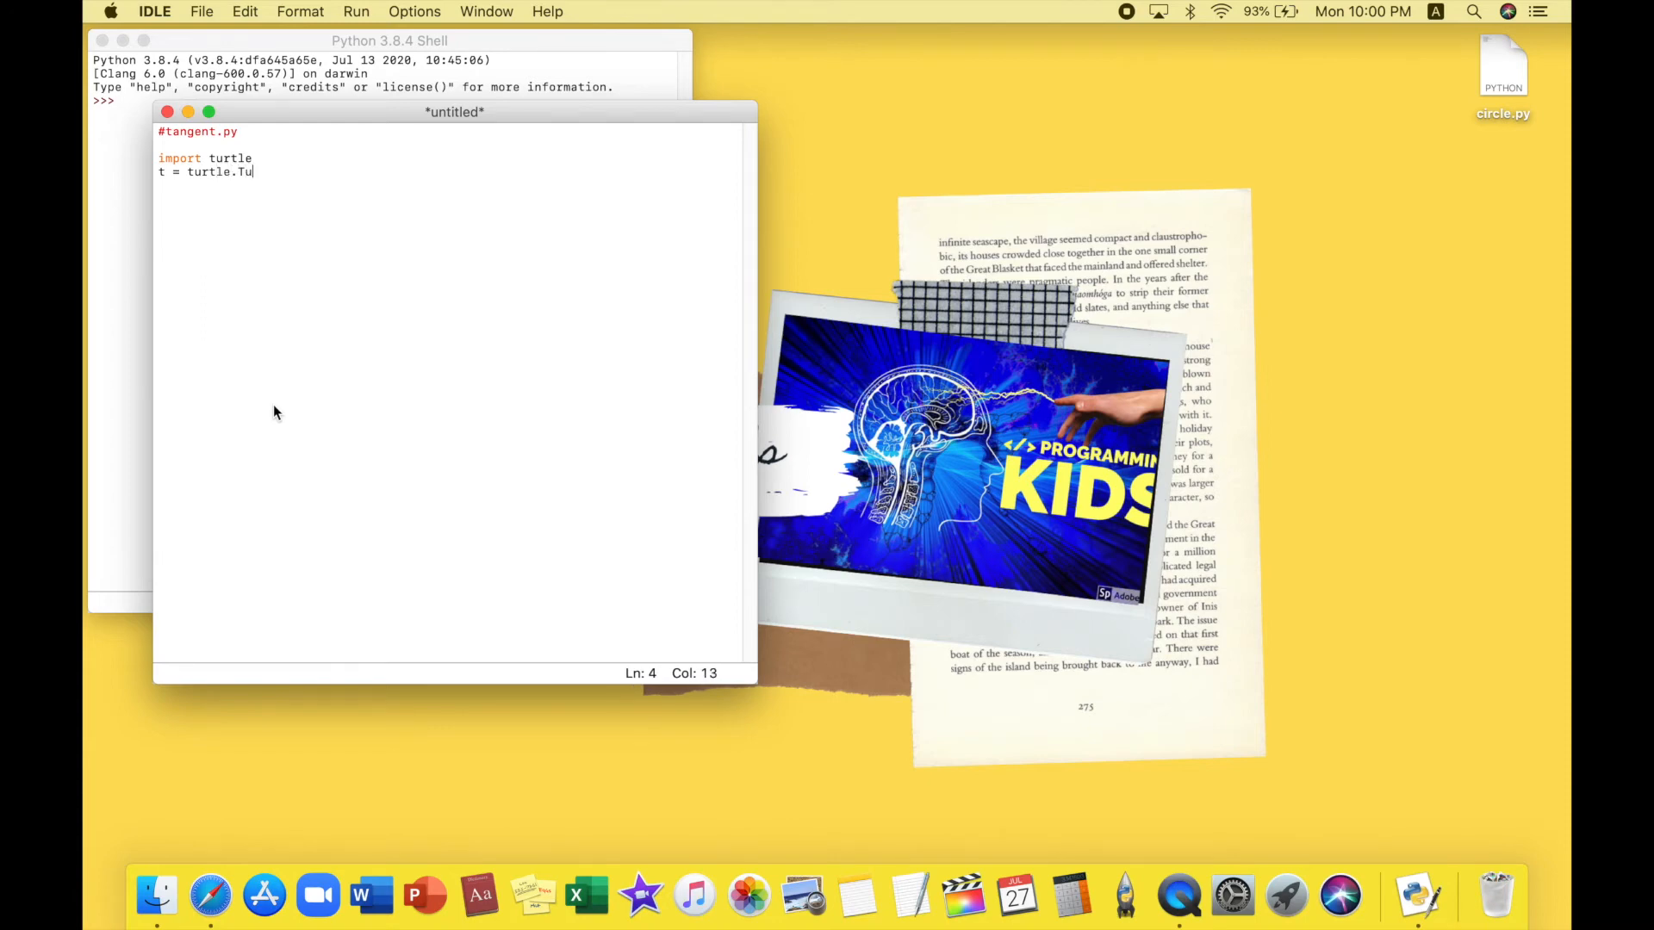
text(rtle)
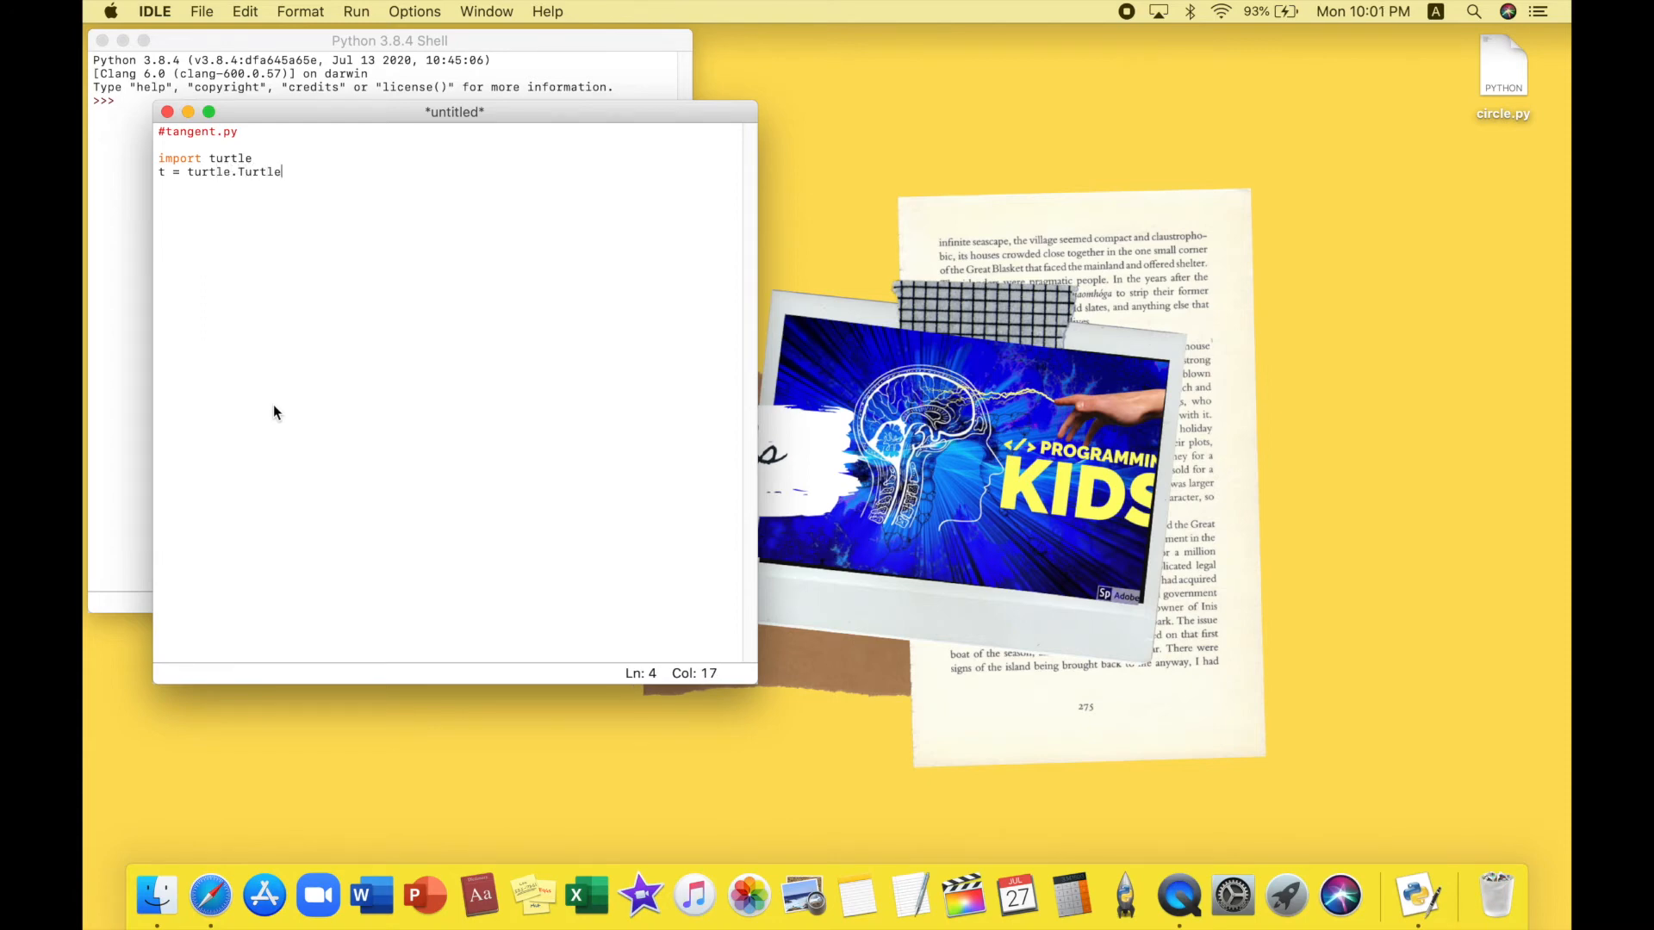
text(())
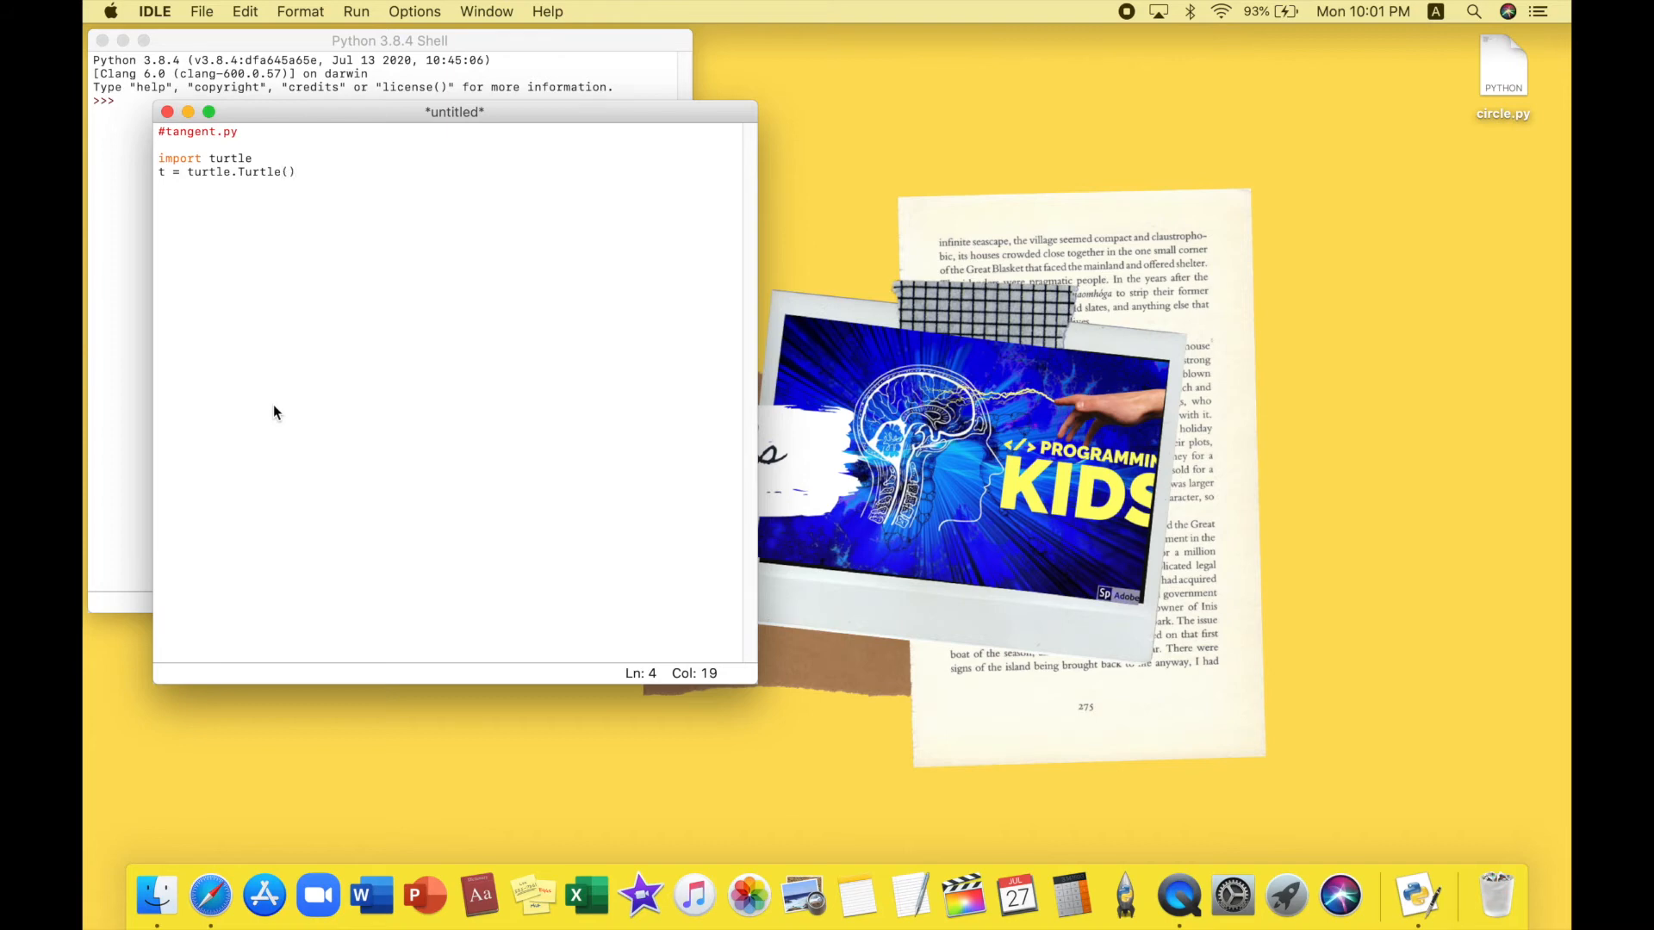
key(enter)
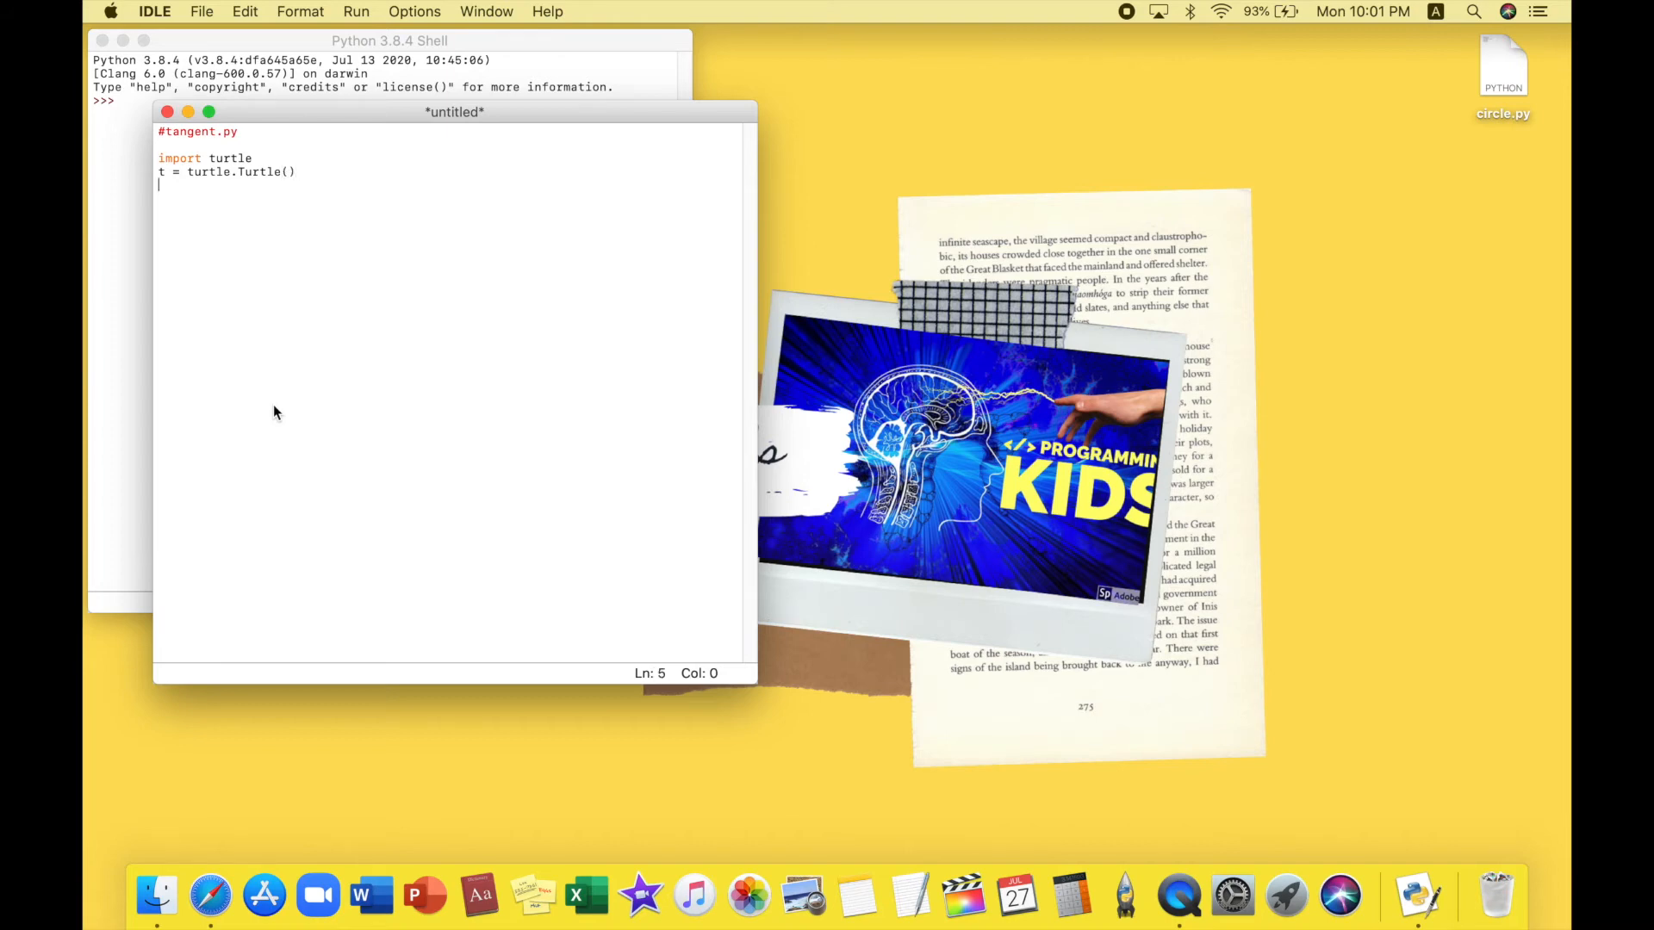
Add a for x in range(10) loop calling t.circle(10*x)
text(for x in)
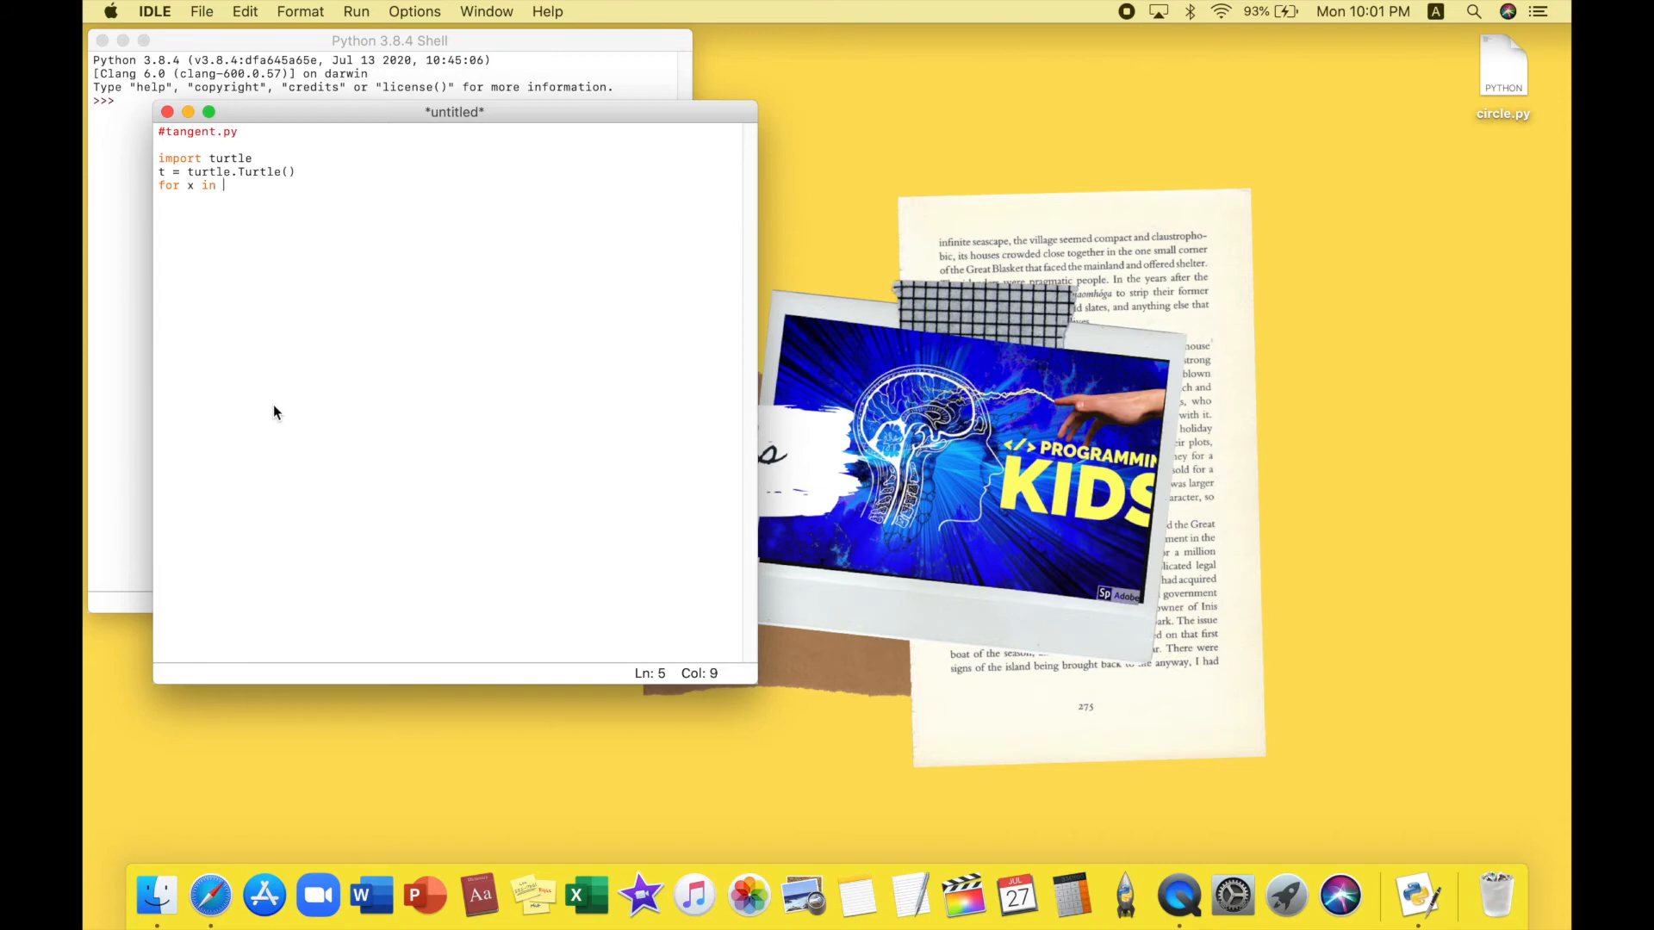
text(range)
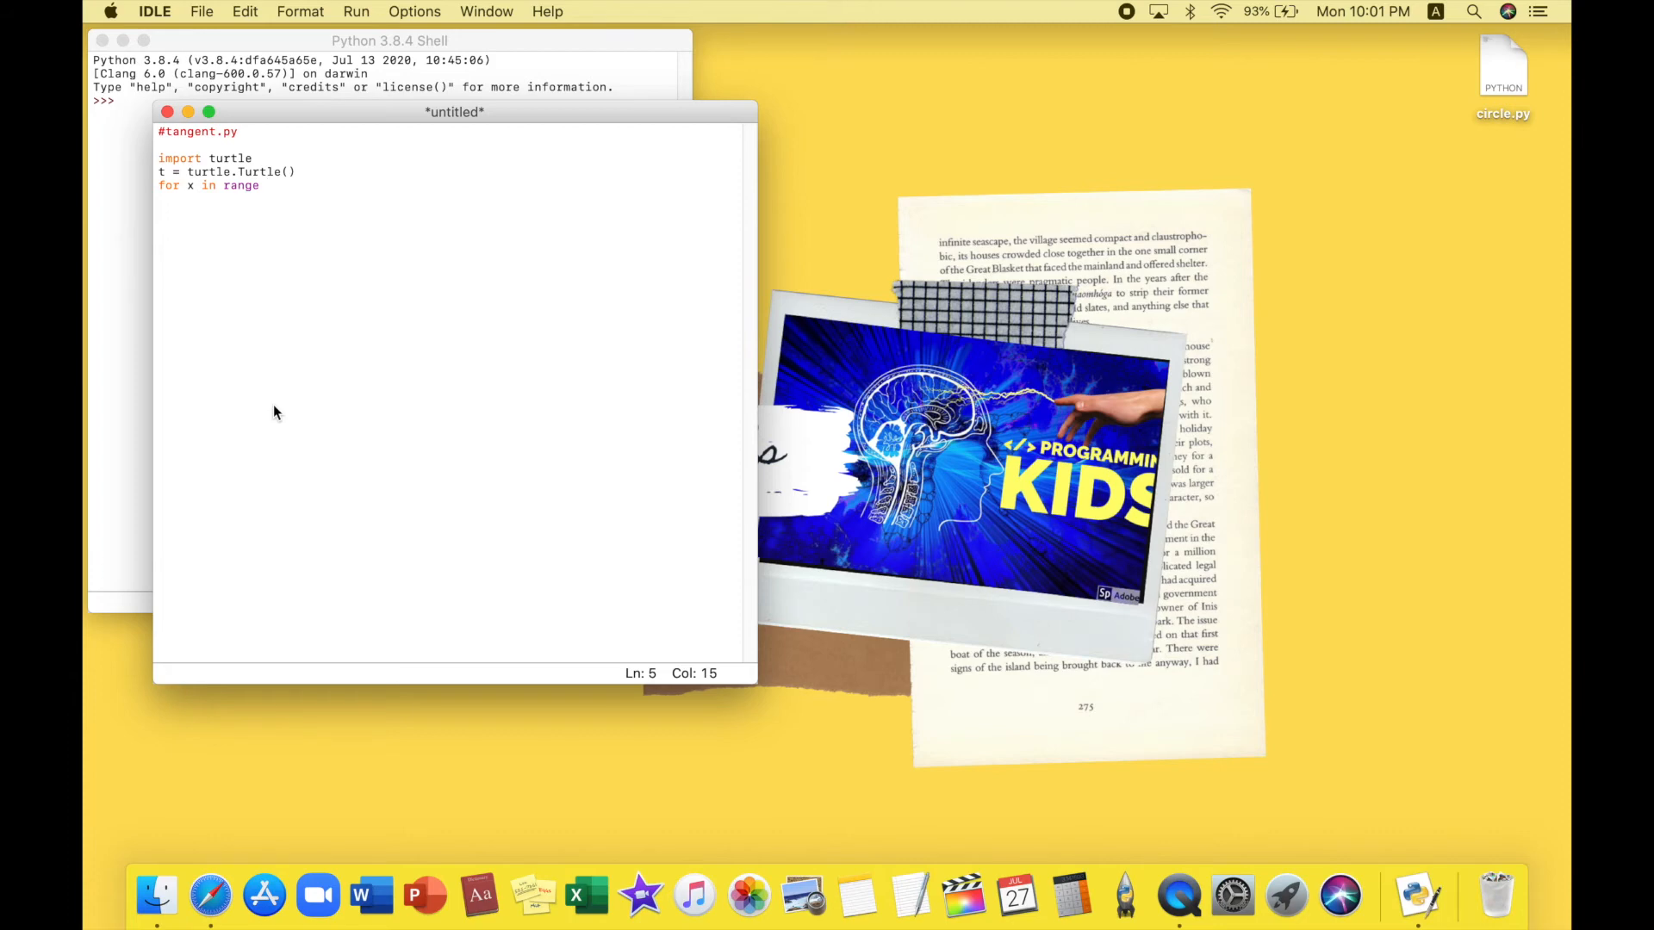
text((10)
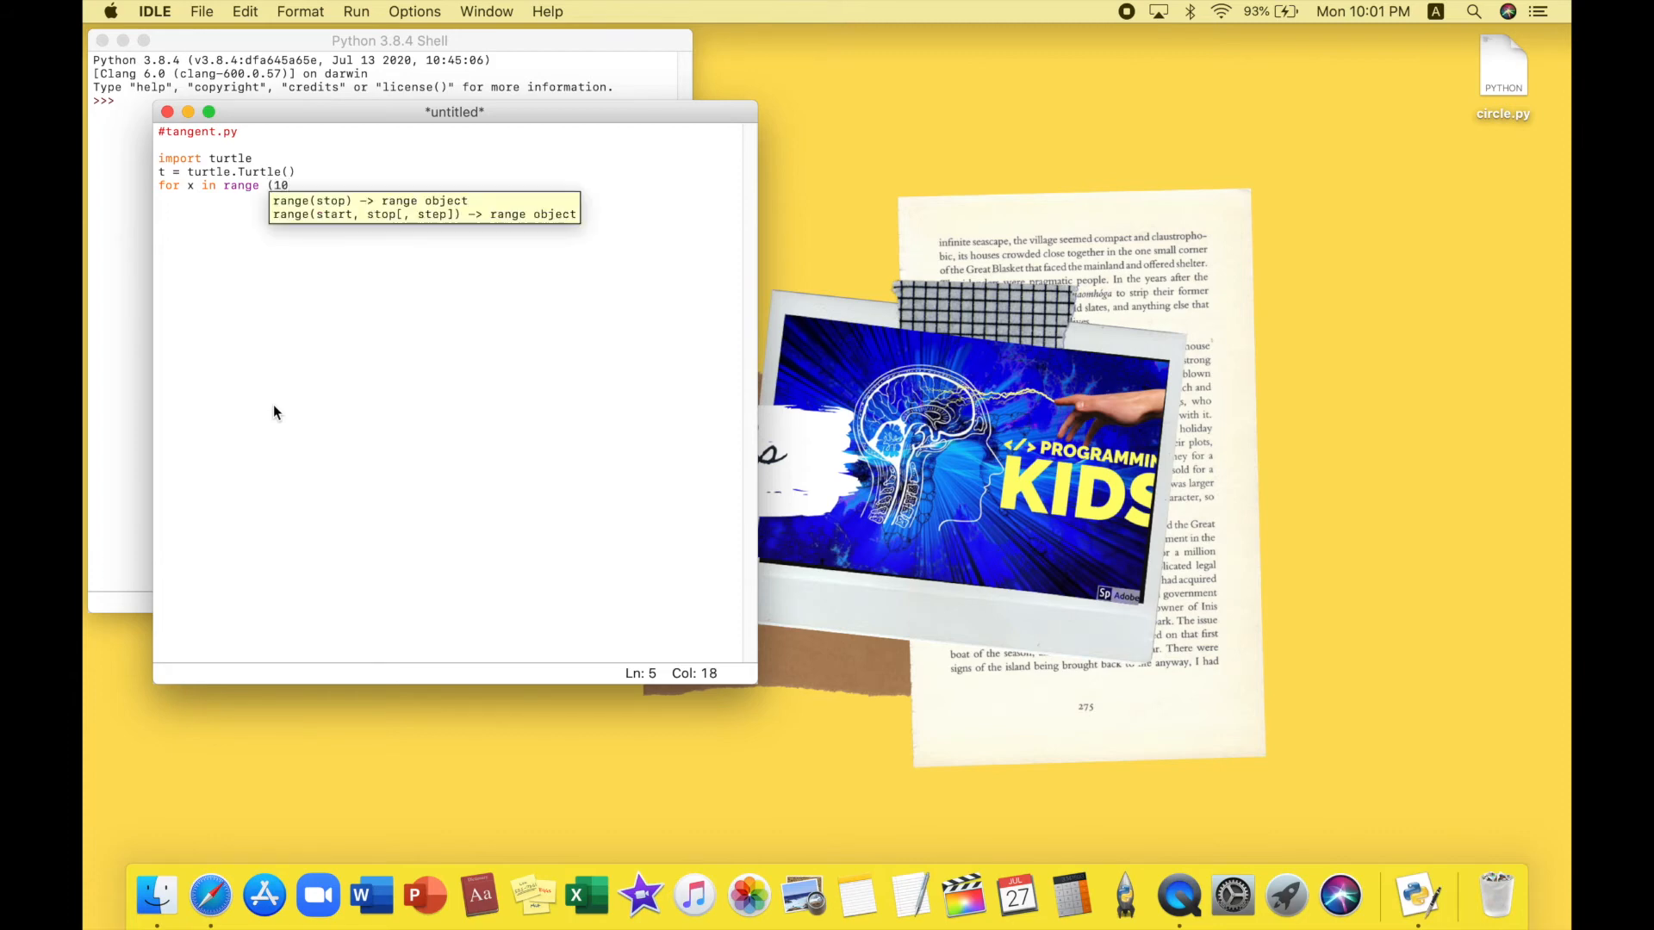
text():)
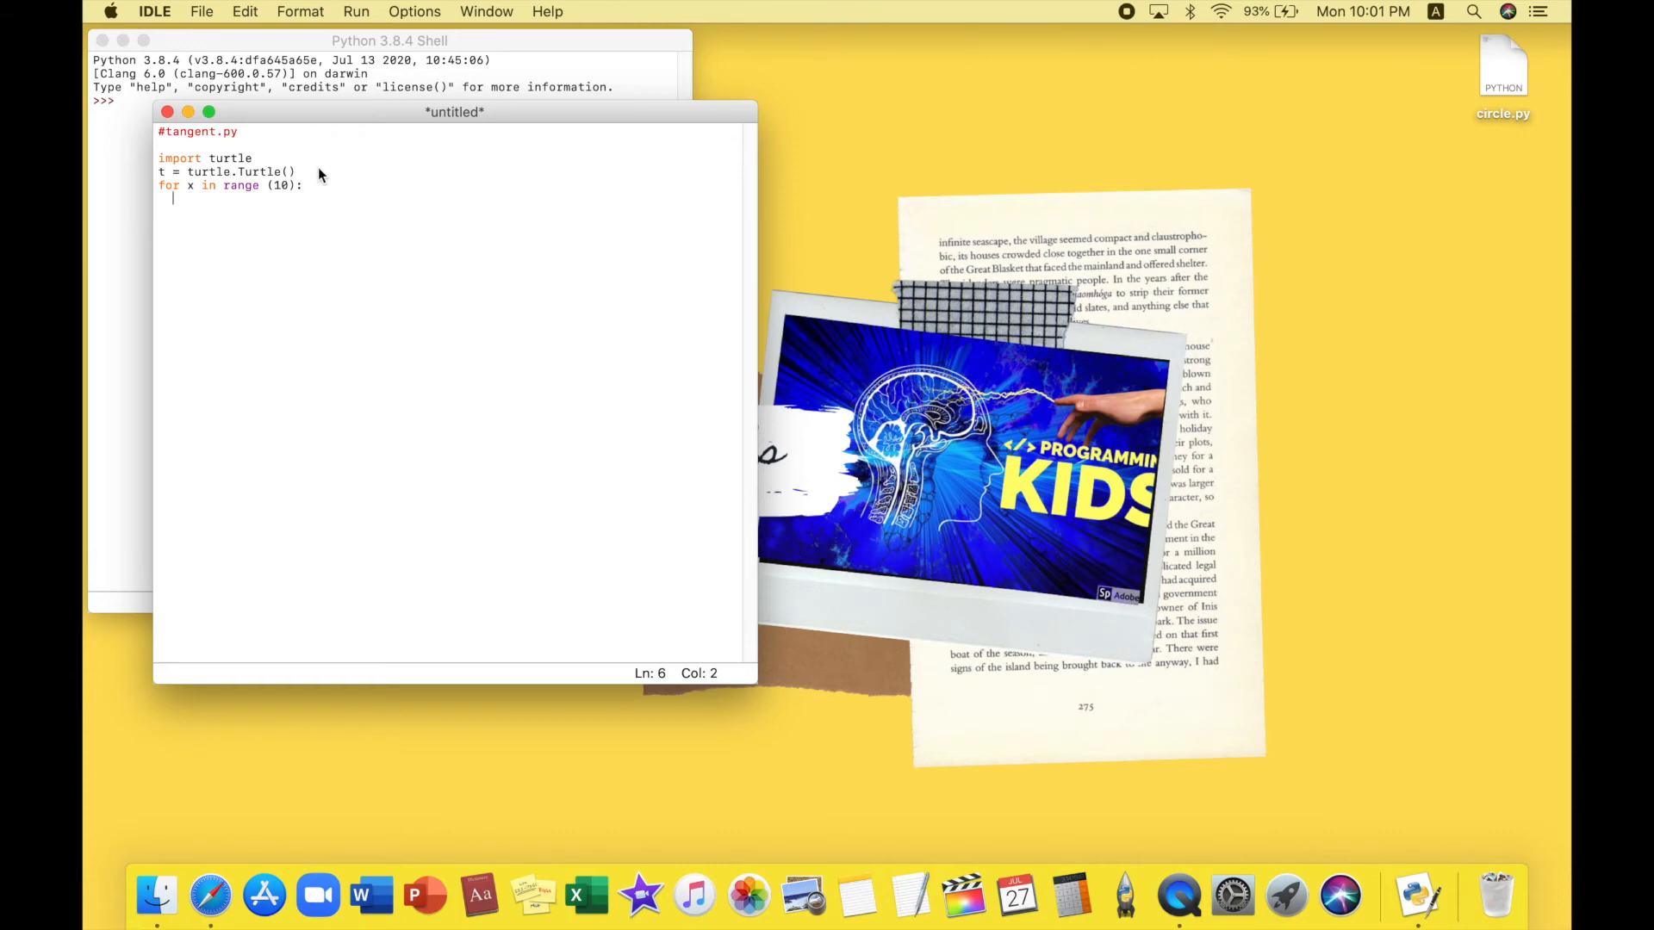
text(t.)
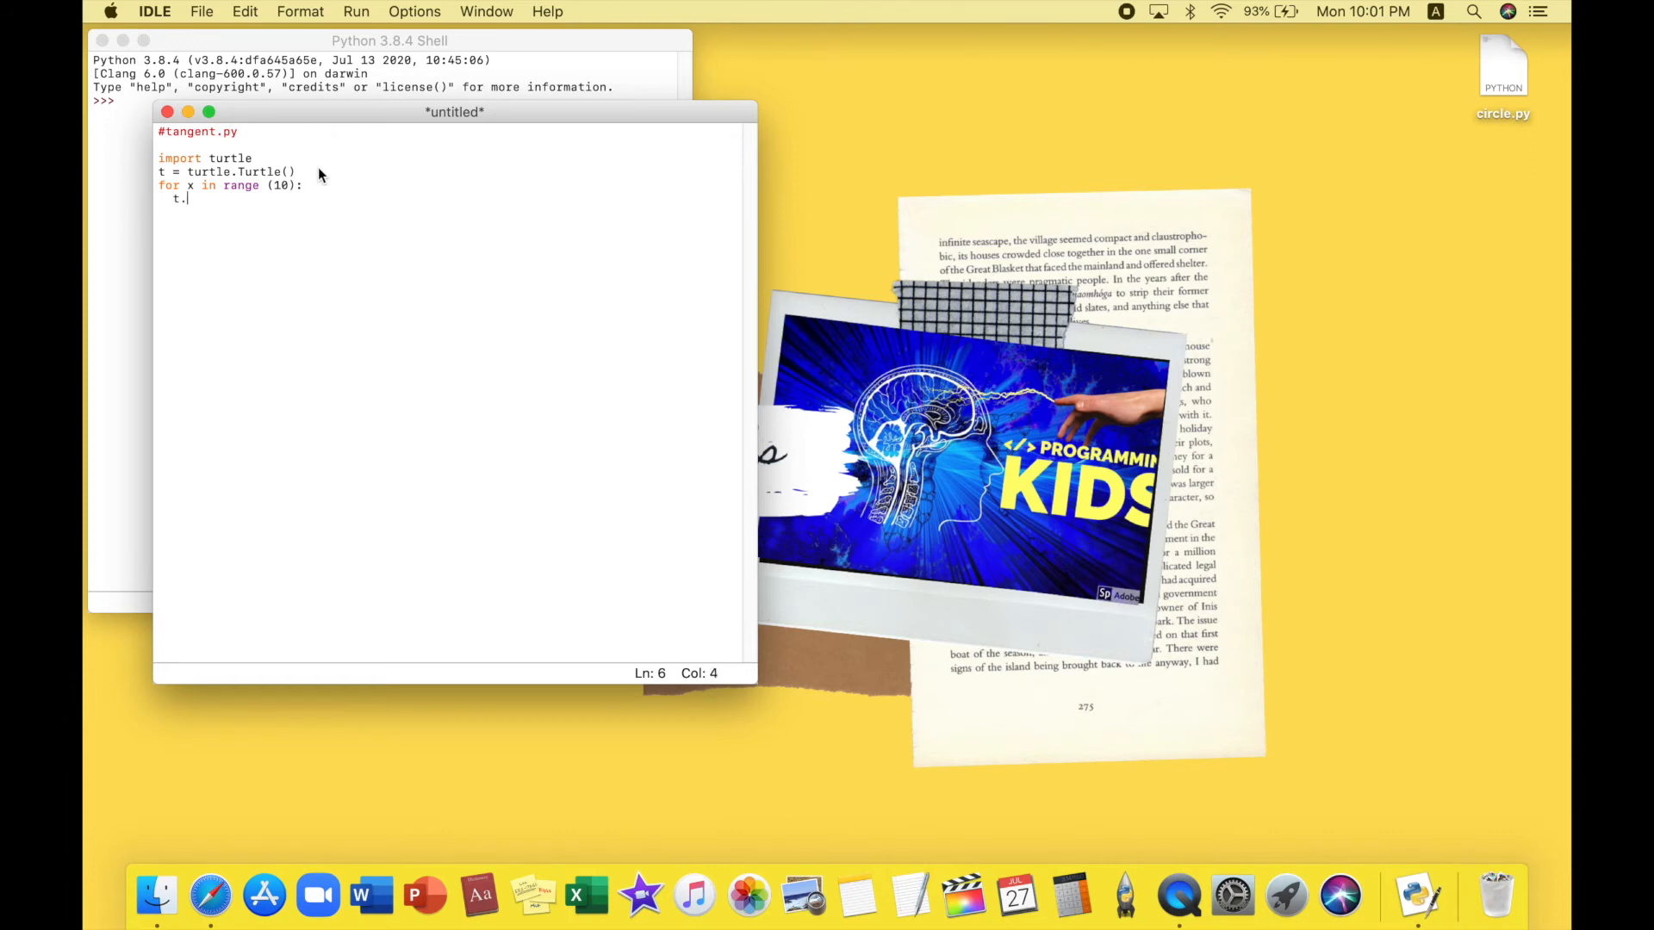
text(circle()
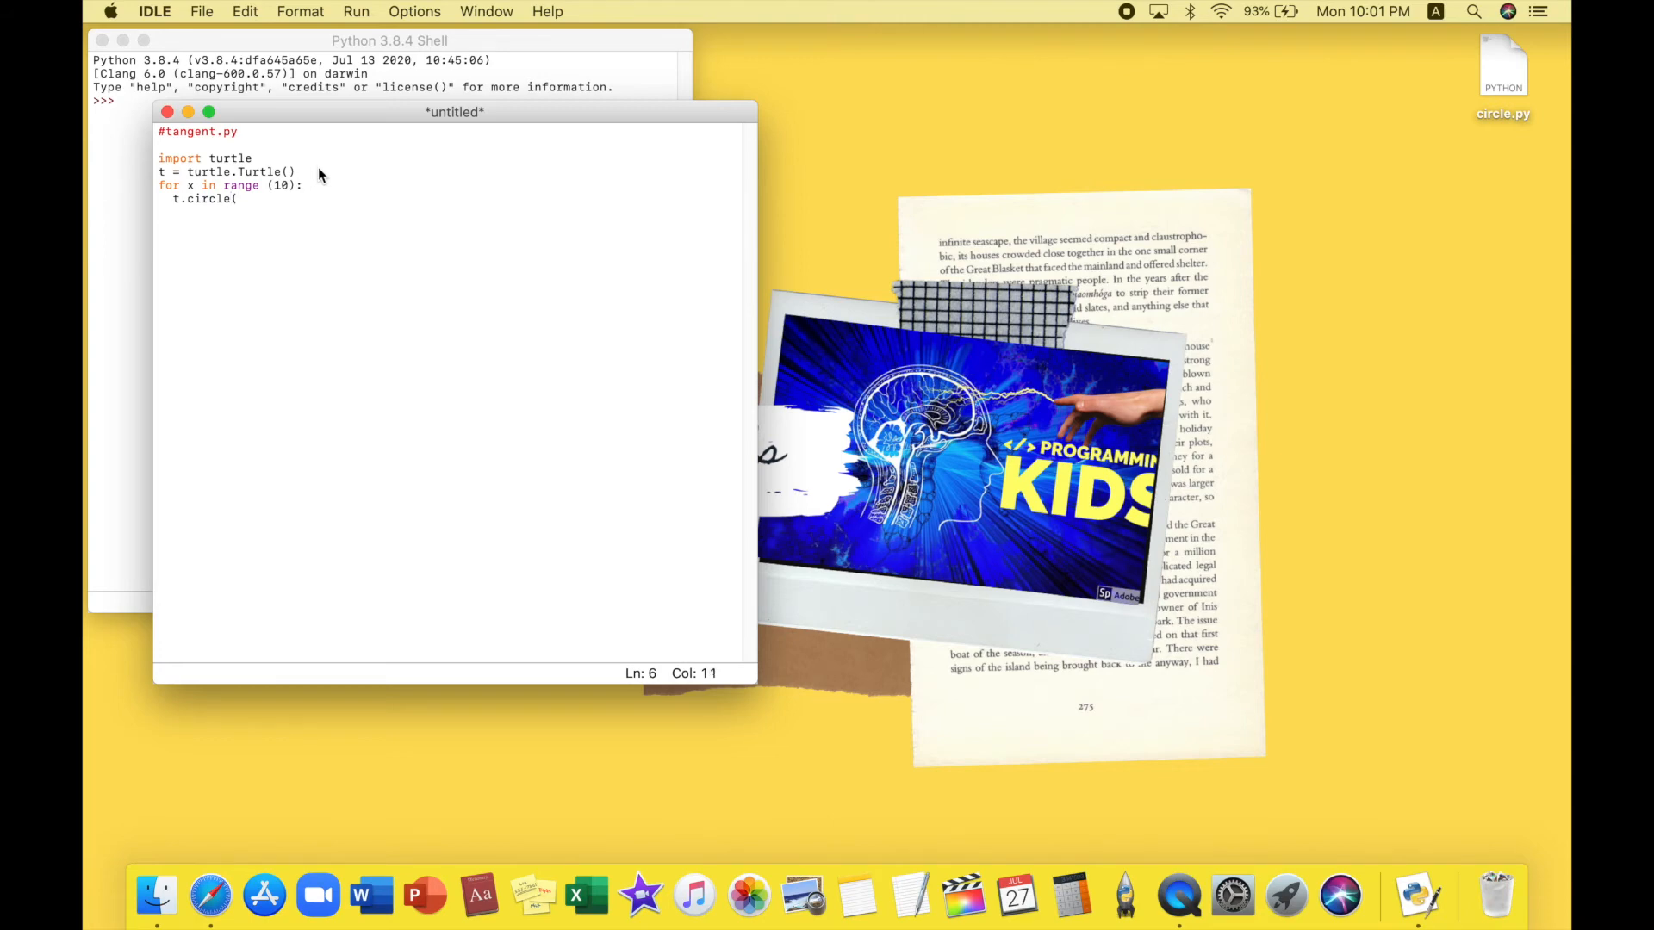
text(10)
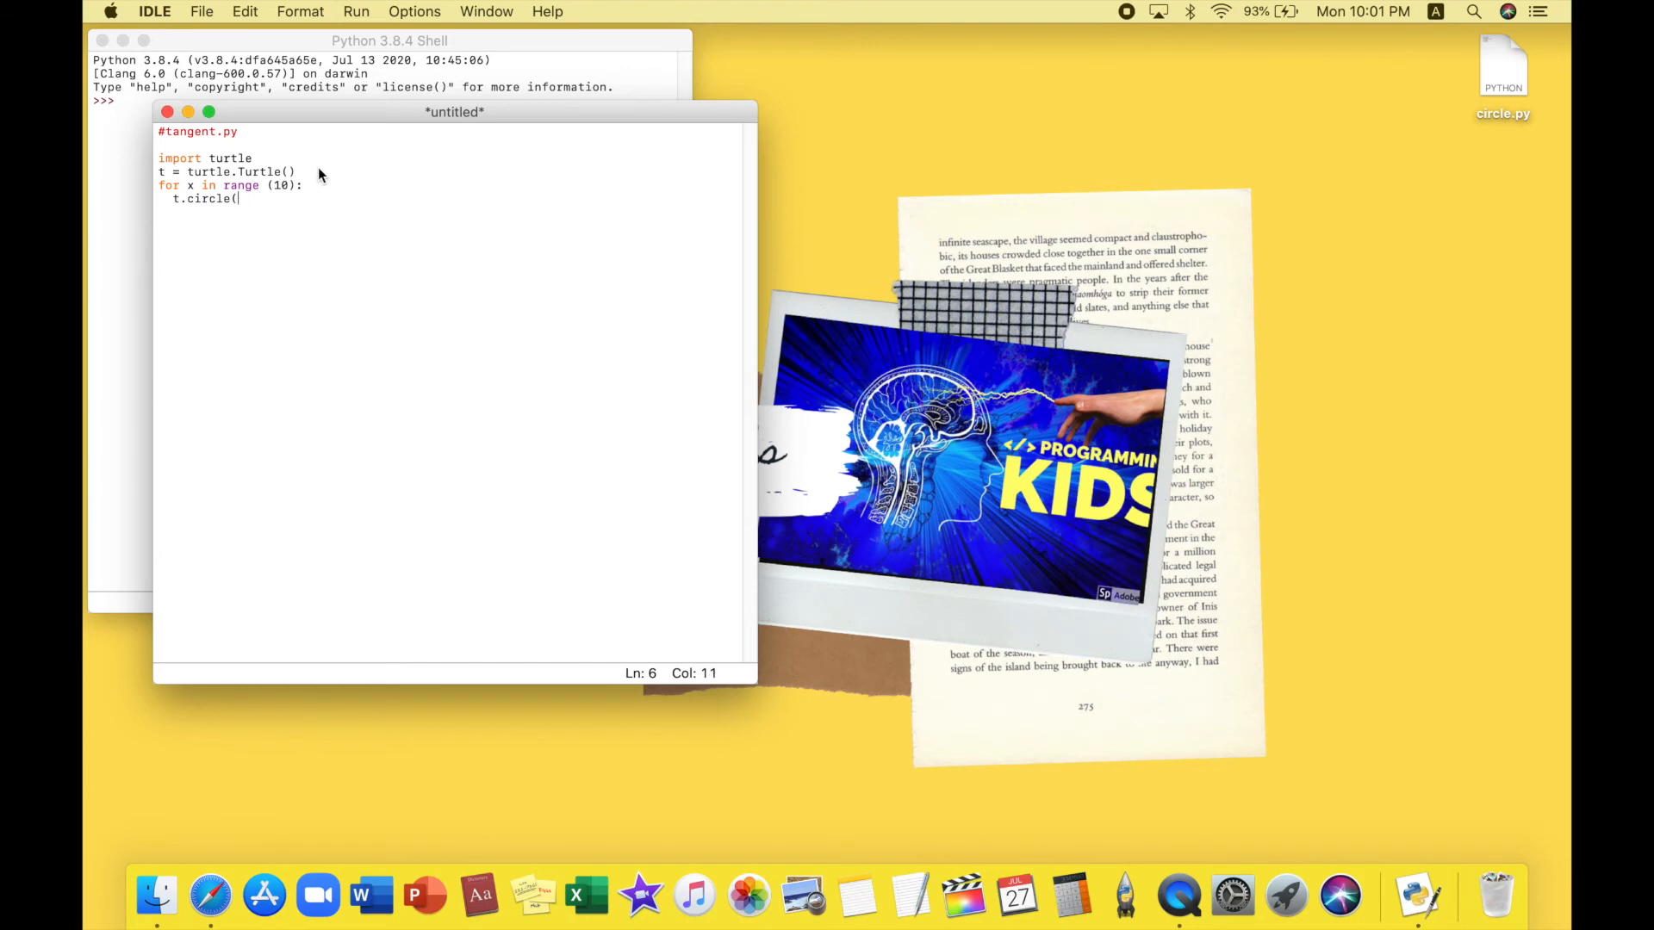
text(10)
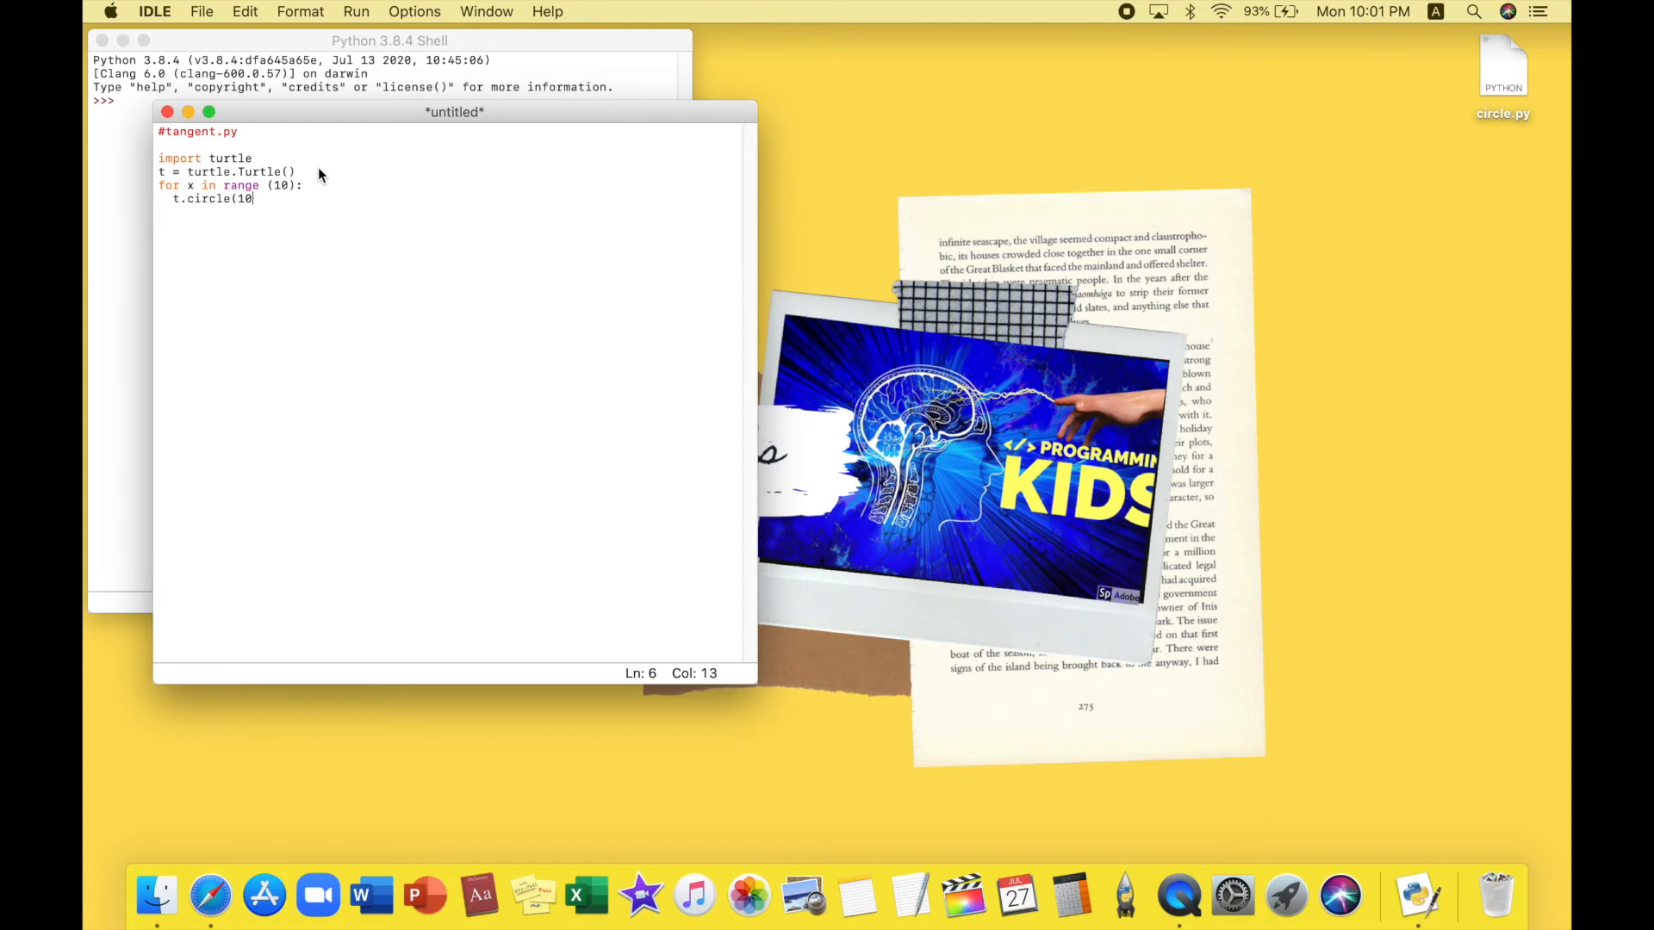
text(*)
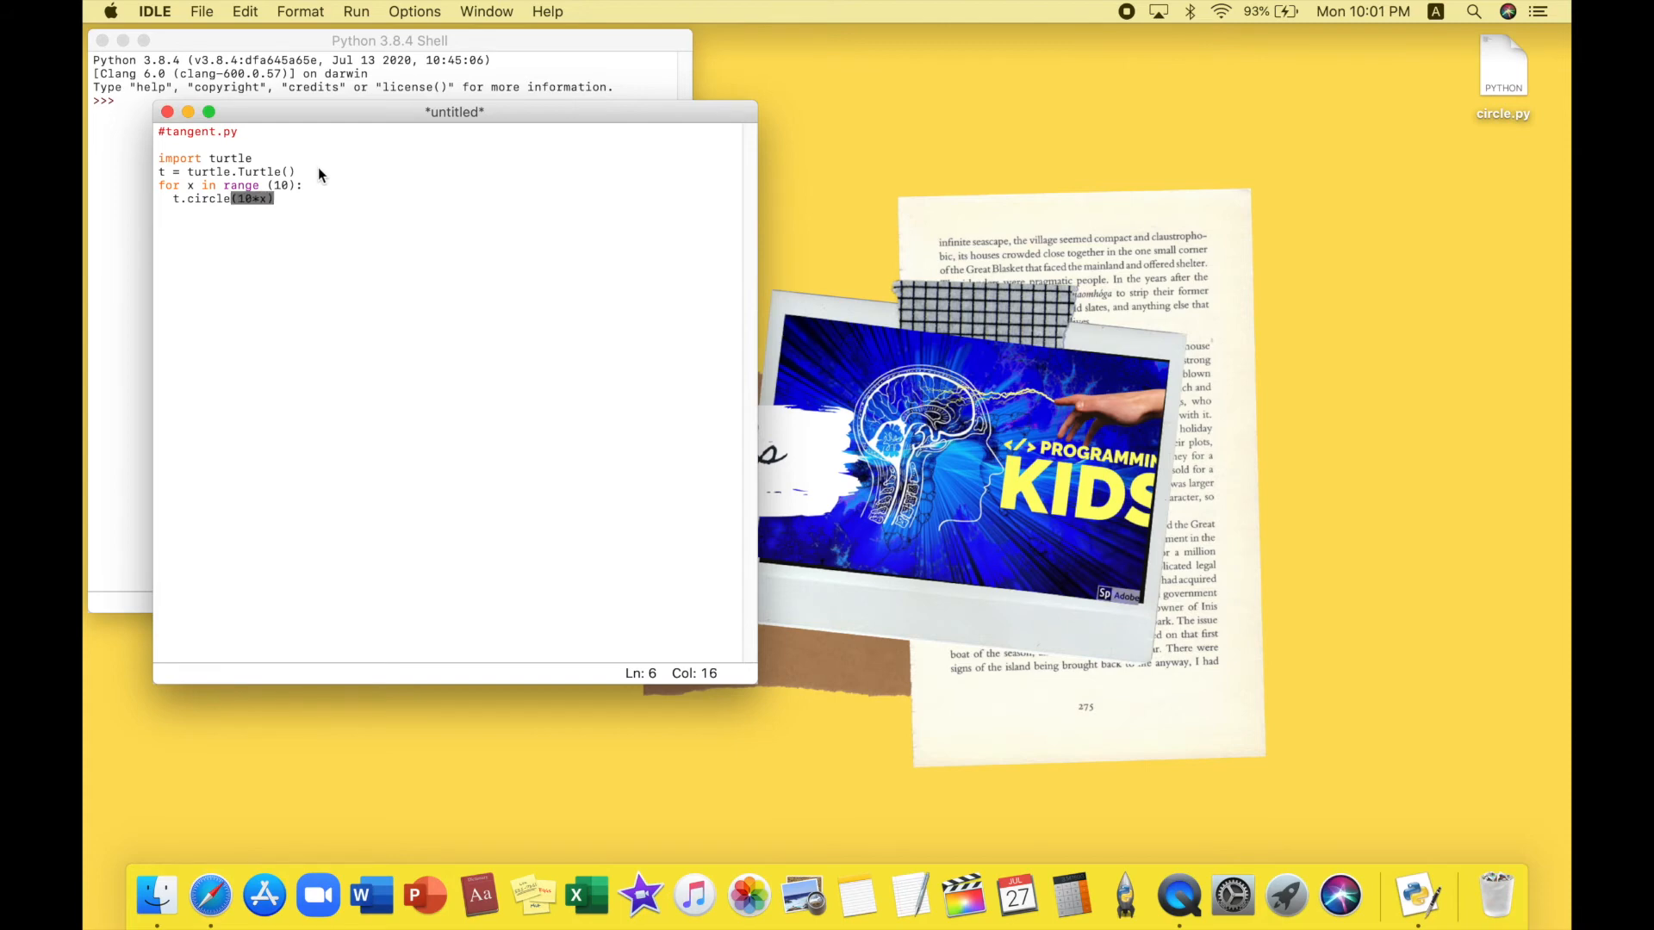
key(Return)
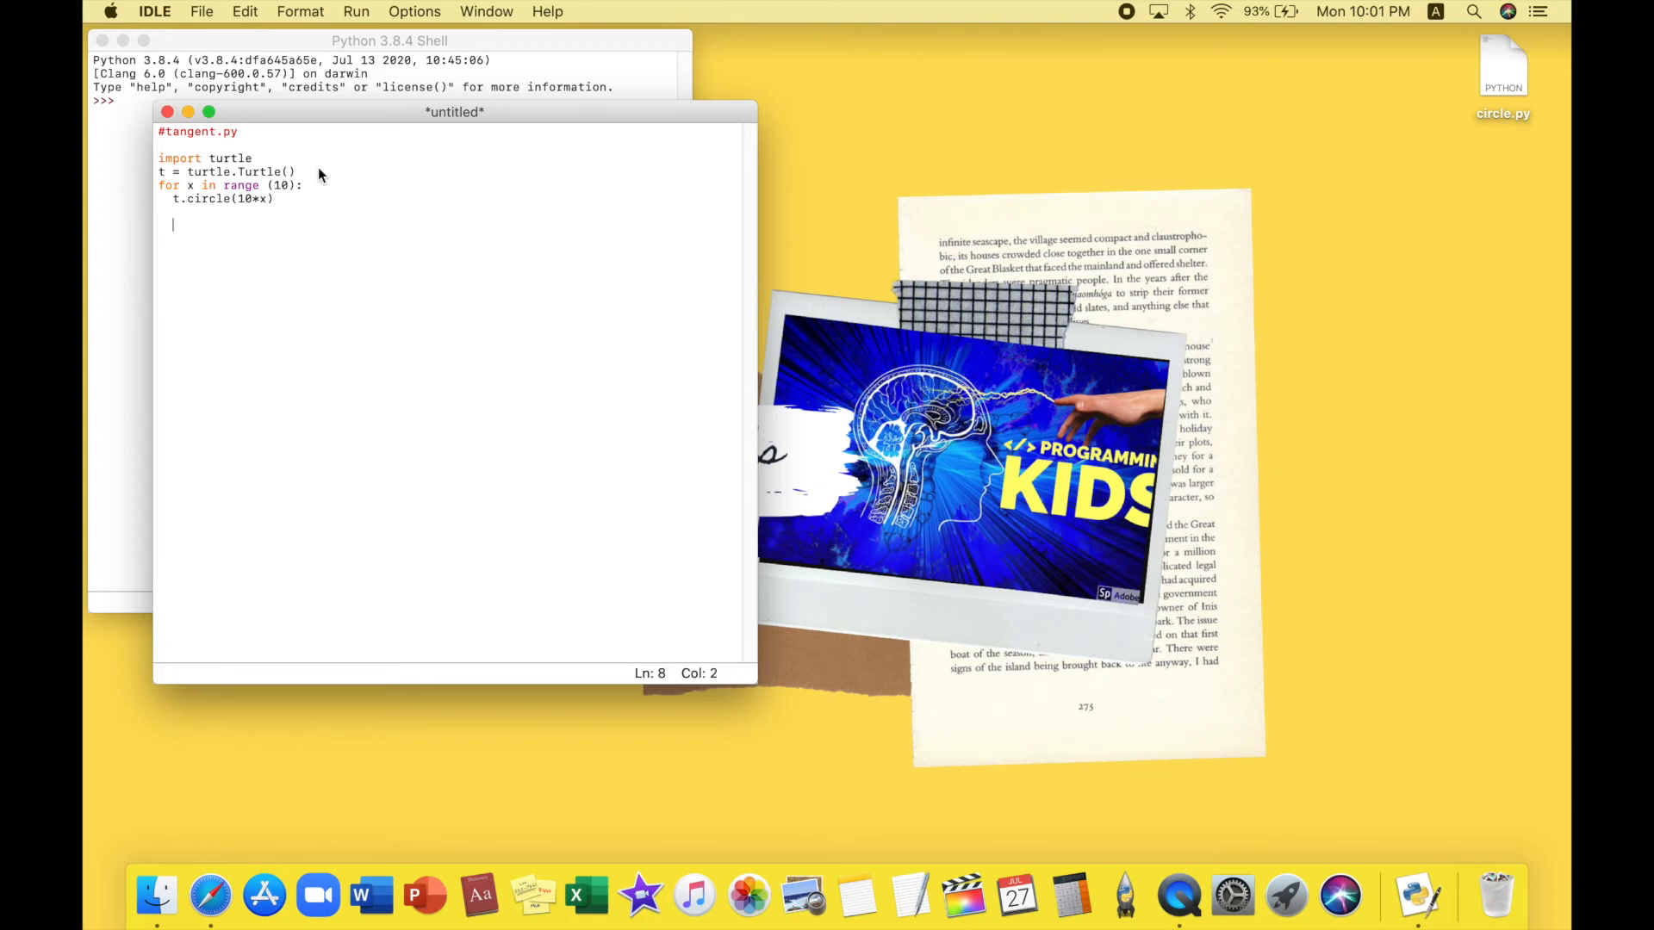
Save the turtle script to the Desktop as tangent.py
click(202, 11)
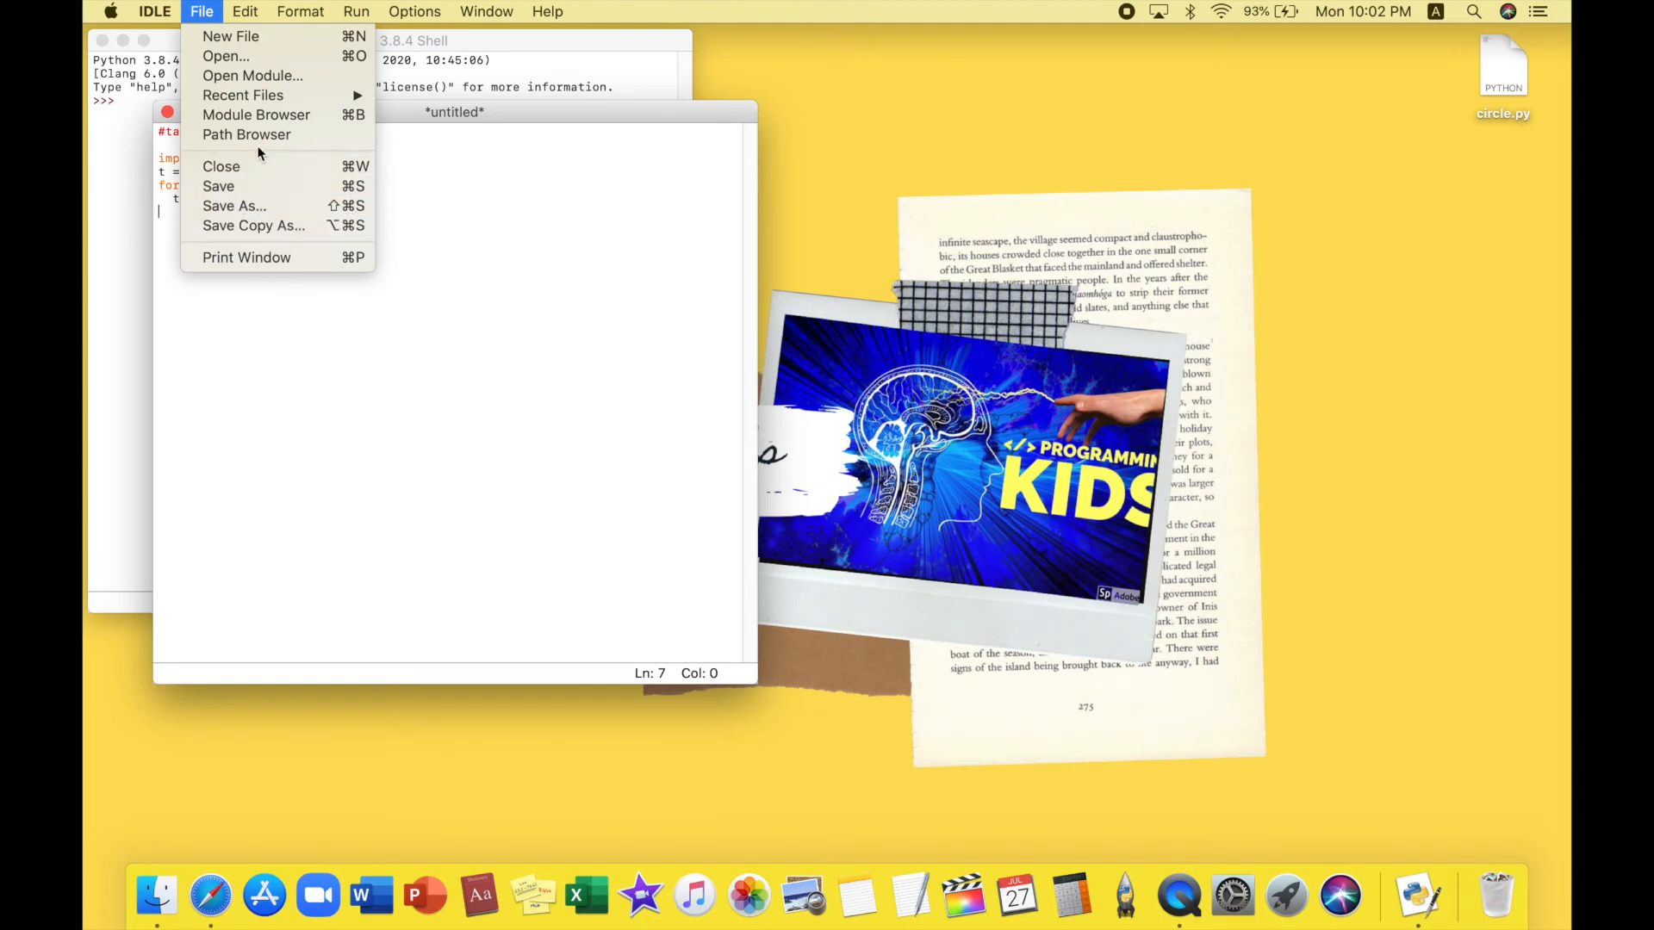
mouse_move(218, 186)
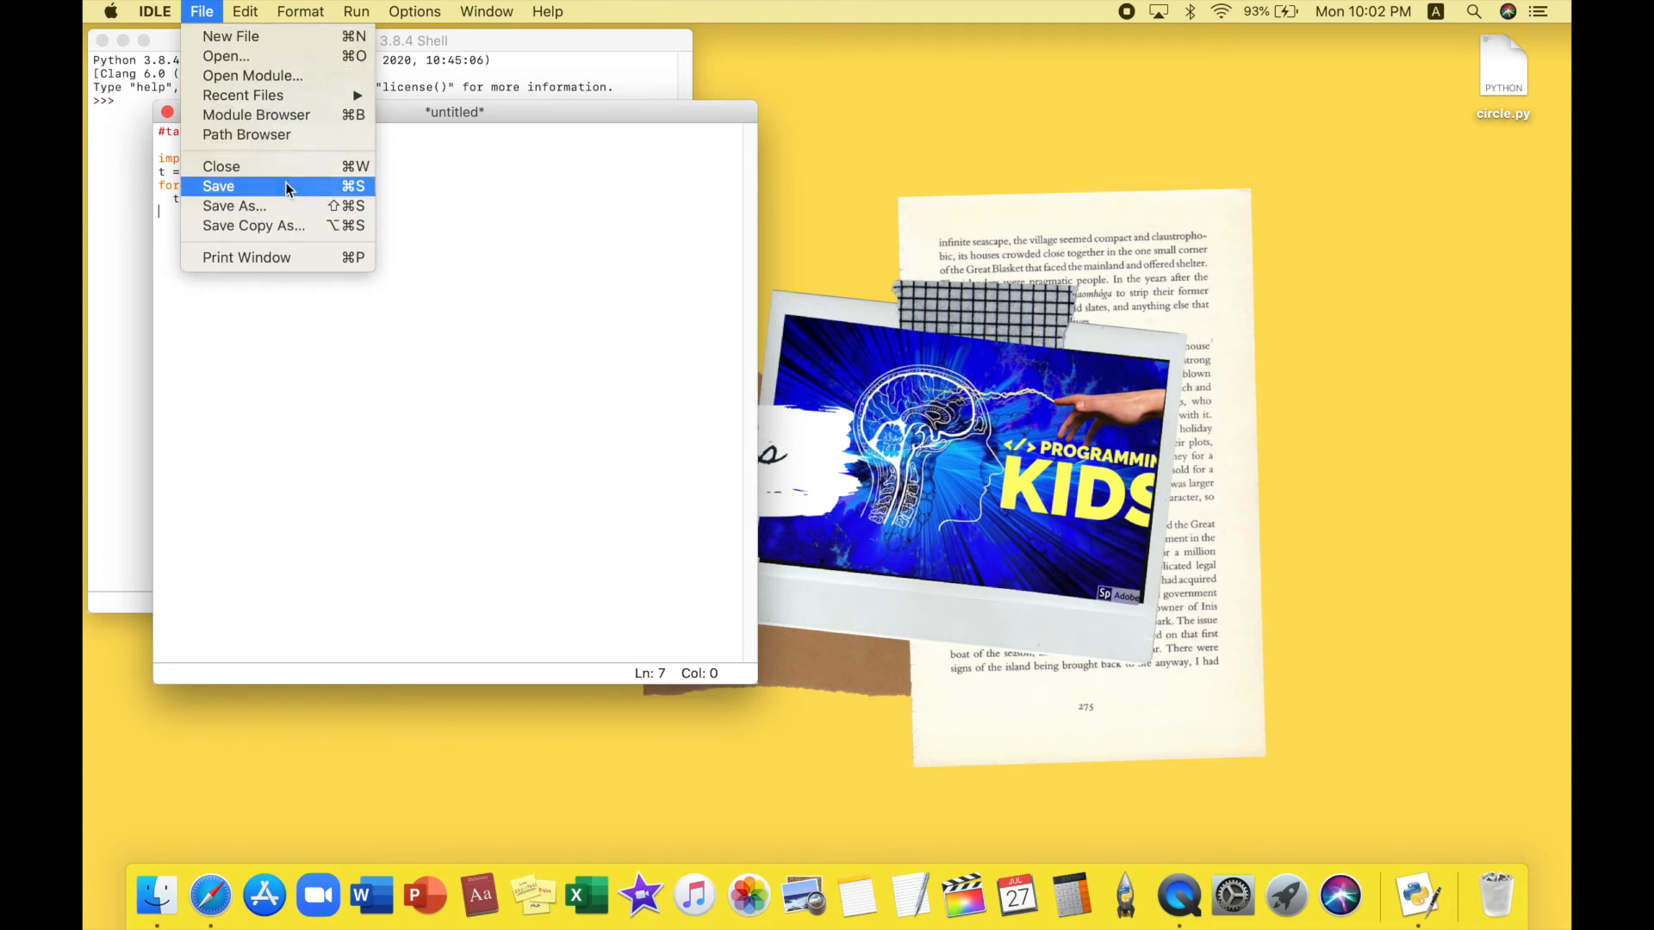
click(217, 186)
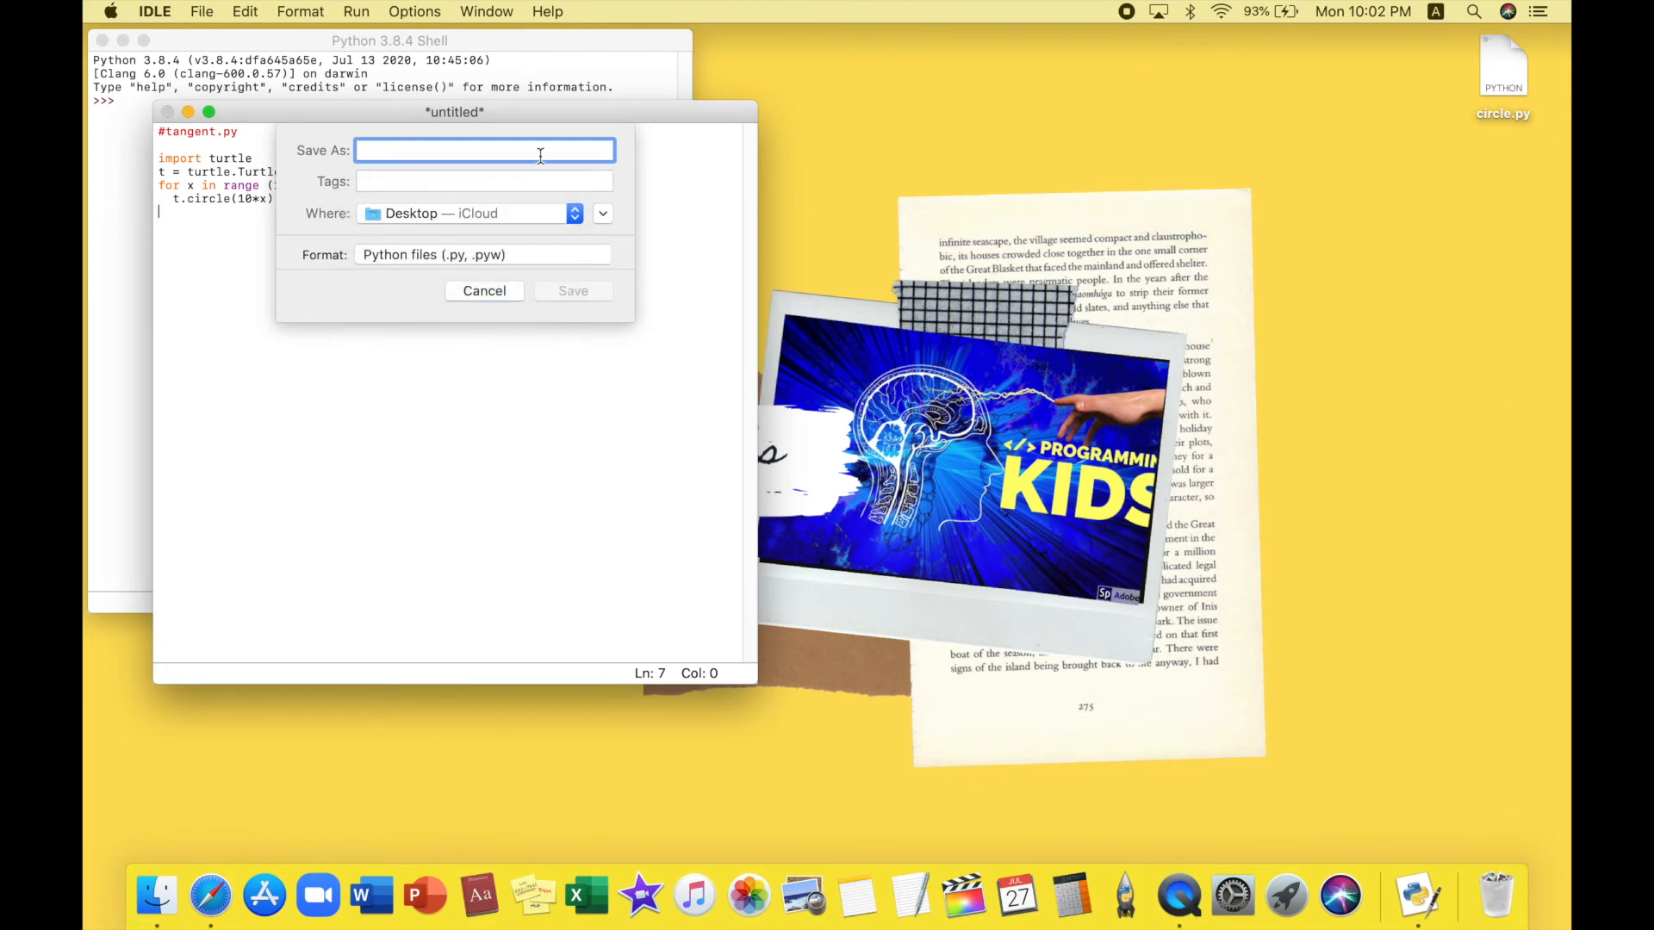
text(ta)
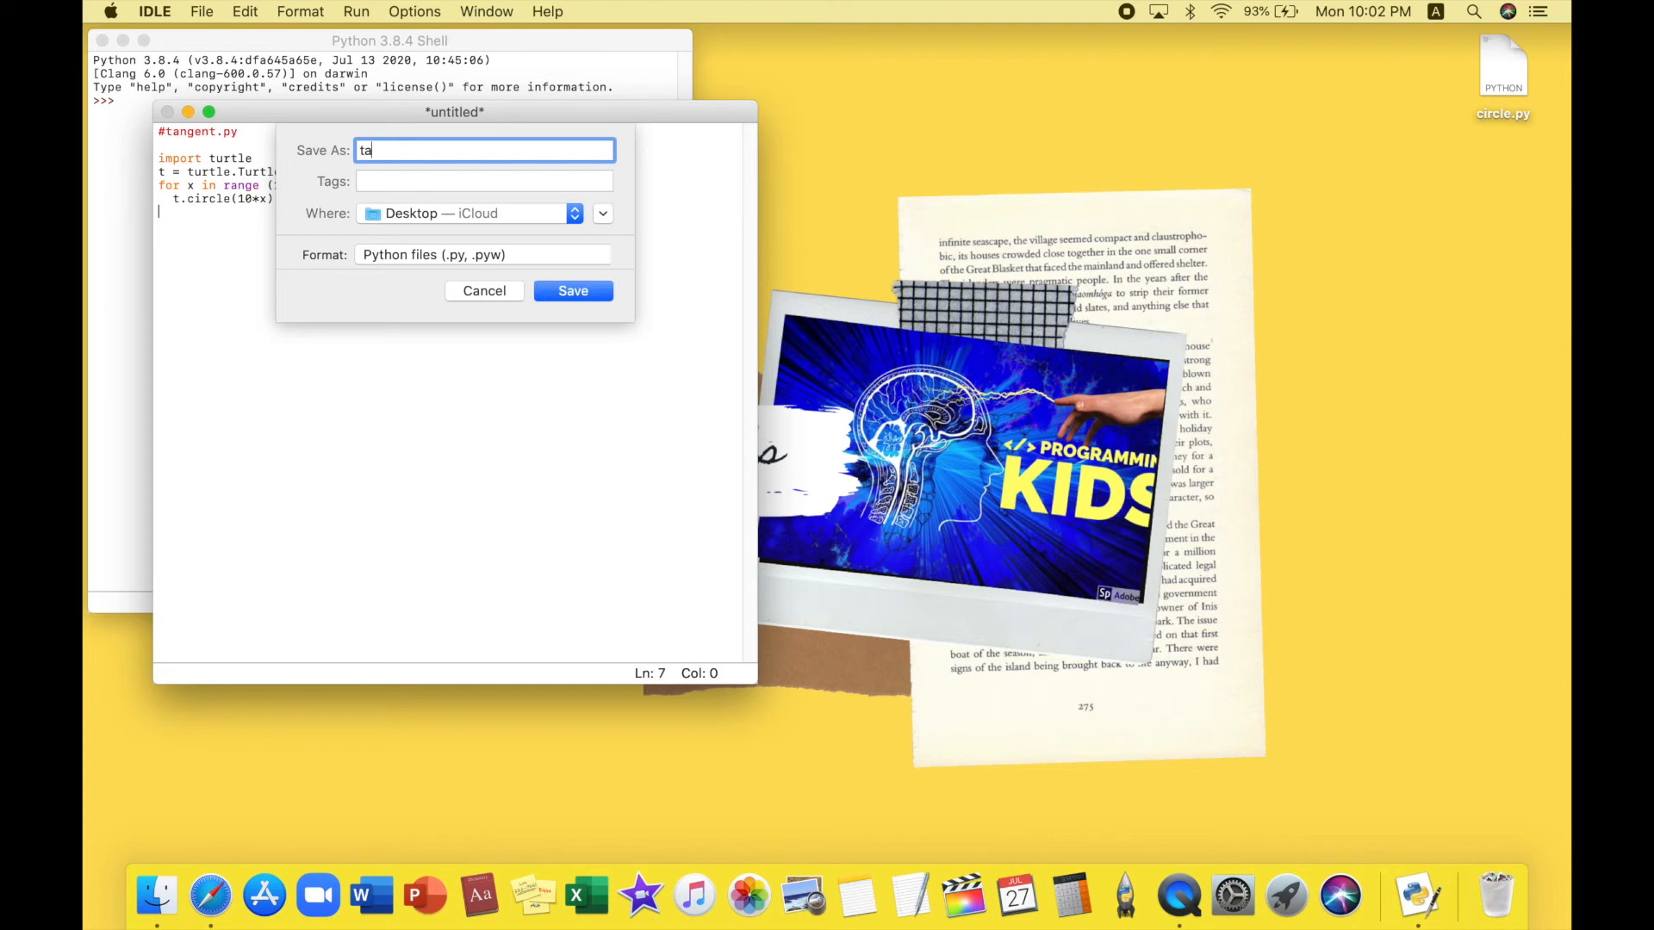
text(ngen)
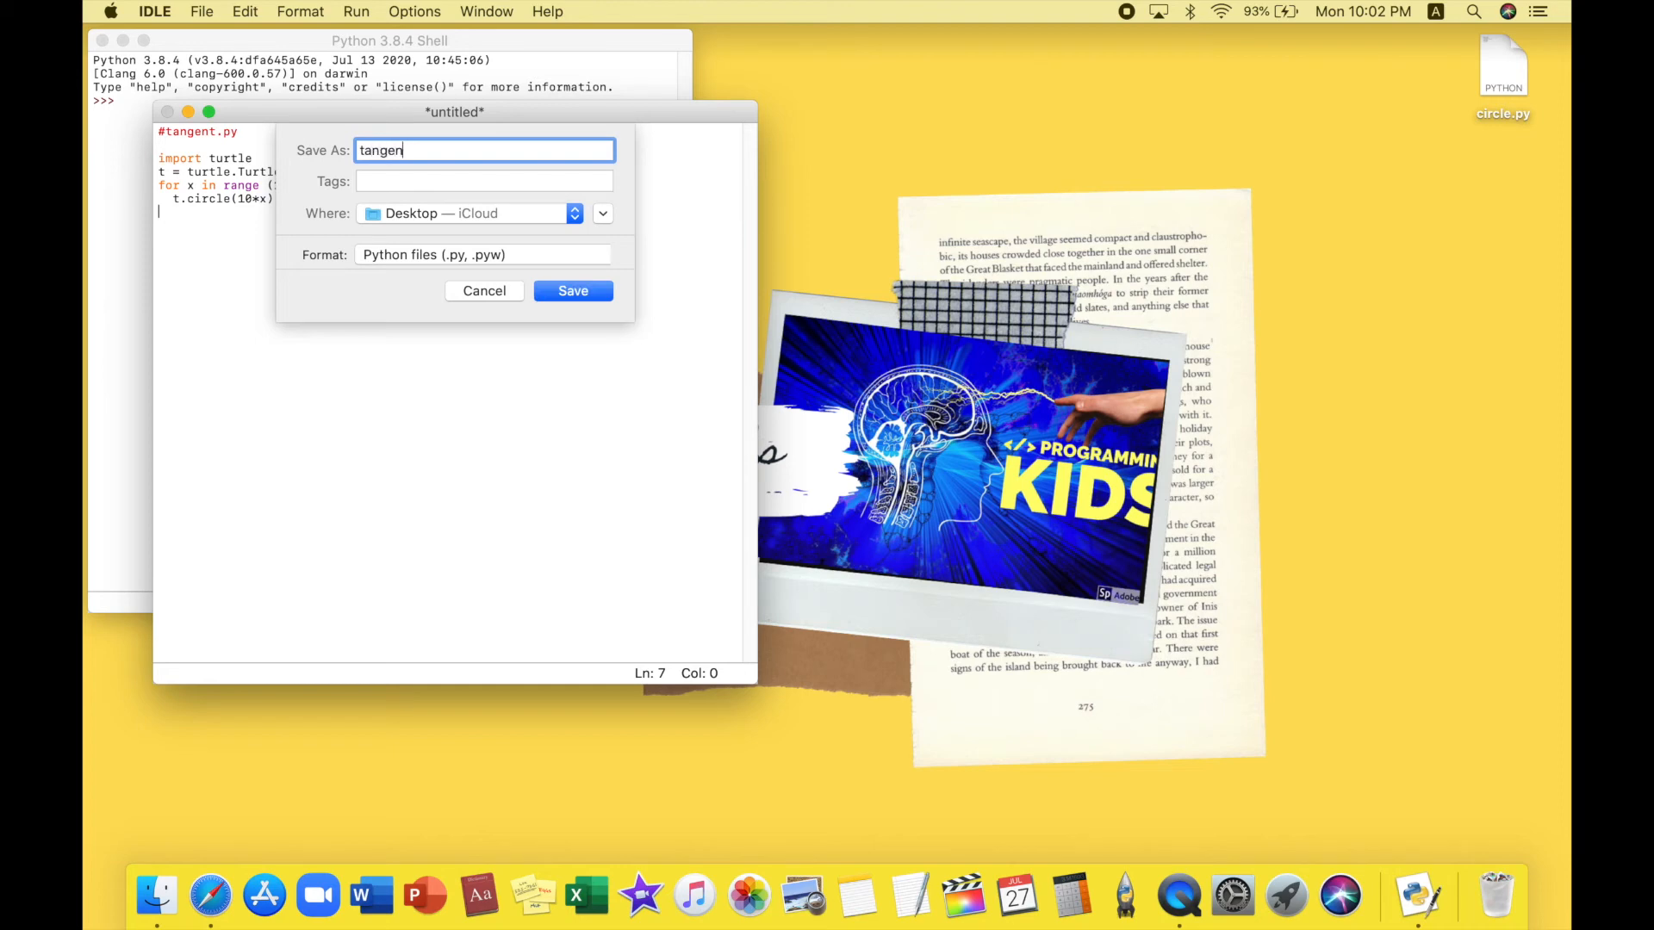
click(572, 290)
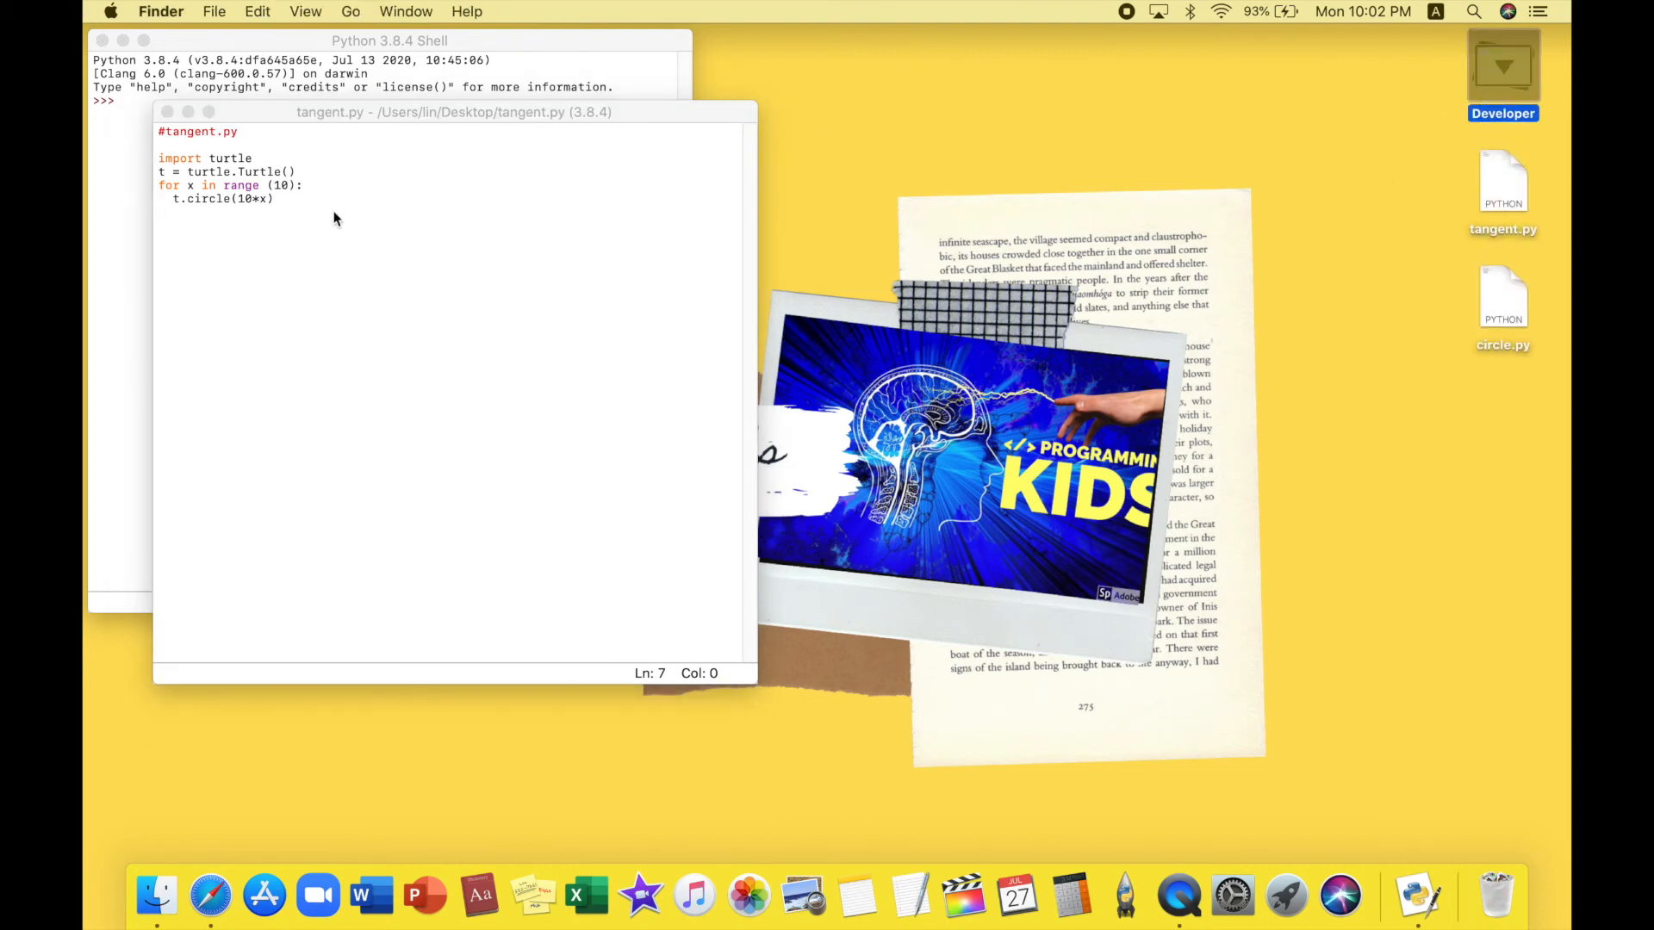
click(454, 112)
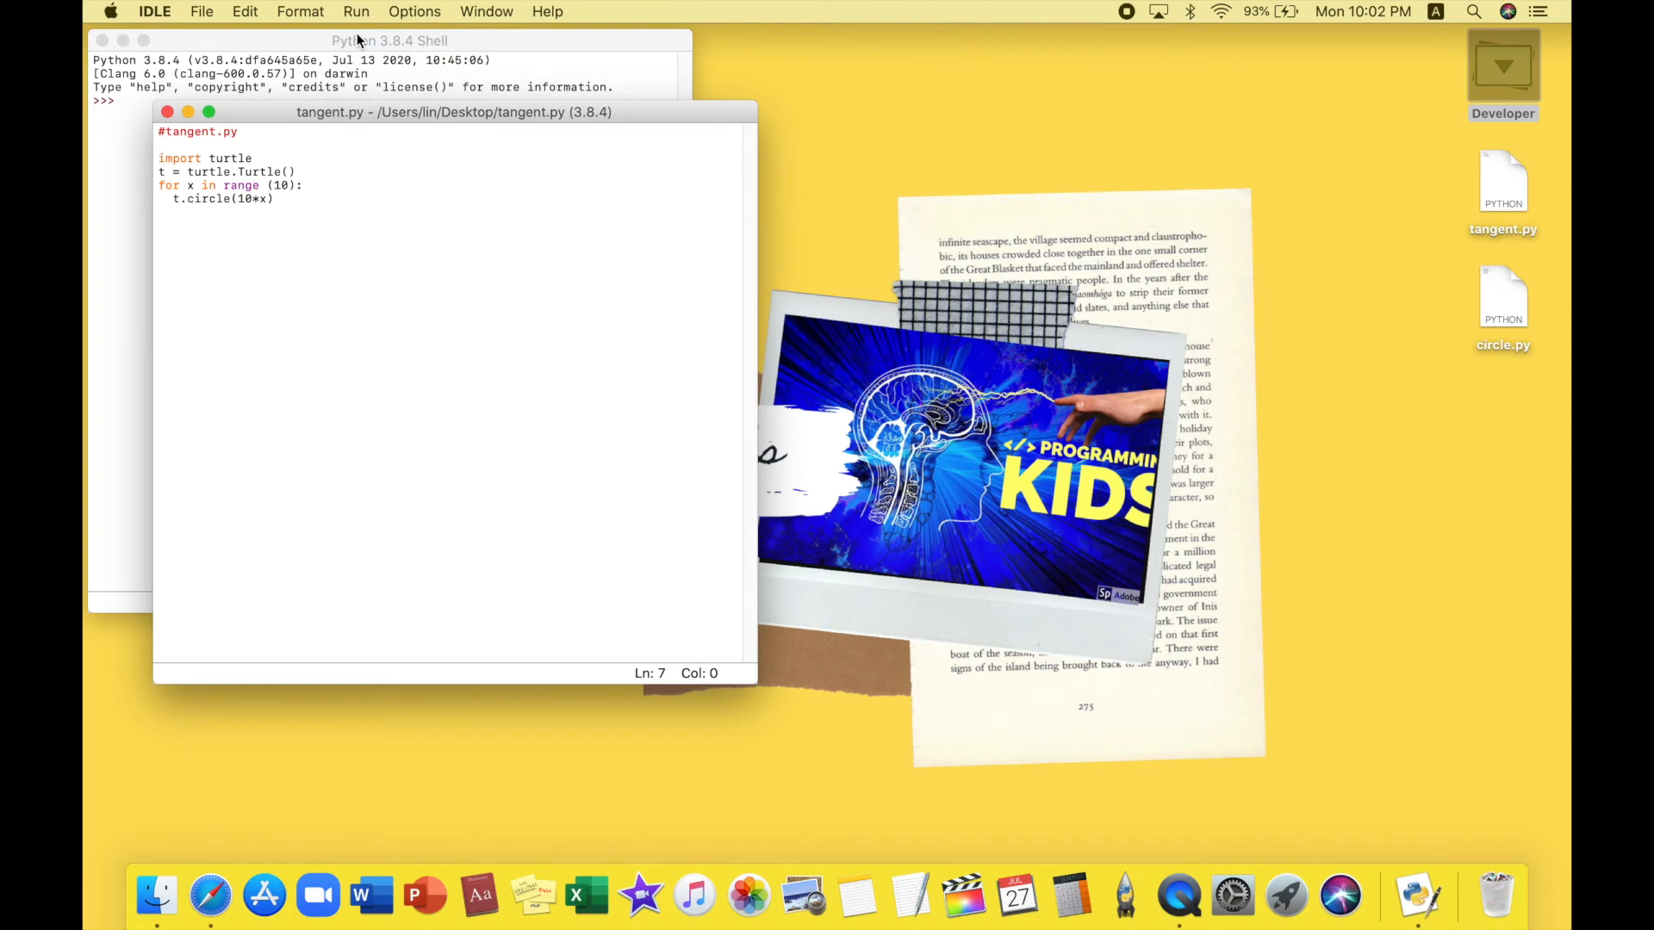
Run tangent.py with F5 to draw ten nested tangent circles
key(F5)
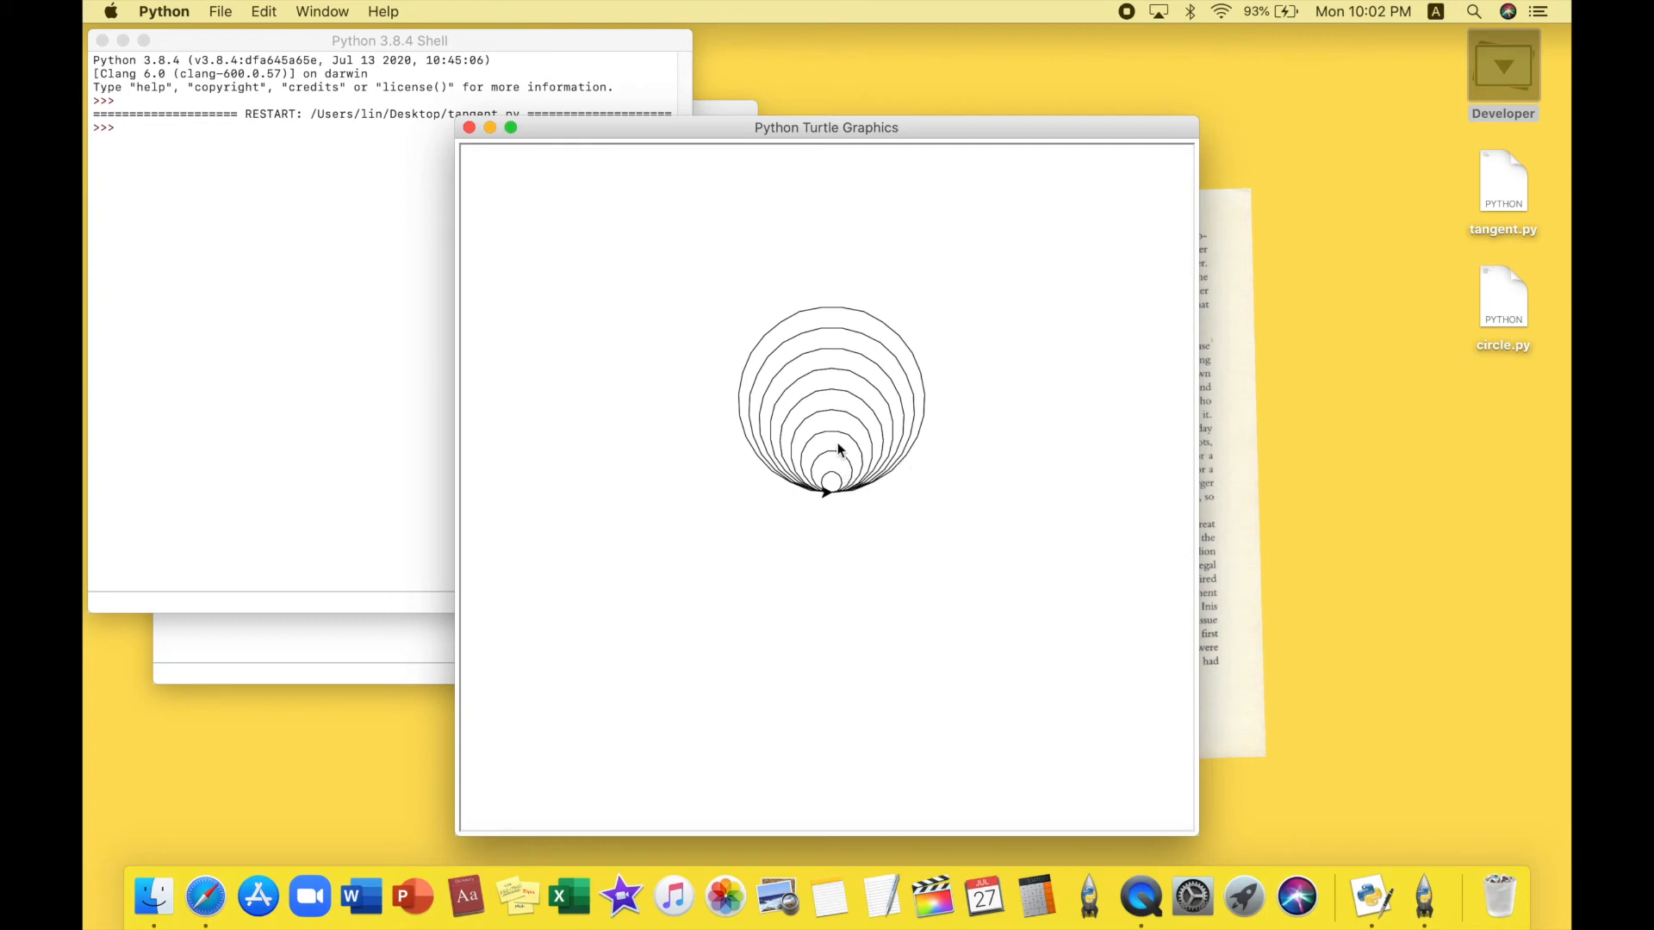
mouse_move(757, 277)
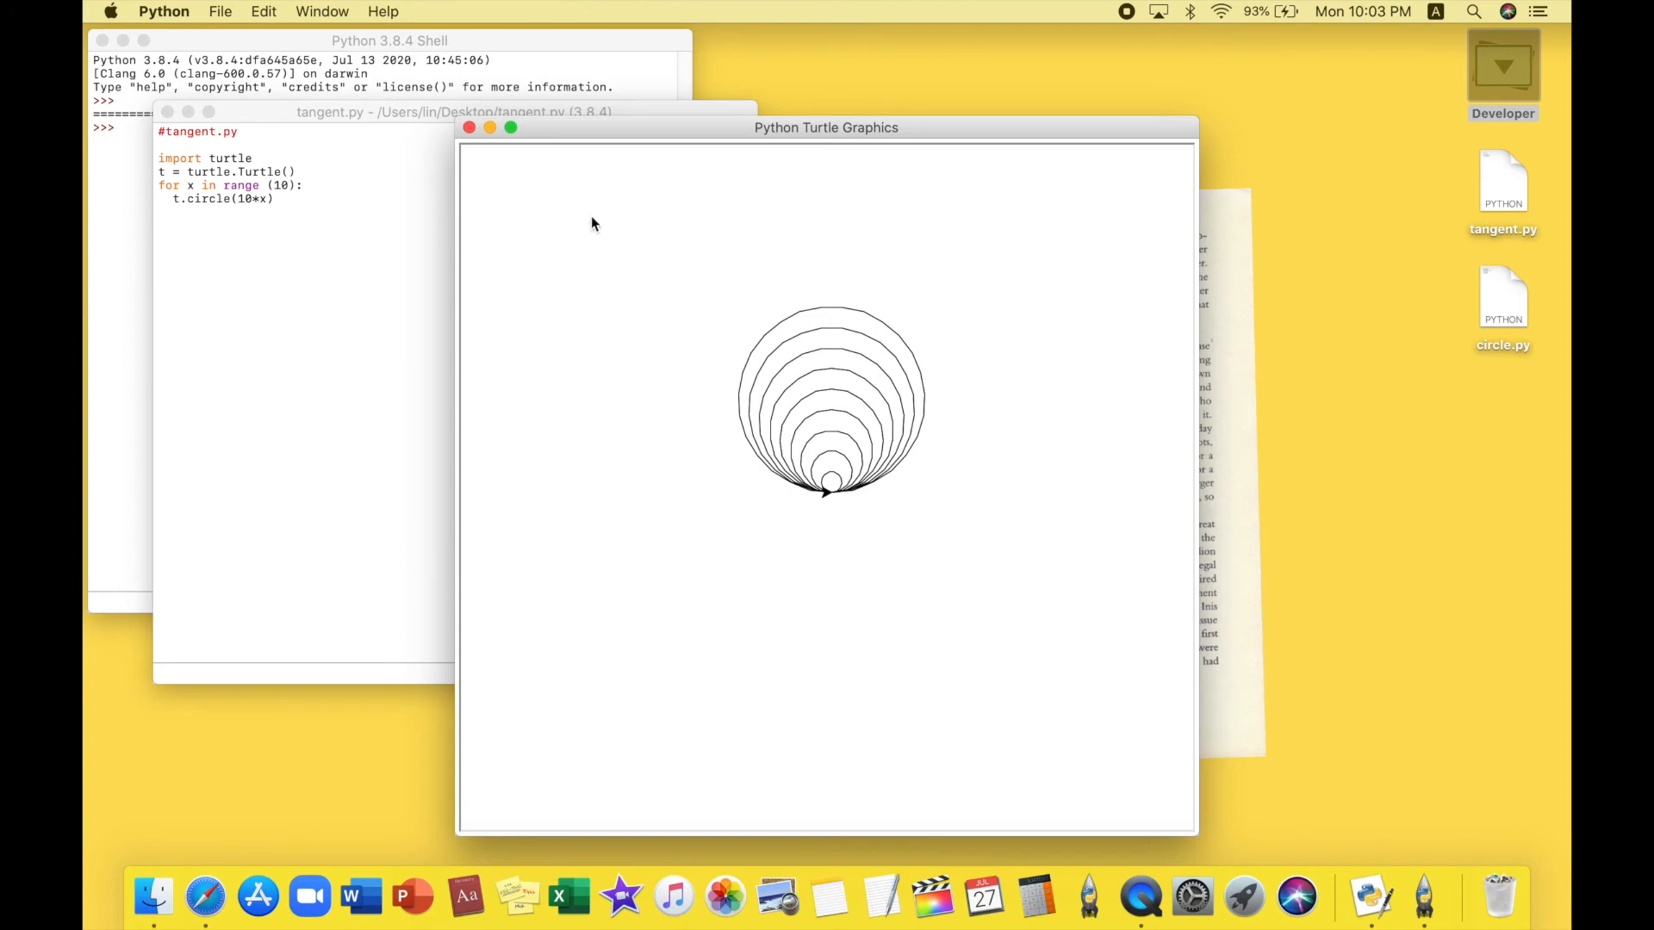
mouse_move(528, 192)
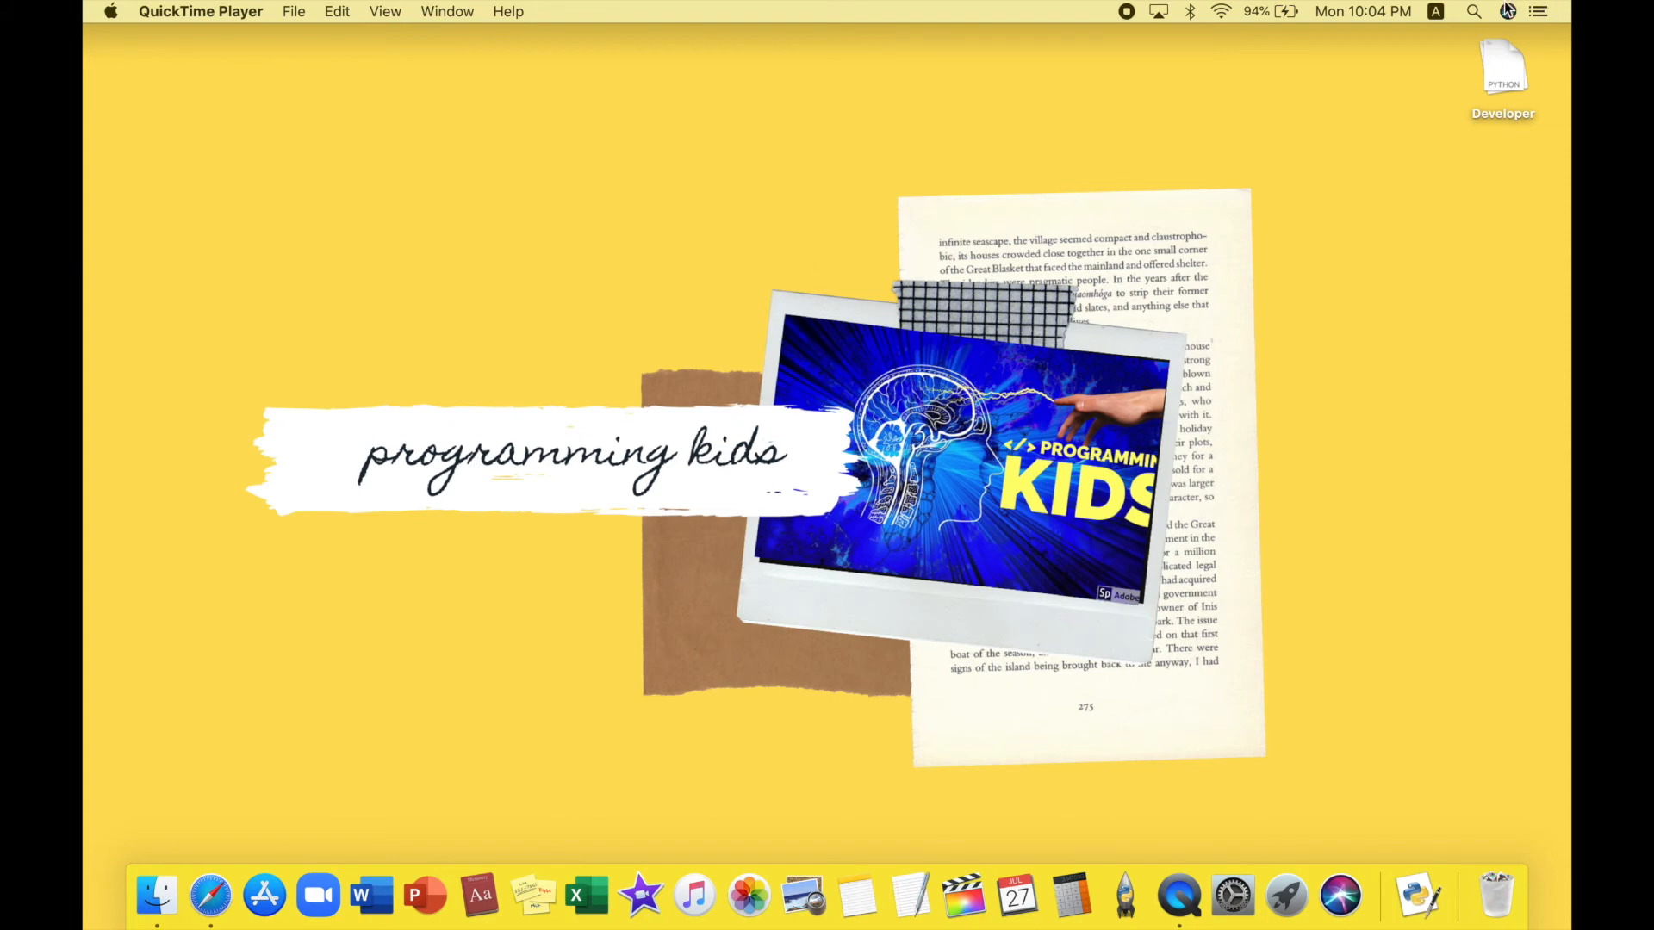
Open a new script and type #spiral and import turtle
text(idl)
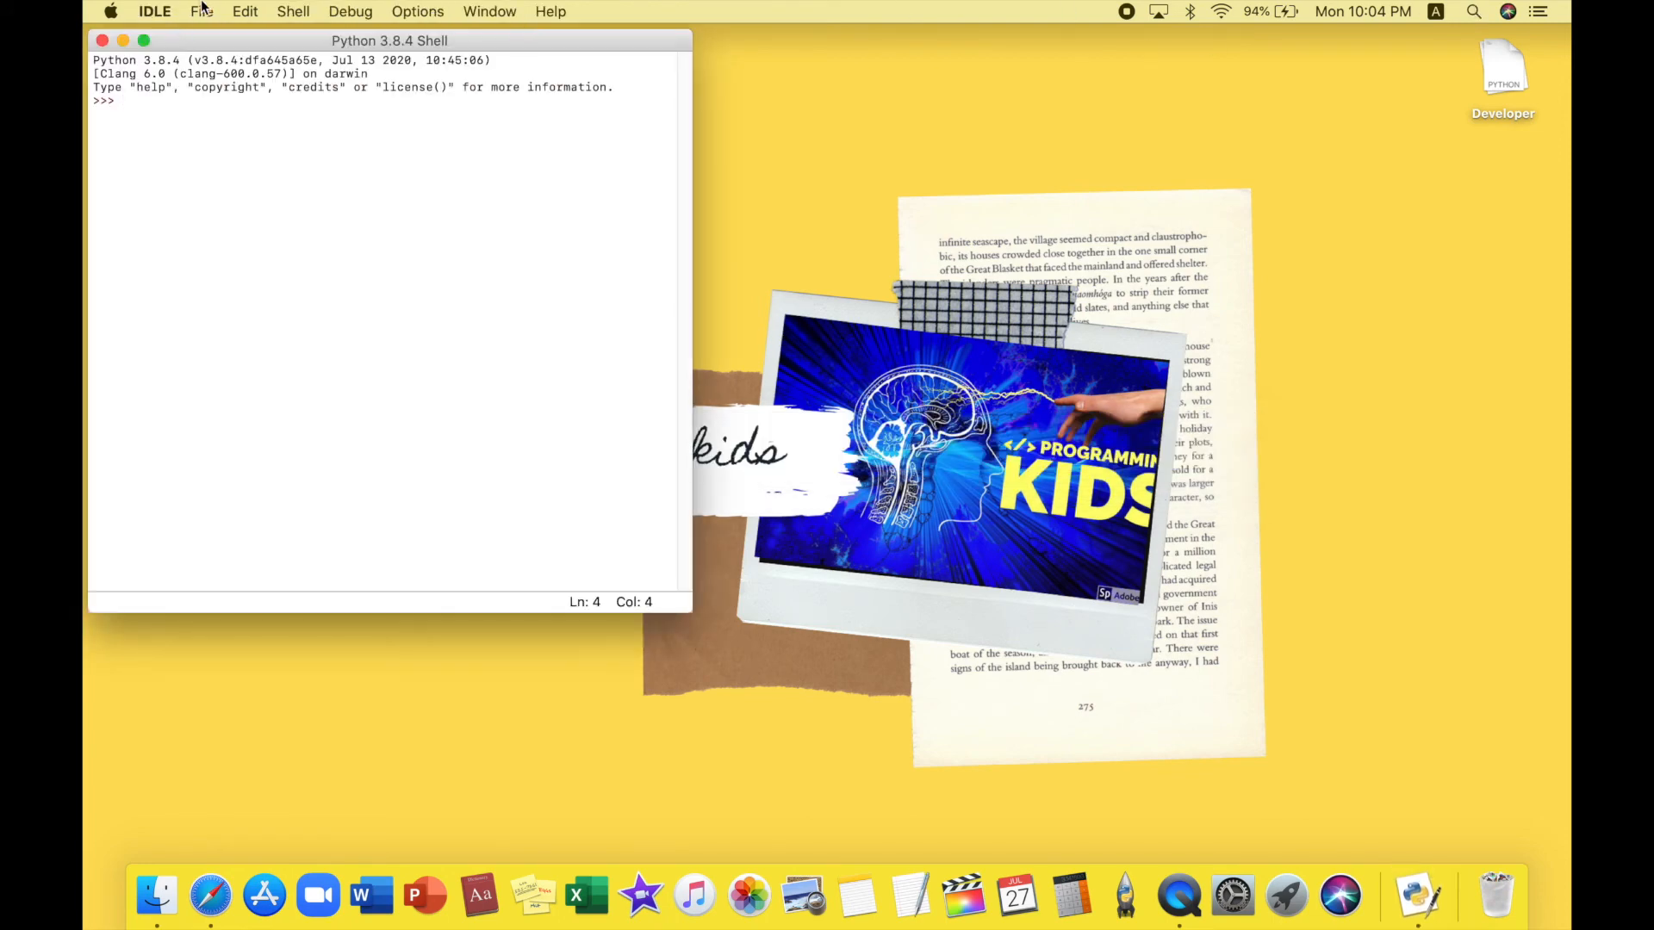
click(201, 12)
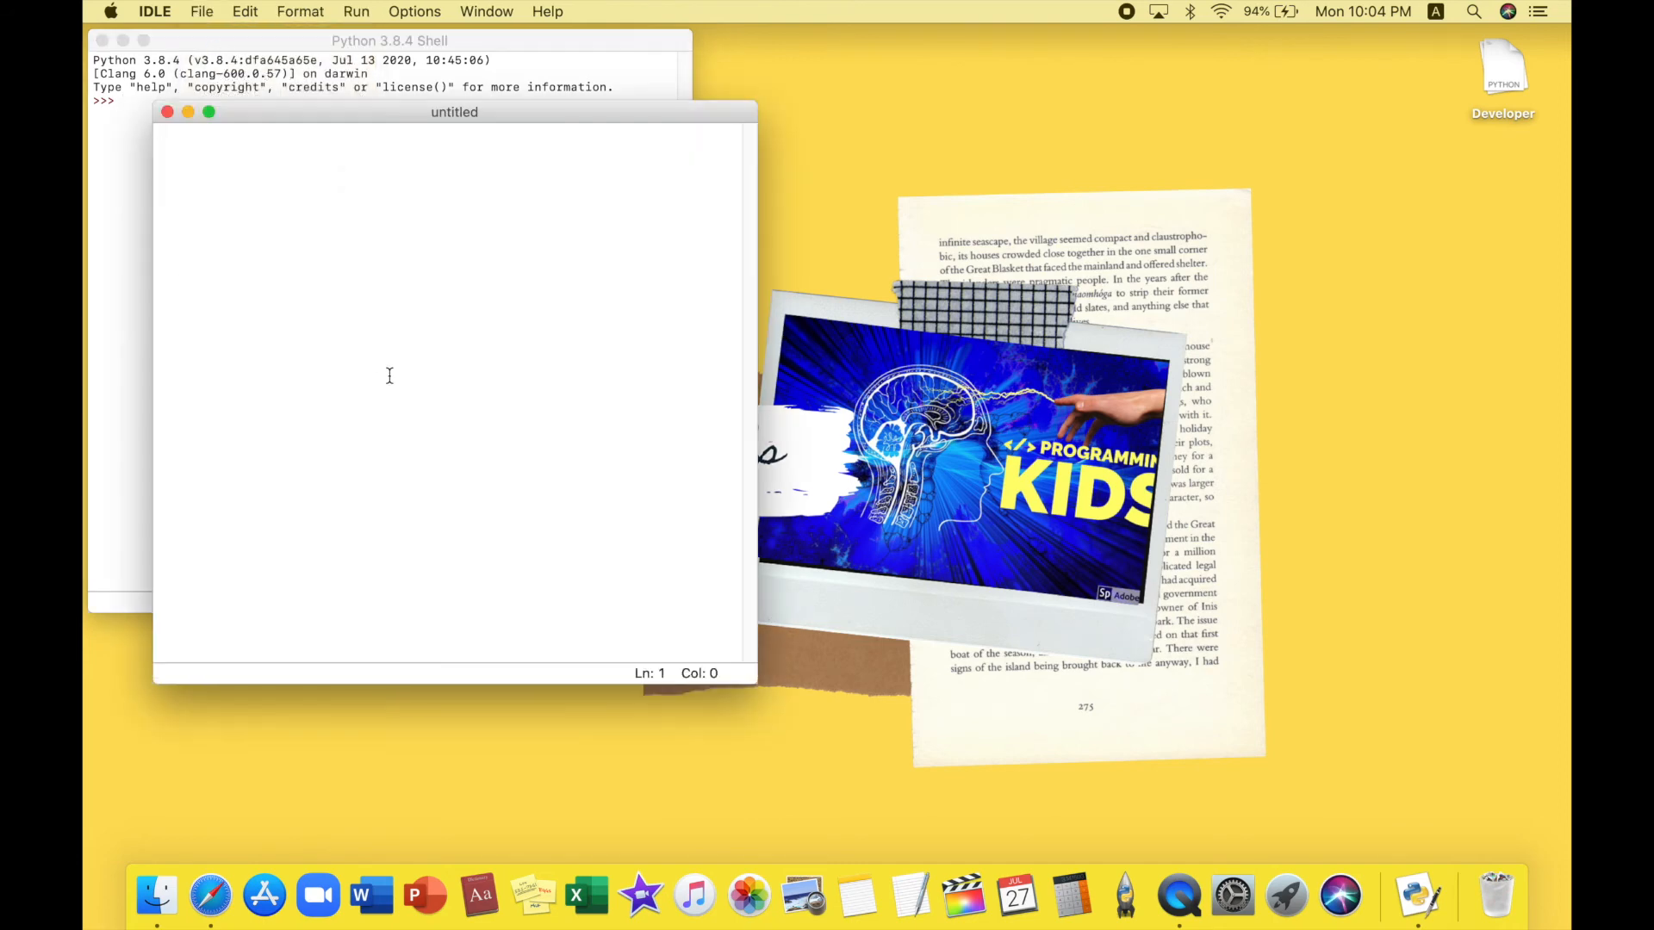
text(#)
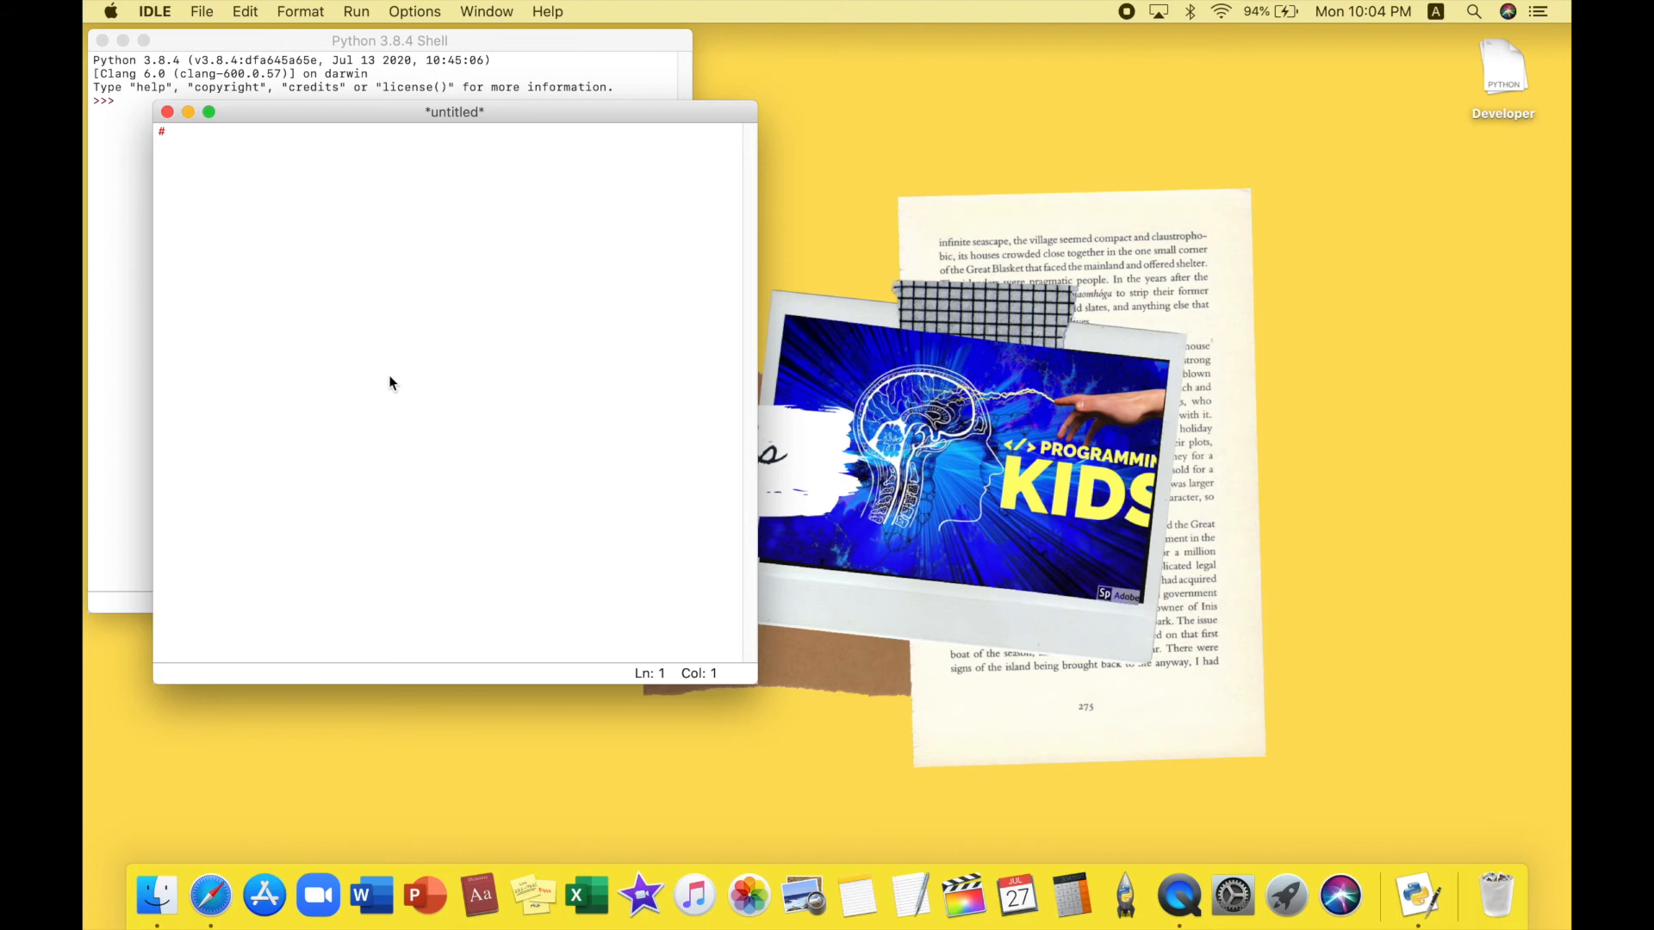
text(spiral.py)
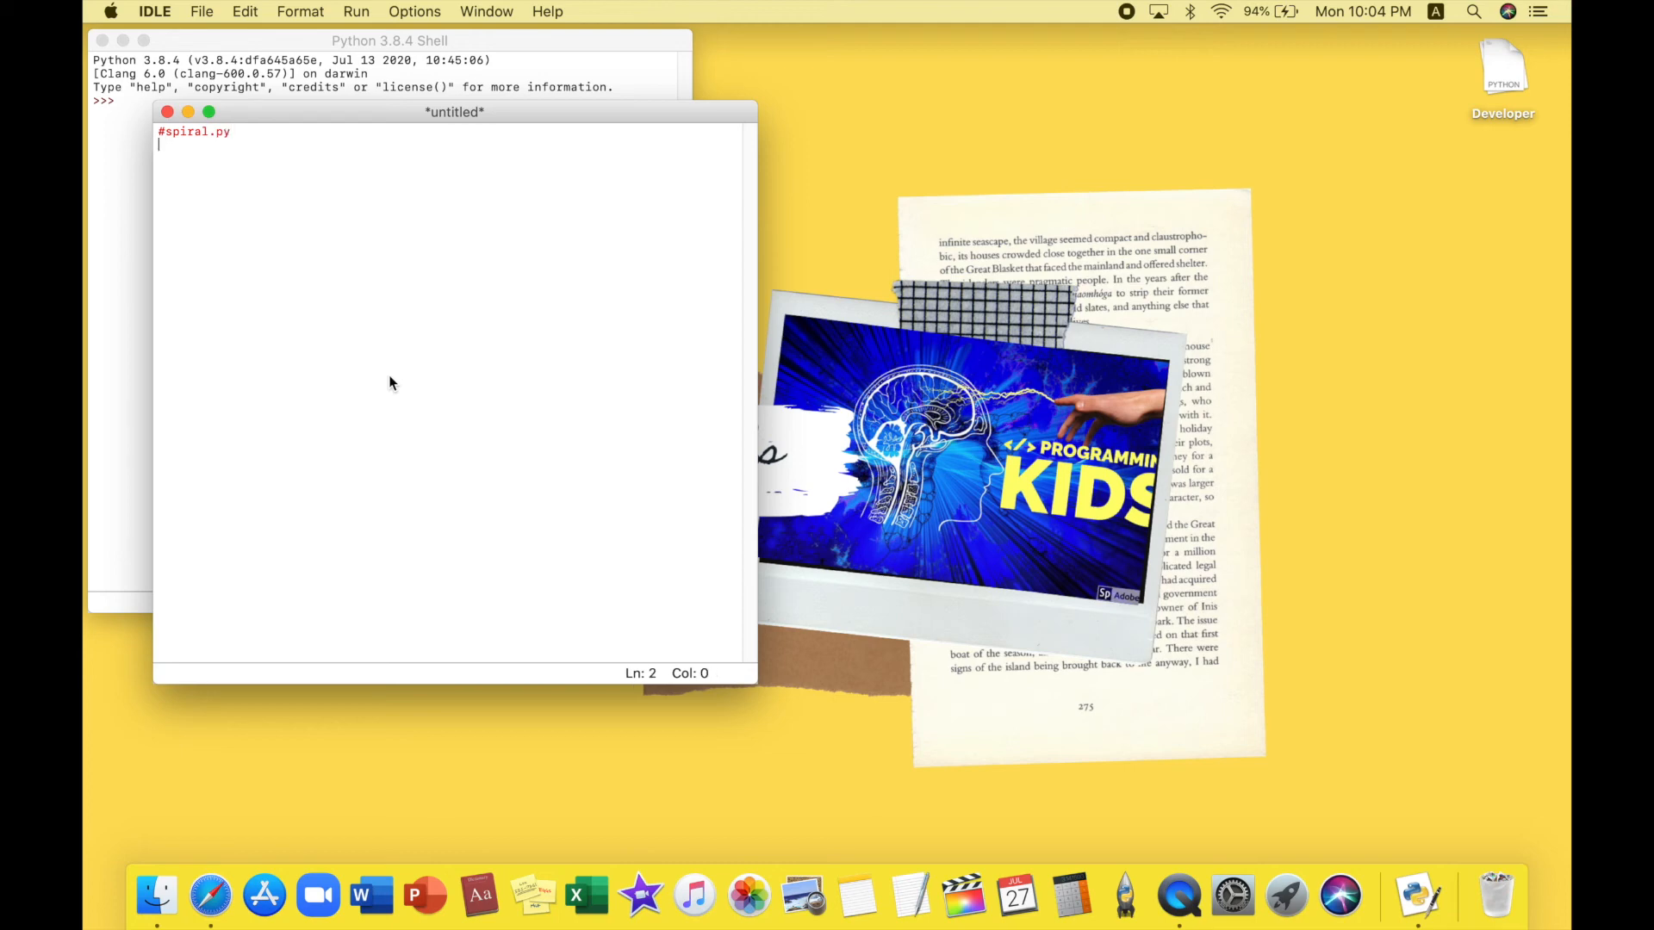
text(im)
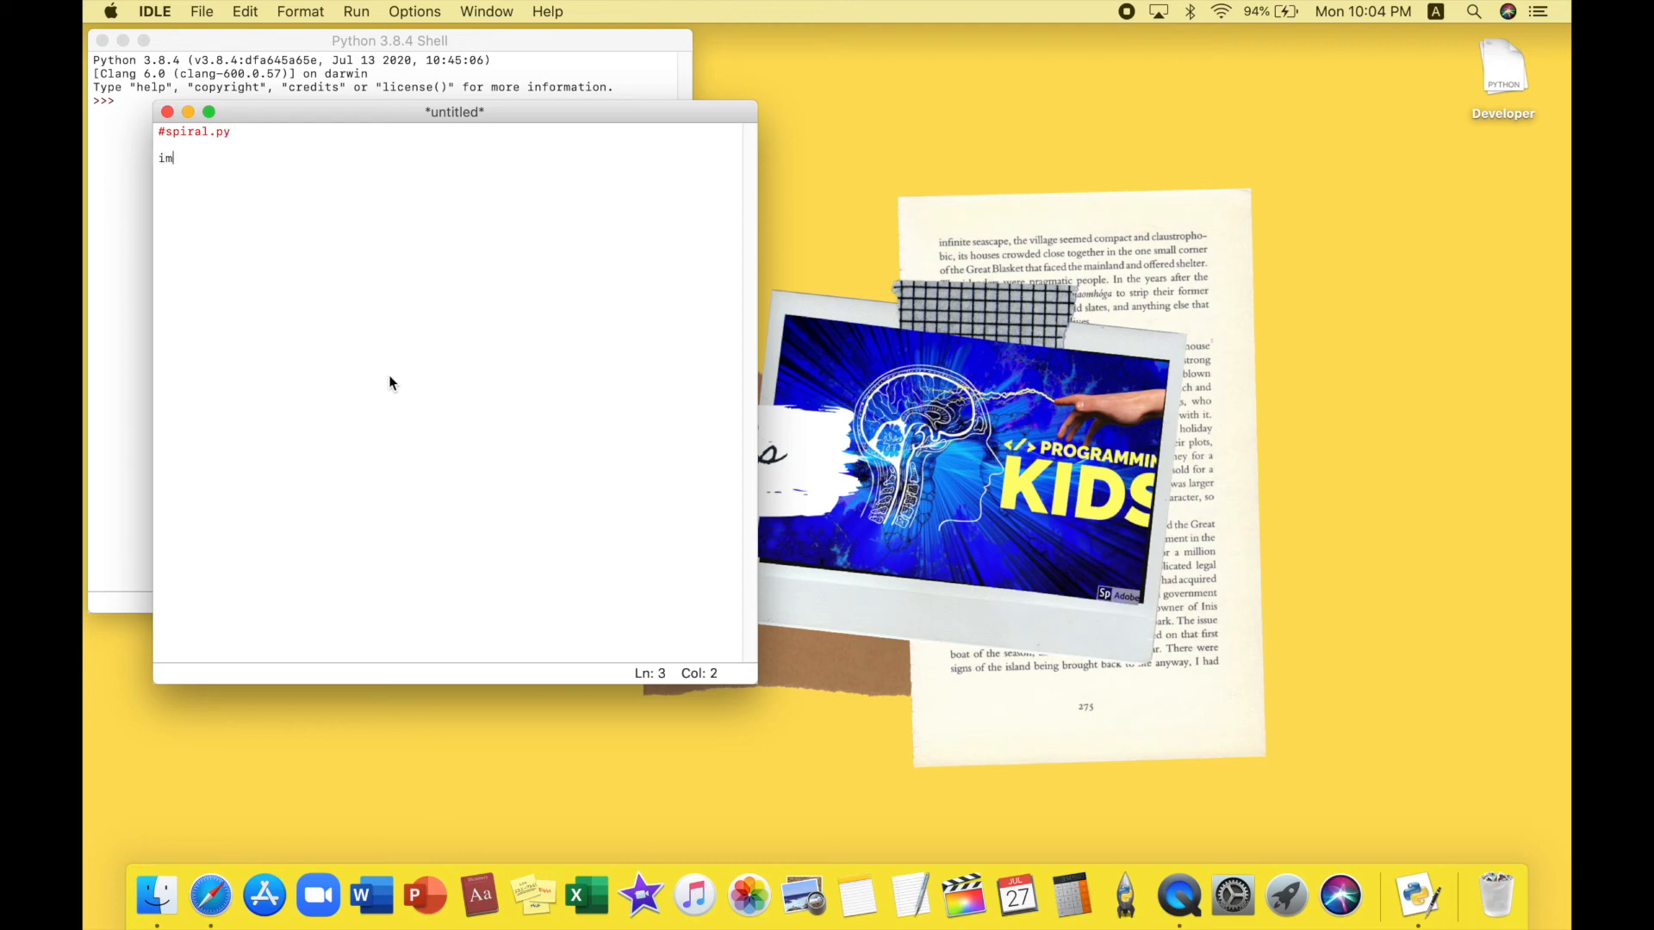
text(port)
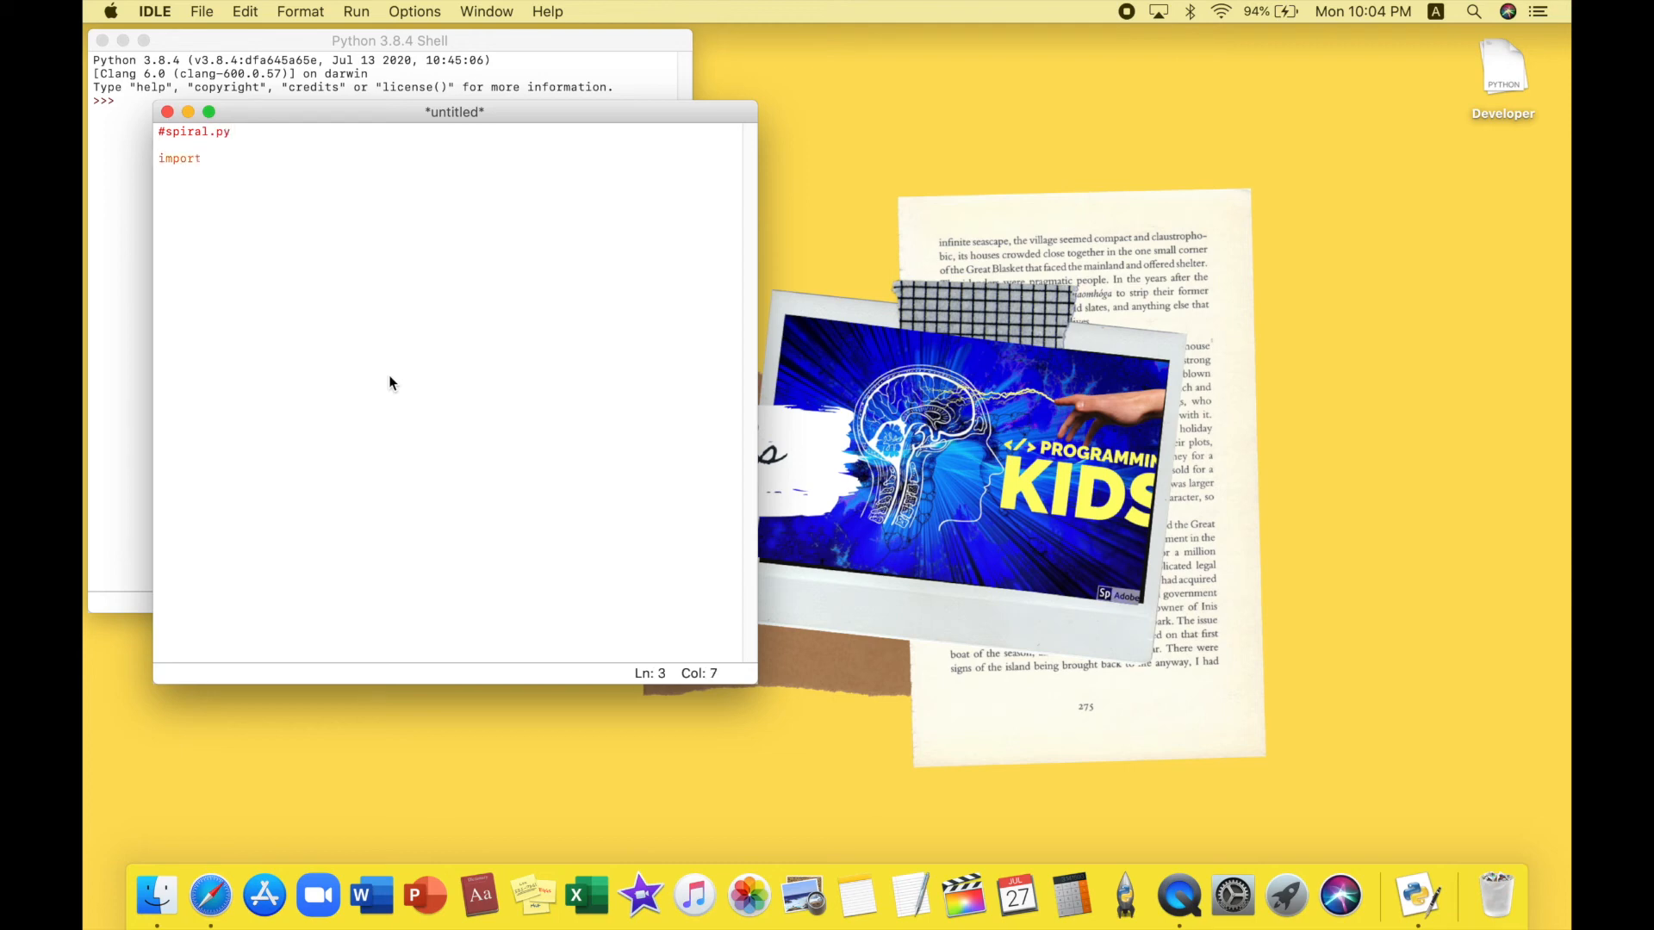
text(turtle)
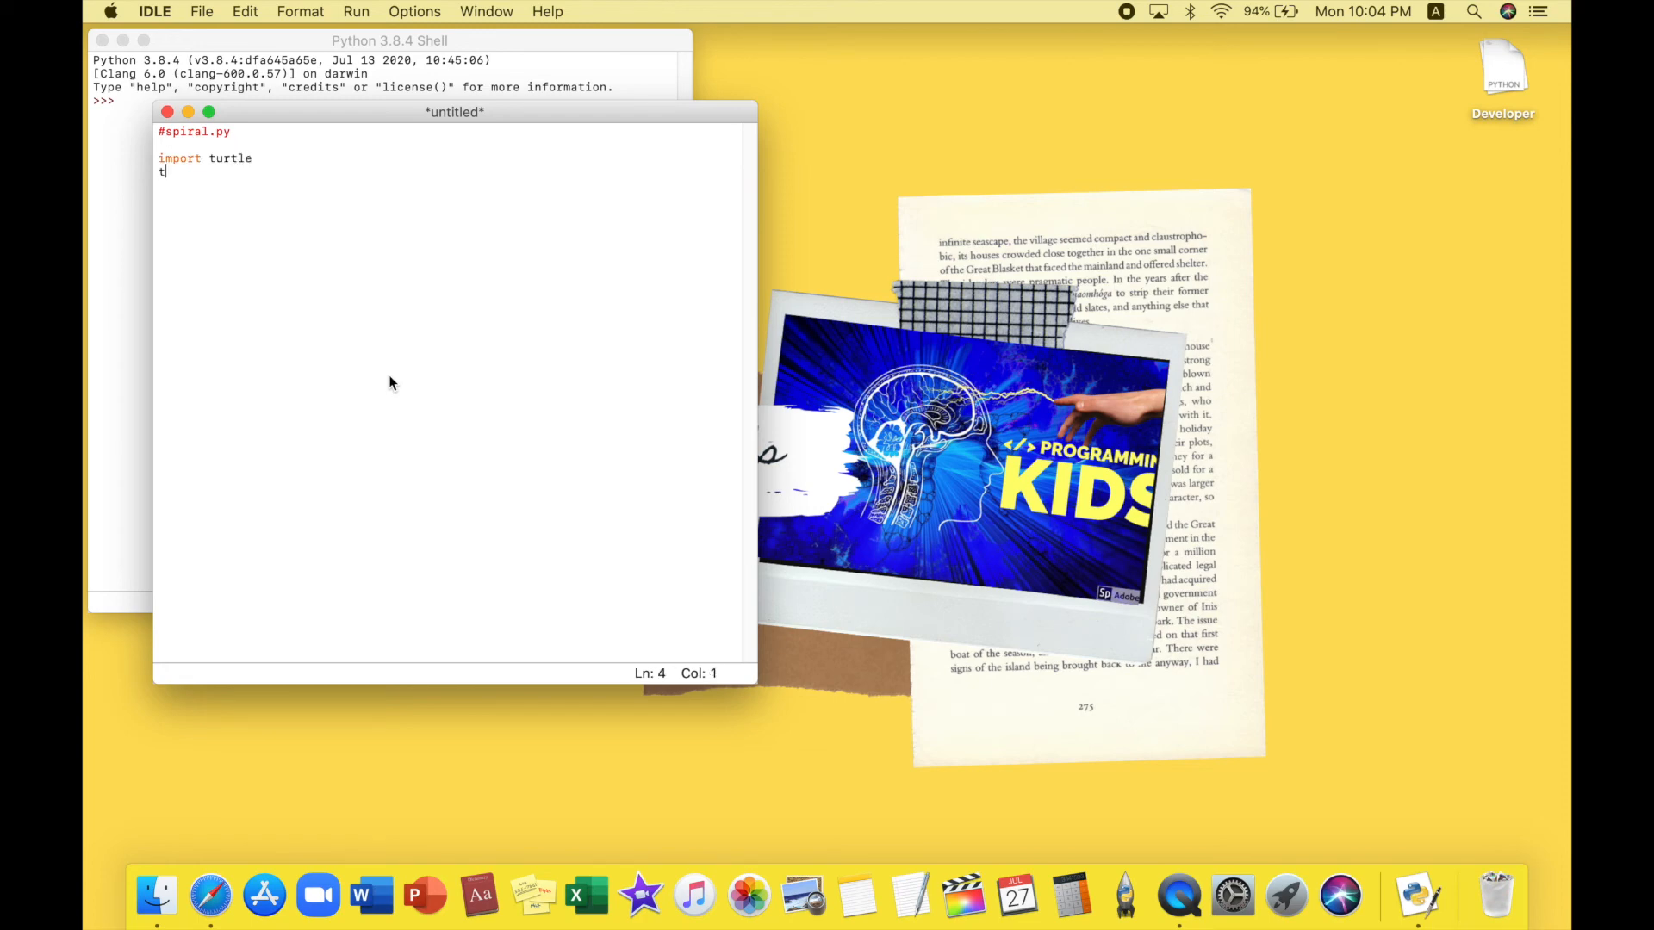
Type t = turtle.Turtle(), fixing typos, and begin the for x loop
text(t)
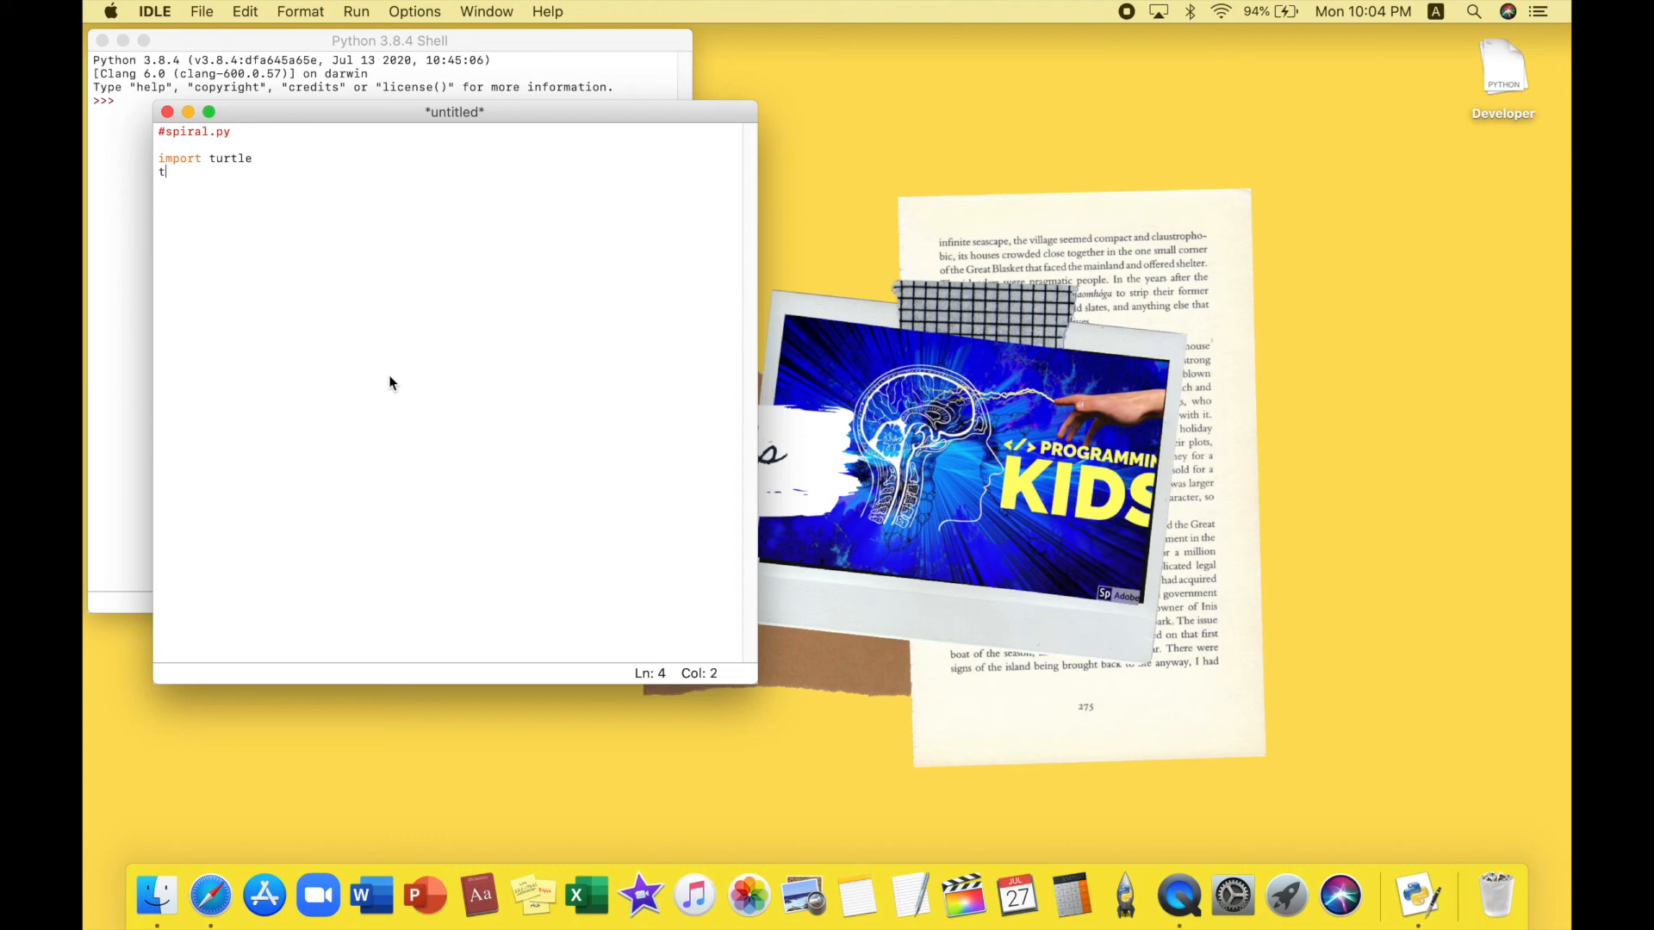
text(=)
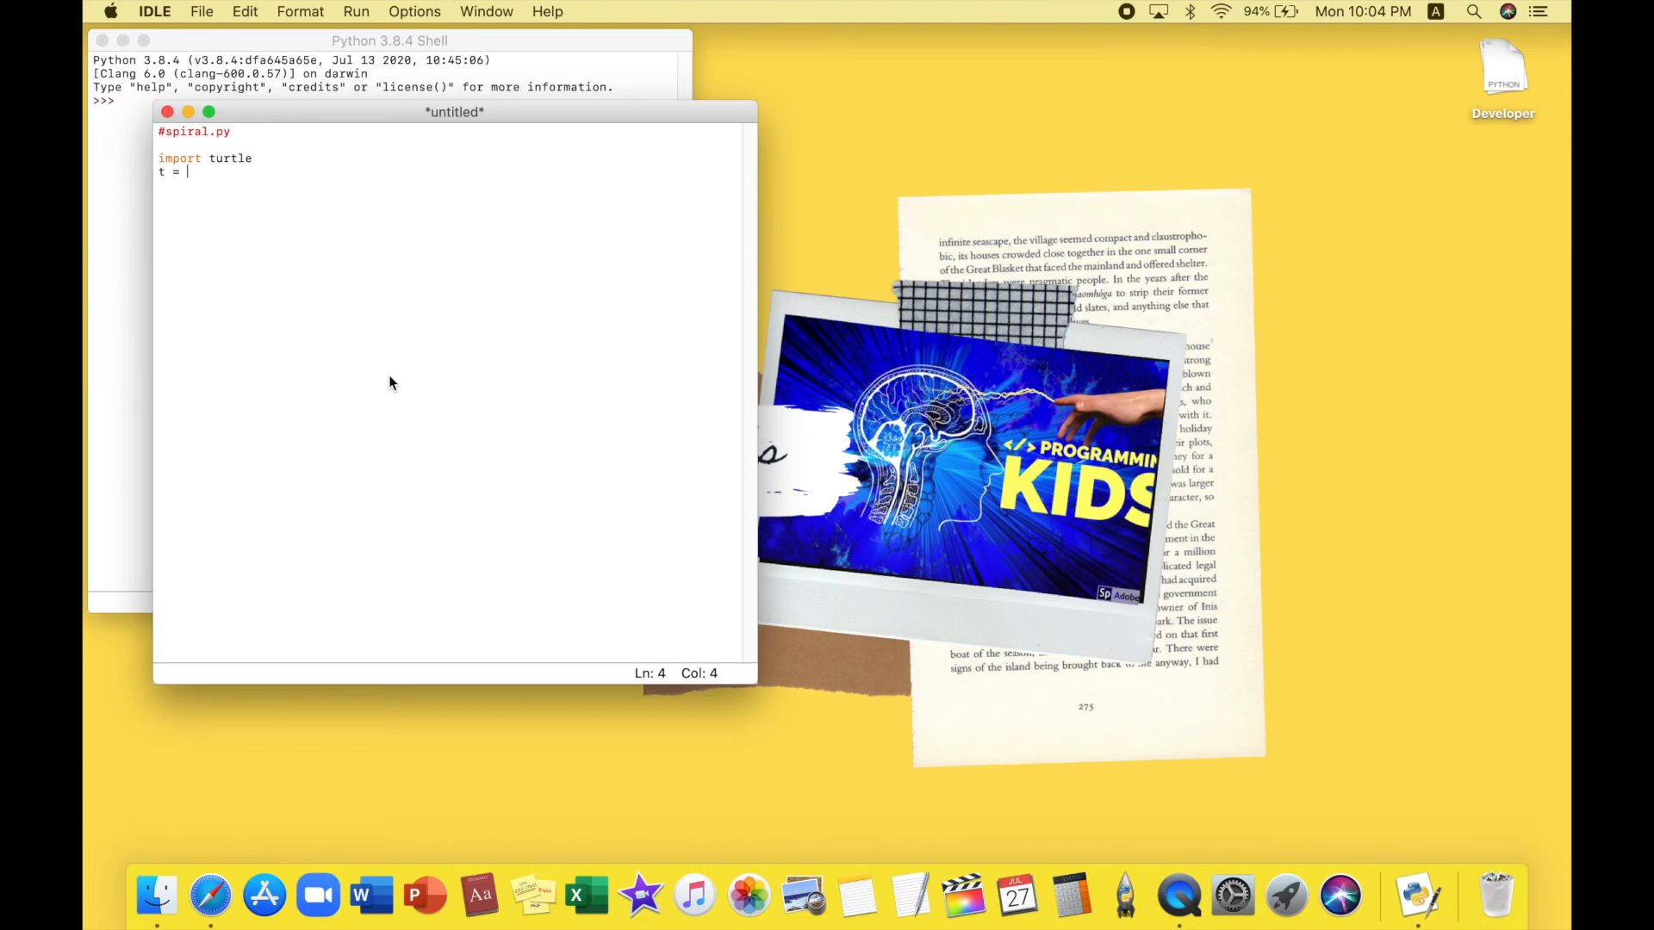
text(t)
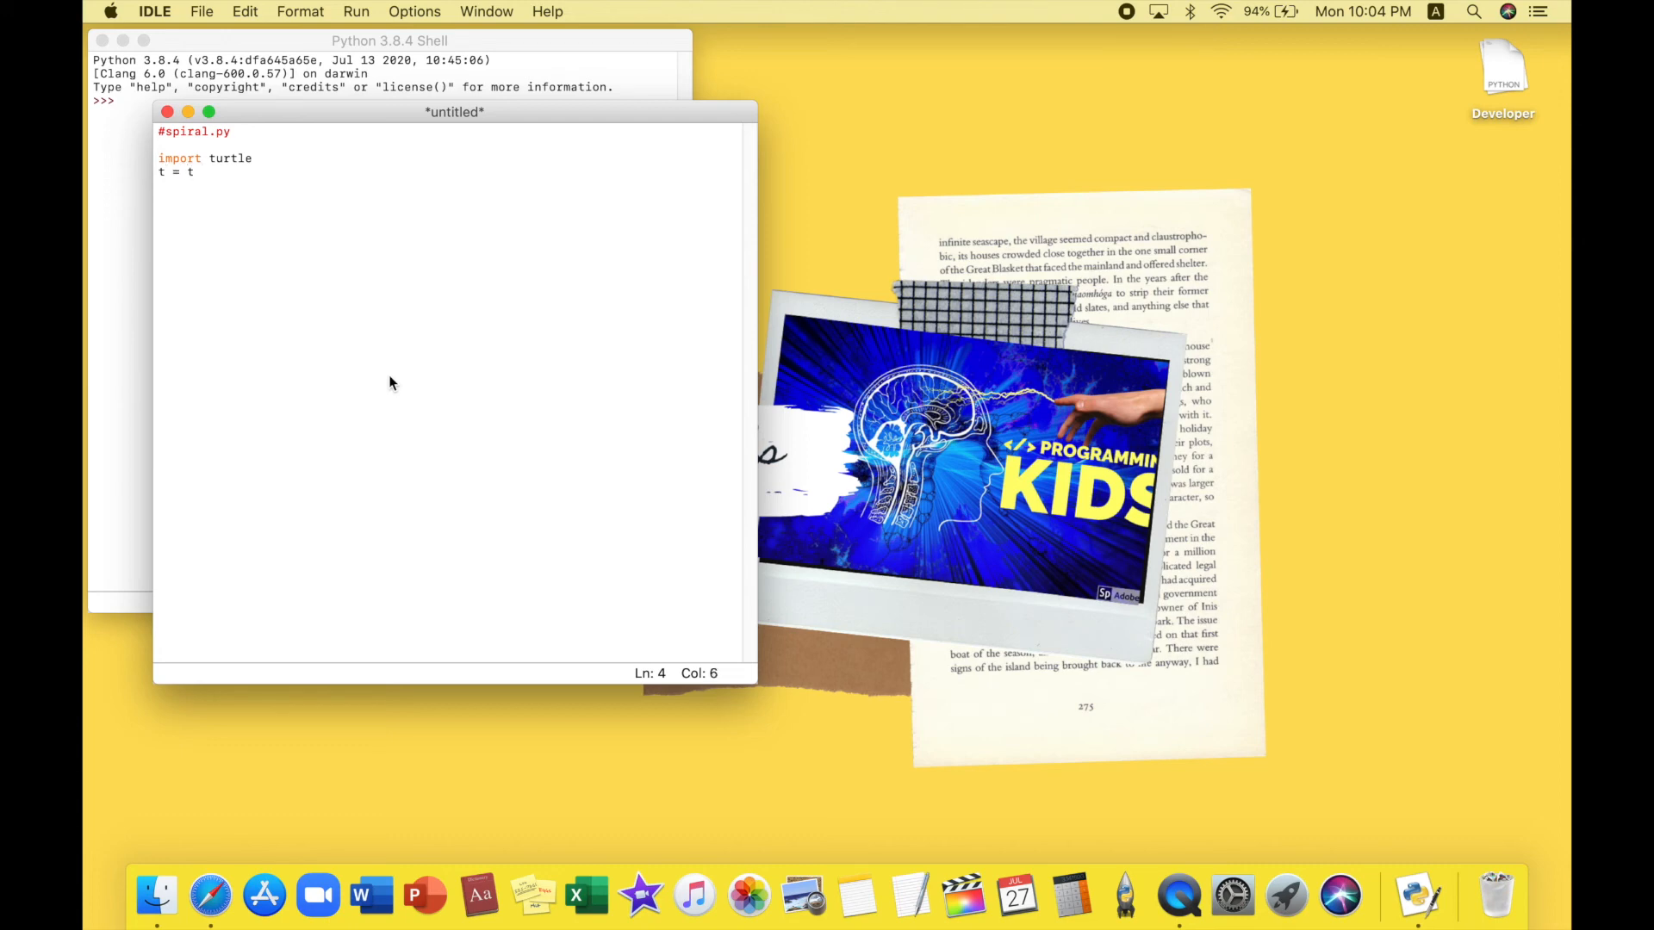
text(urtle)
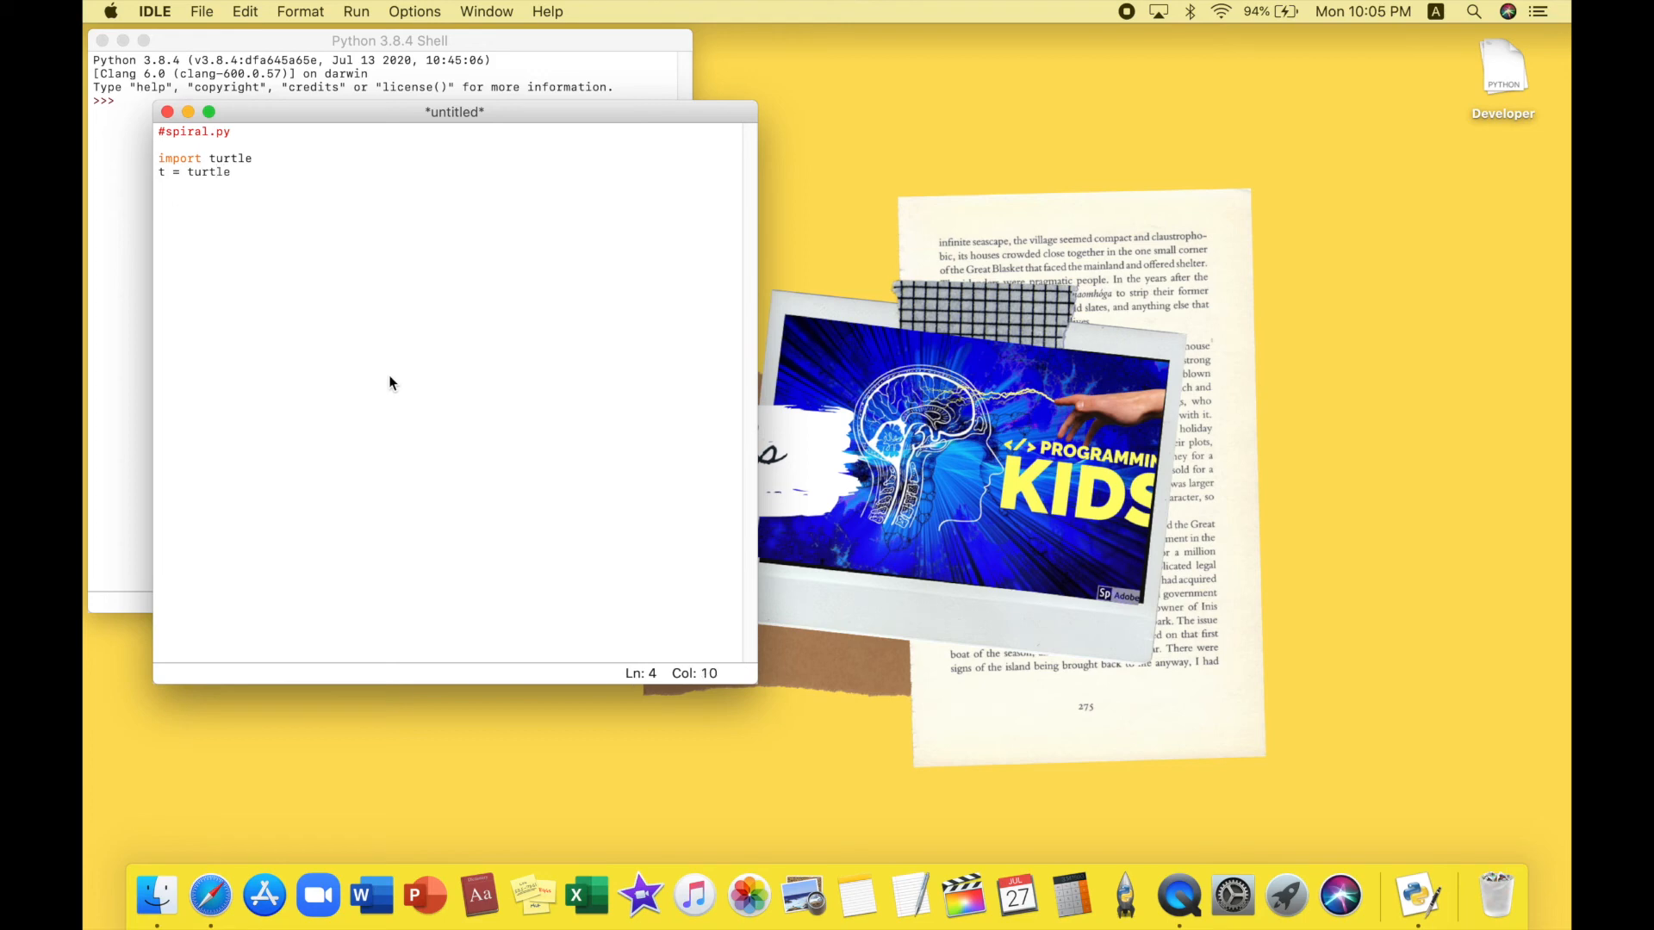
text(.`T)
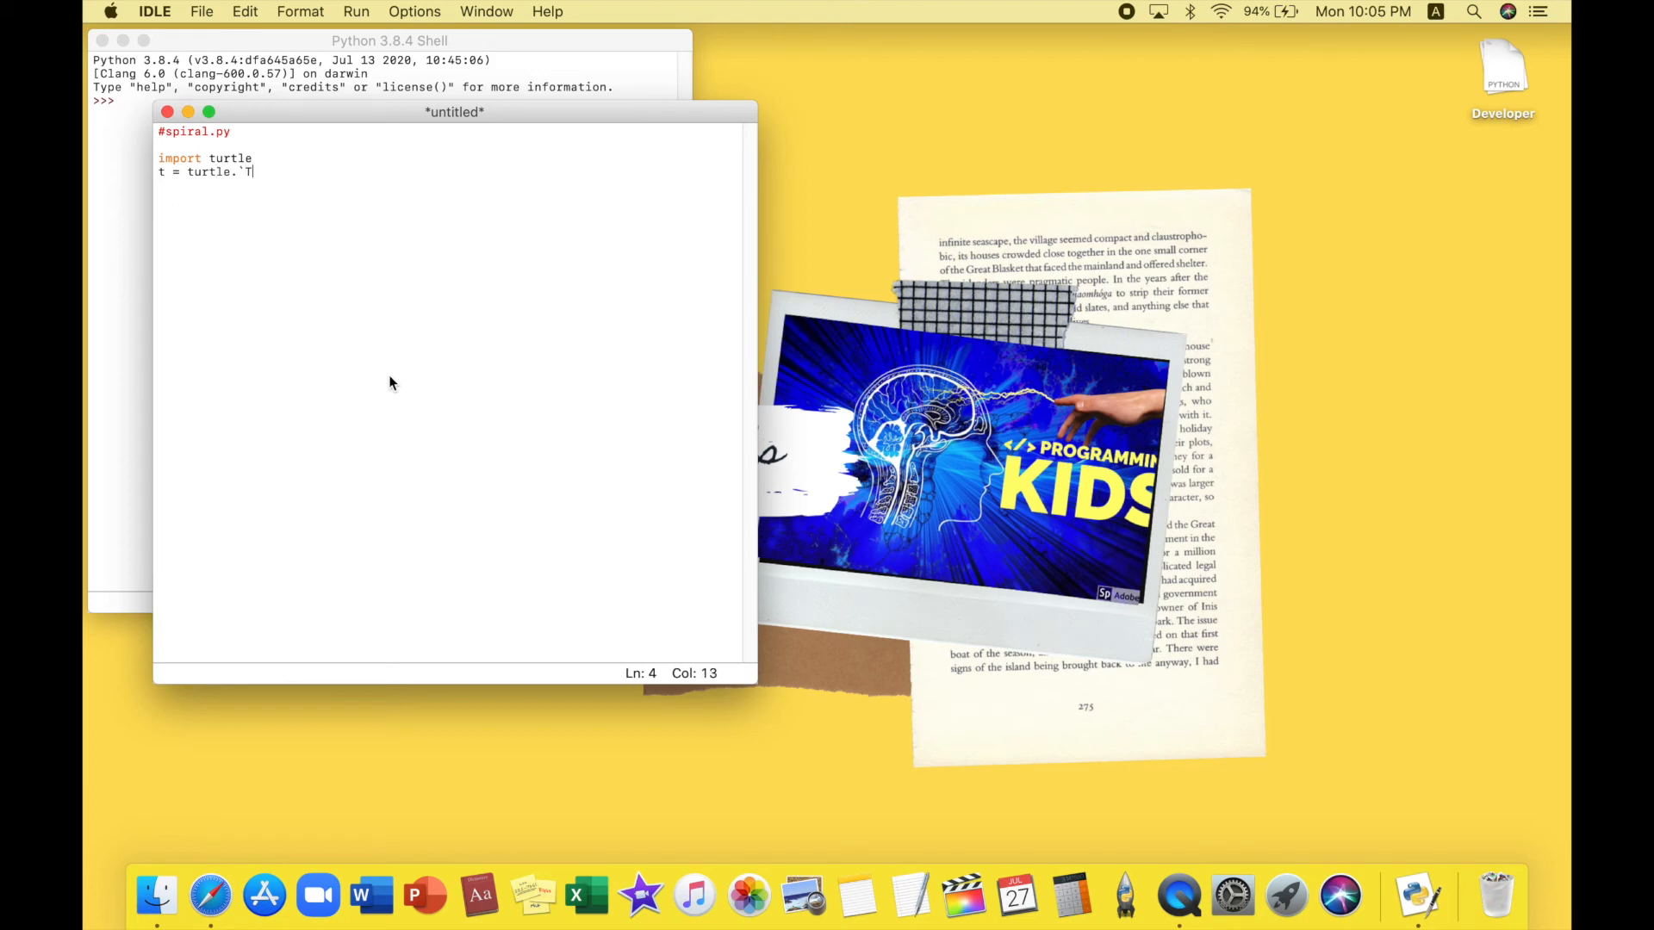
key(backspace)
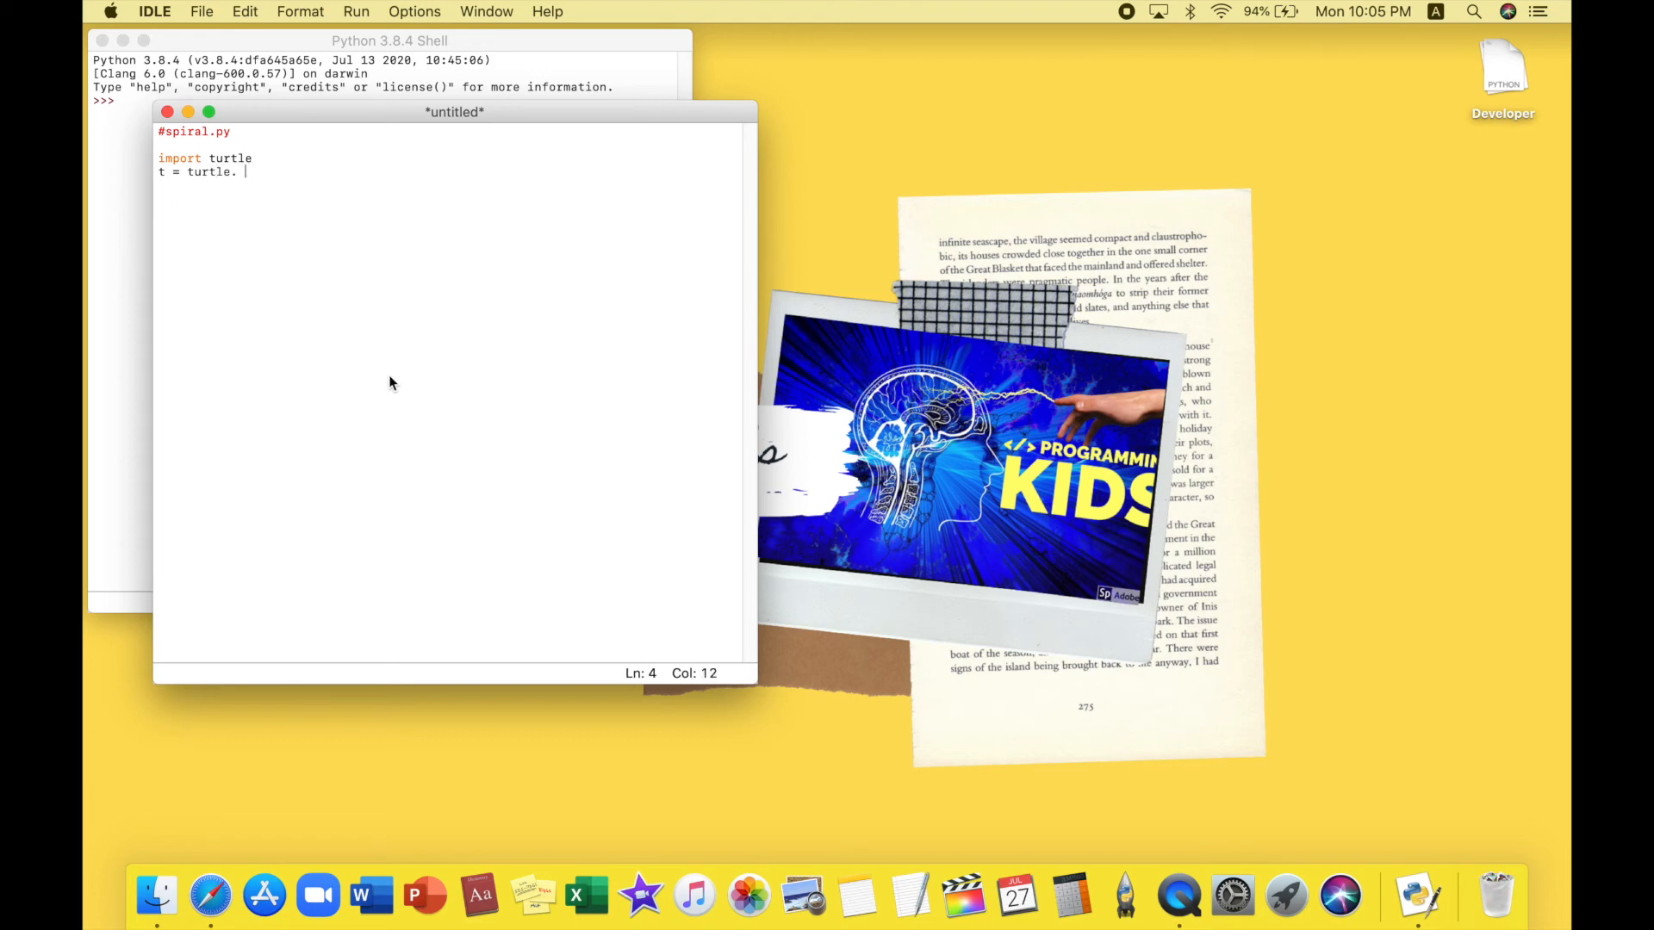
key(backspace)
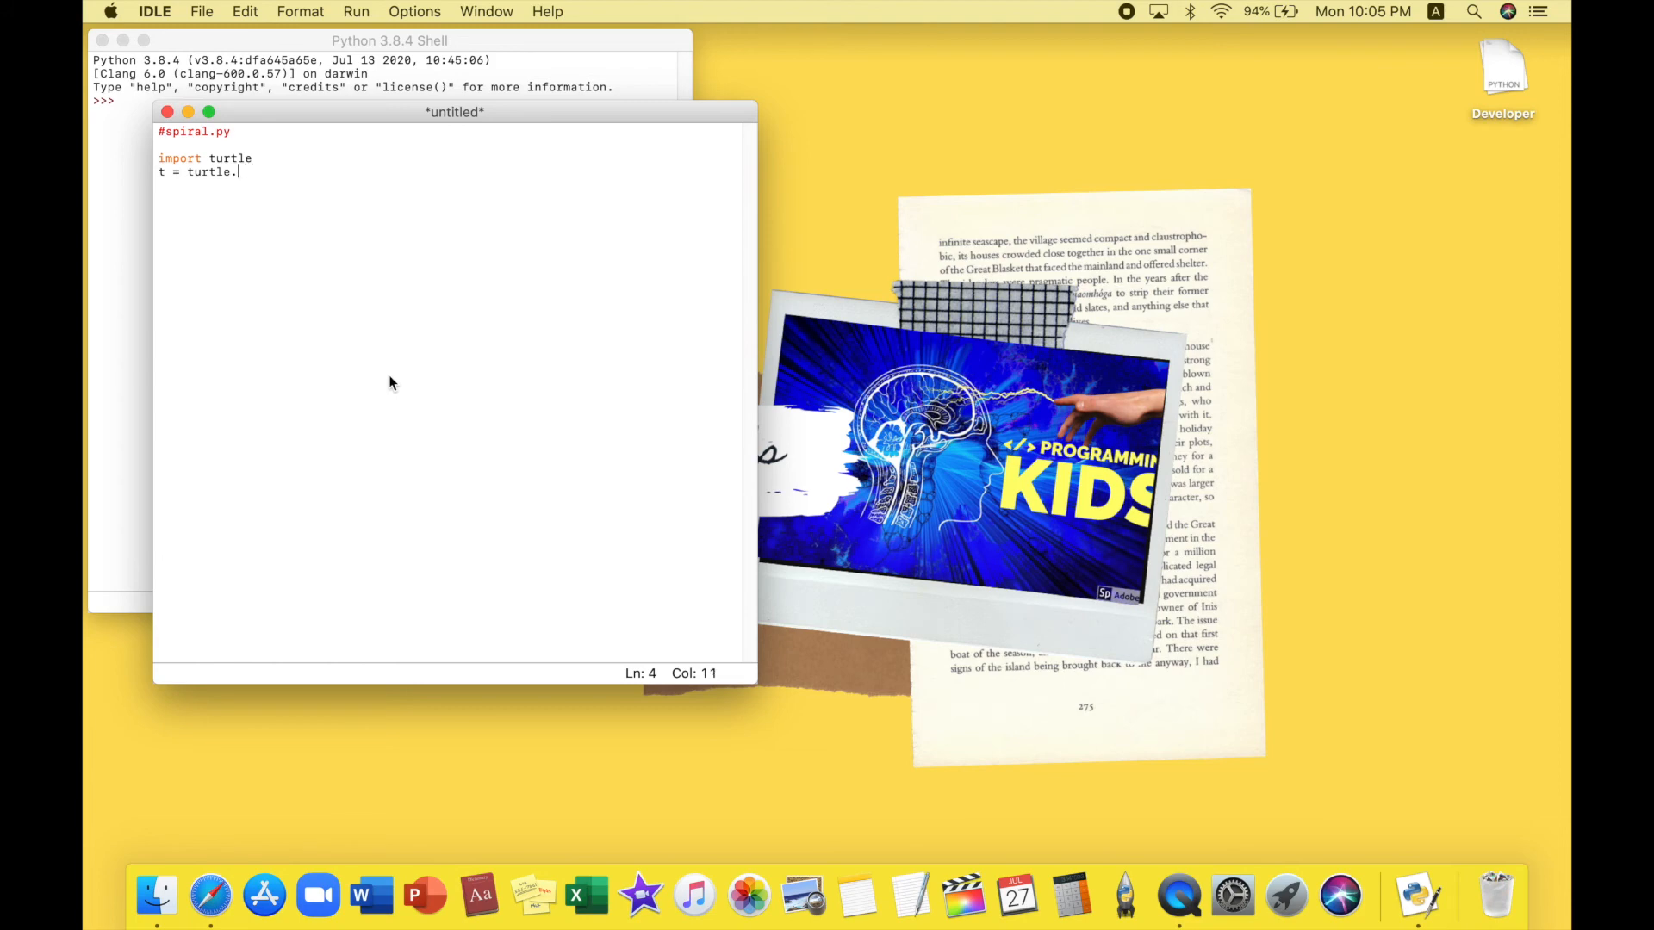
text(turt)
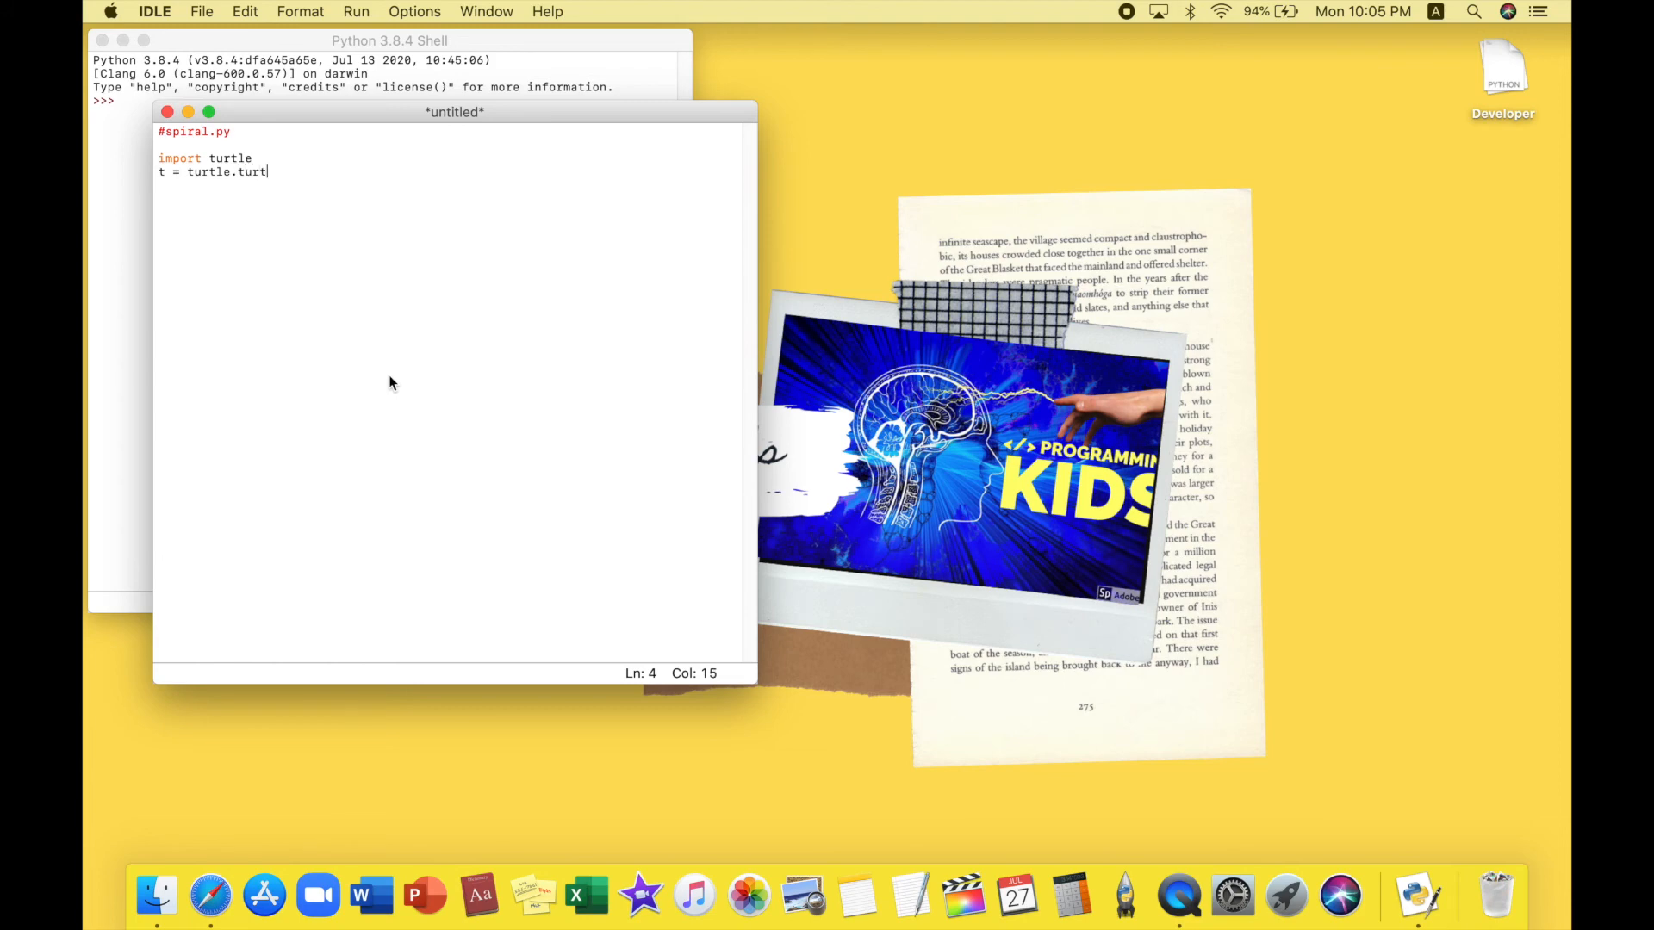
key(BackSpace)
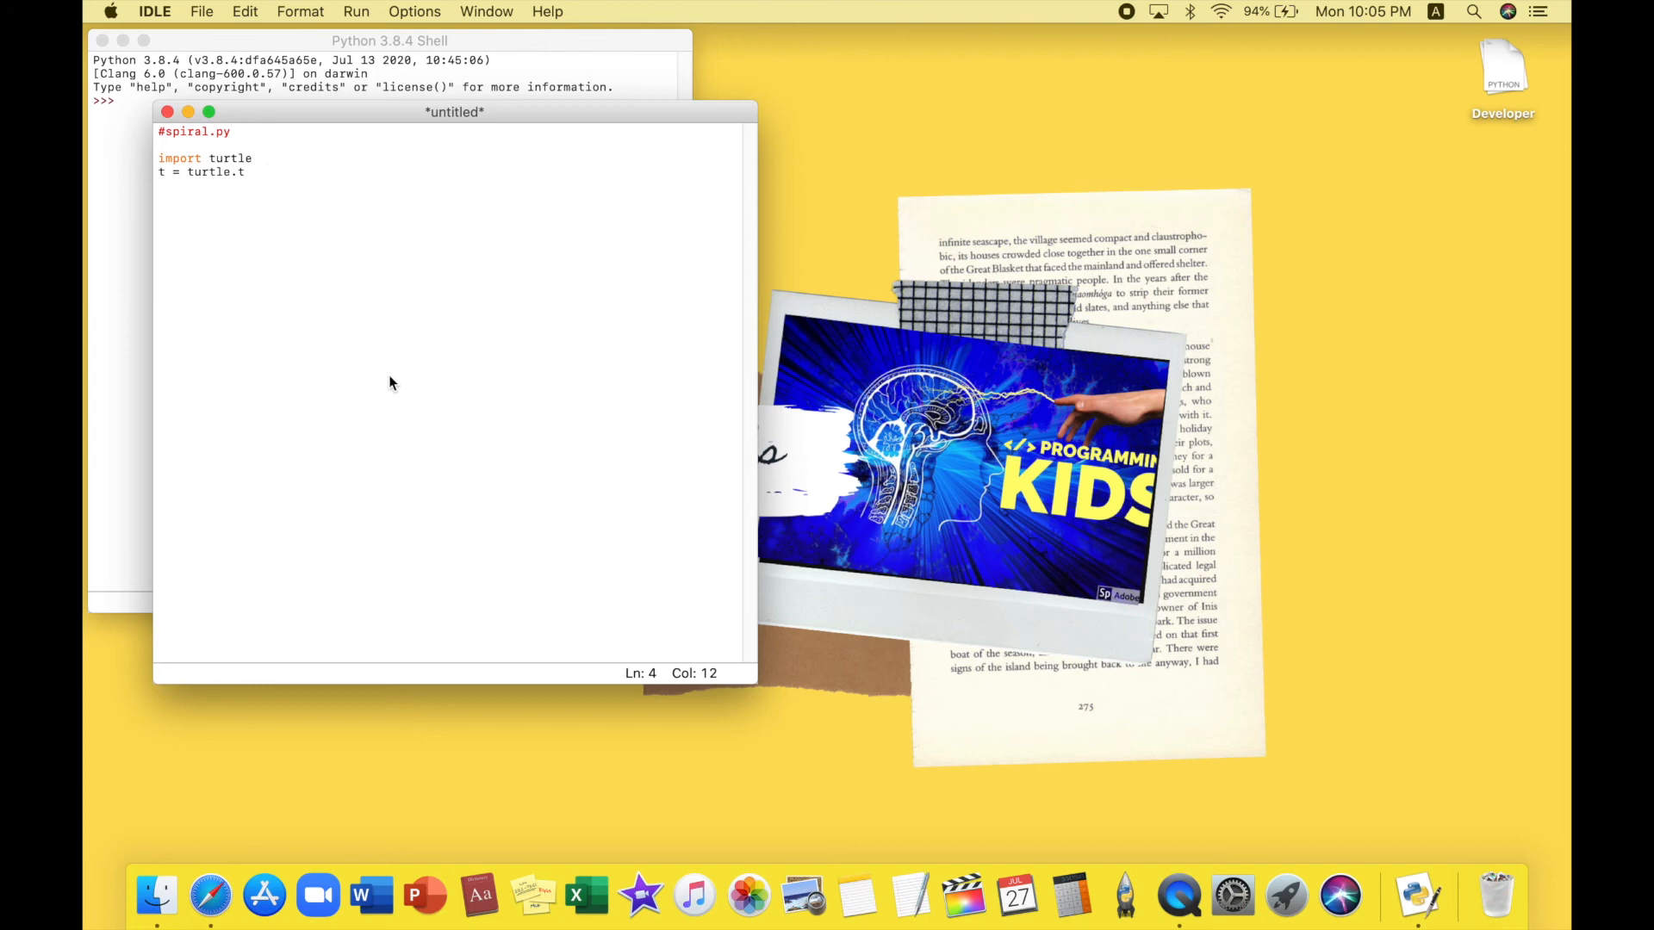
text(Tur)
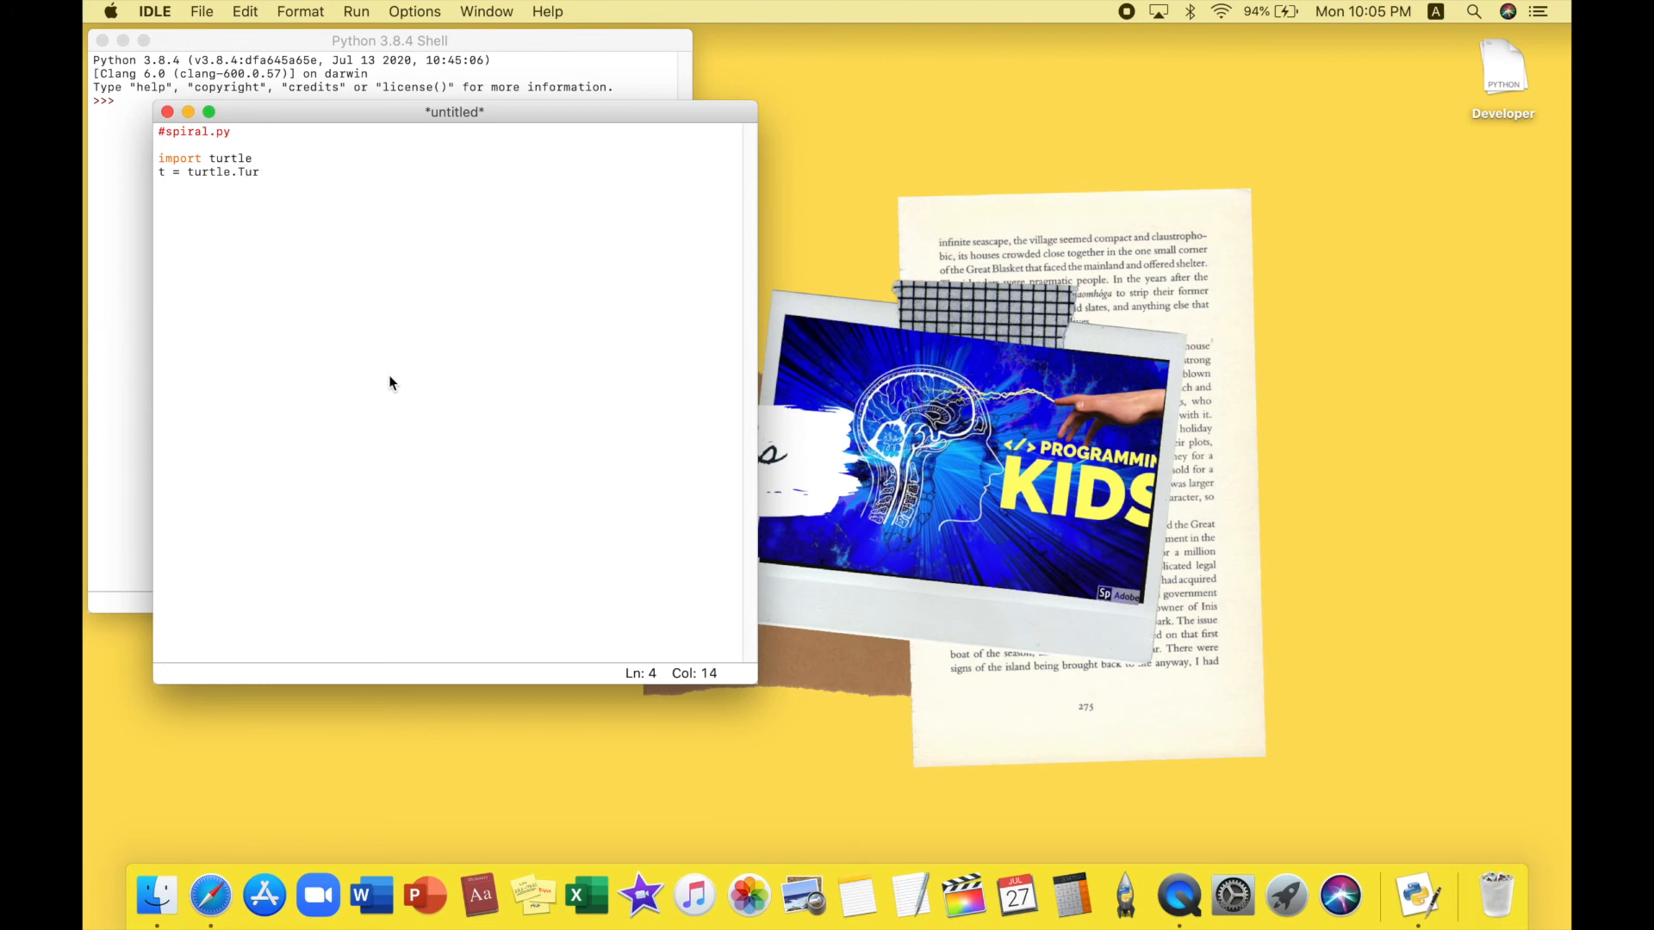
text(tle)
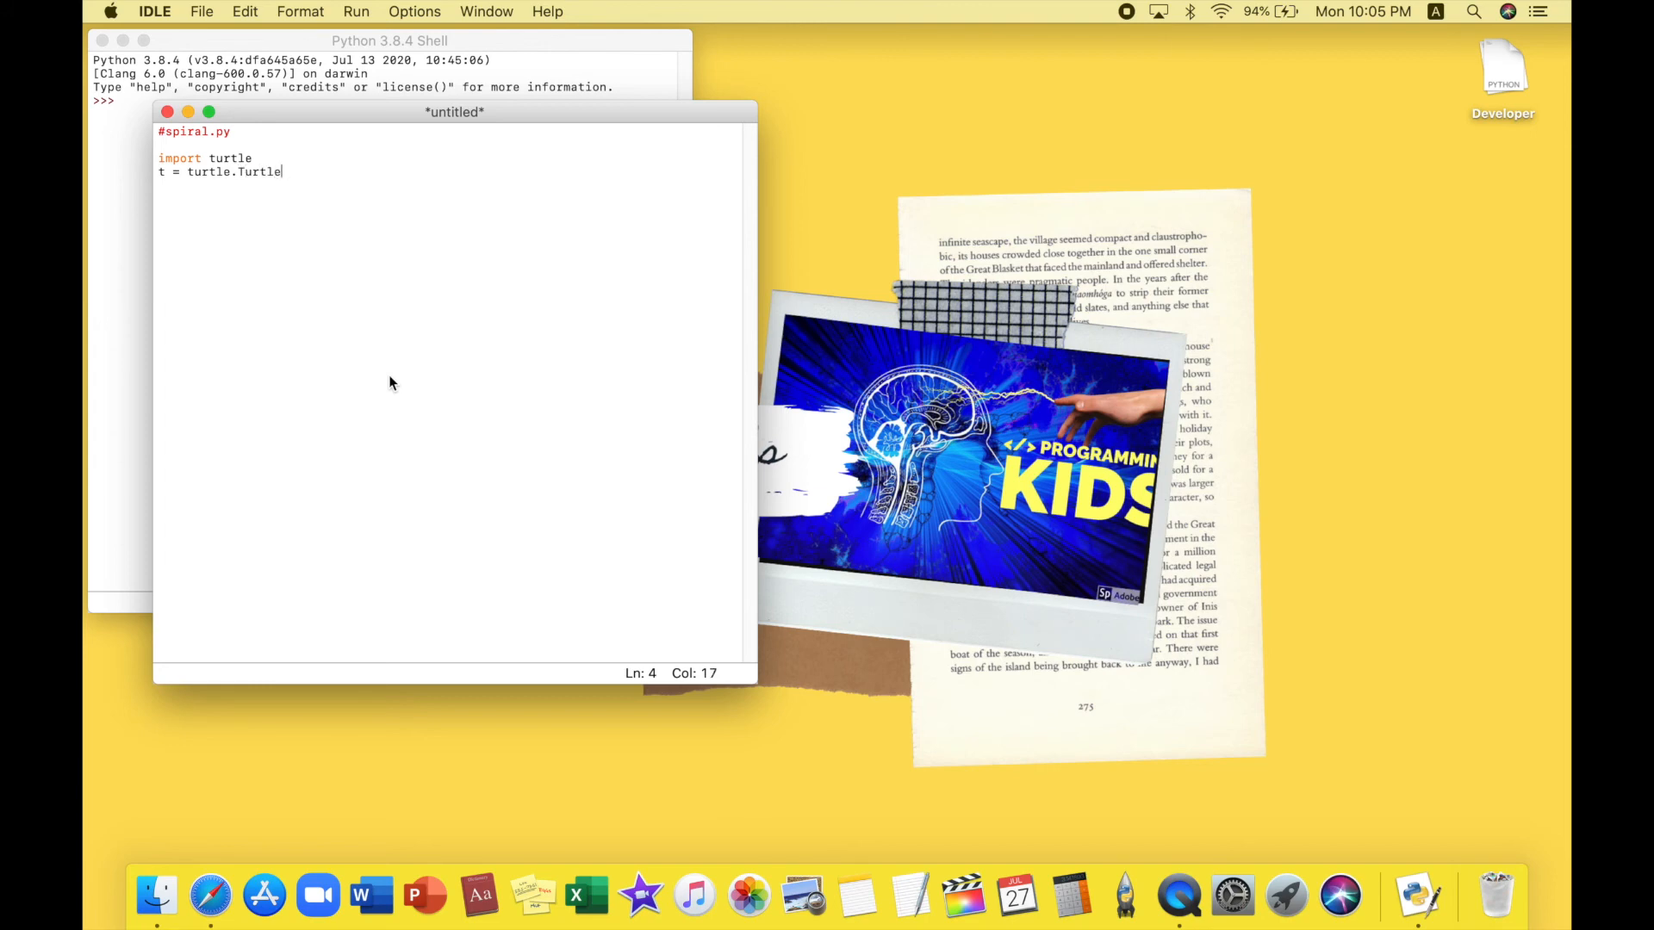
text(()
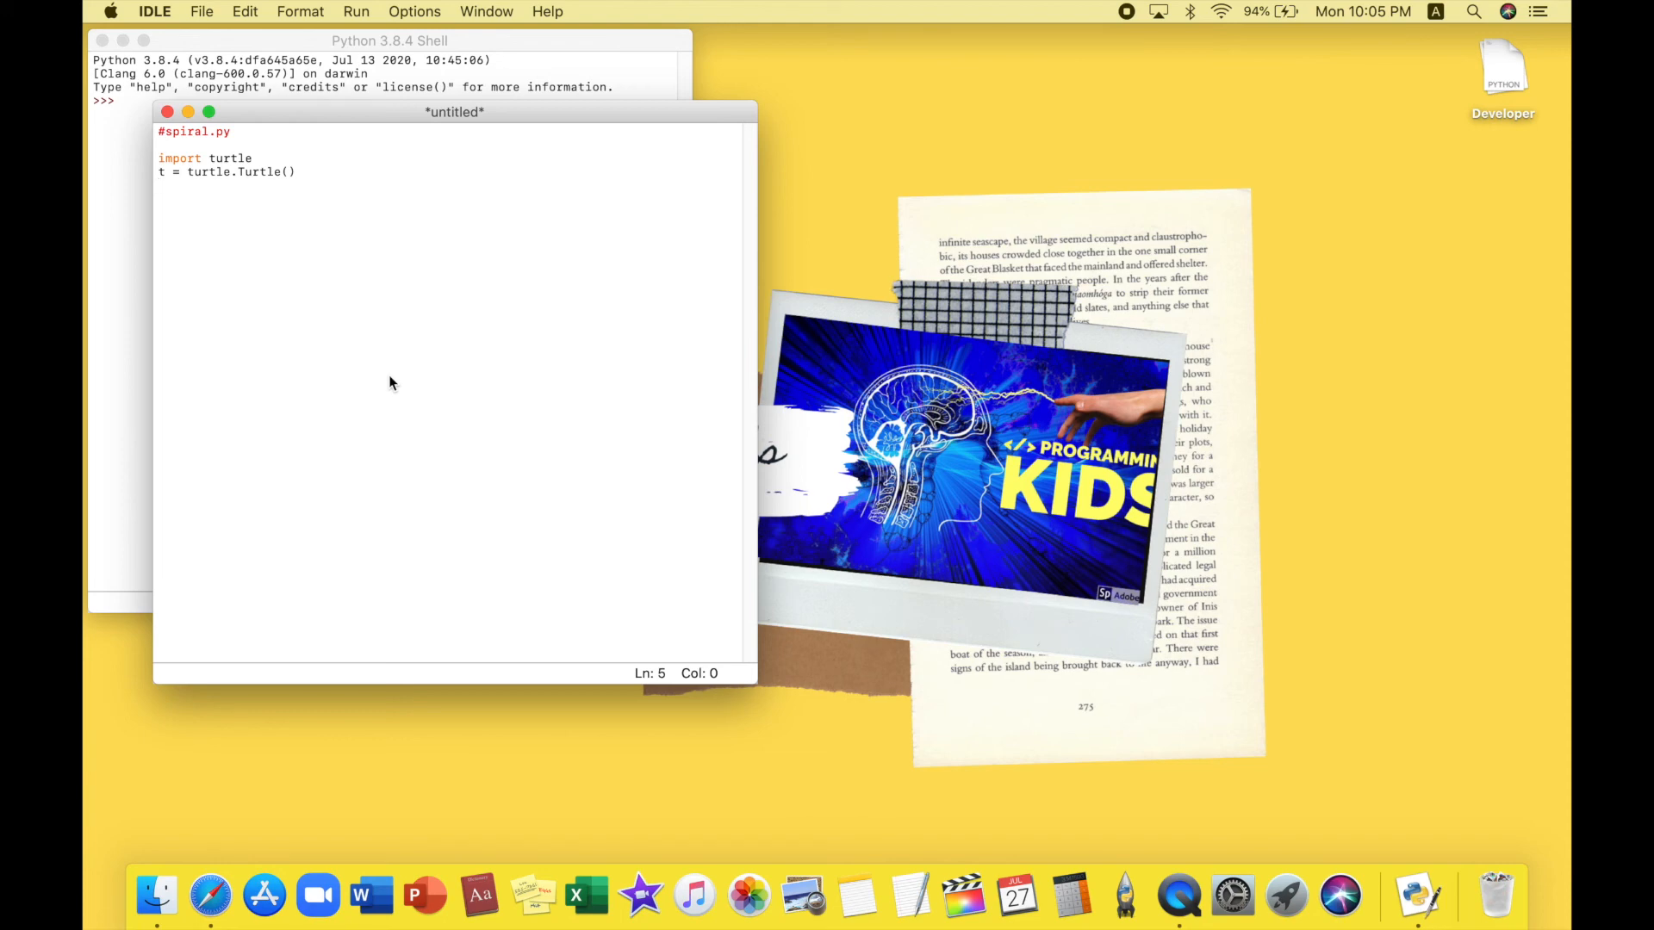
text(for x)
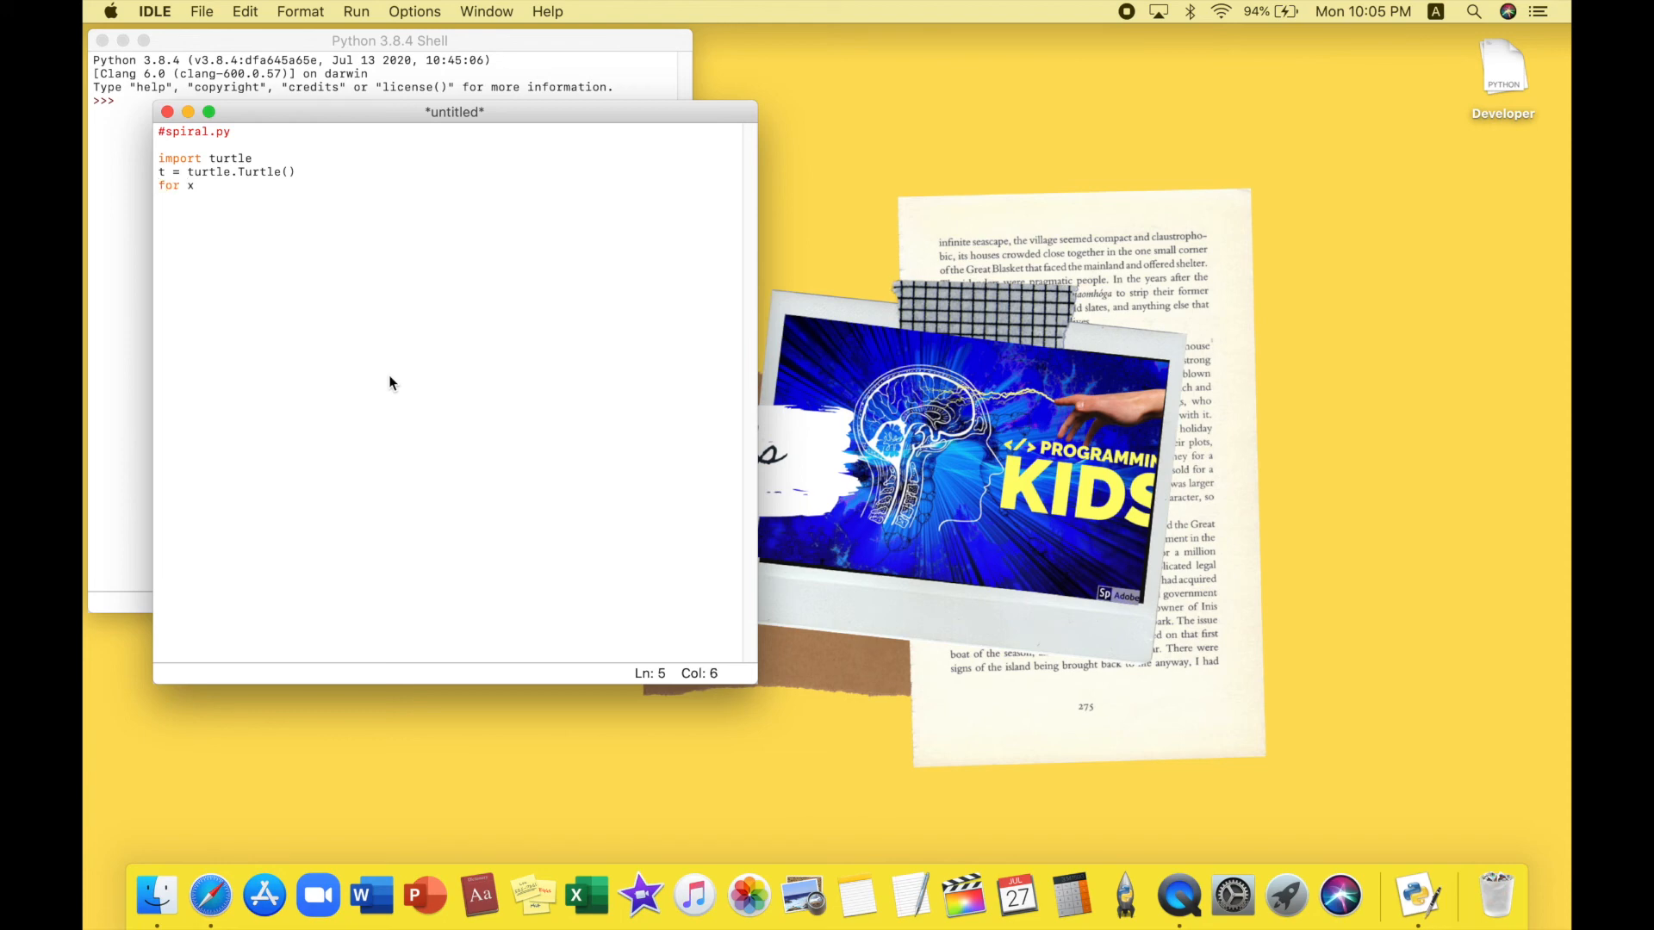
Finish the loop header as for x in range(100):
text(in rangen)
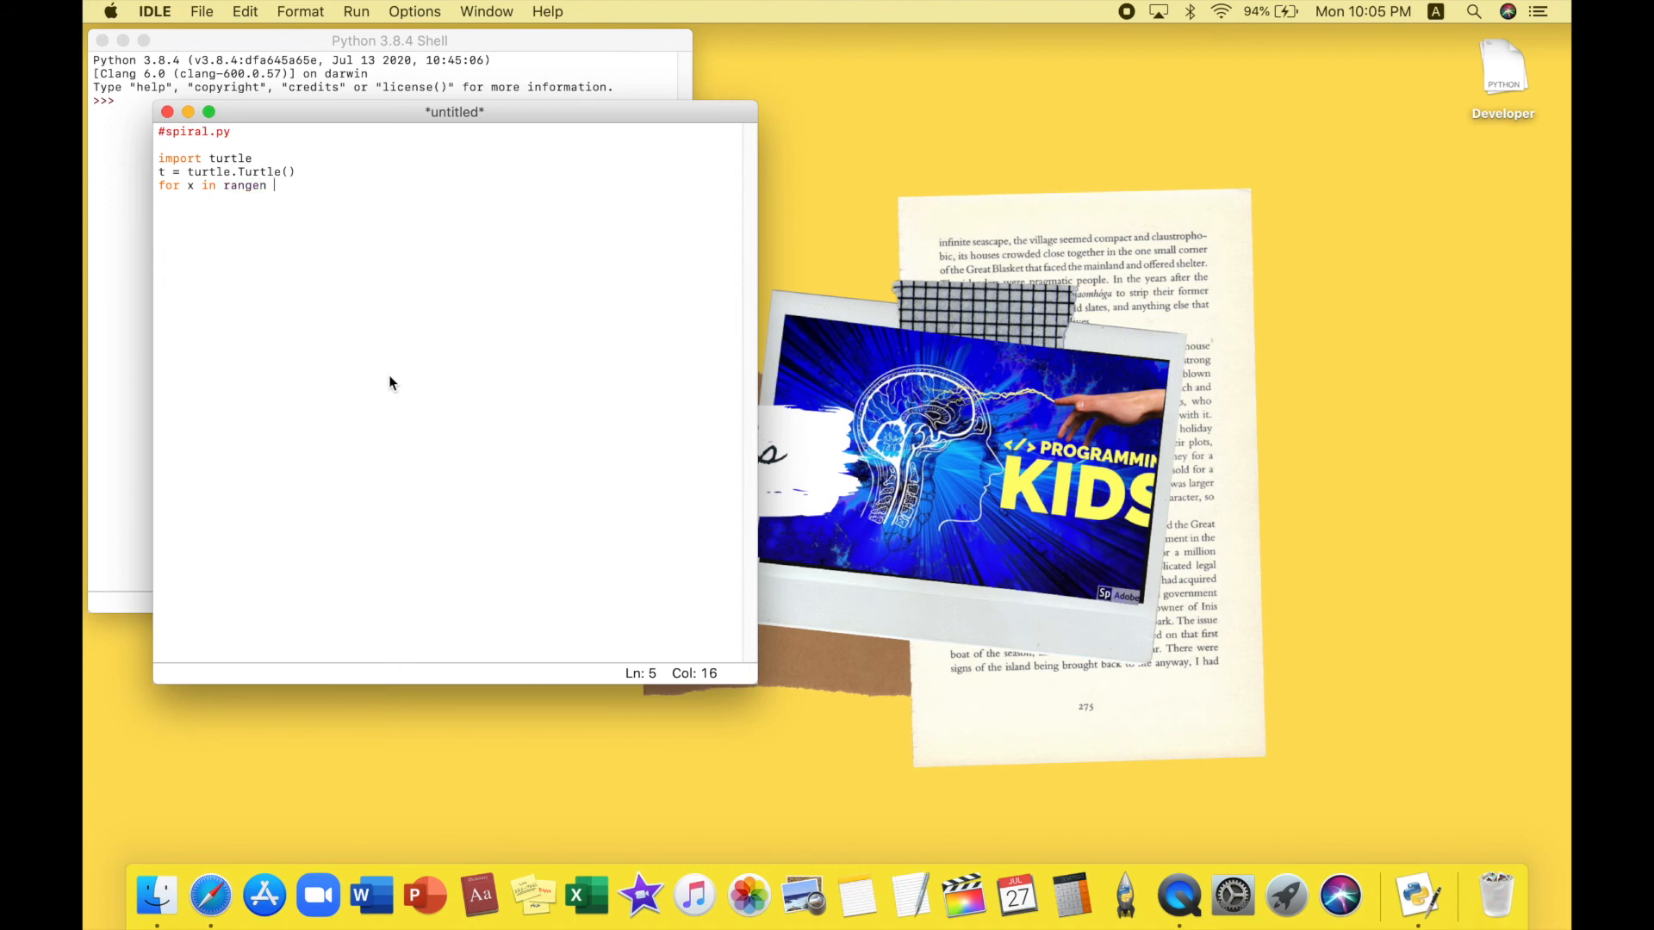
text(()
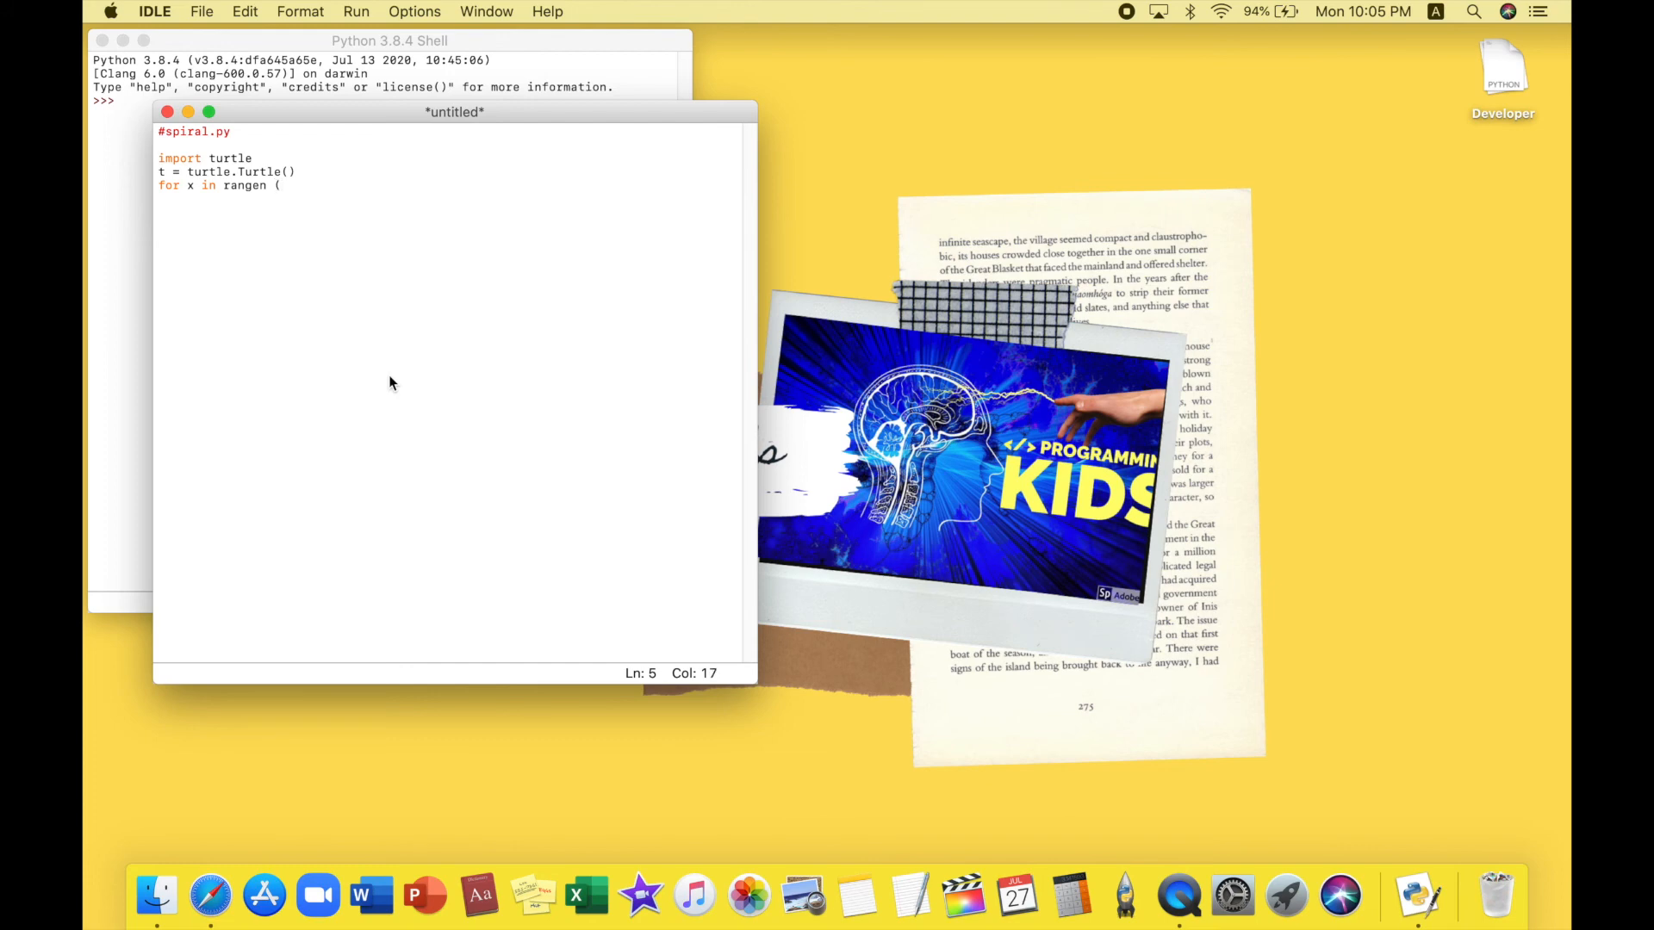
key(backspace)
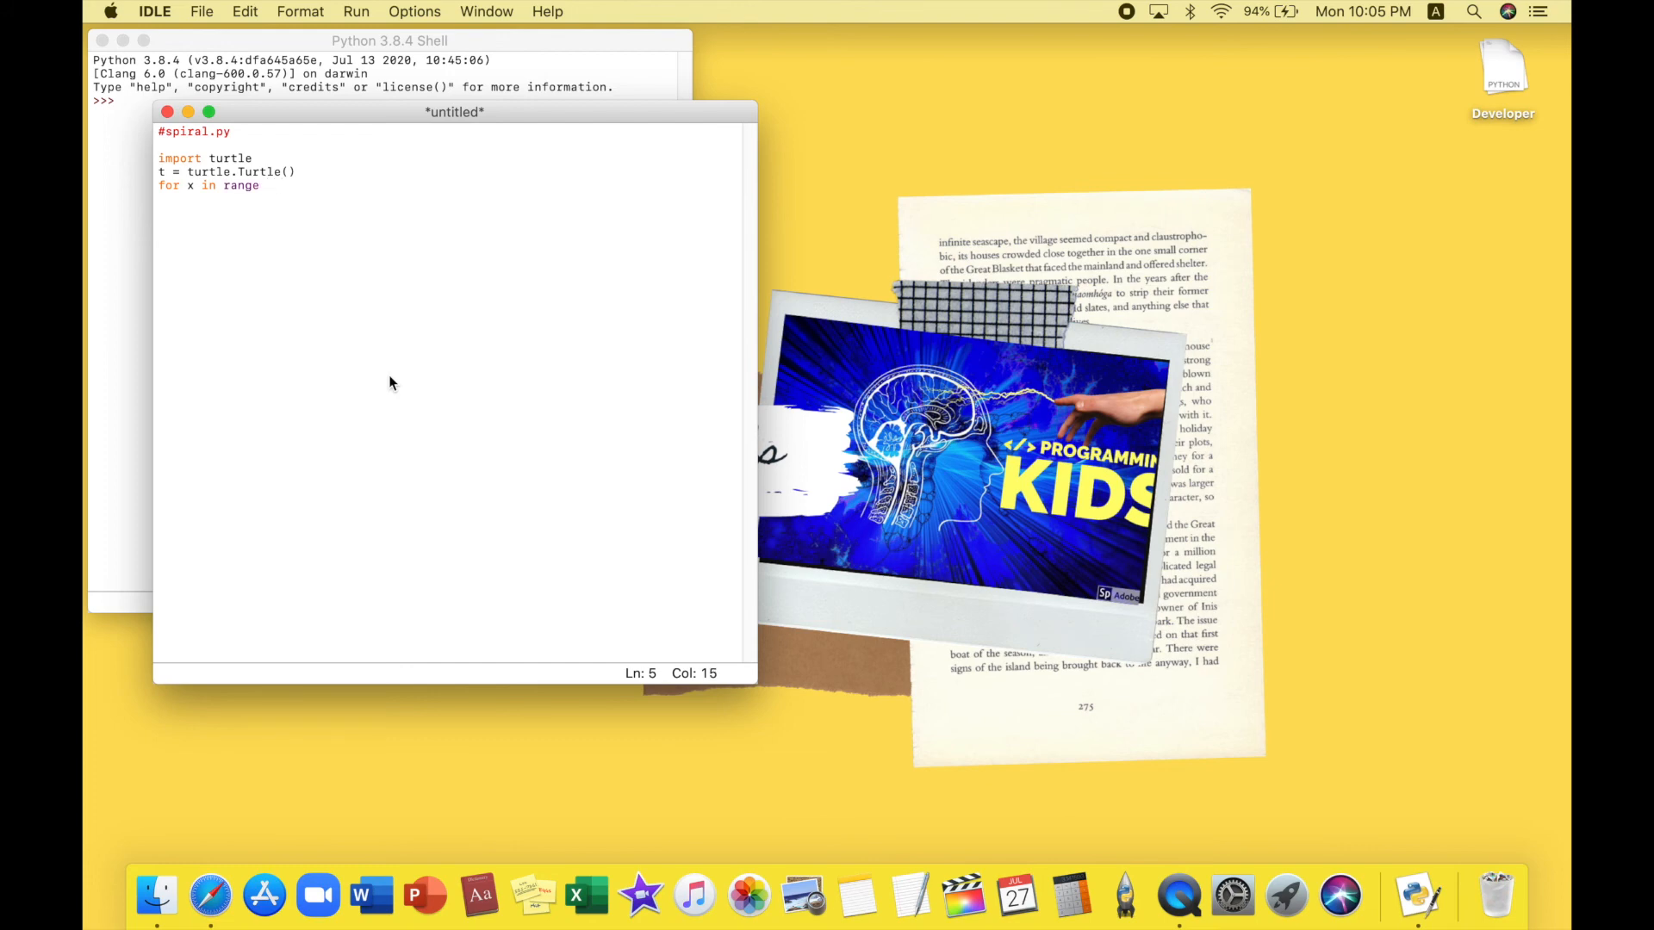
text((100)
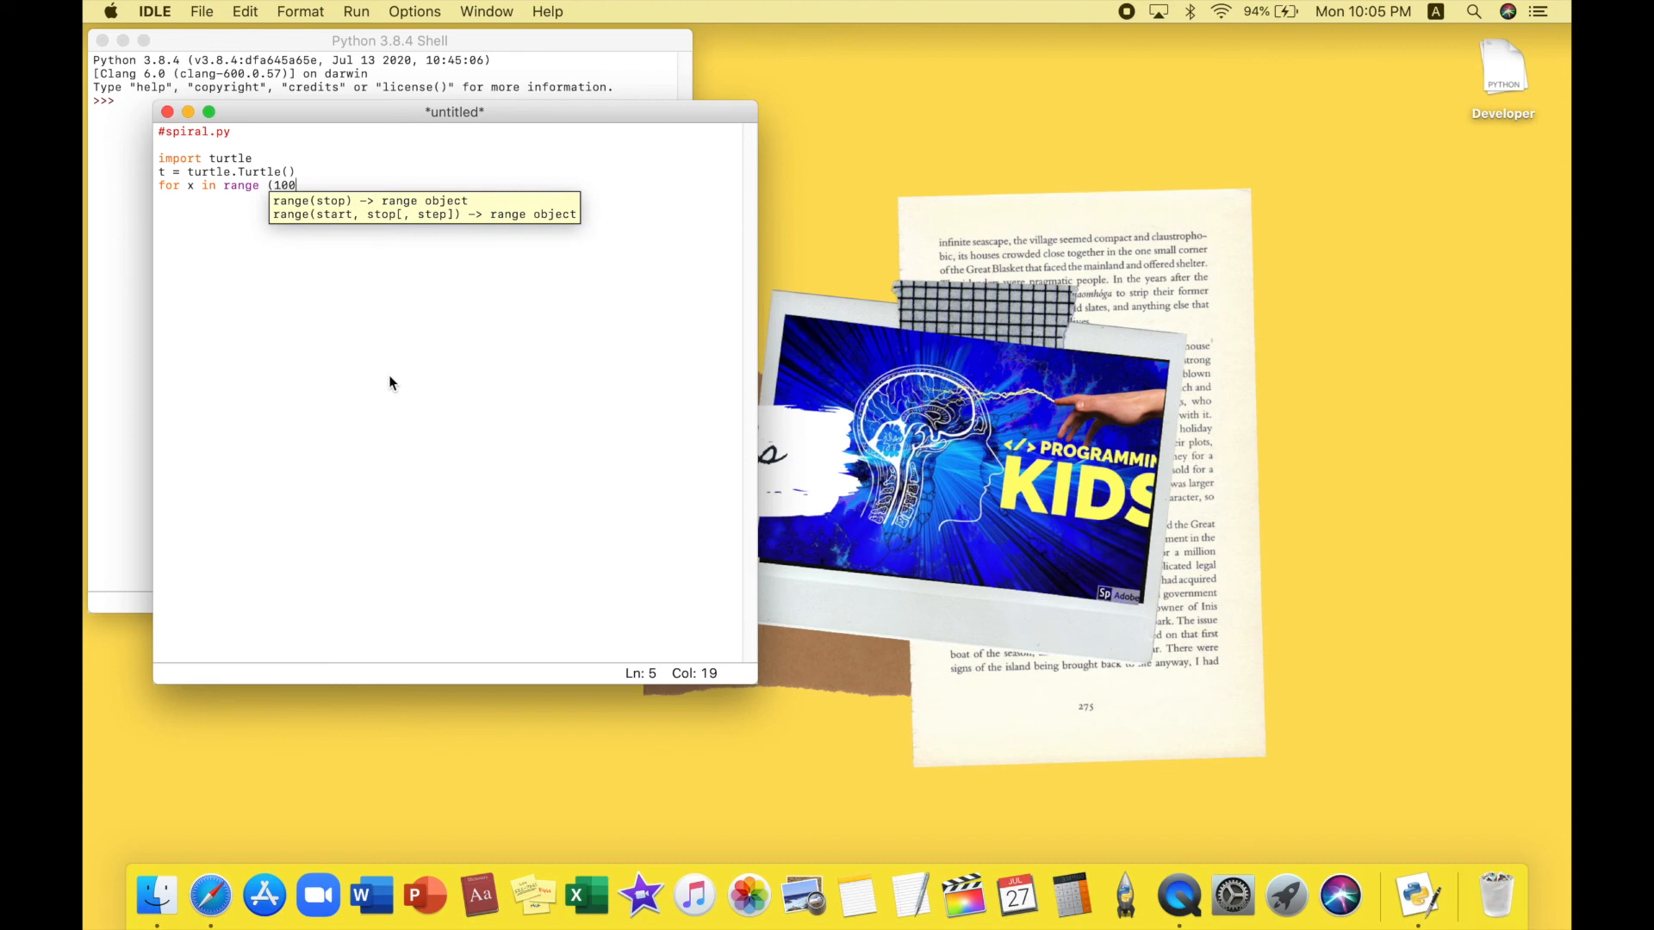
text():)
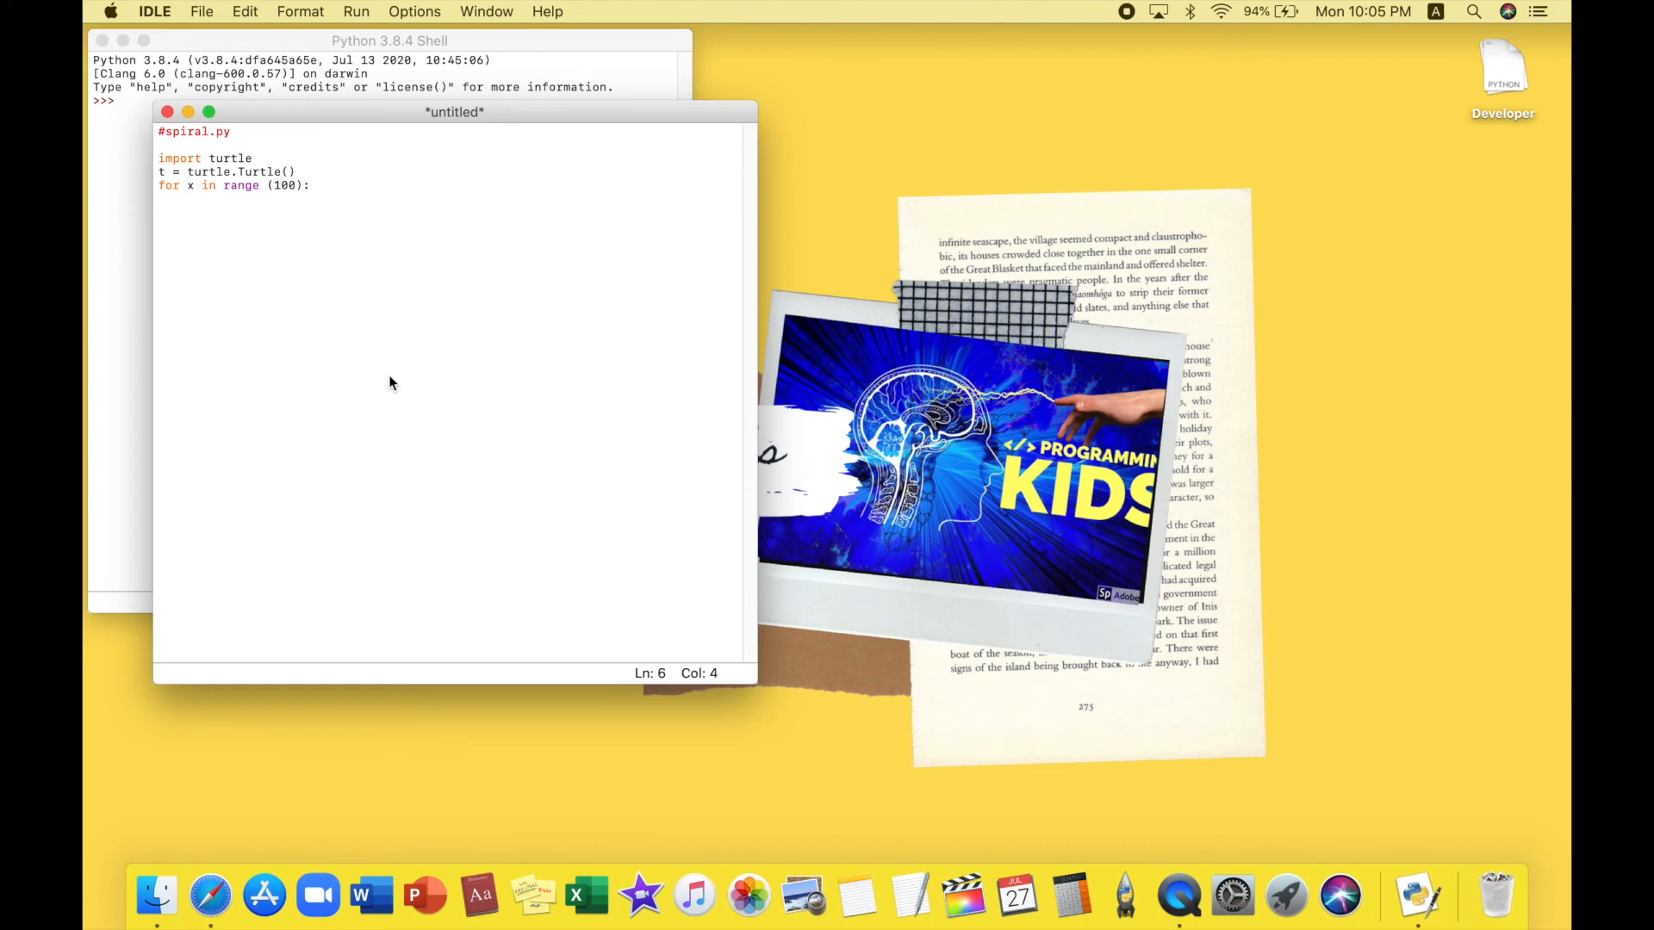
Add the loop body t.circle(10+x,65), correcting the angle from 45 to 65
text(t.)
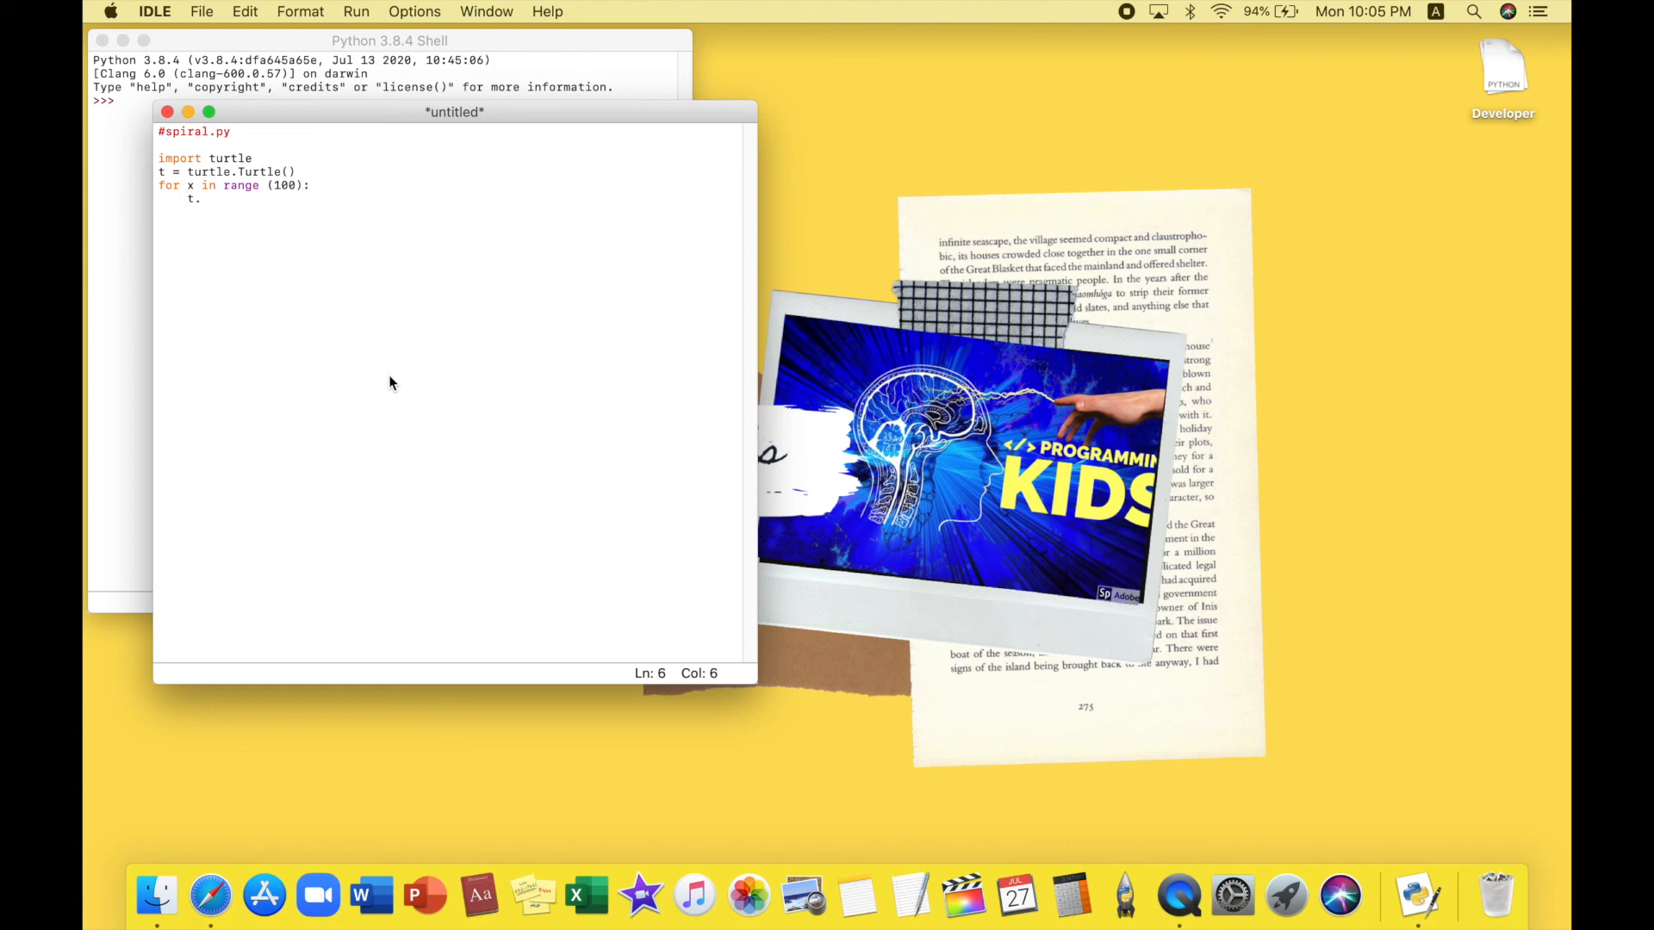
text(circle()
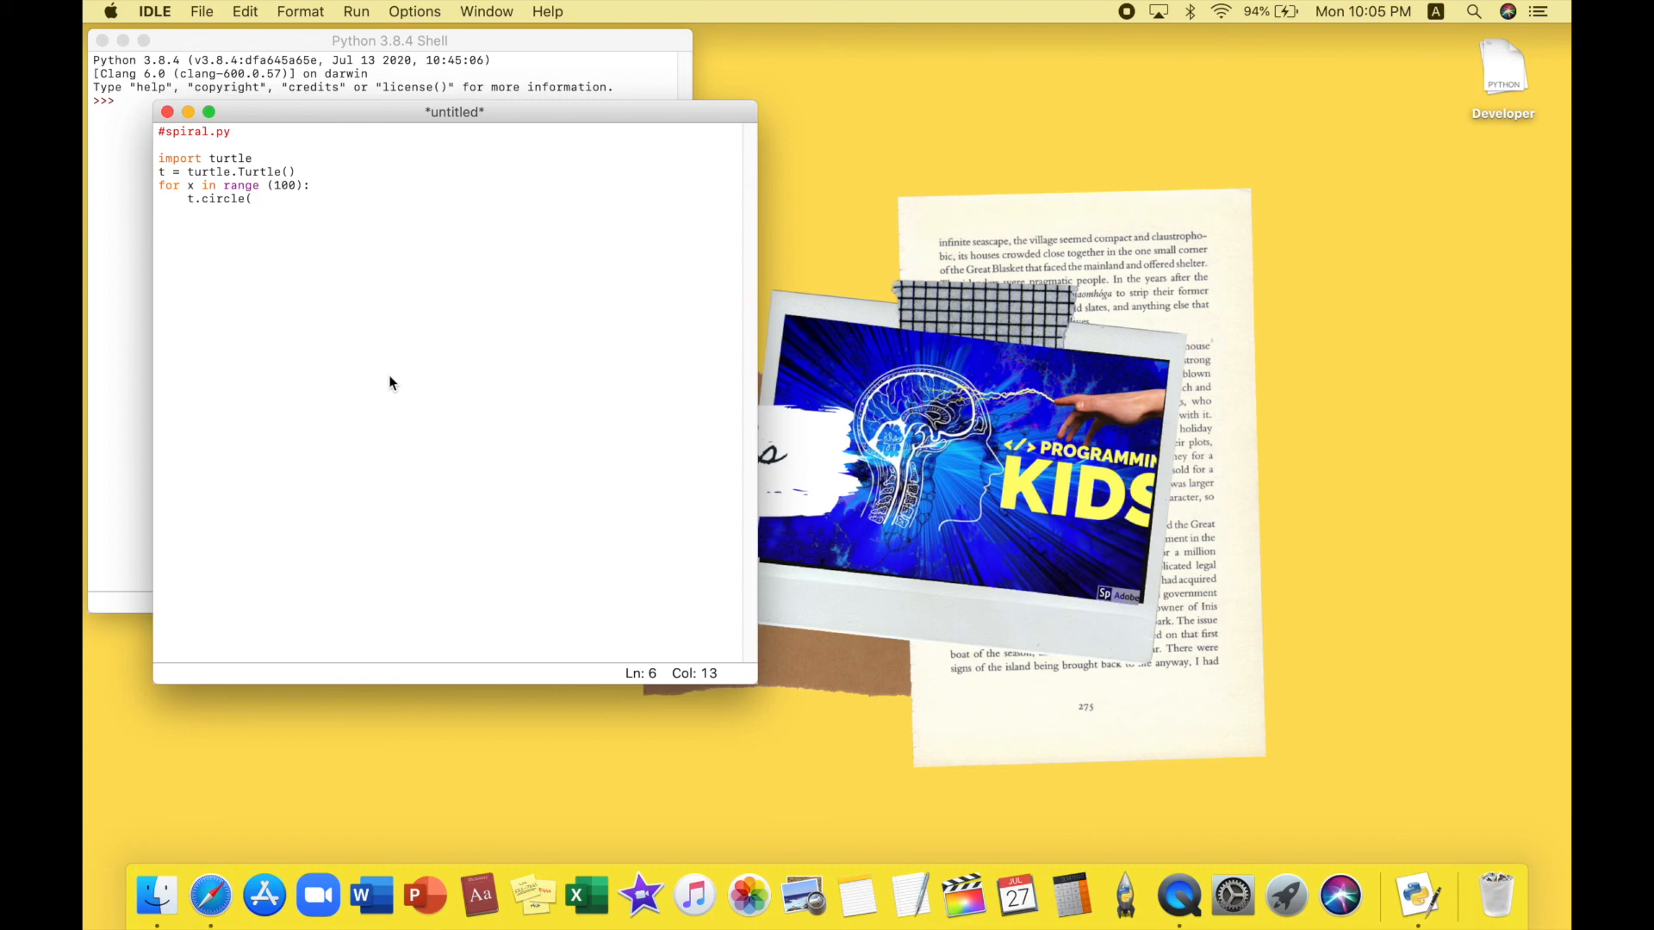
text(10)
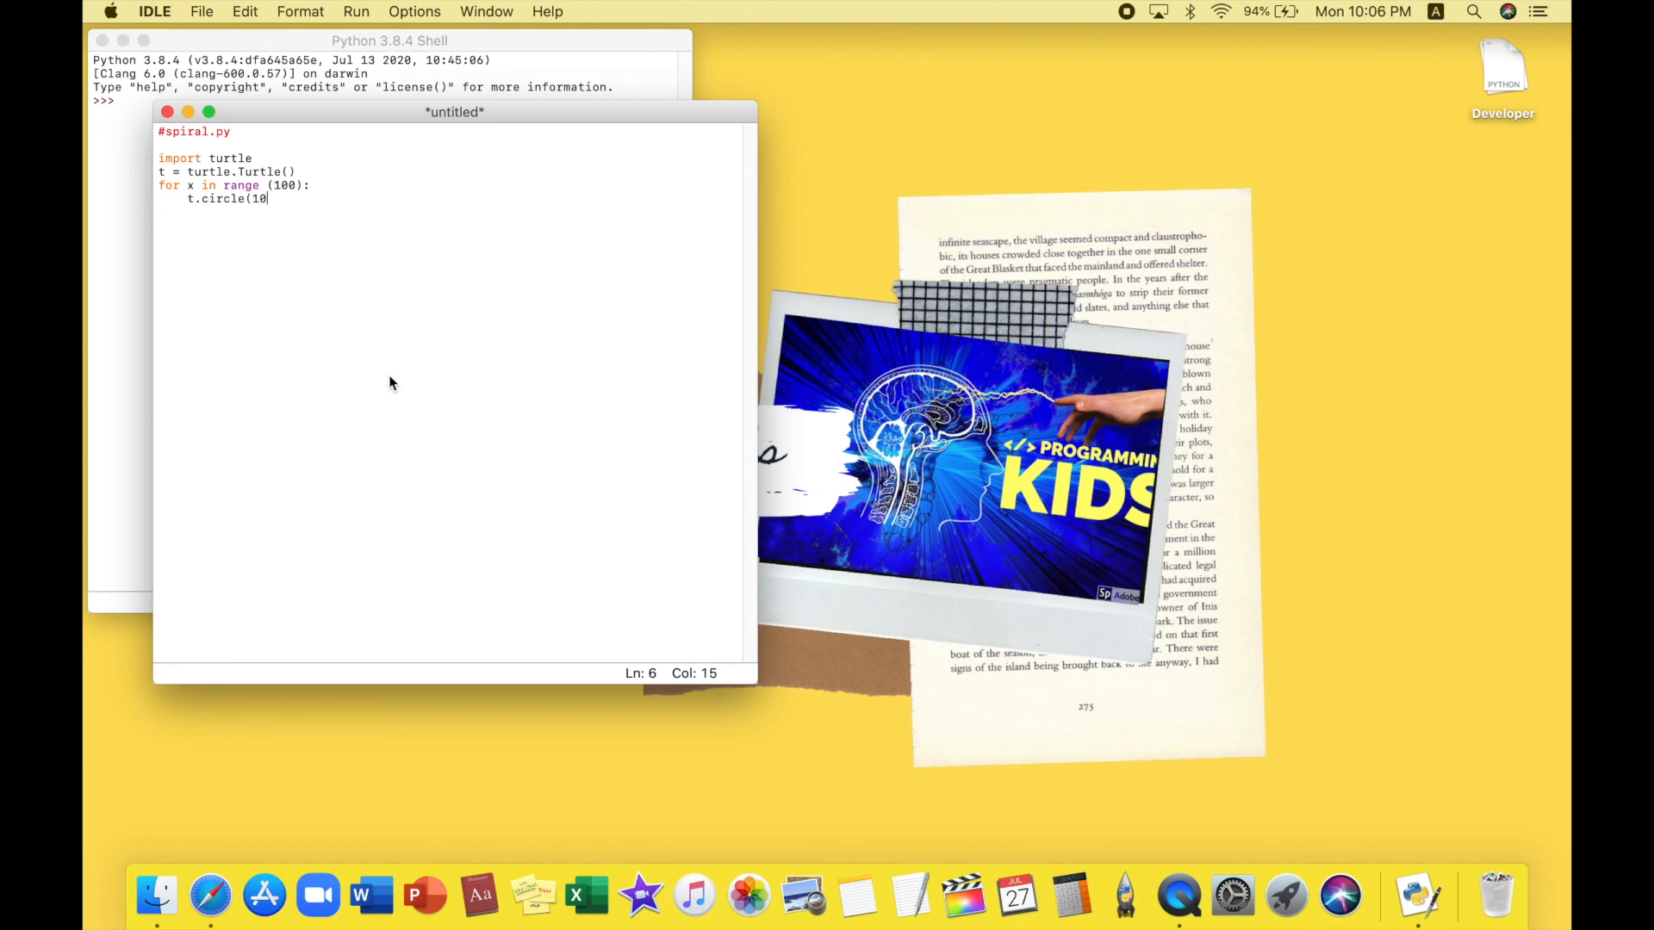
text(+x)
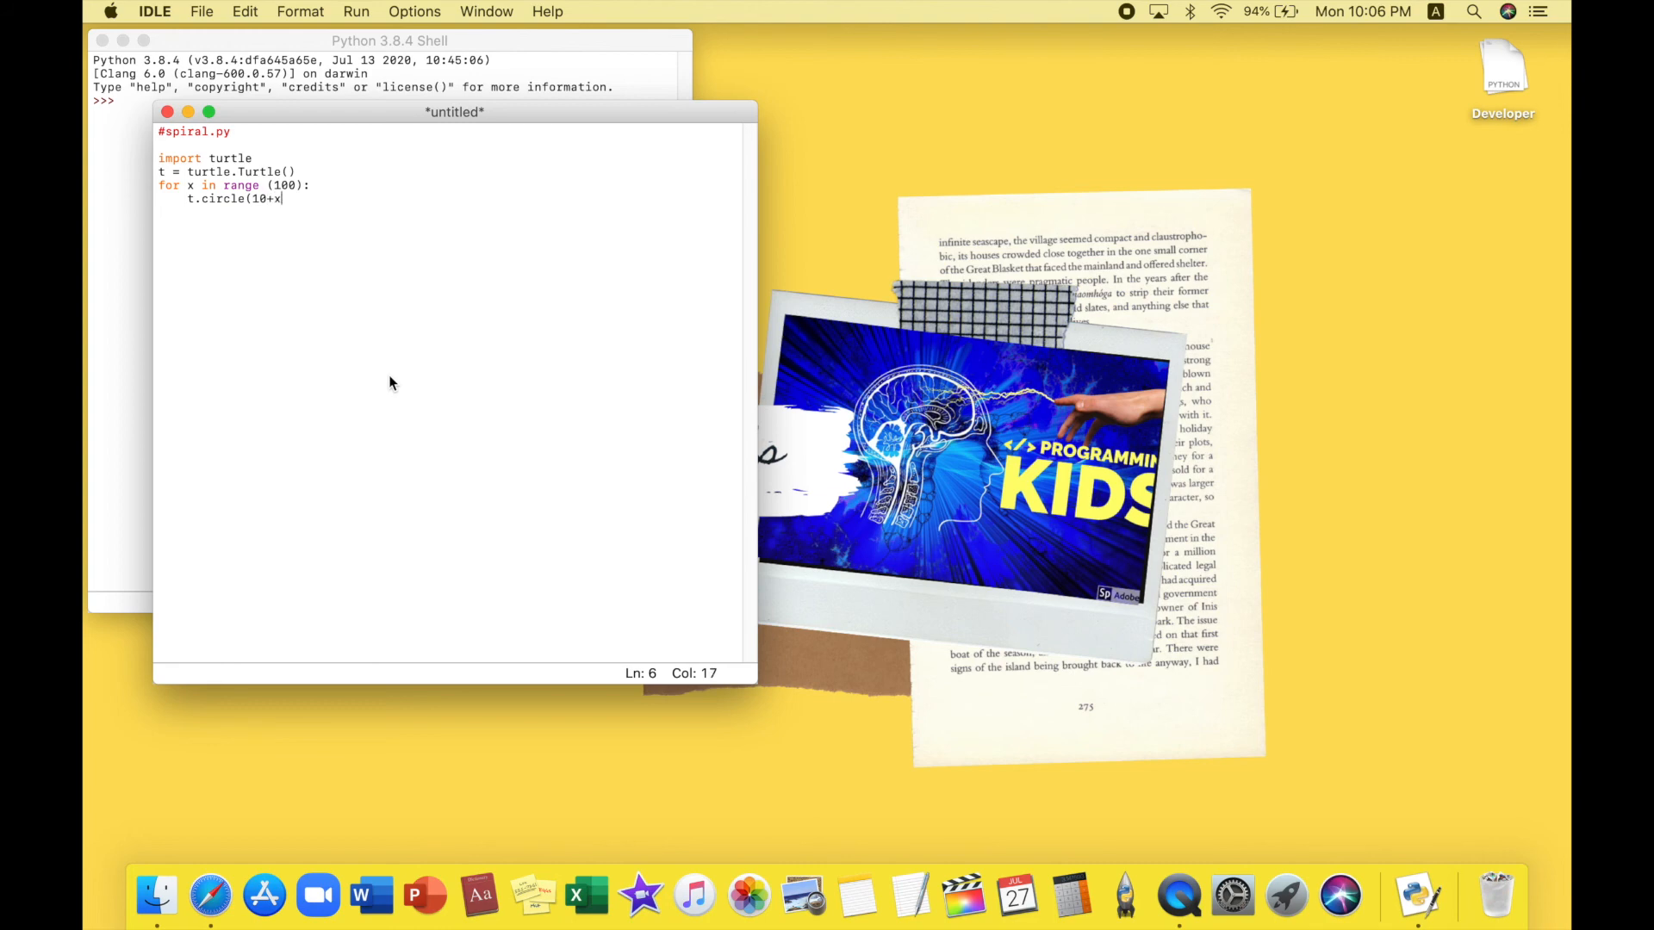
text(,)
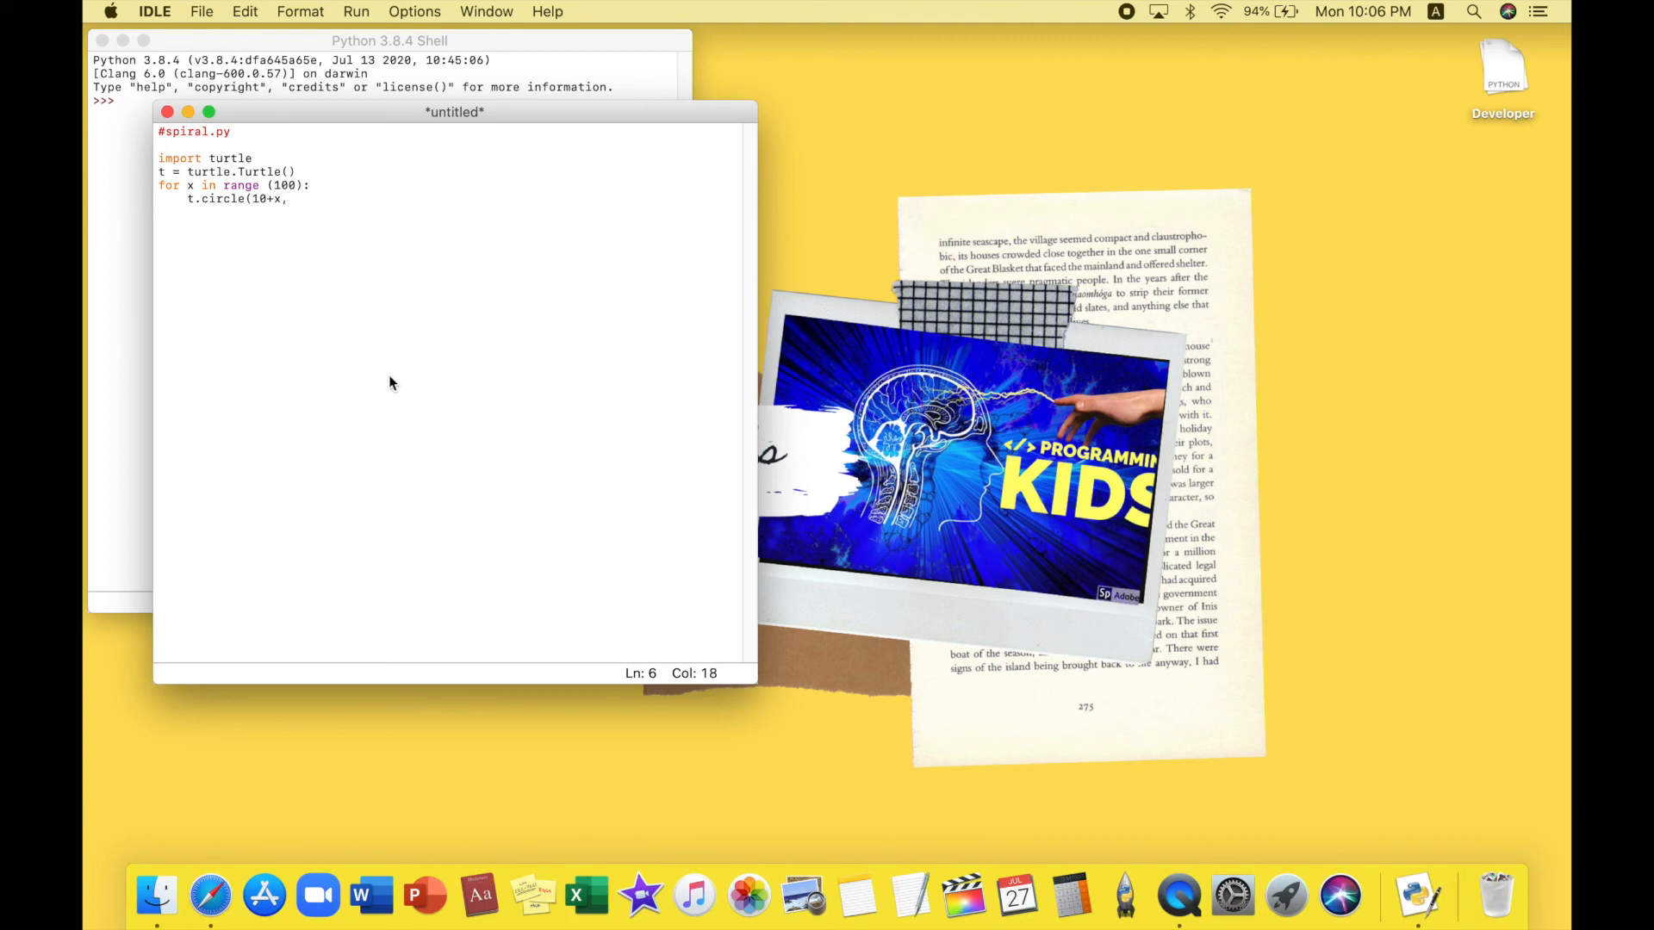
text(45)
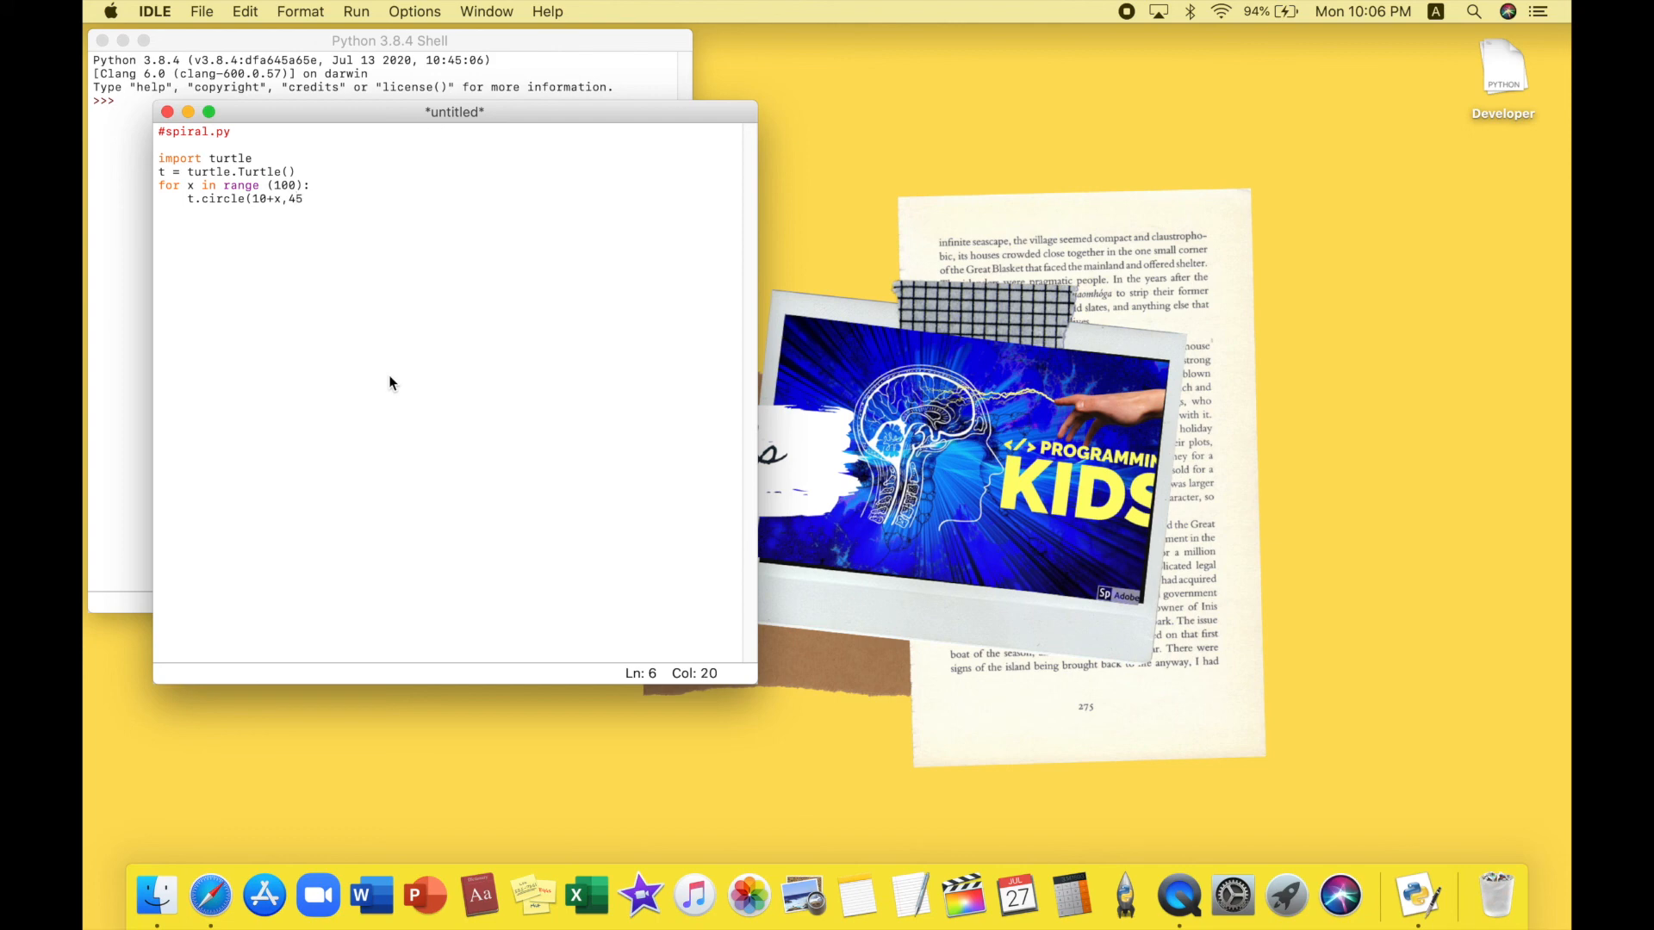
key(backspace)
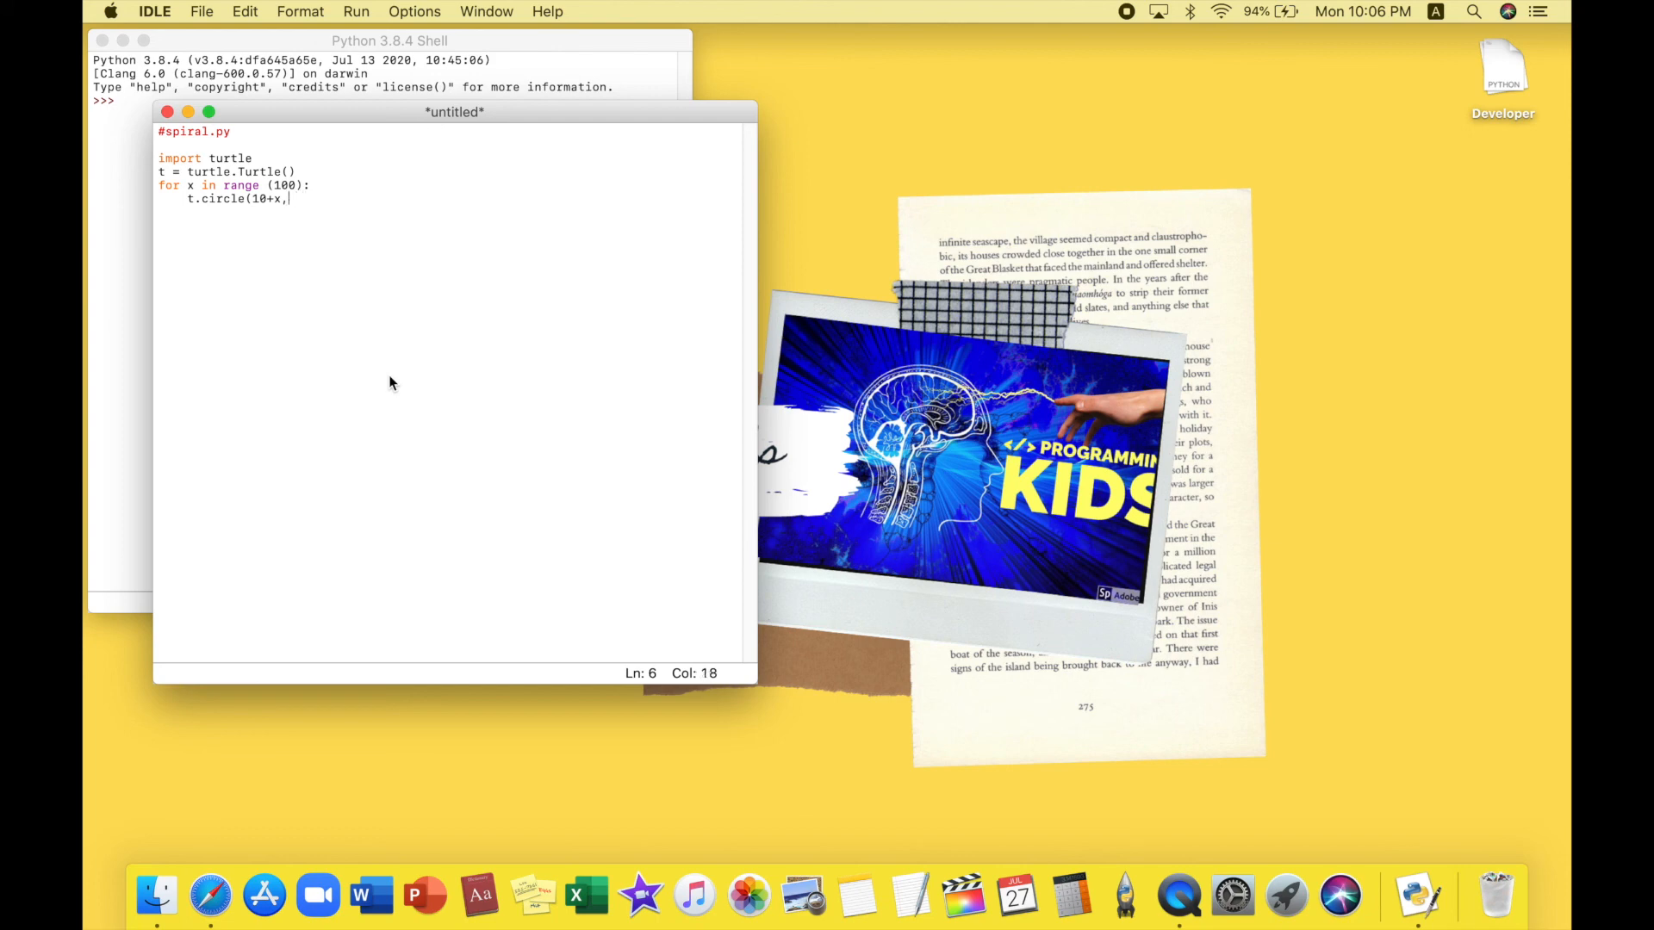
text(65))
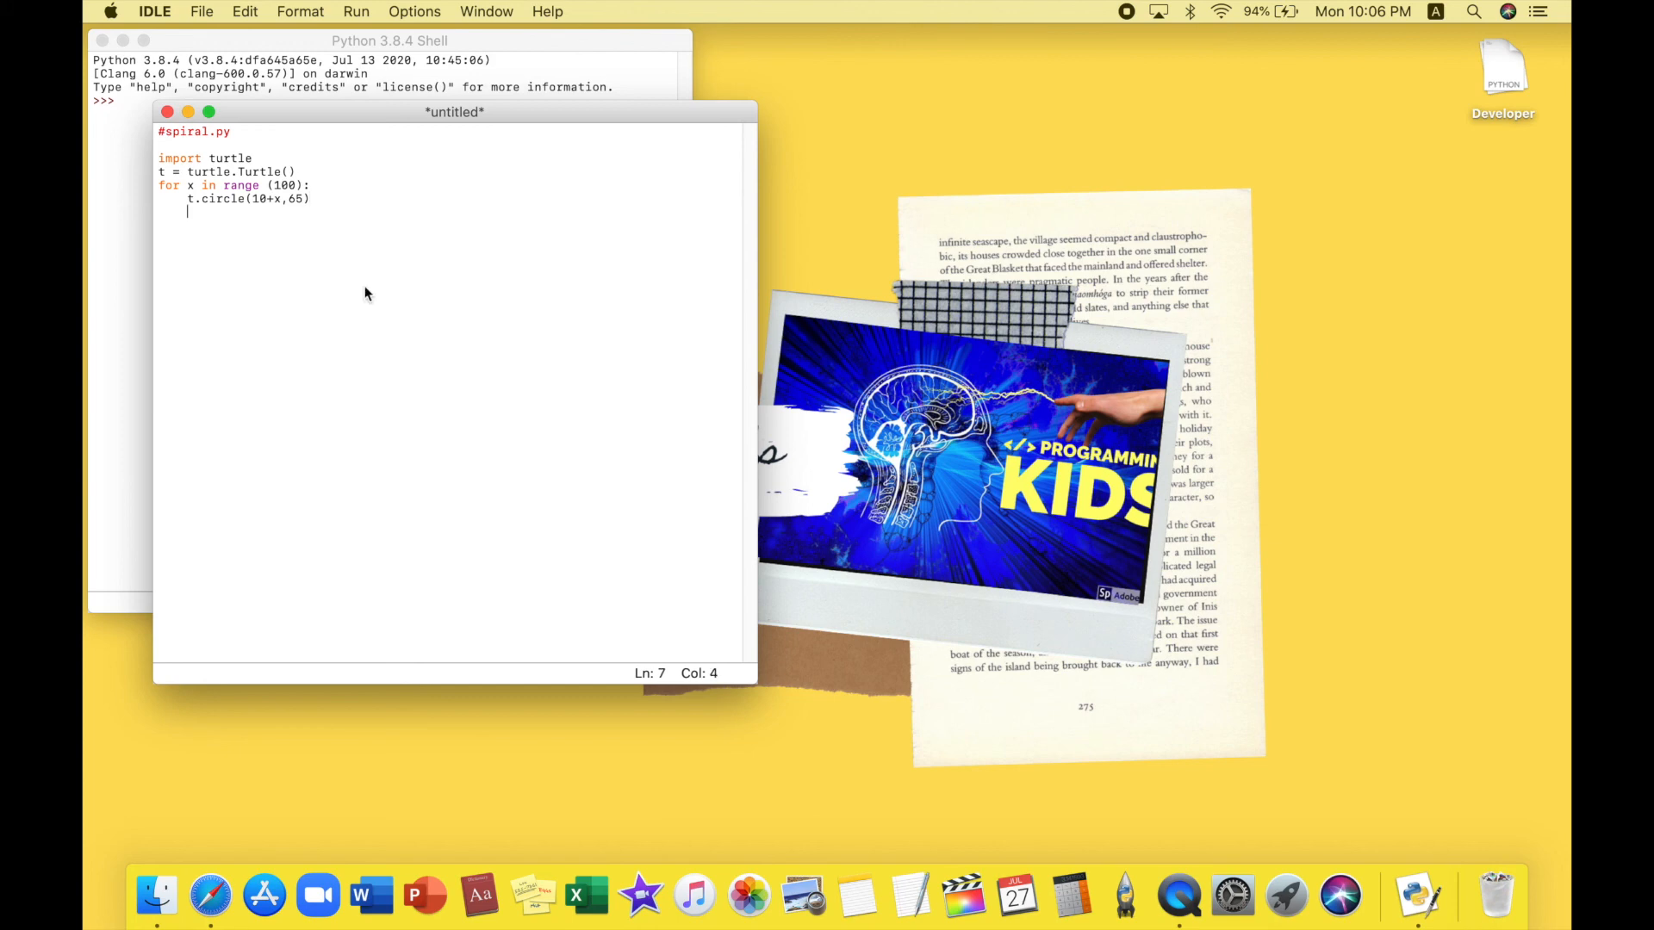
mouse_move(360, 12)
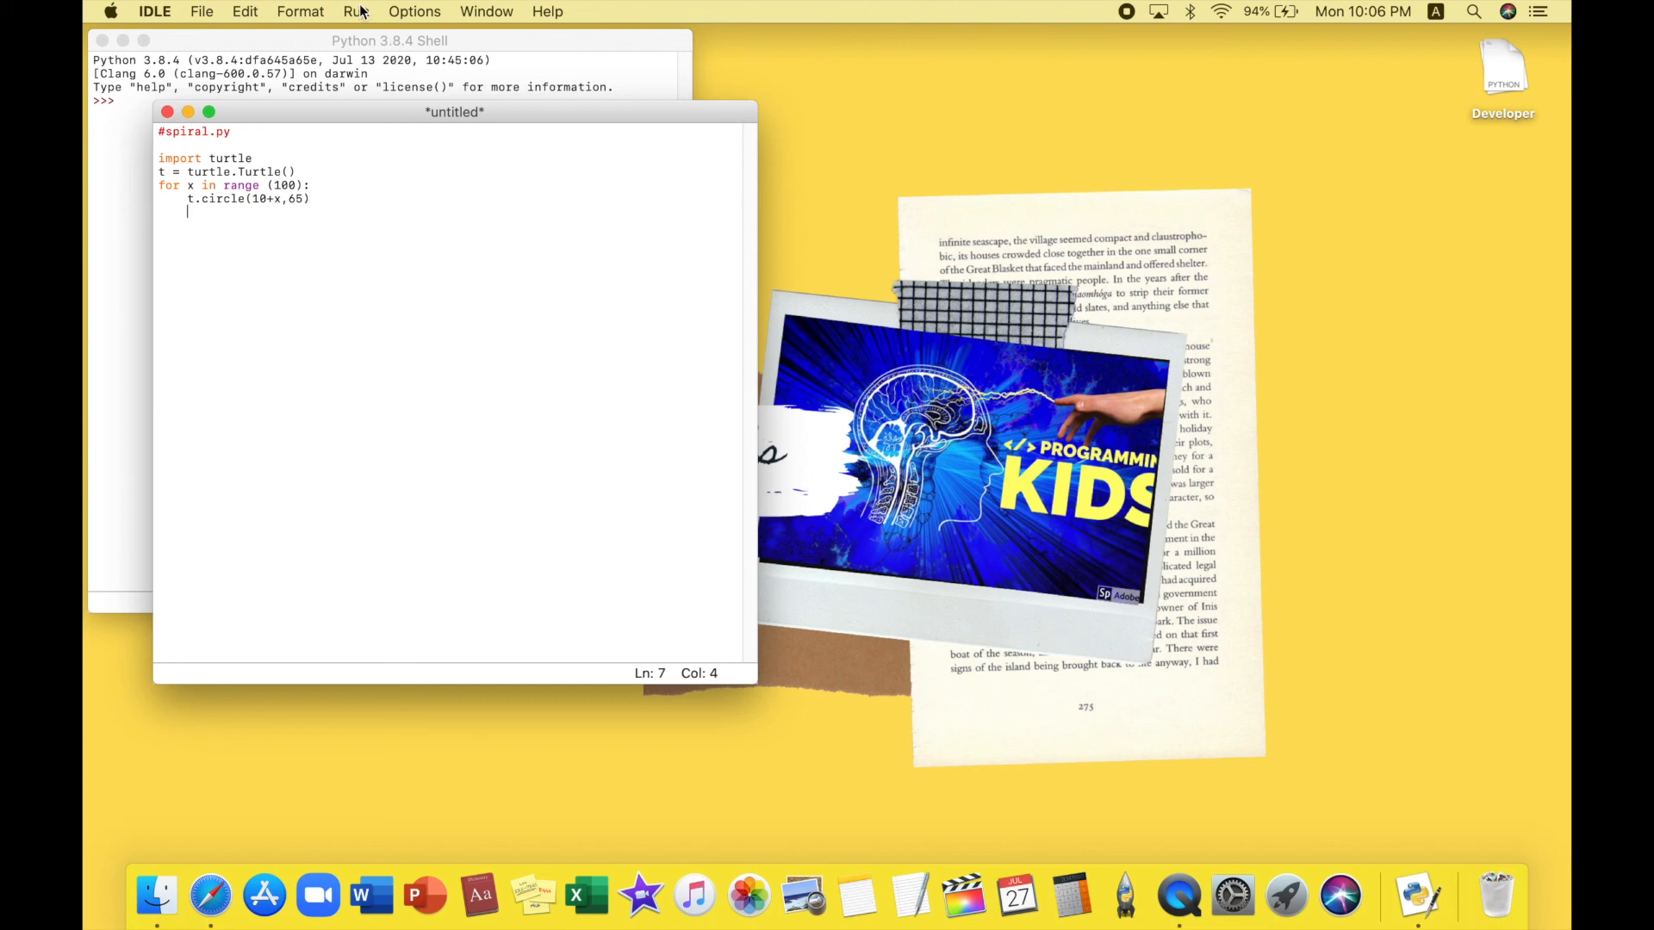
Save the script as spiral.py on the Desktop and run the module
click(356, 11)
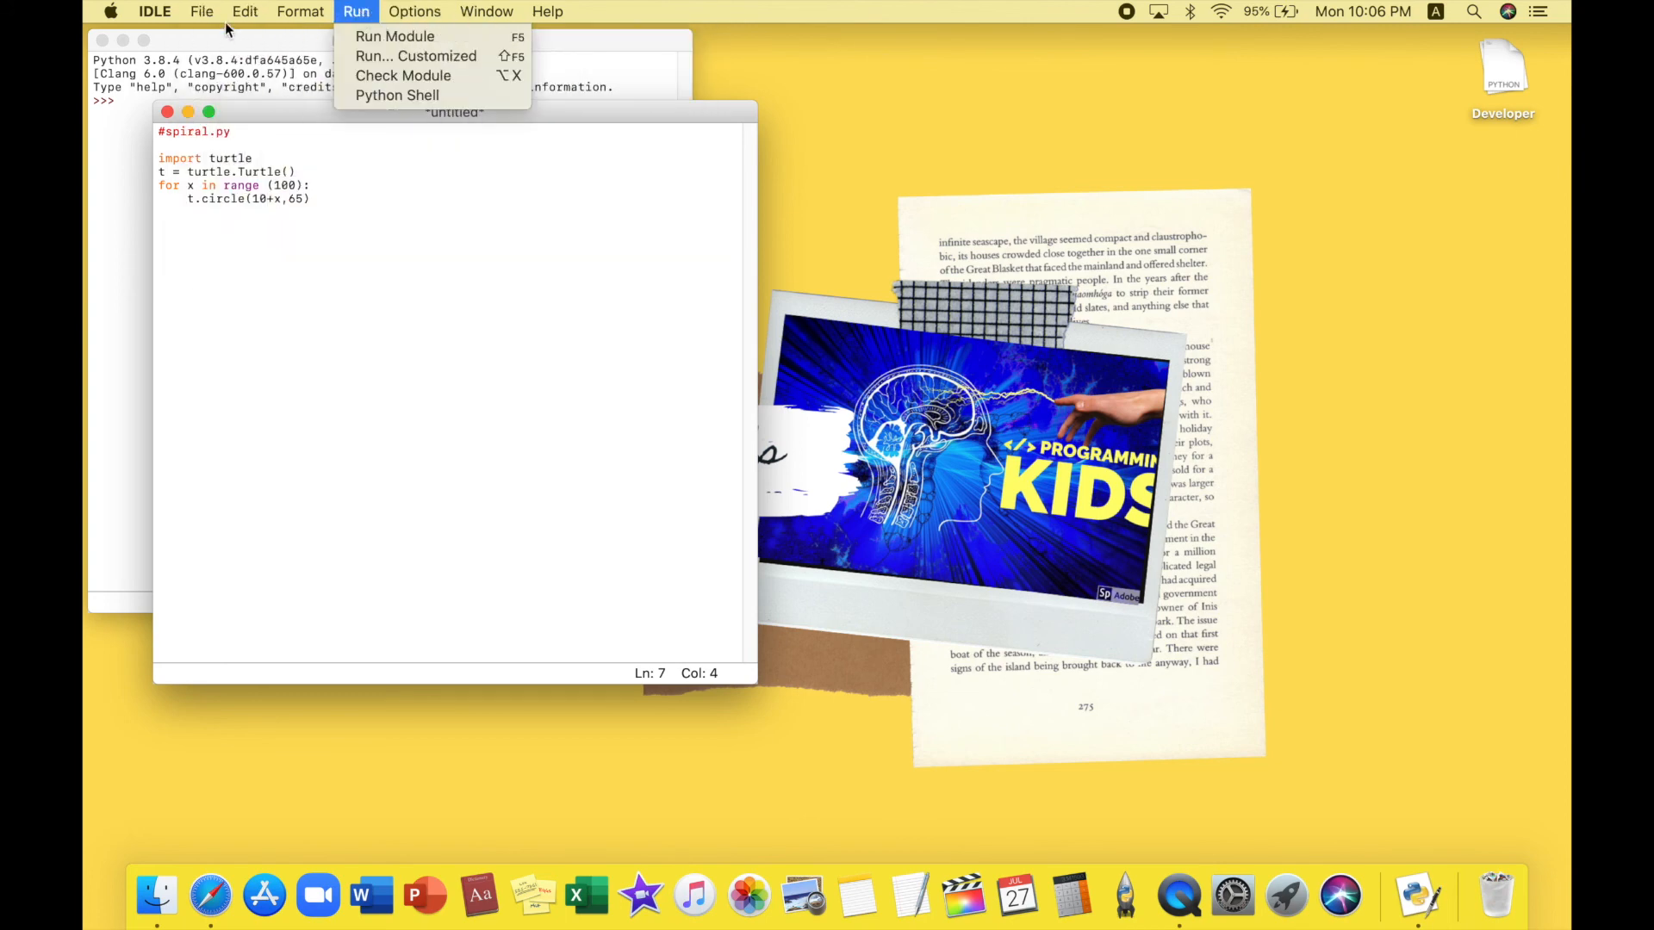
click(201, 11)
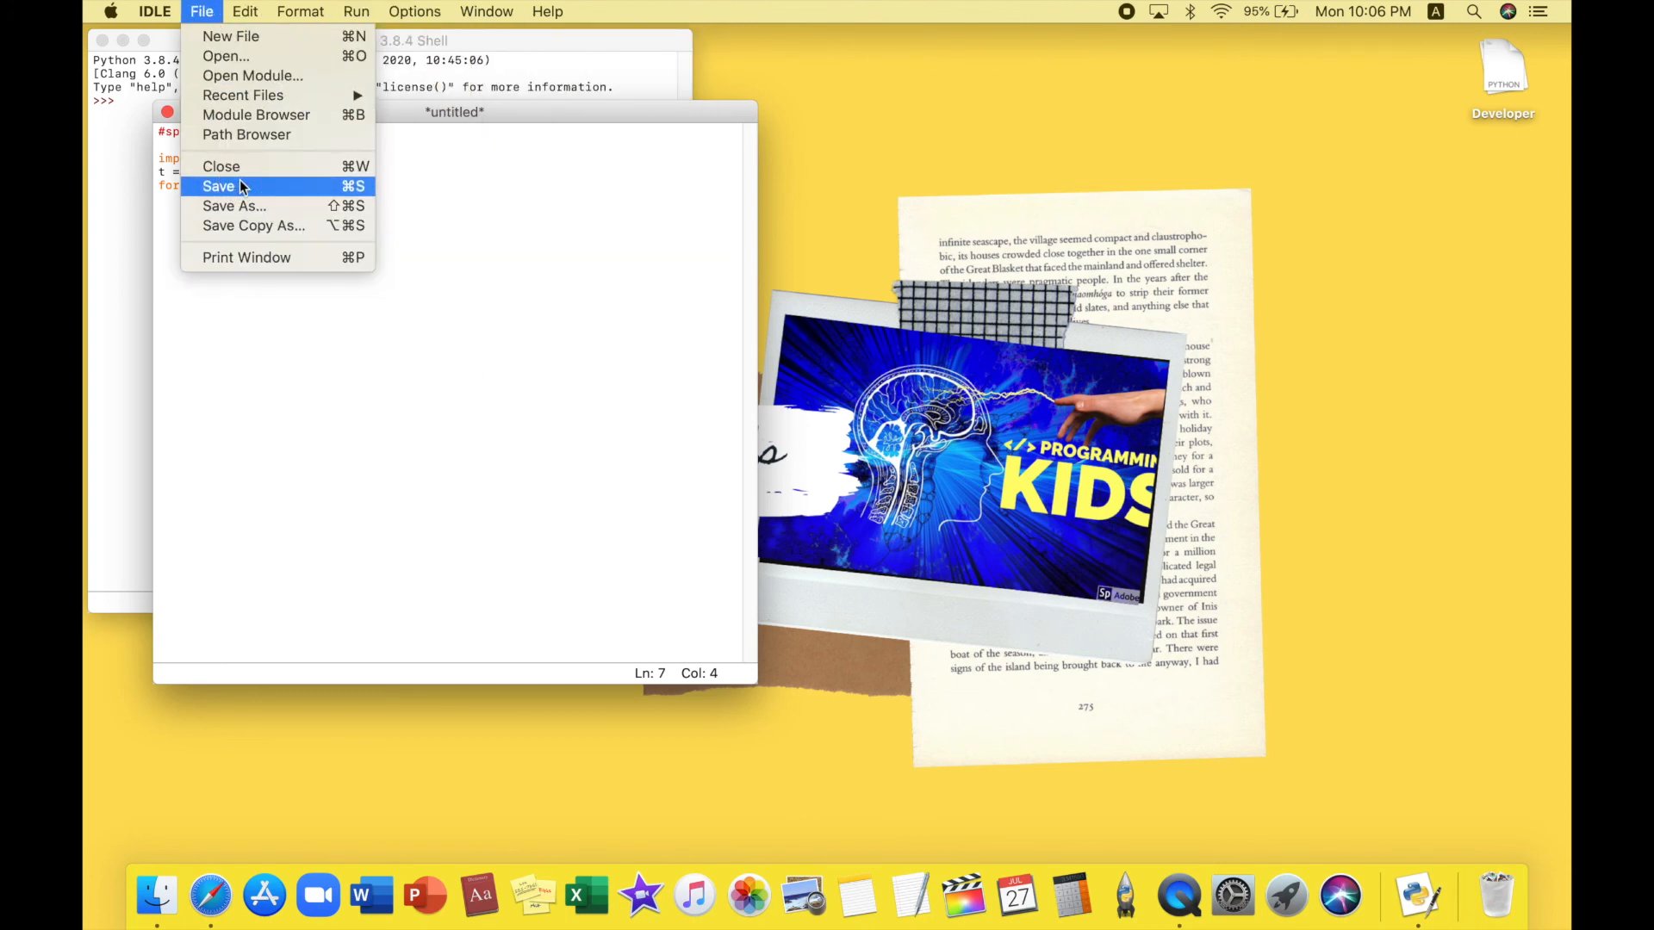
click(220, 186)
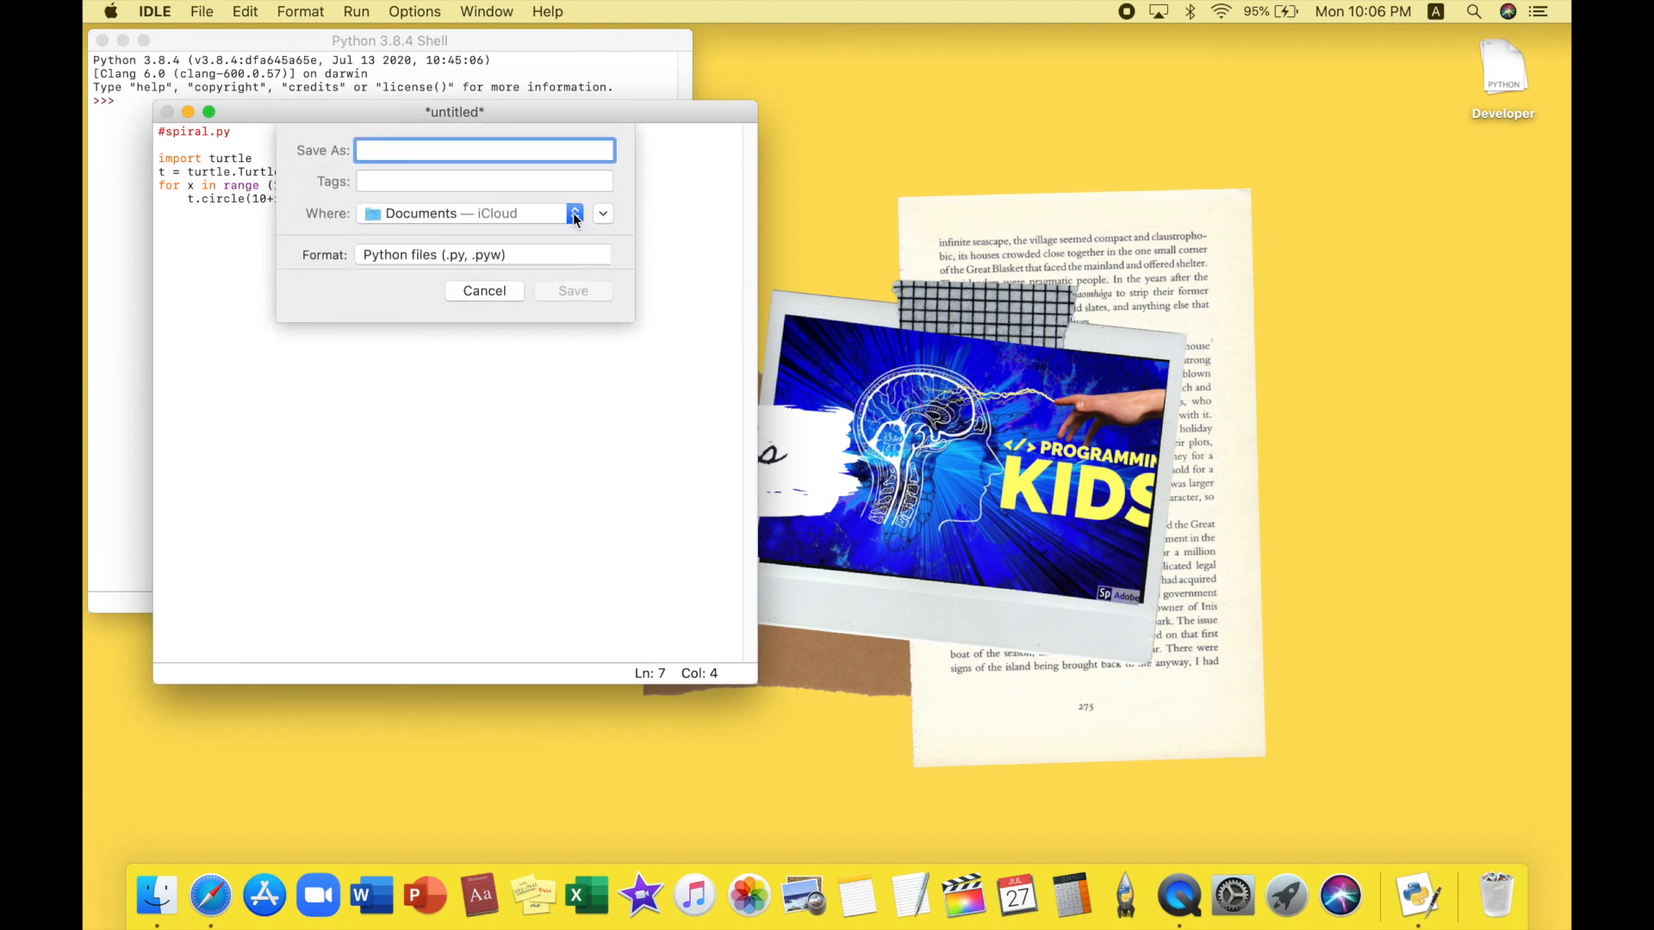
click(574, 213)
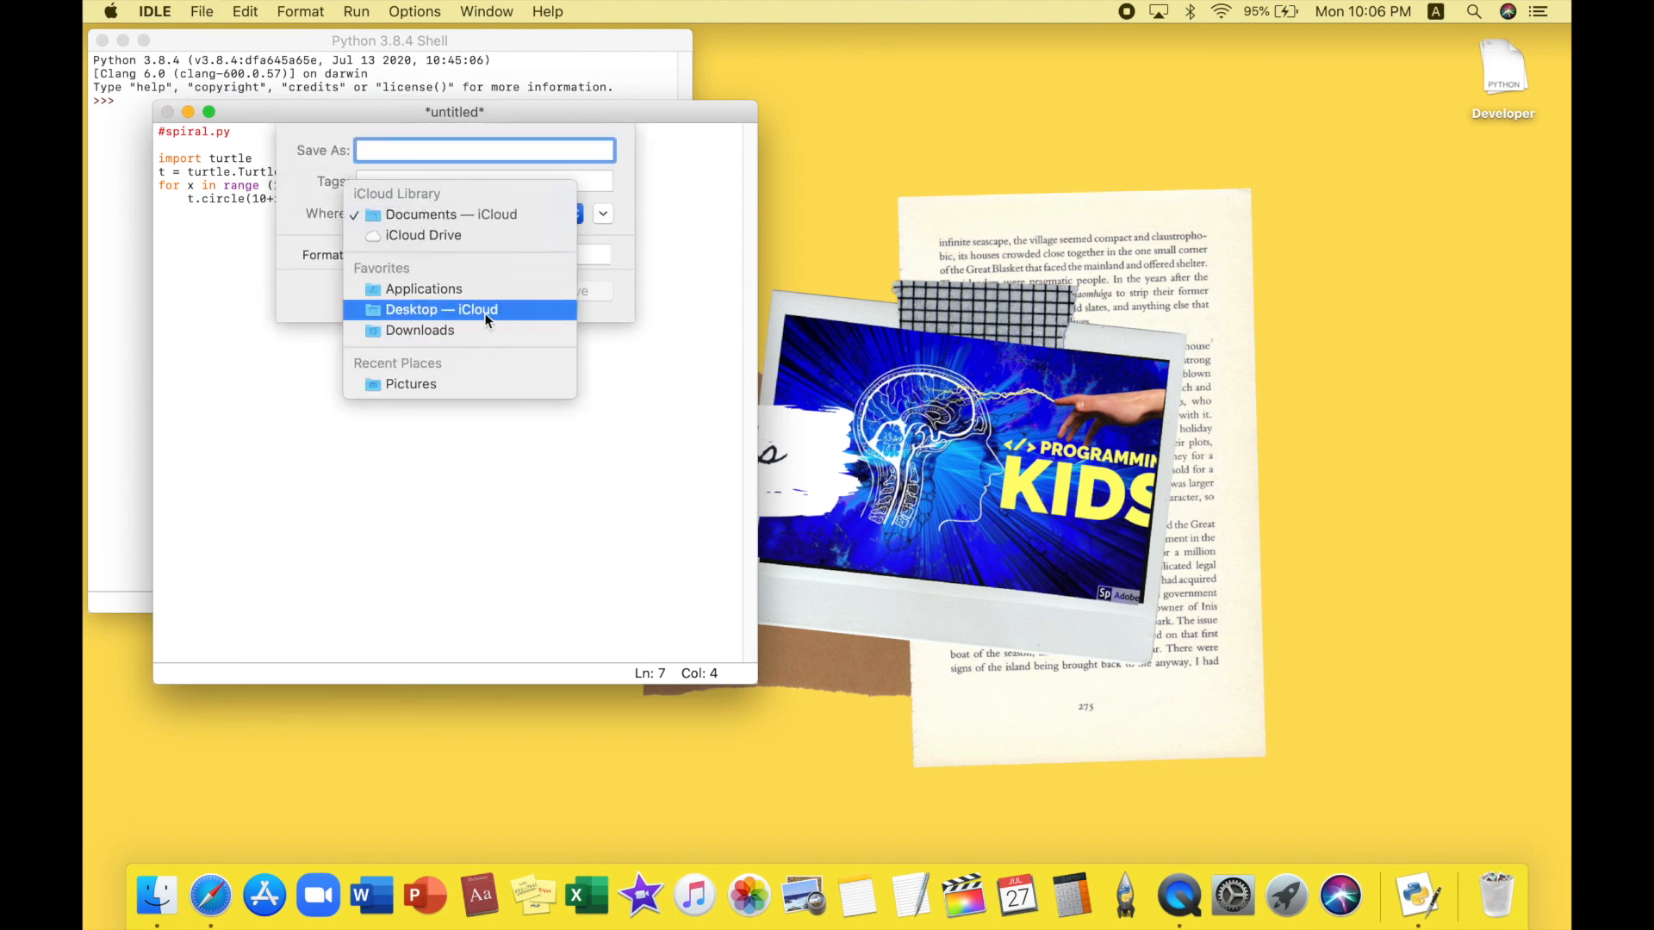
click(441, 309)
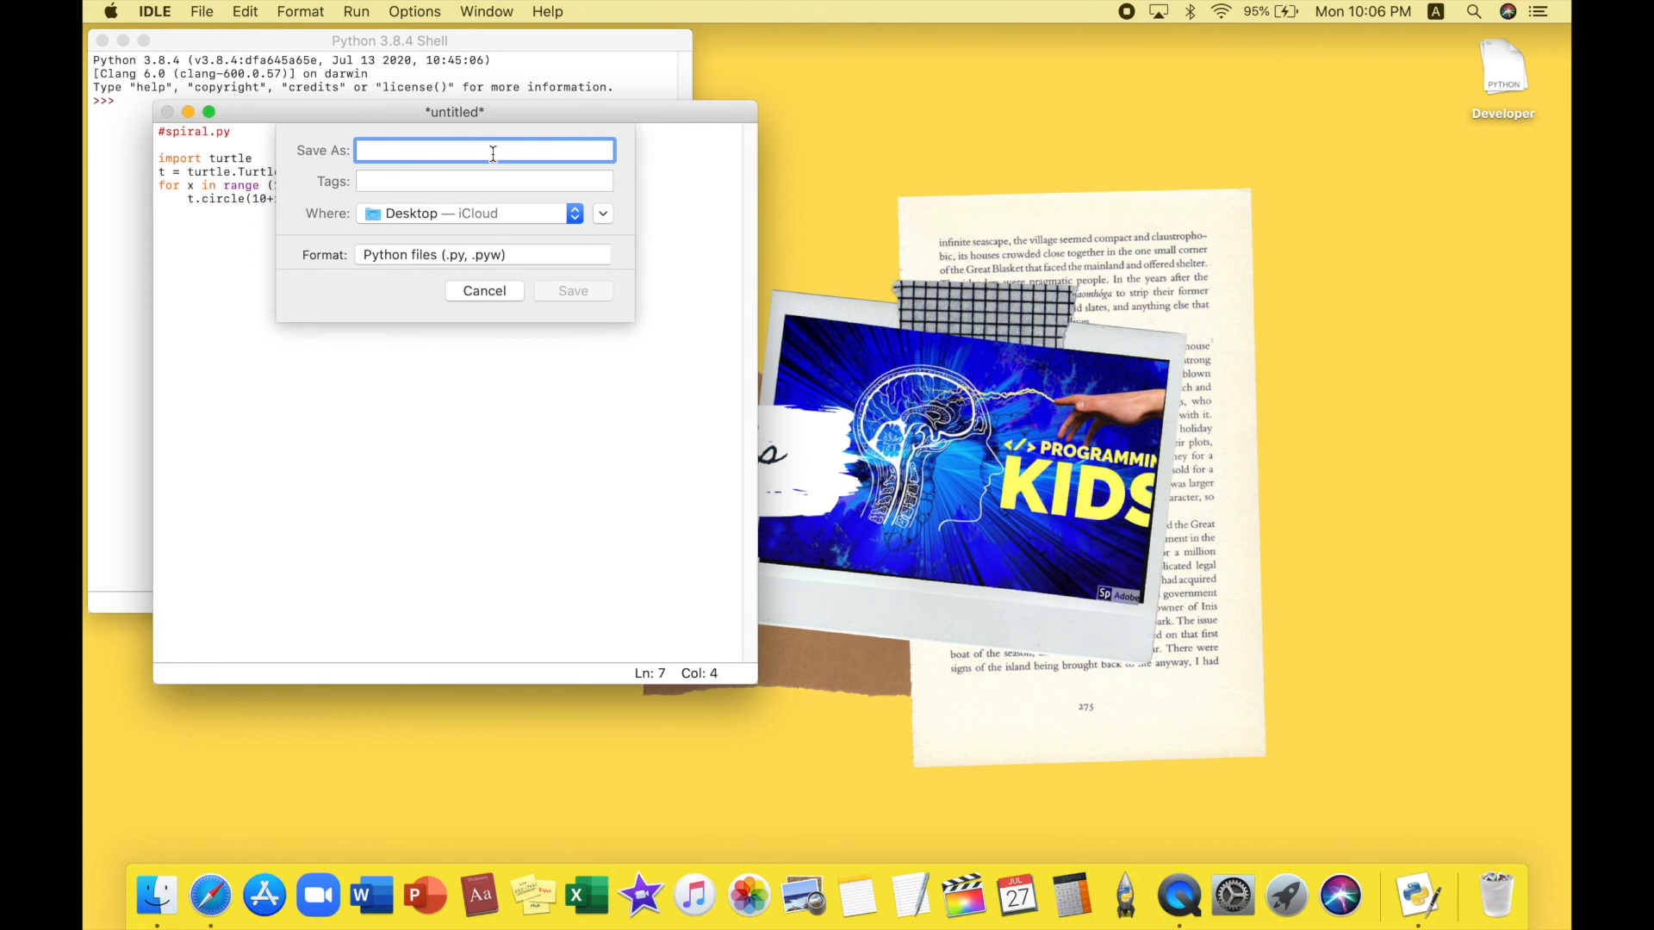
text(spir)
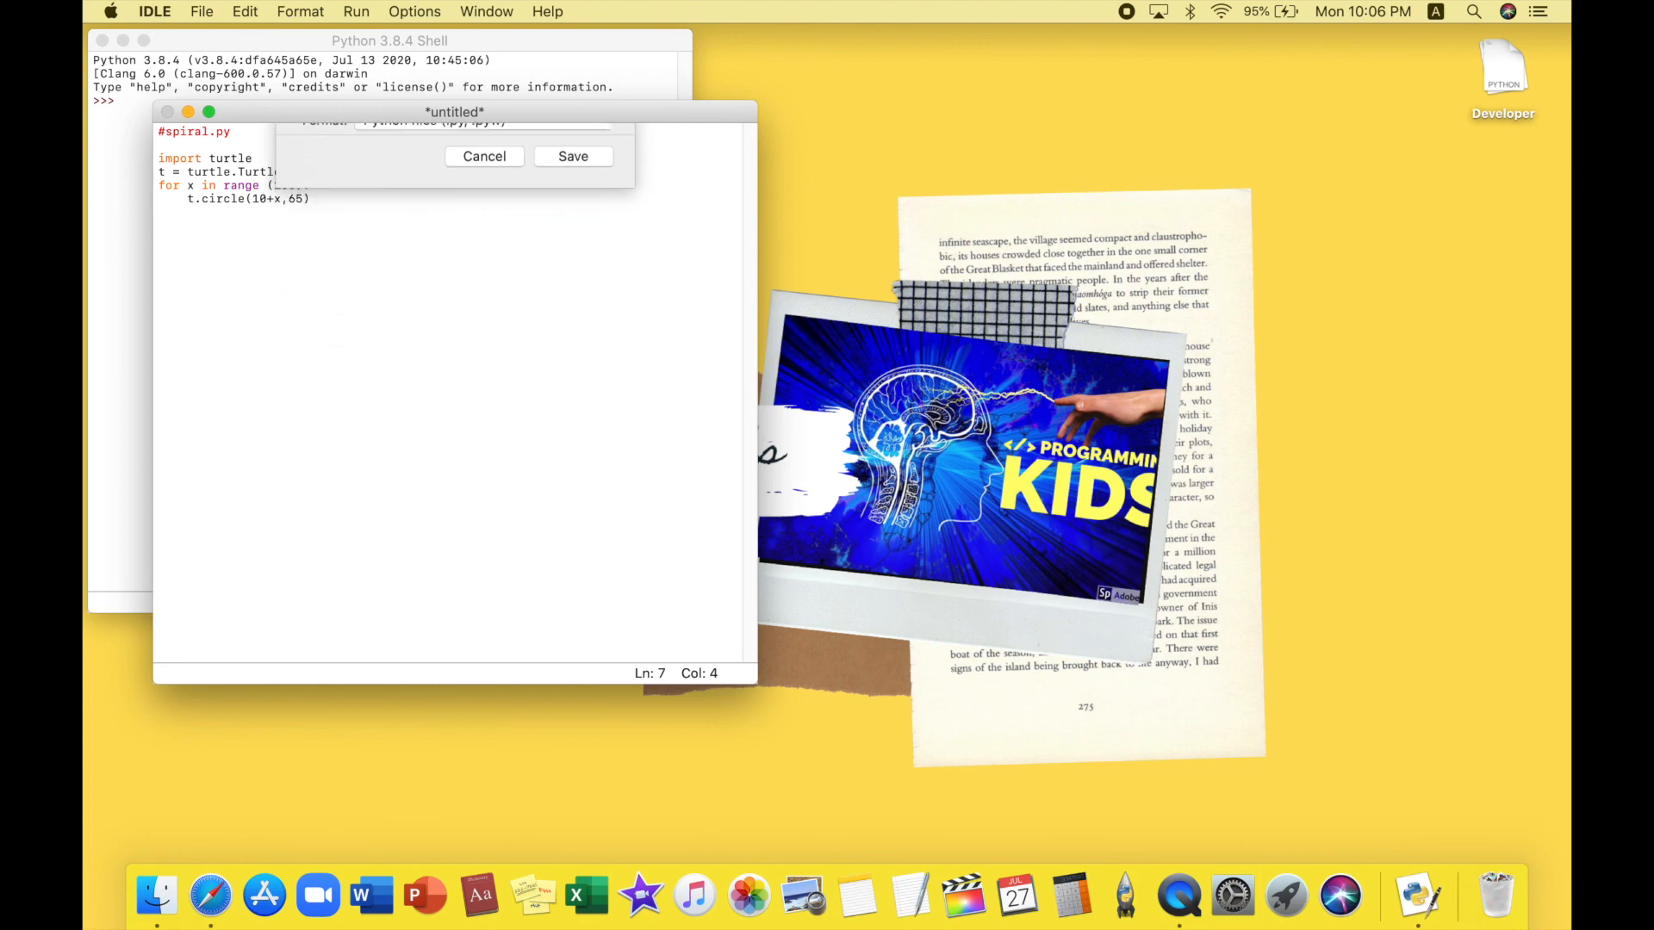
click(355, 11)
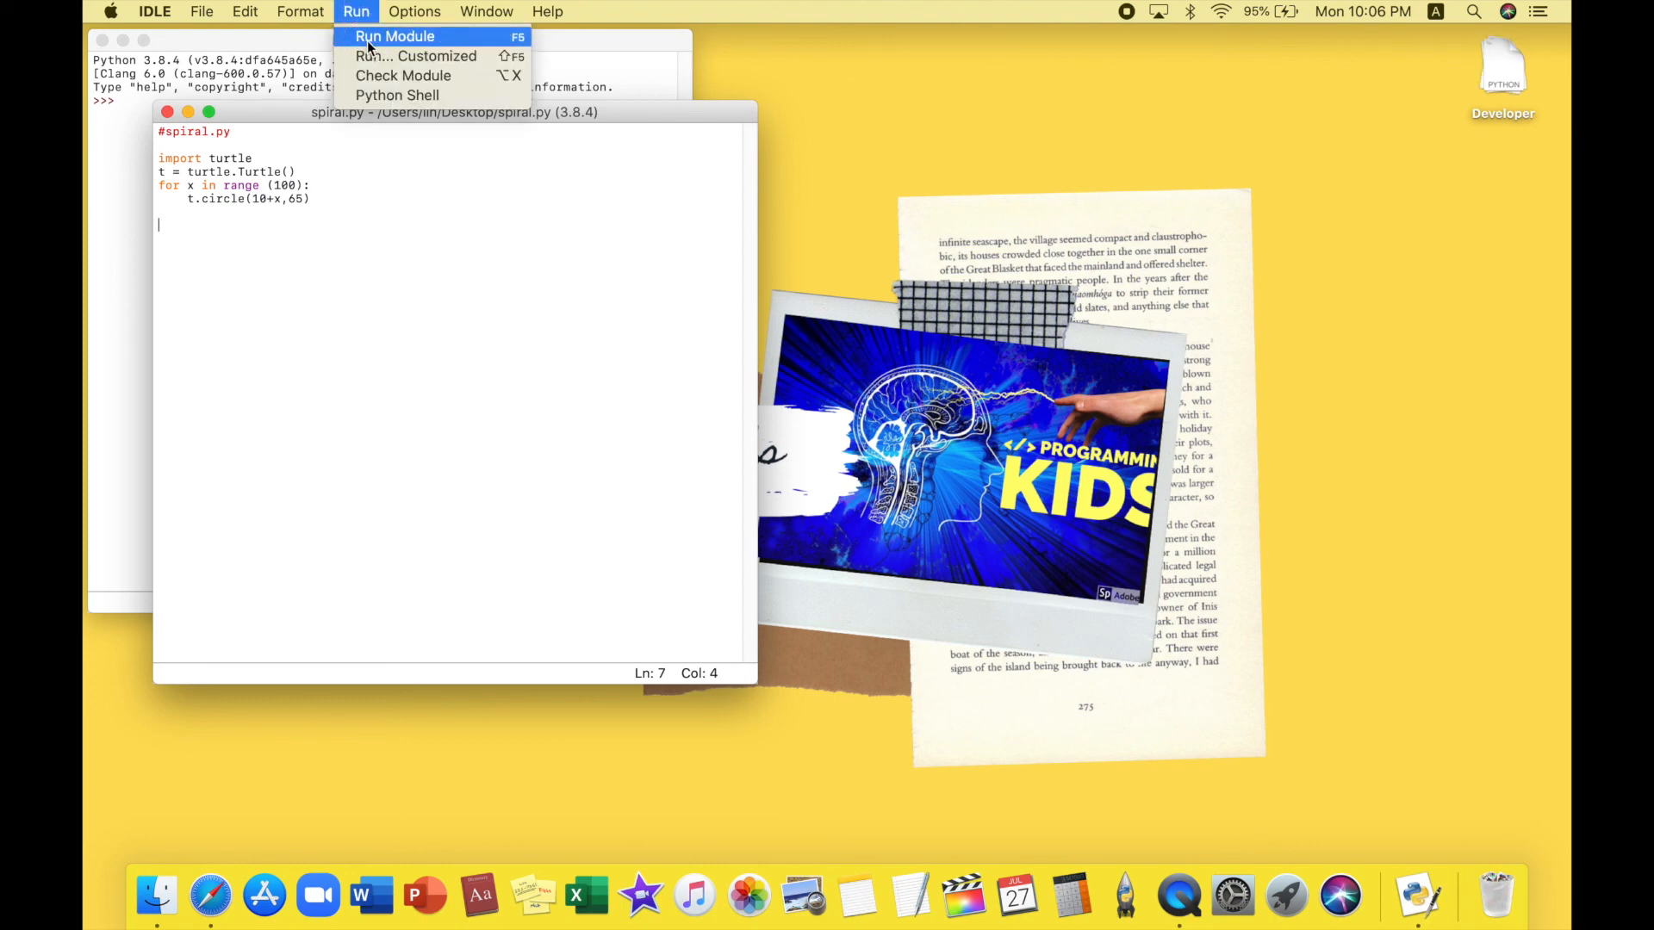
click(394, 36)
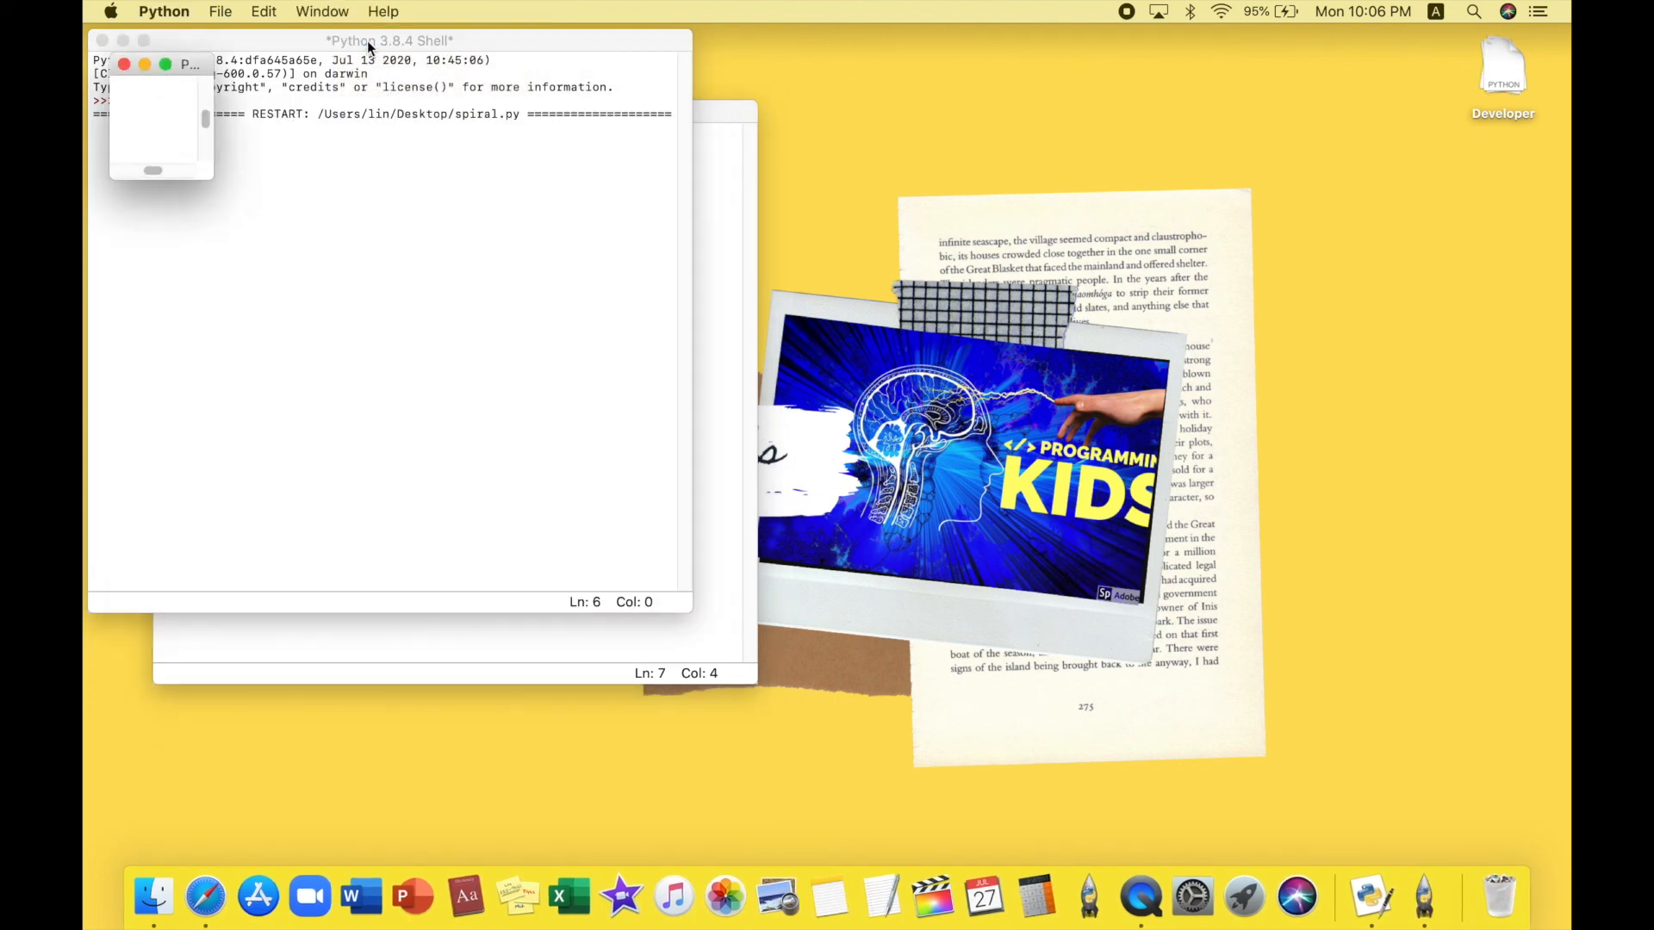